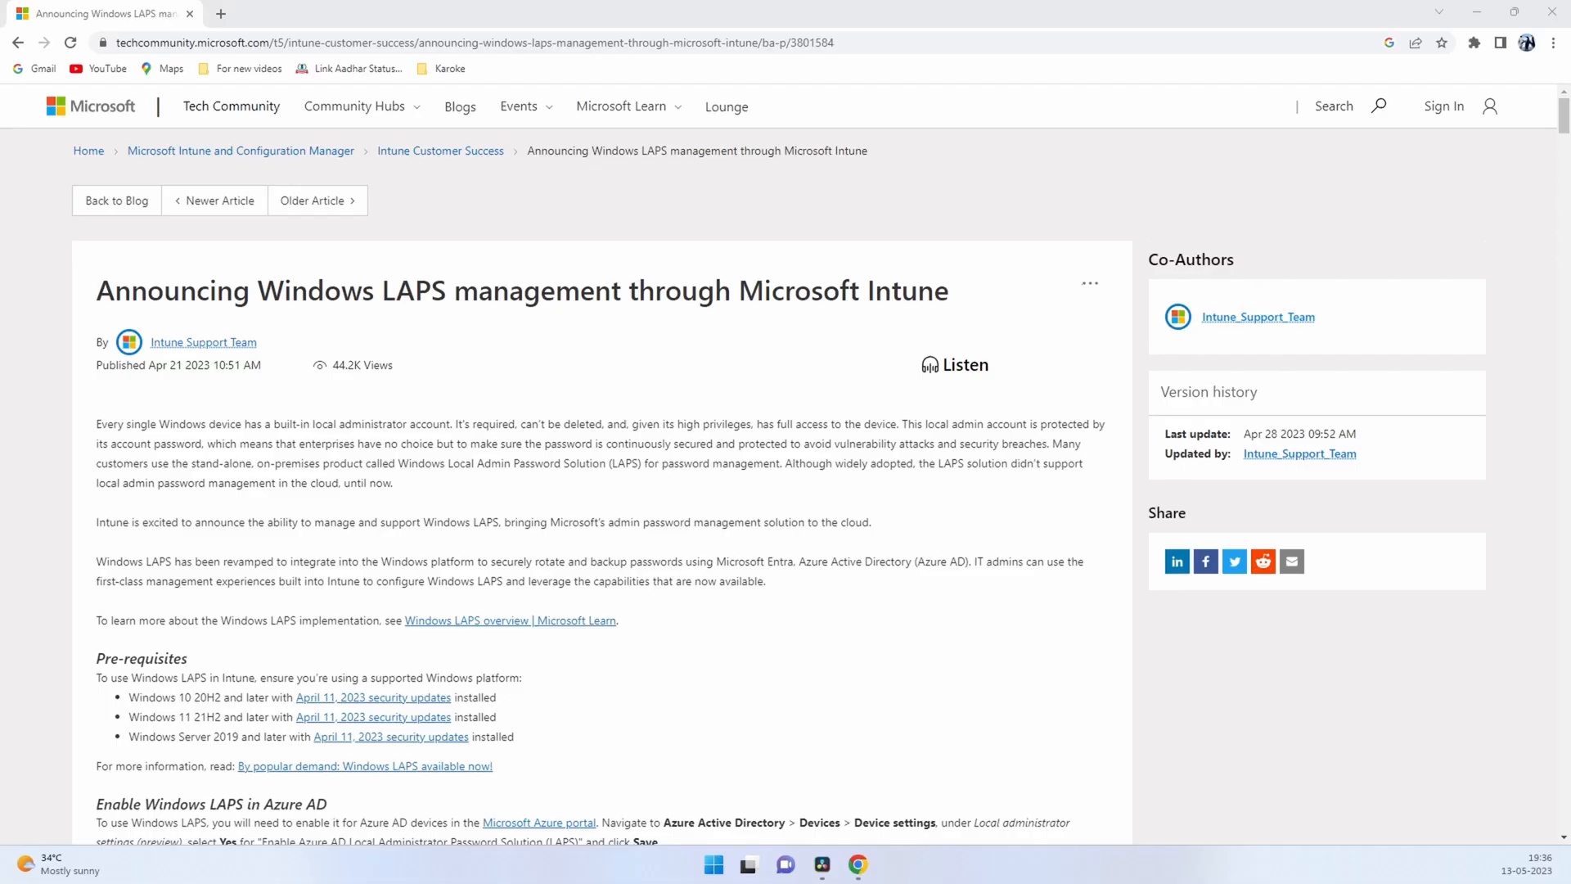
# Reach the tenant's Device settings under Azure Active Directory > Devices
pyautogui.scroll(-3)
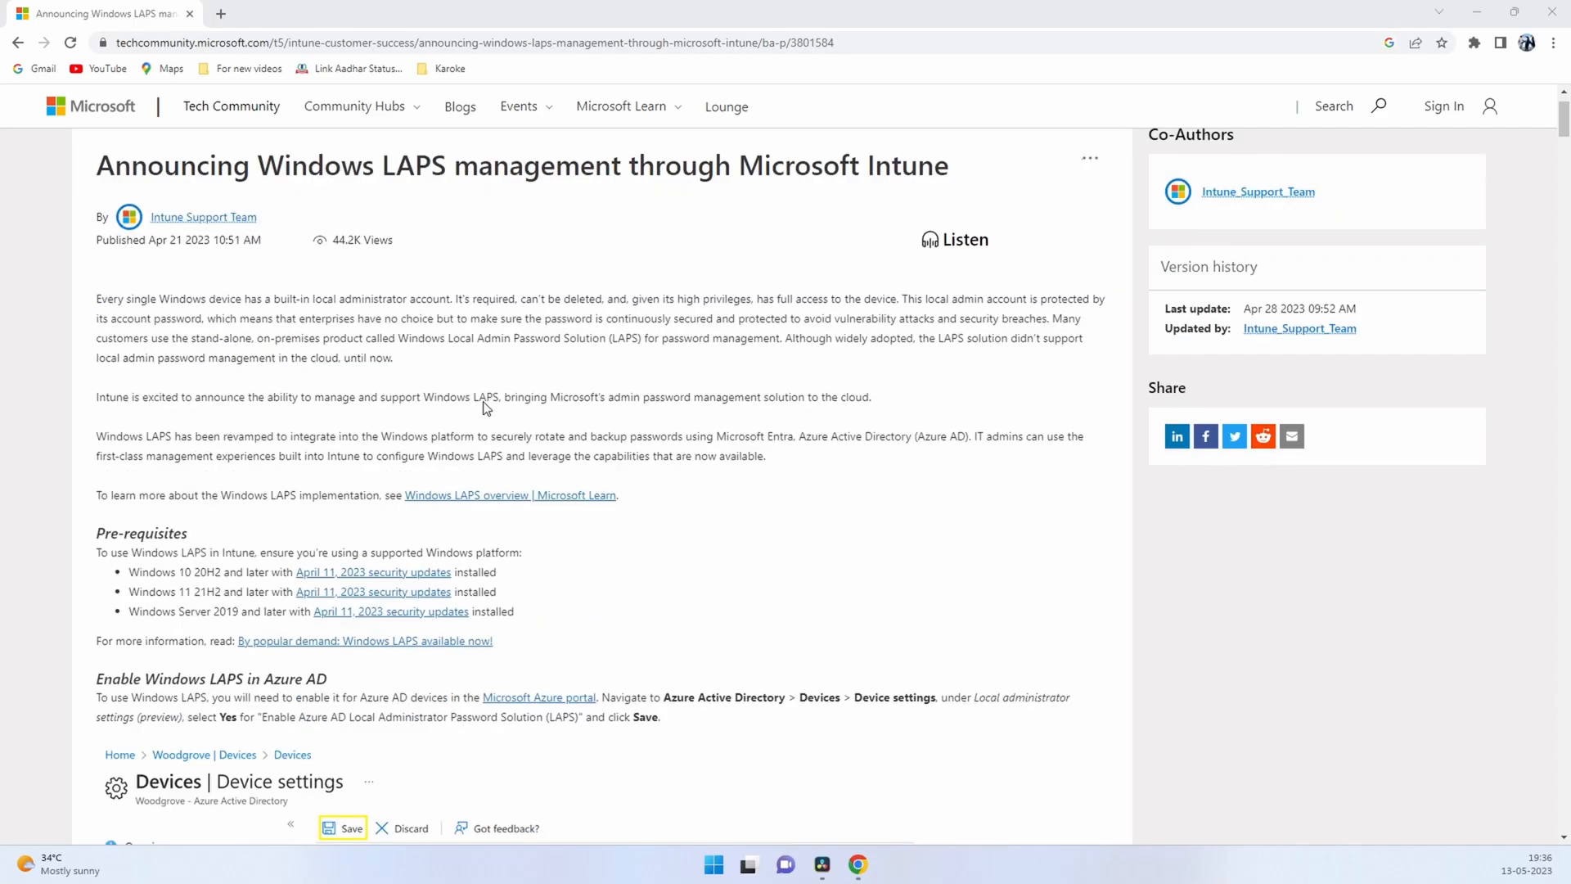
pyautogui.scroll(-3)
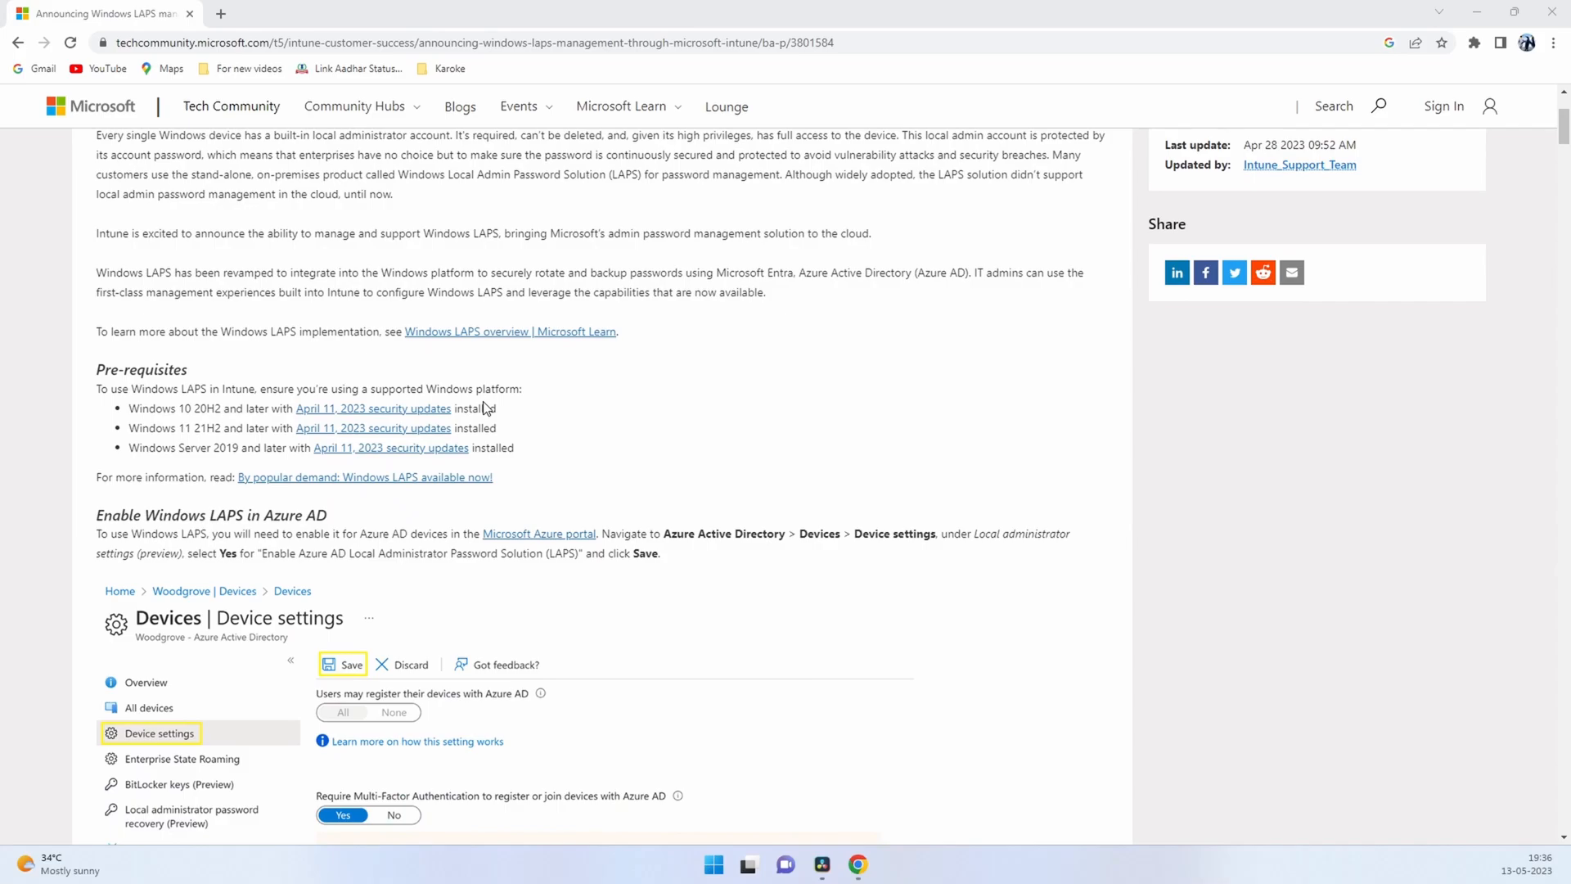
pyautogui.scroll(-3)
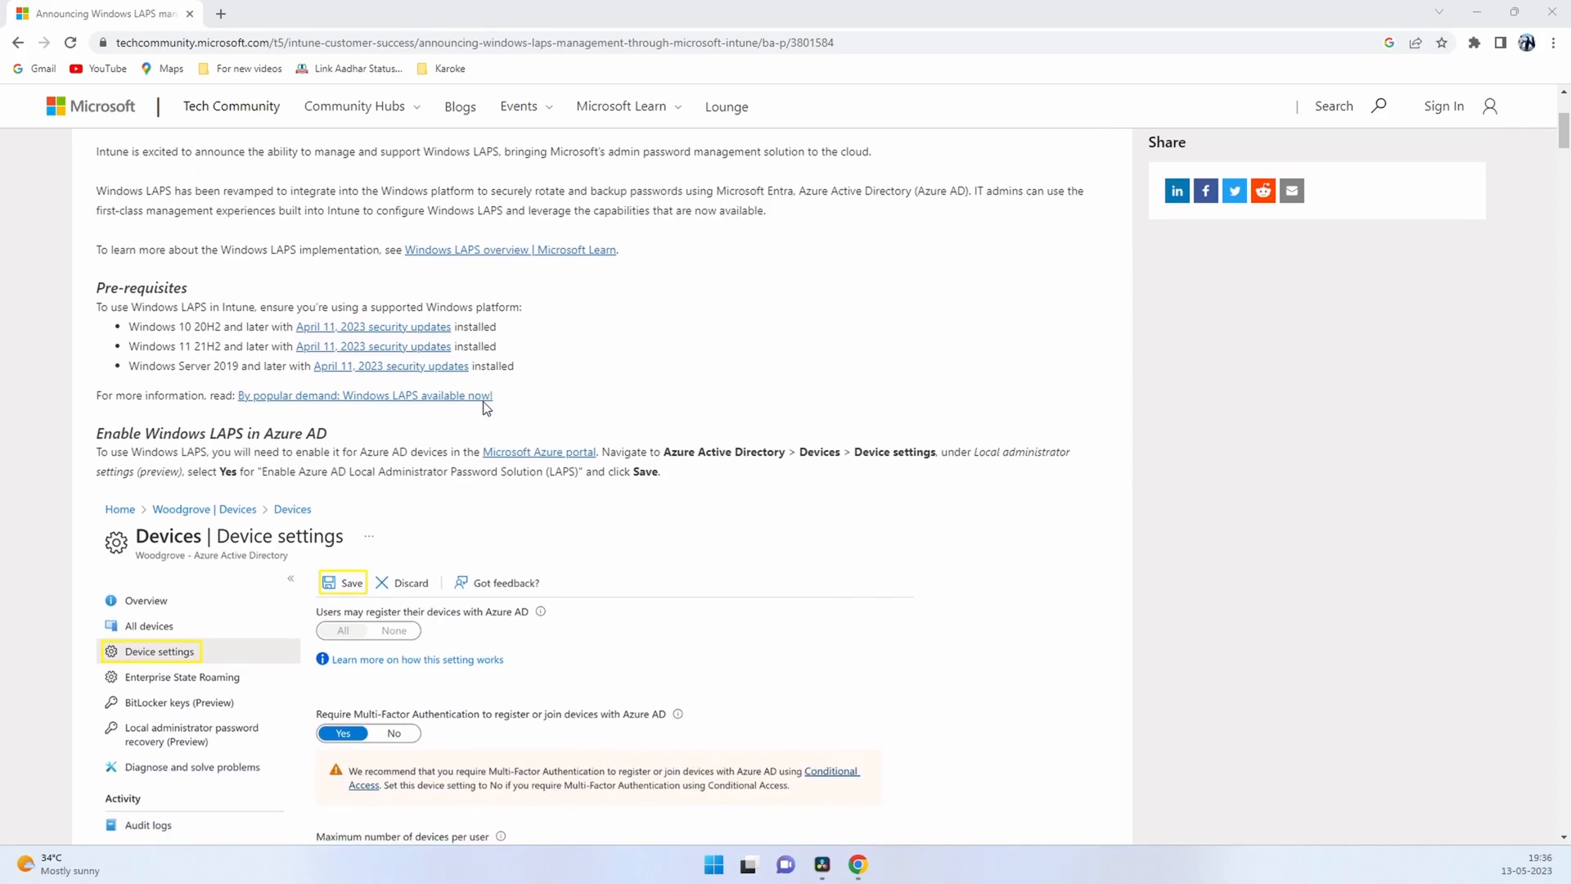
pyautogui.scroll(-3)
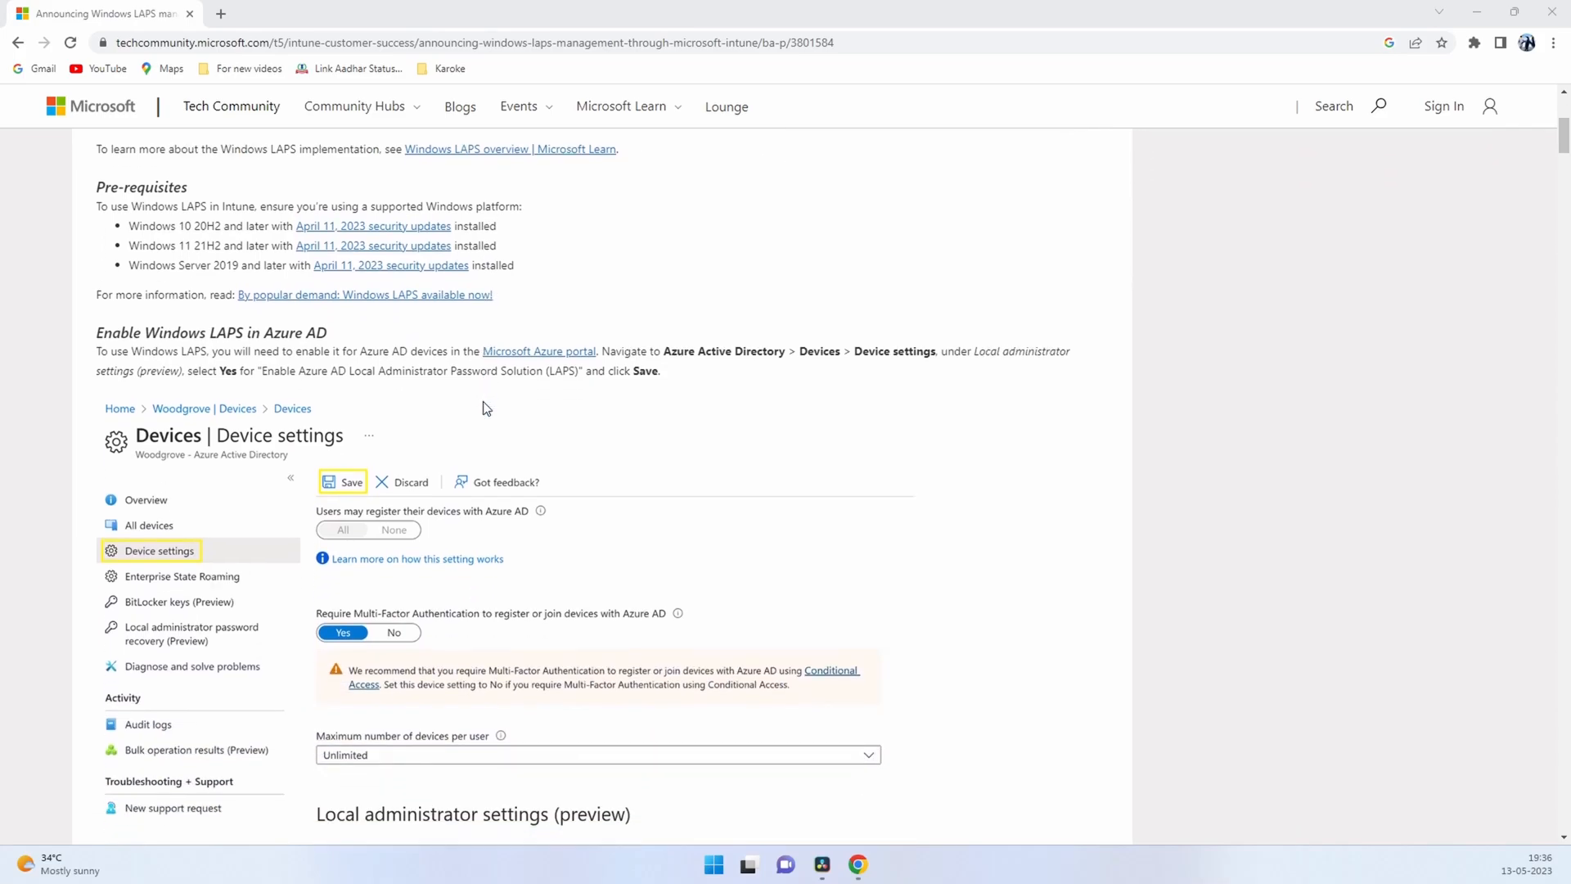
pyautogui.scroll(-3)
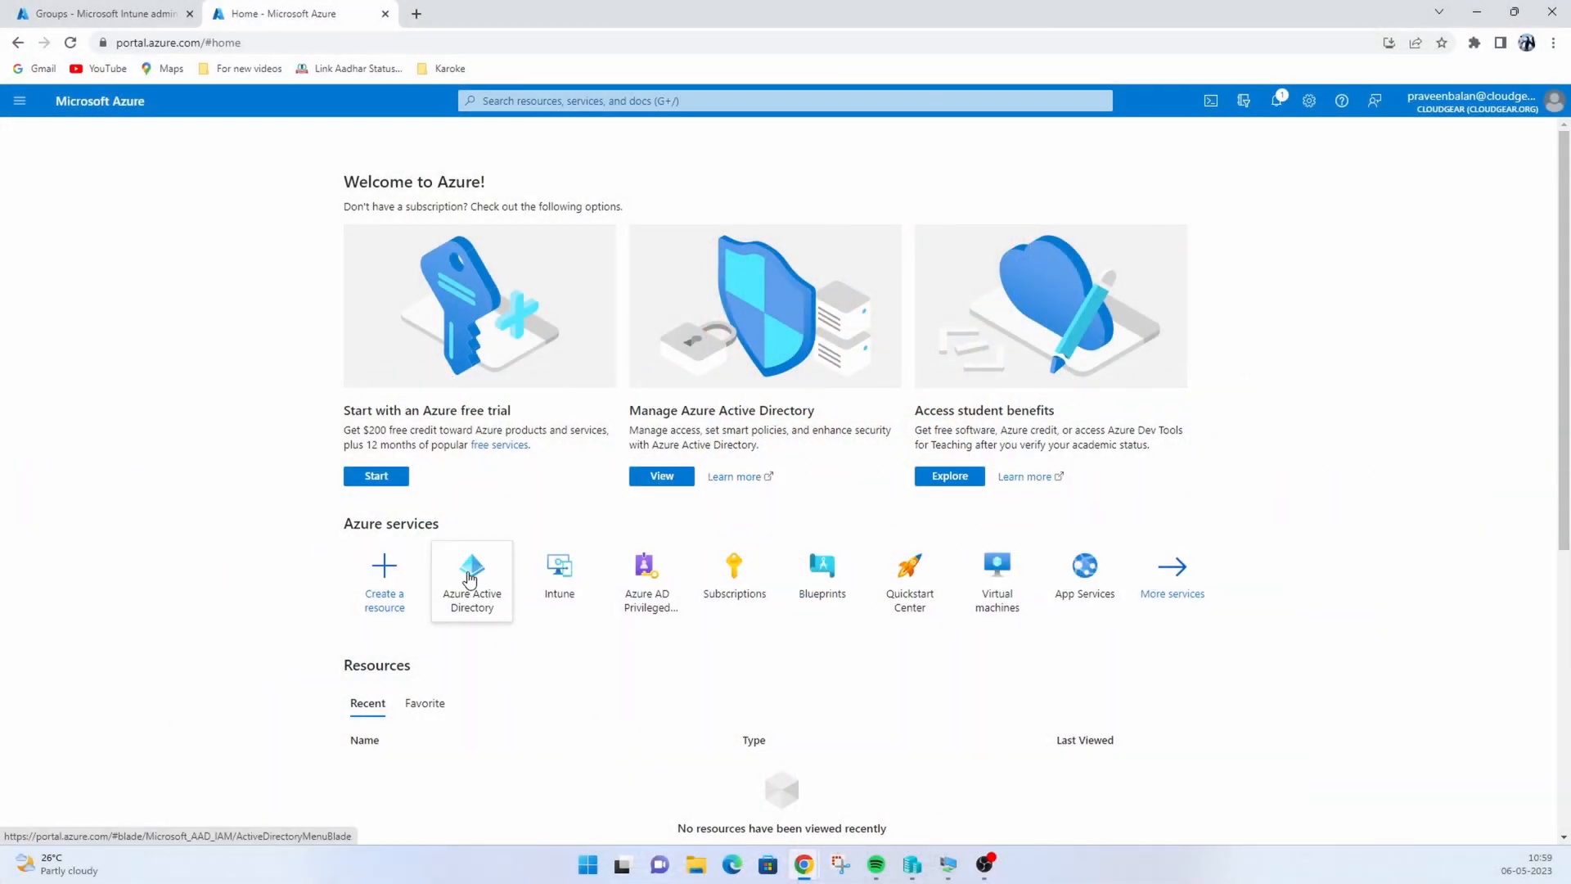
pyautogui.moveTo(472, 581)
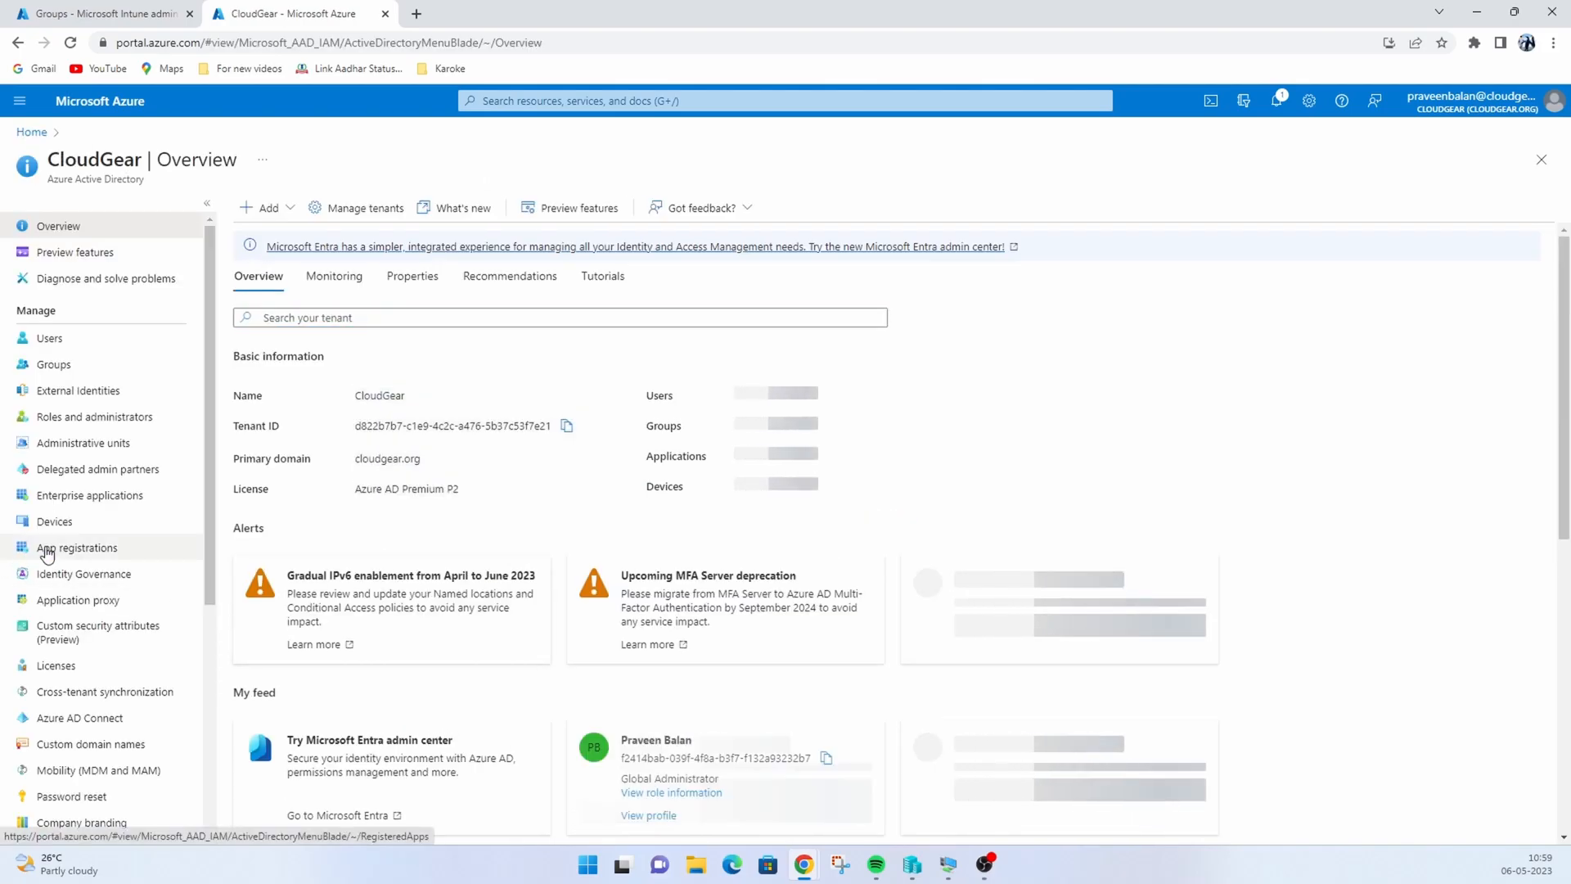
pyautogui.click(54, 520)
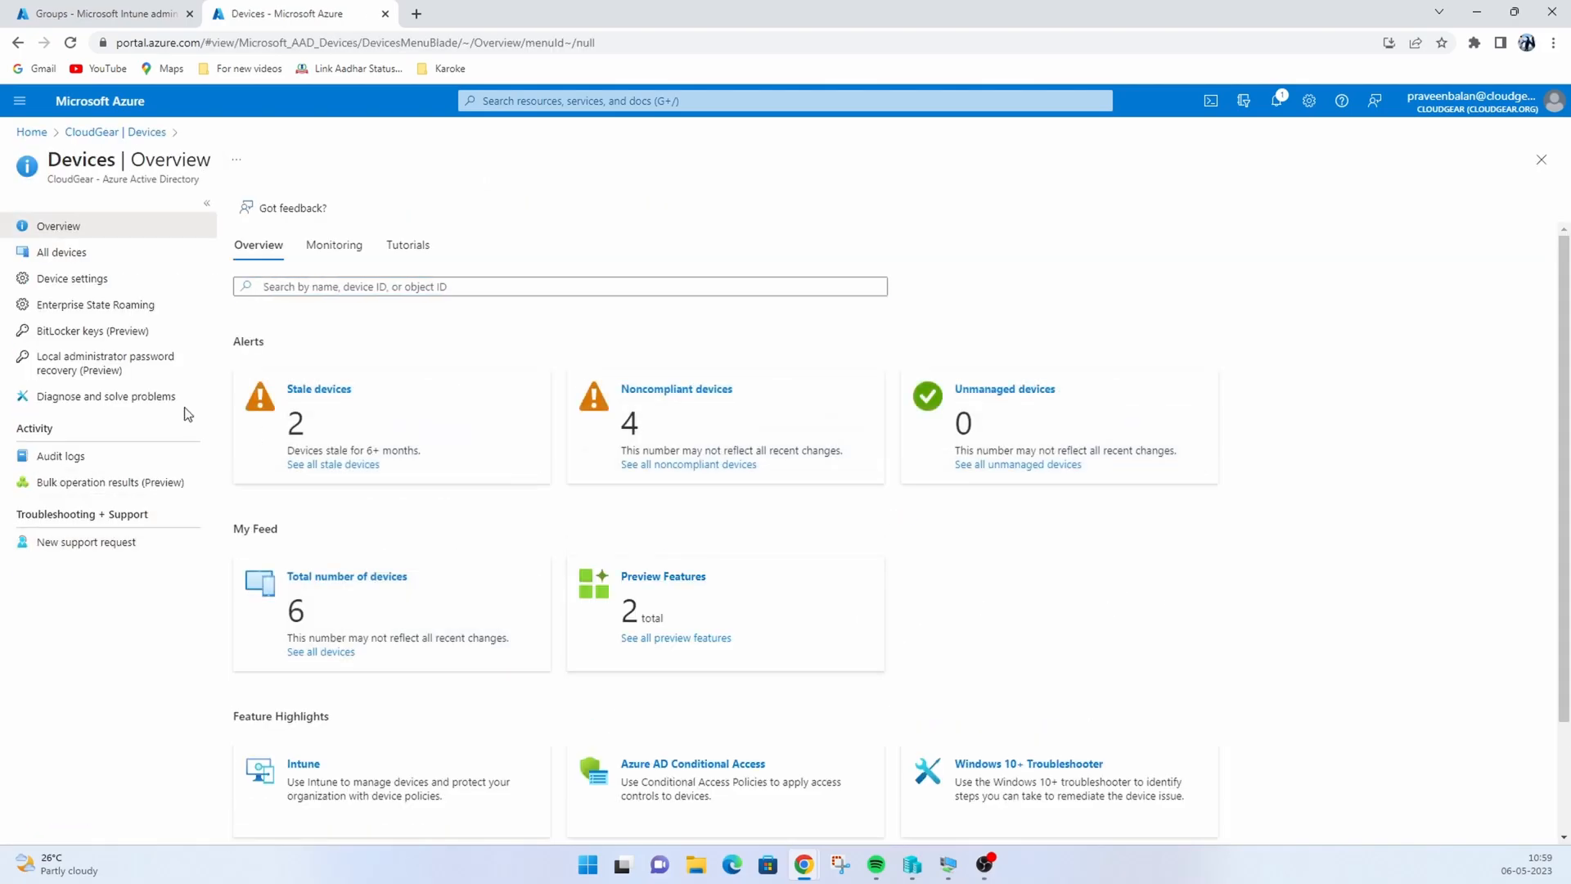
pyautogui.click(70, 279)
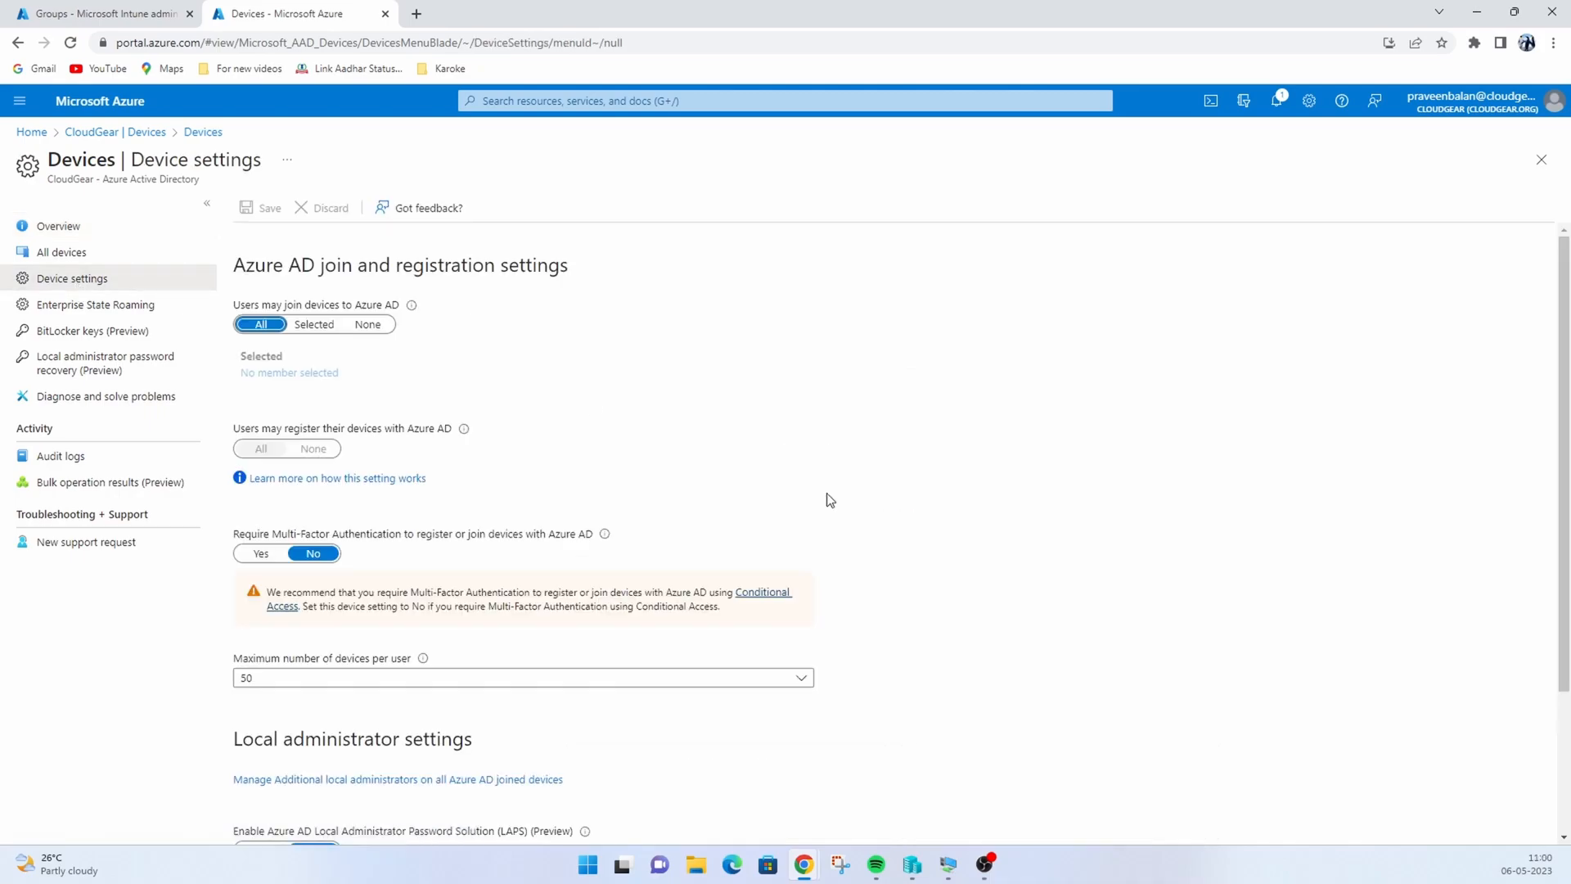
# Set 'Enable Azure AD LAPS' to Yes and save the device settings
pyautogui.scroll(-3)
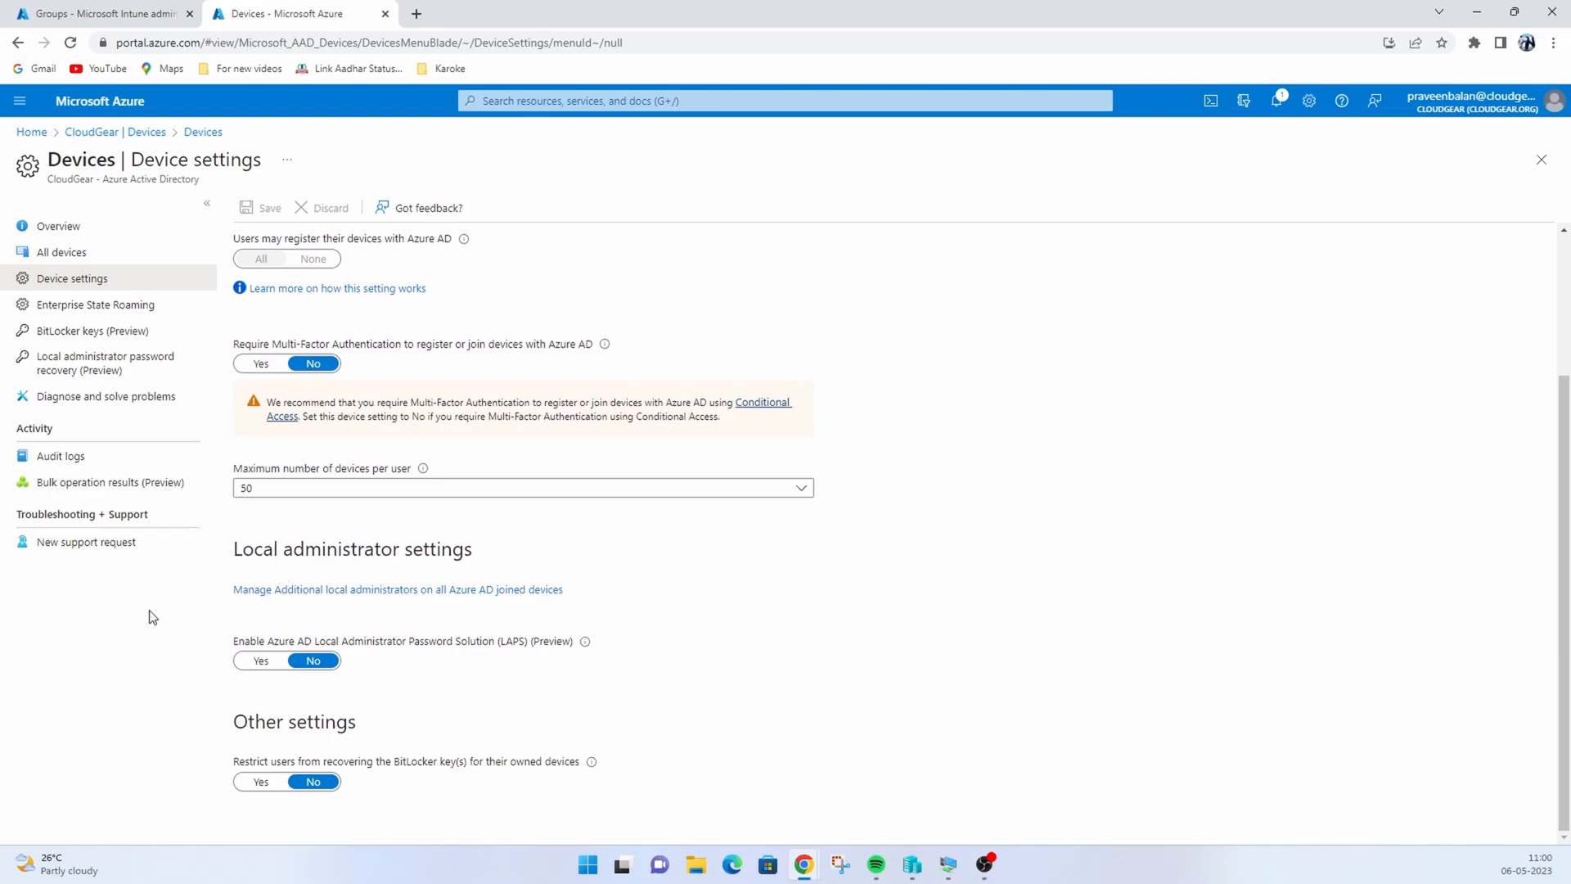
pyautogui.moveTo(584, 642)
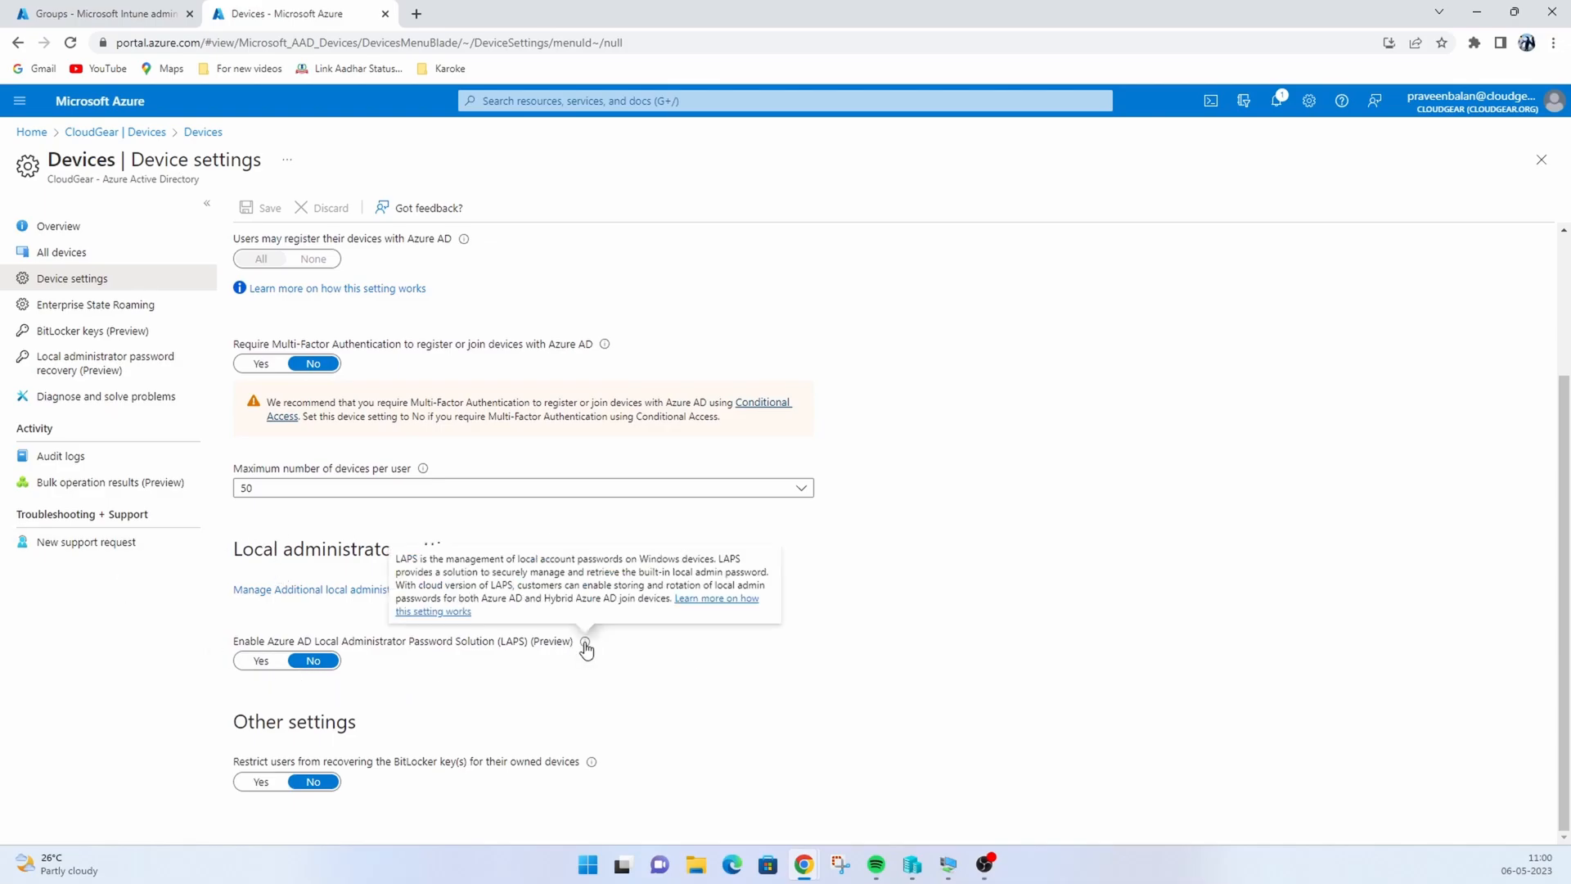
pyautogui.moveTo(508, 623)
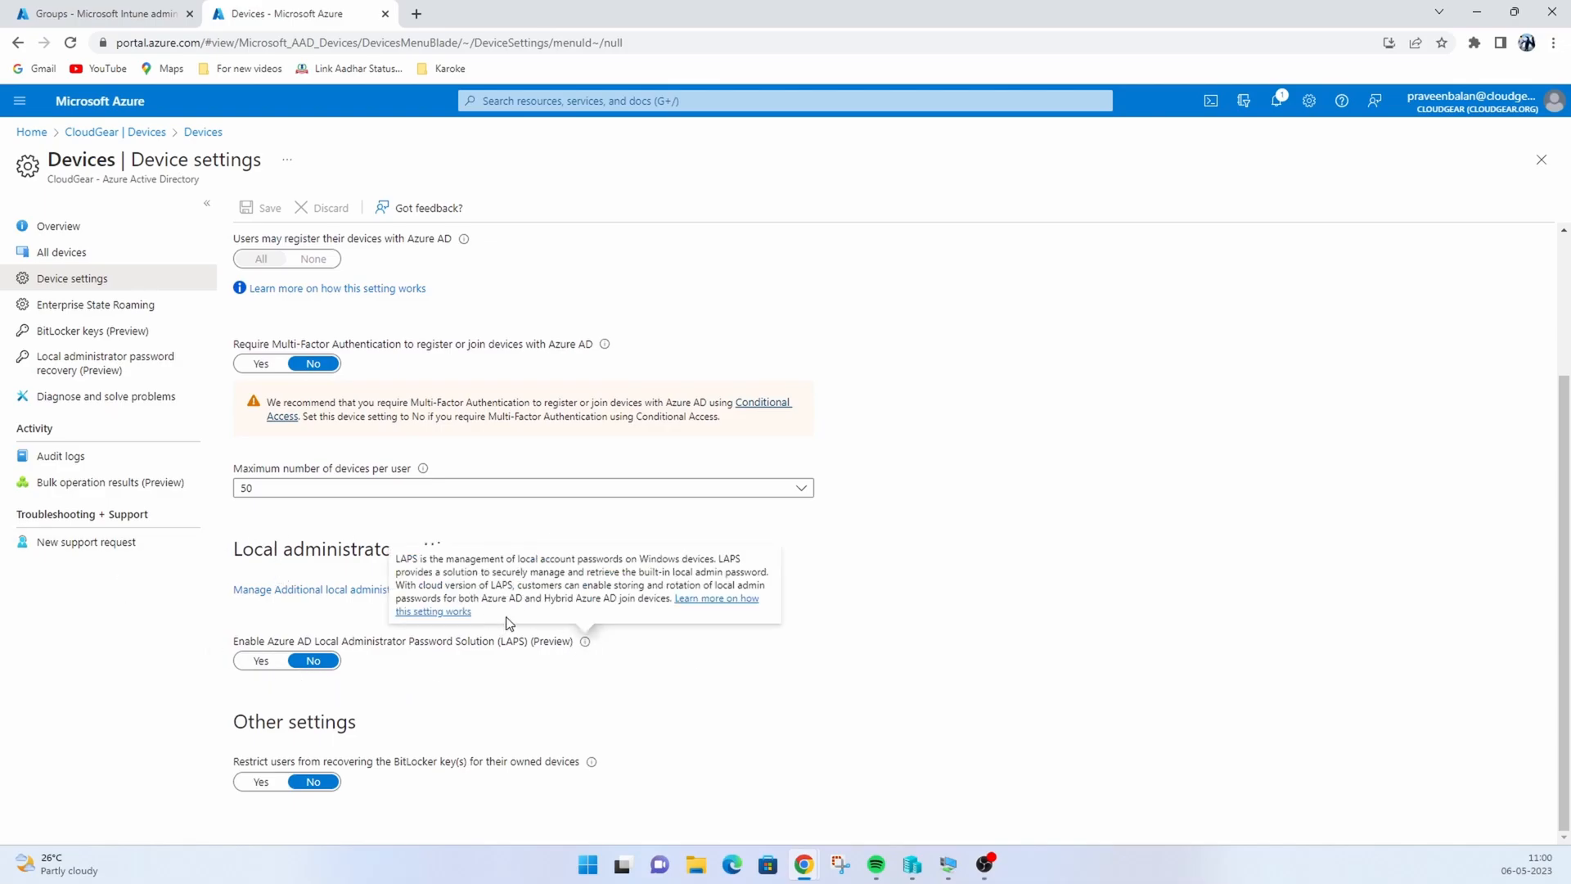
pyautogui.click(269, 208)
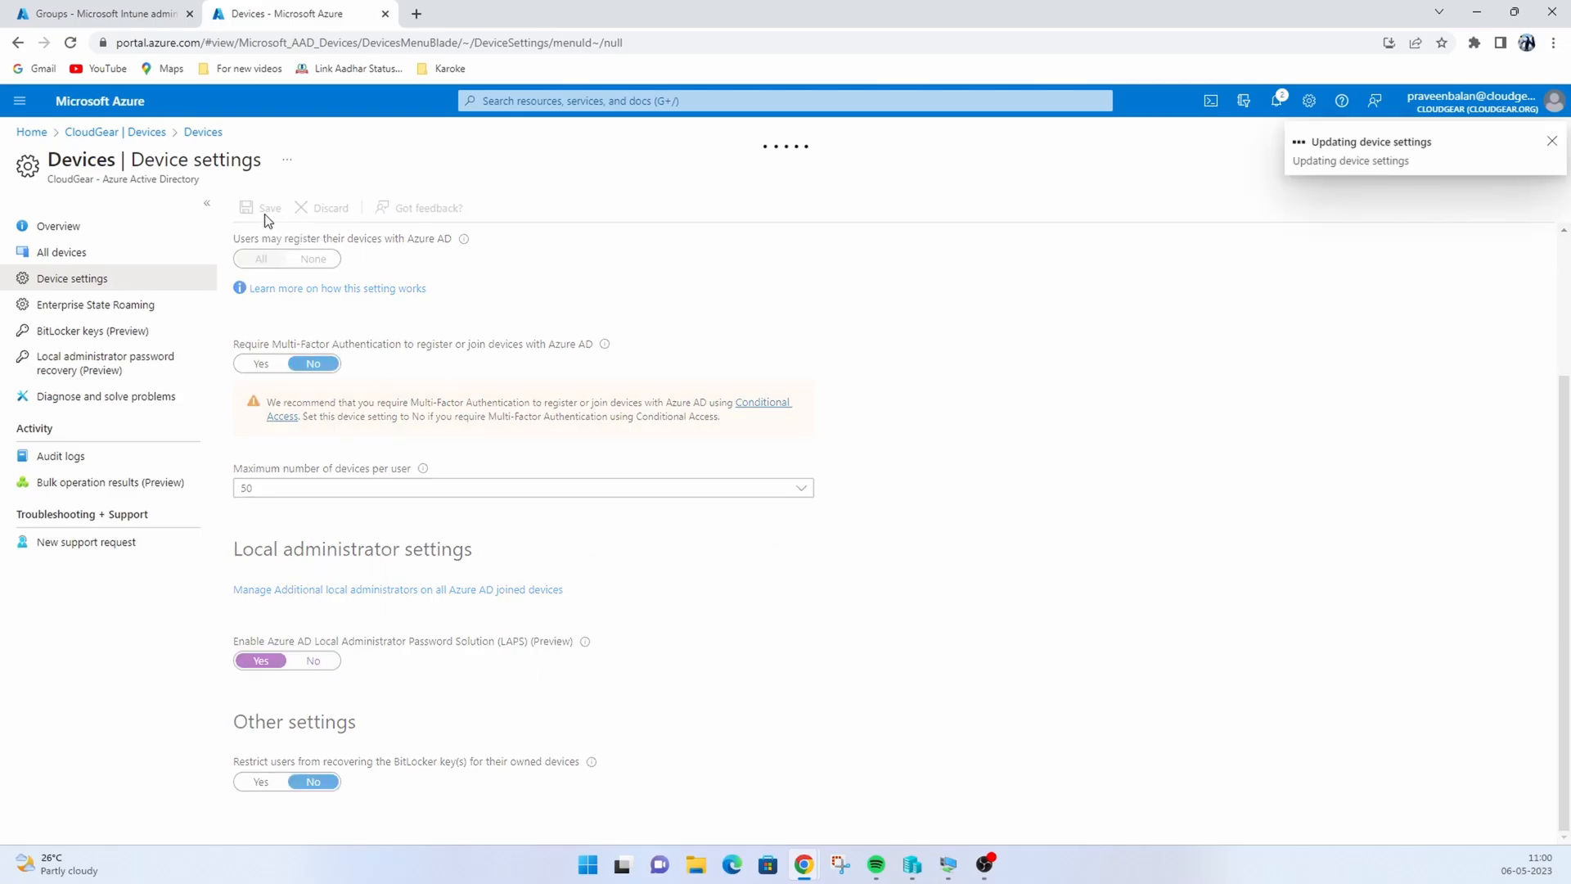
pyautogui.click(100, 13)
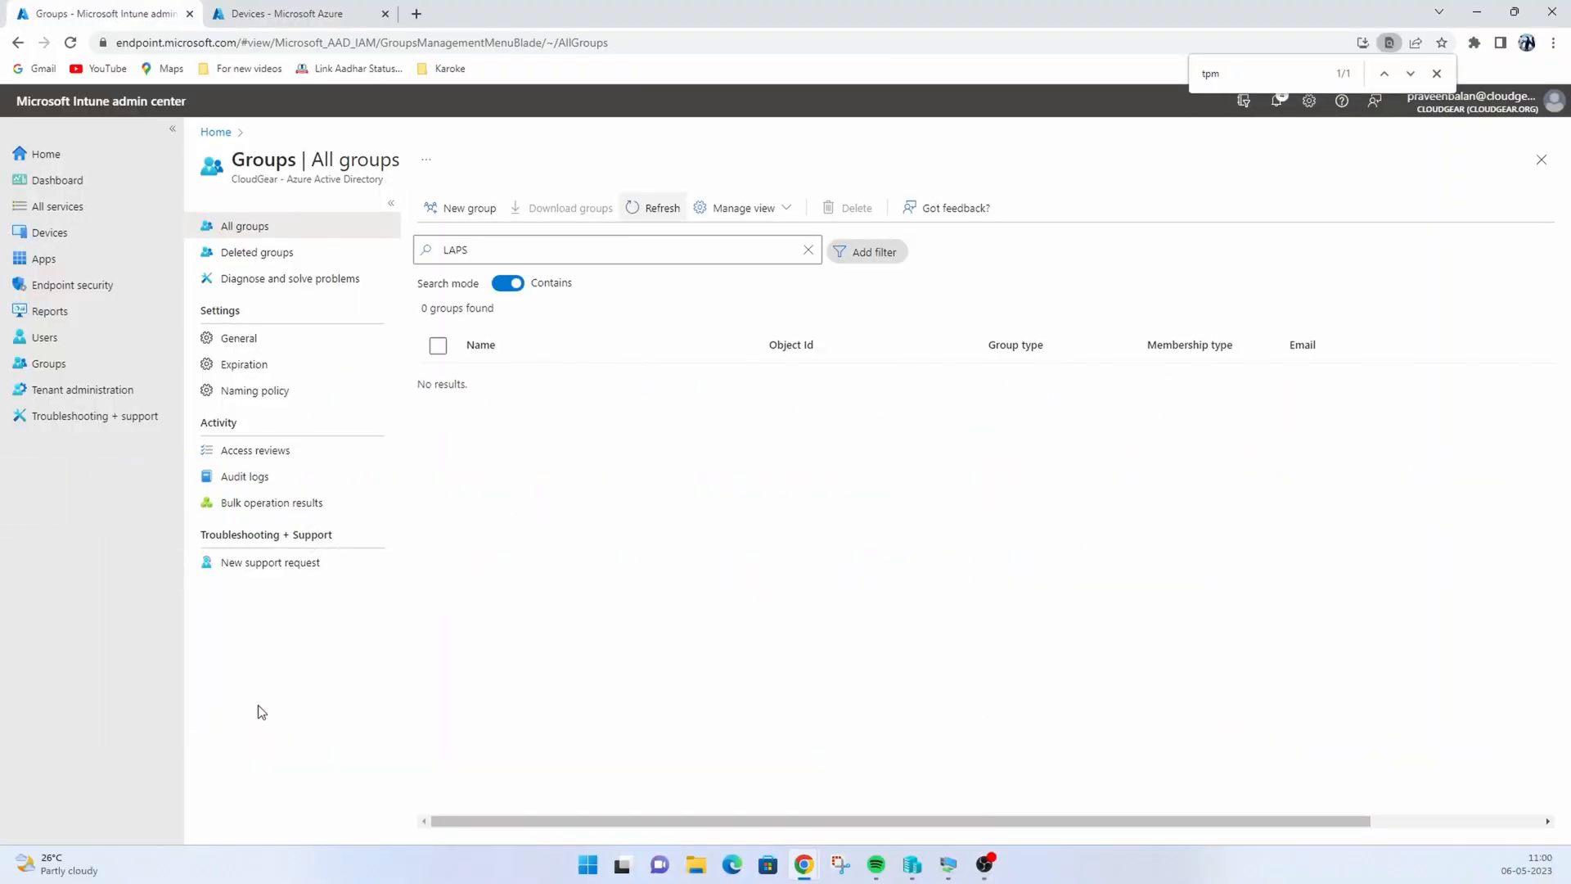
pyautogui.moveTo(30, 141)
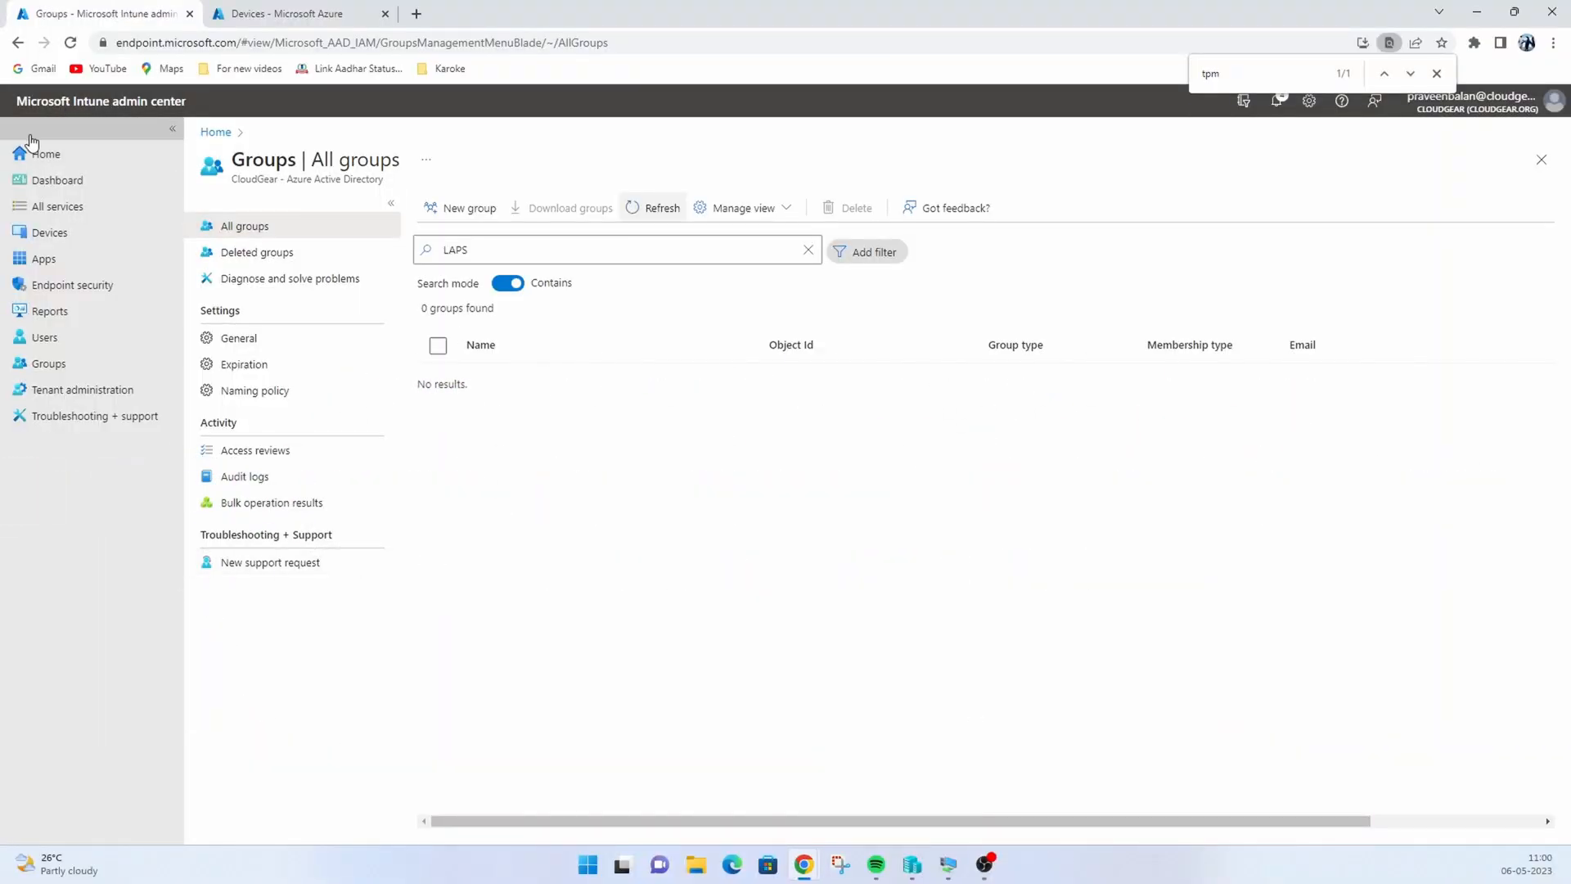
# Start a new policy from Endpoint security > Account protection
pyautogui.click(45, 154)
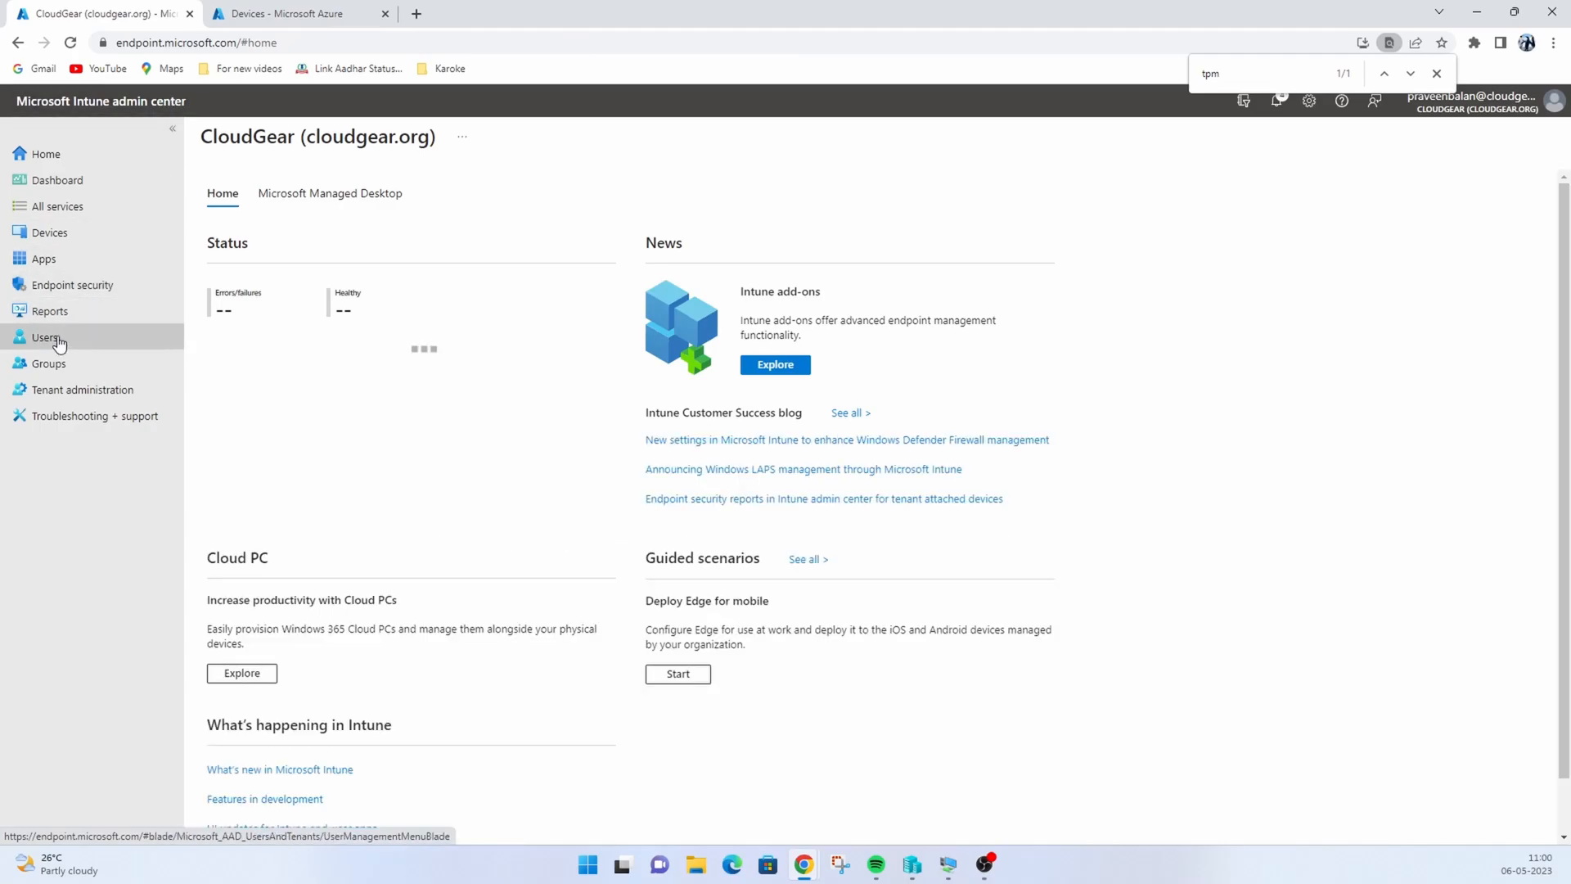
pyautogui.click(72, 285)
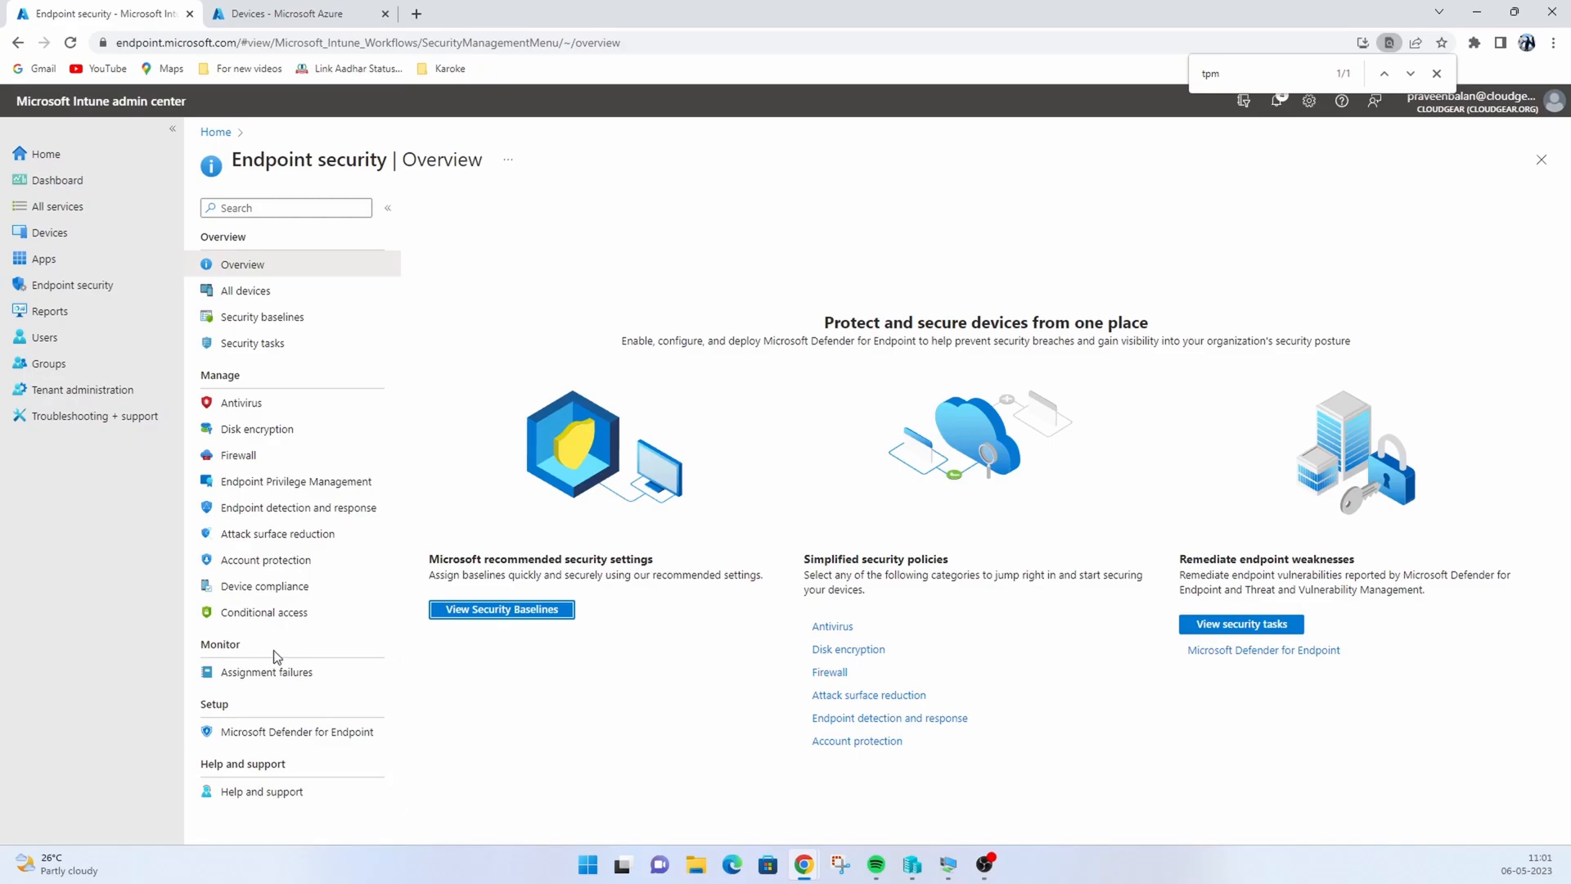
pyautogui.moveTo(265, 560)
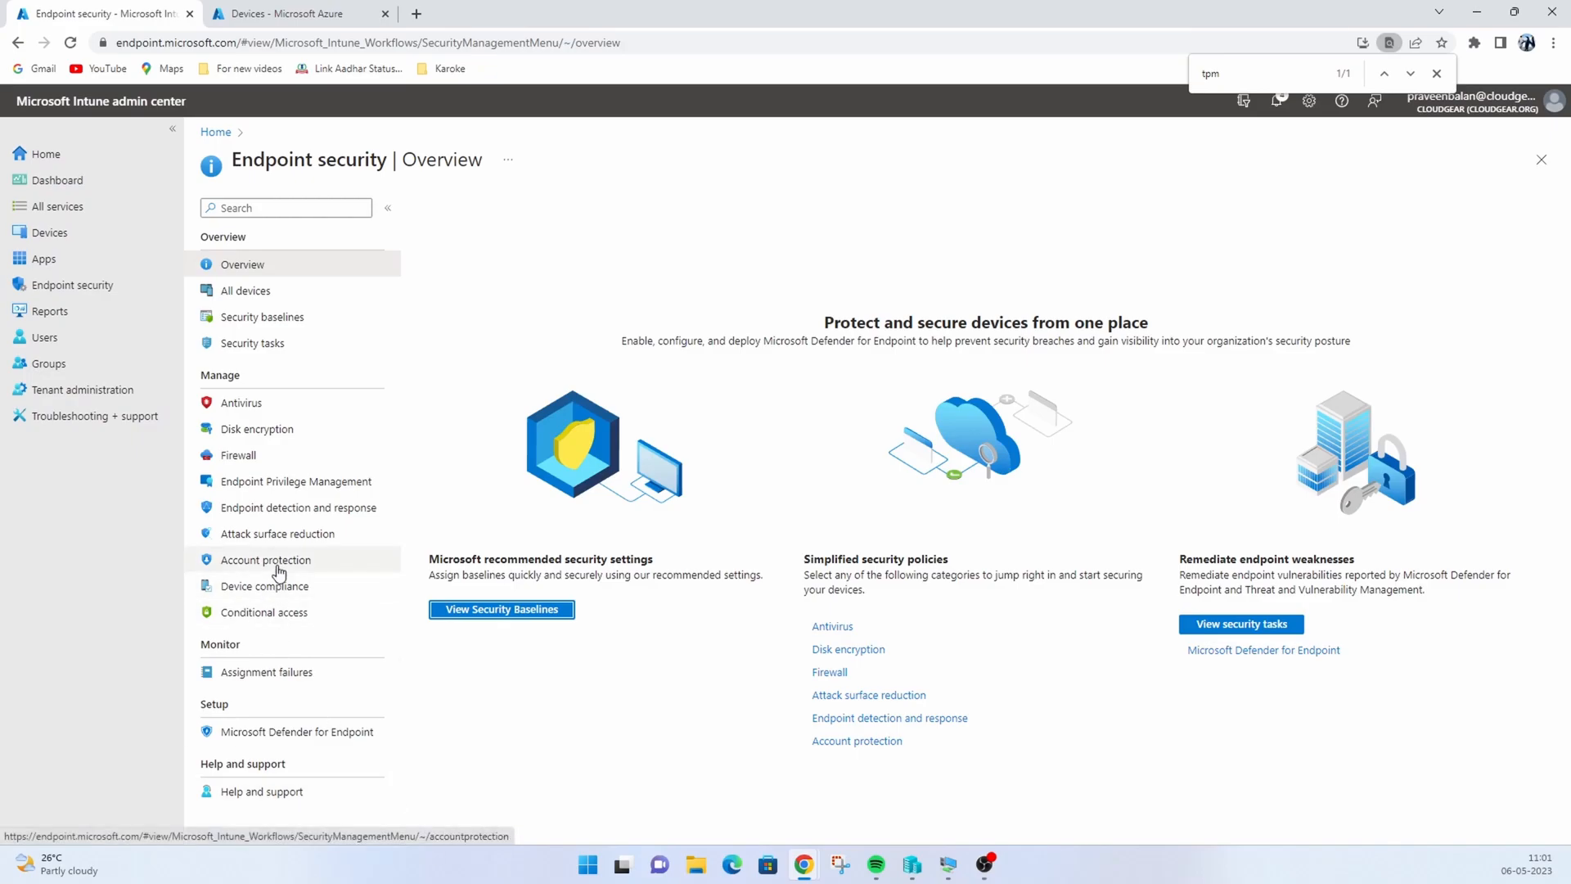
pyautogui.click(265, 560)
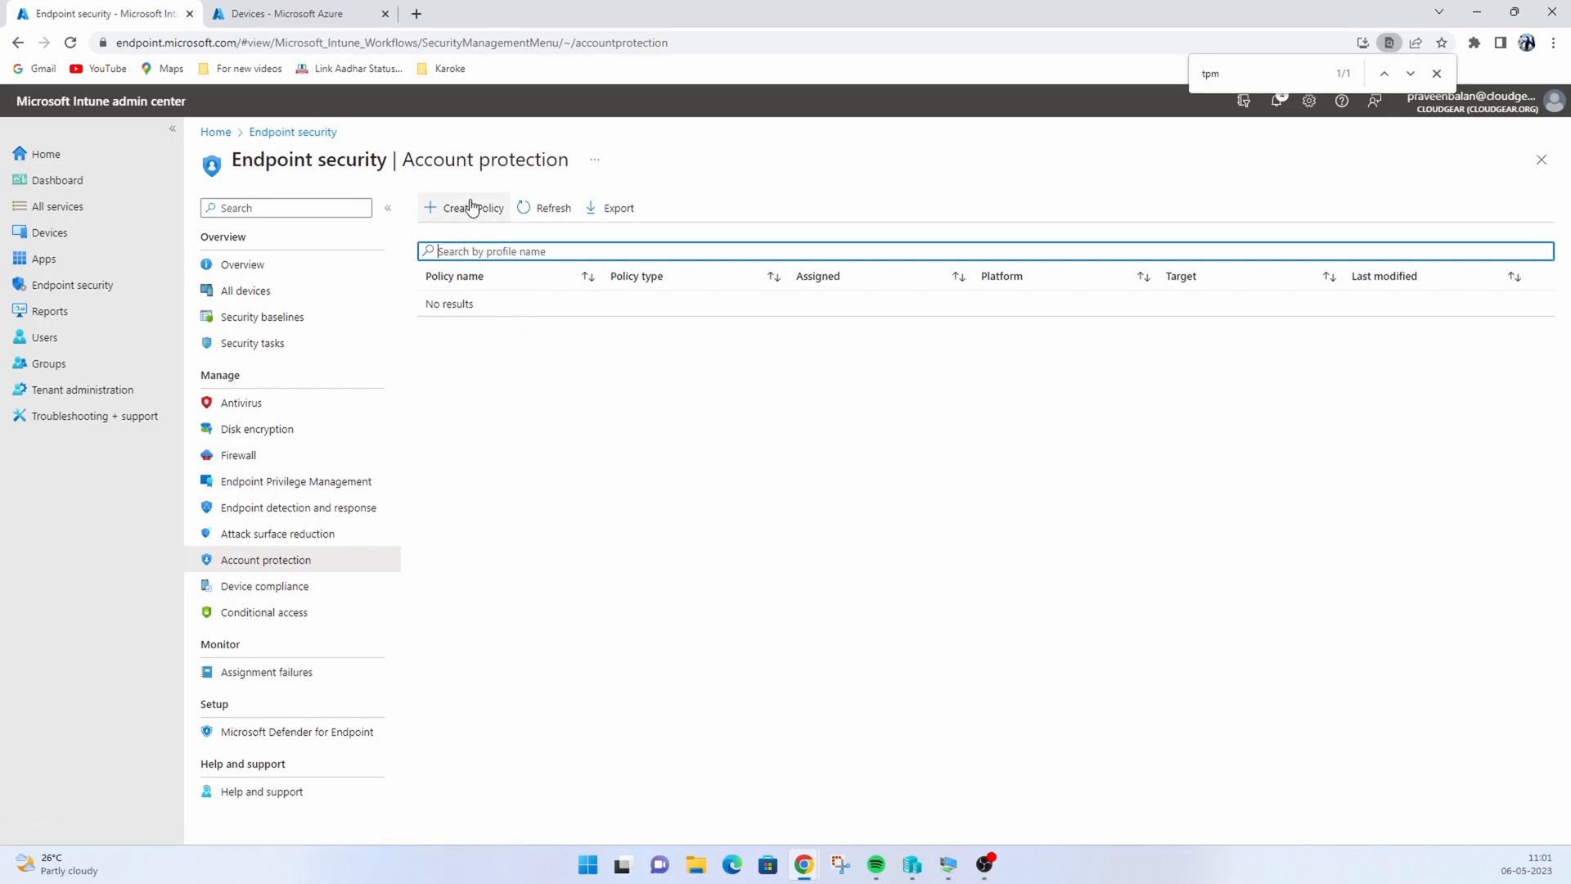
pyautogui.click(471, 208)
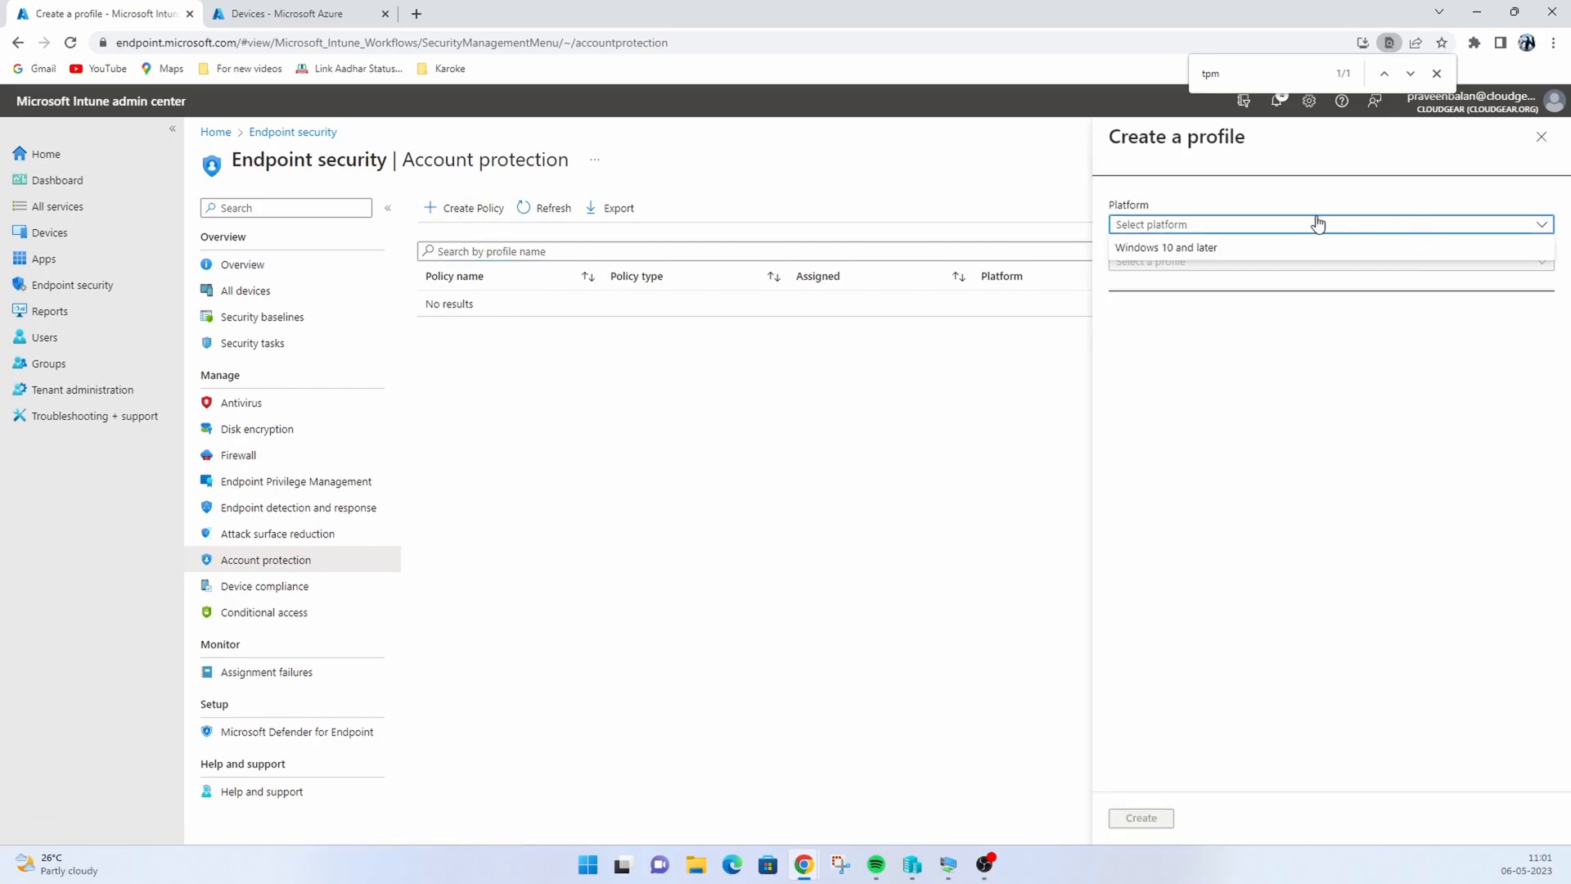
# Choose Windows 10 and later with the Local admin password solution (Windows LAPS) profile
pyautogui.click(1166, 247)
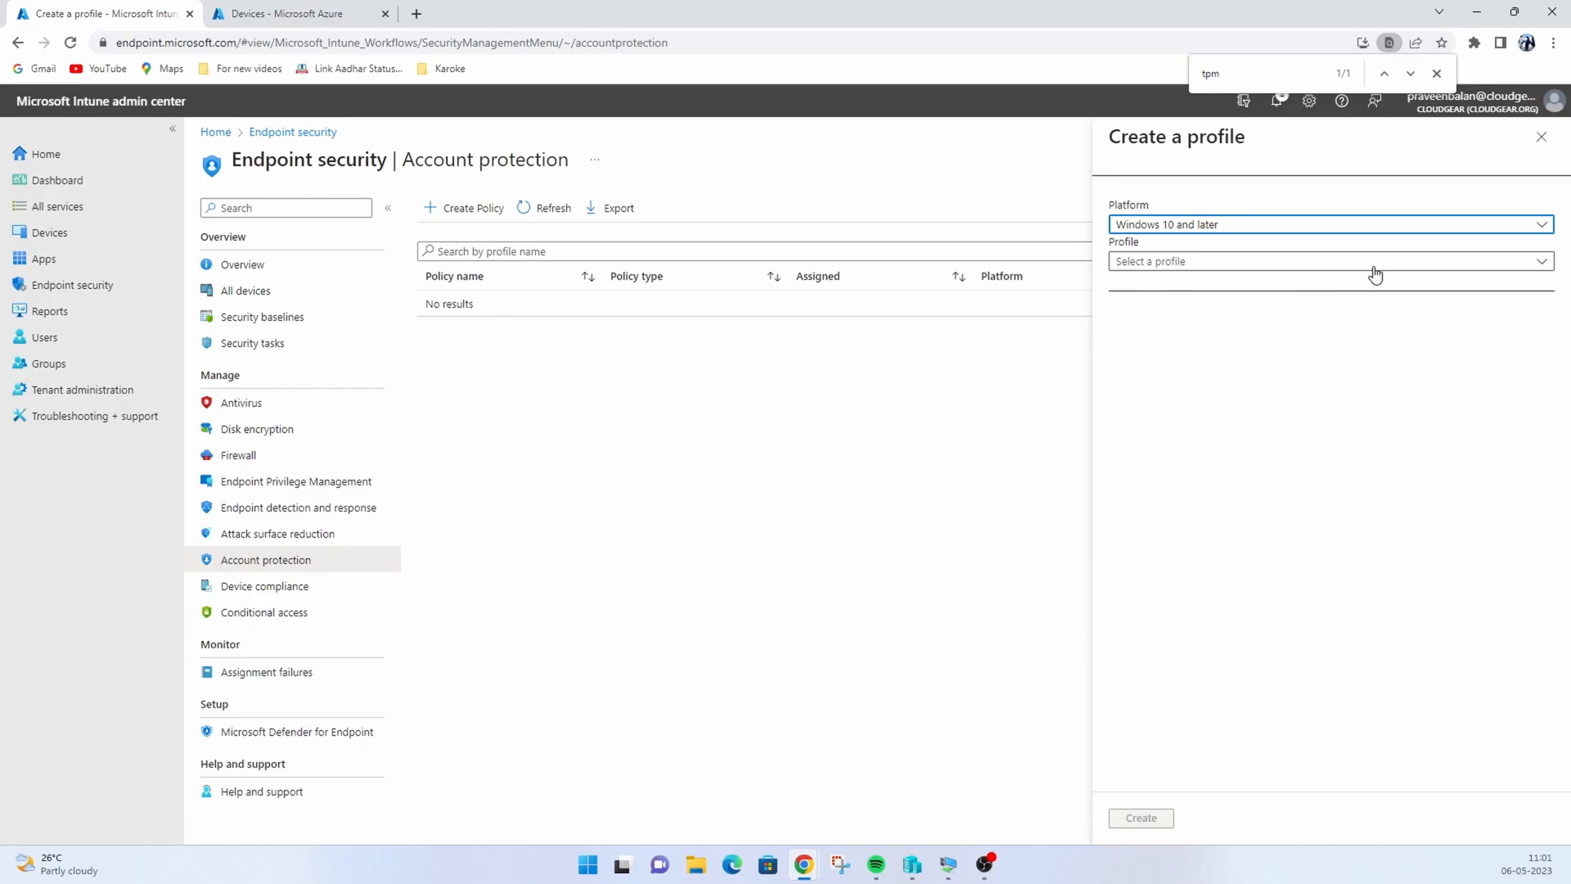
pyautogui.click(1327, 260)
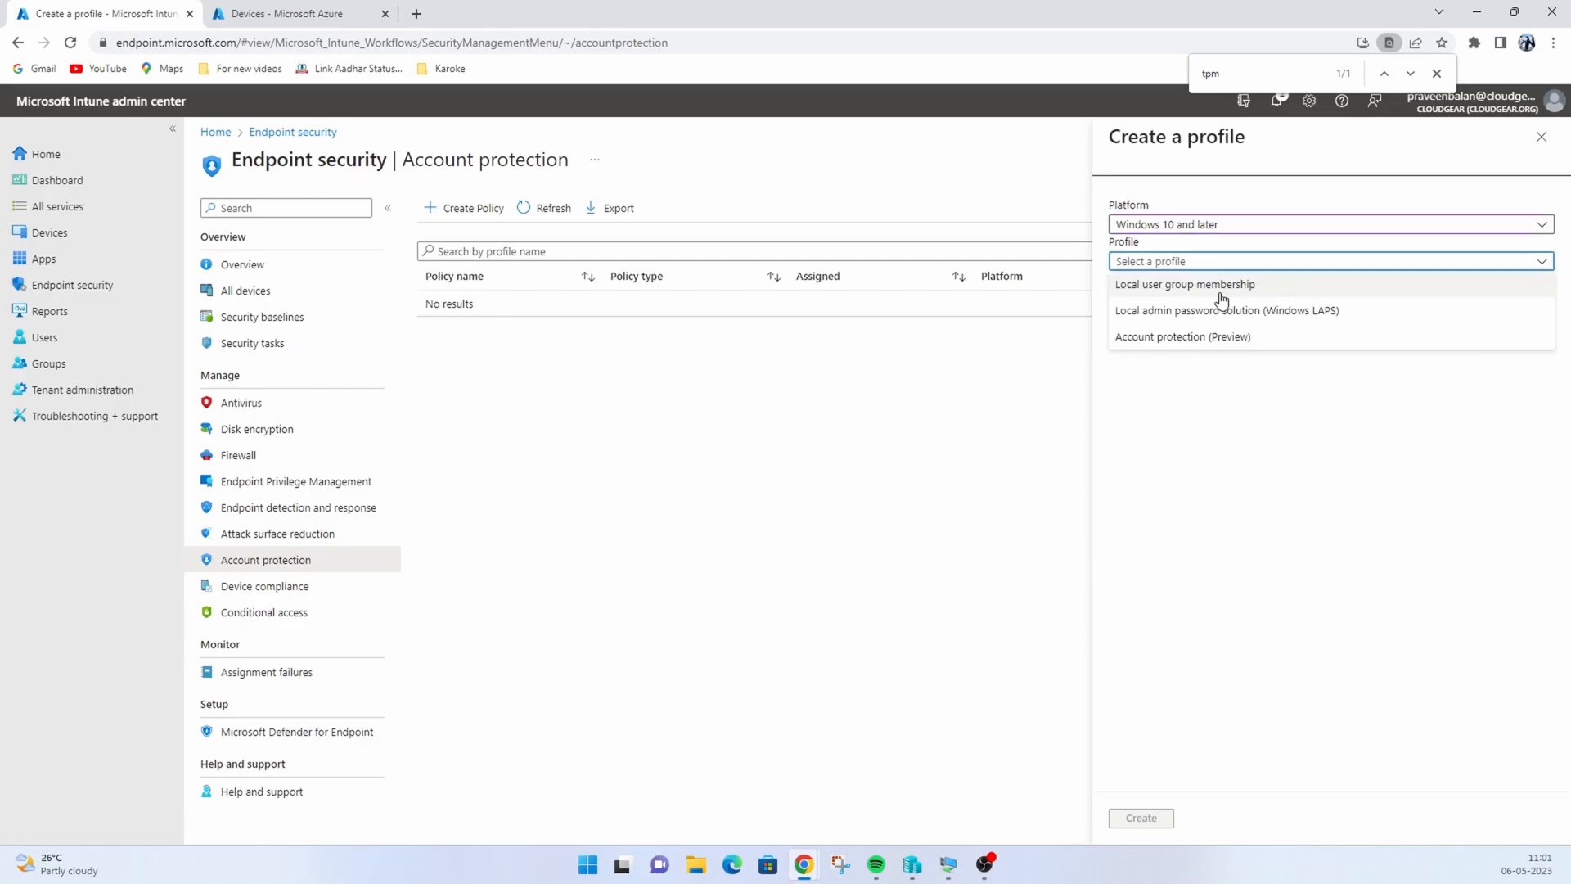
pyautogui.moveTo(1224, 316)
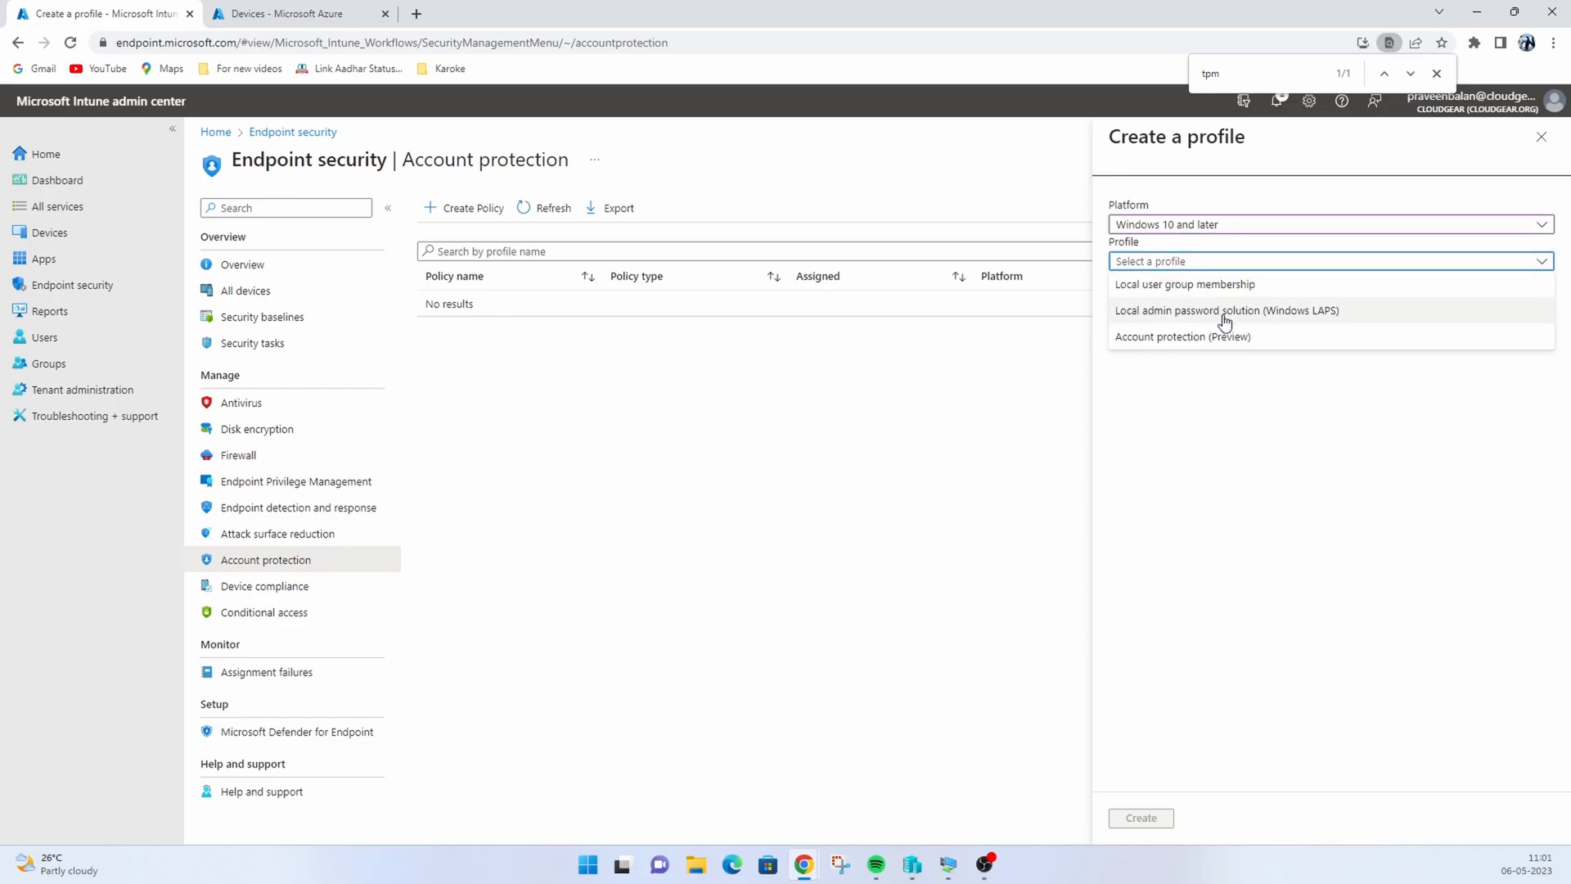
pyautogui.click(1226, 309)
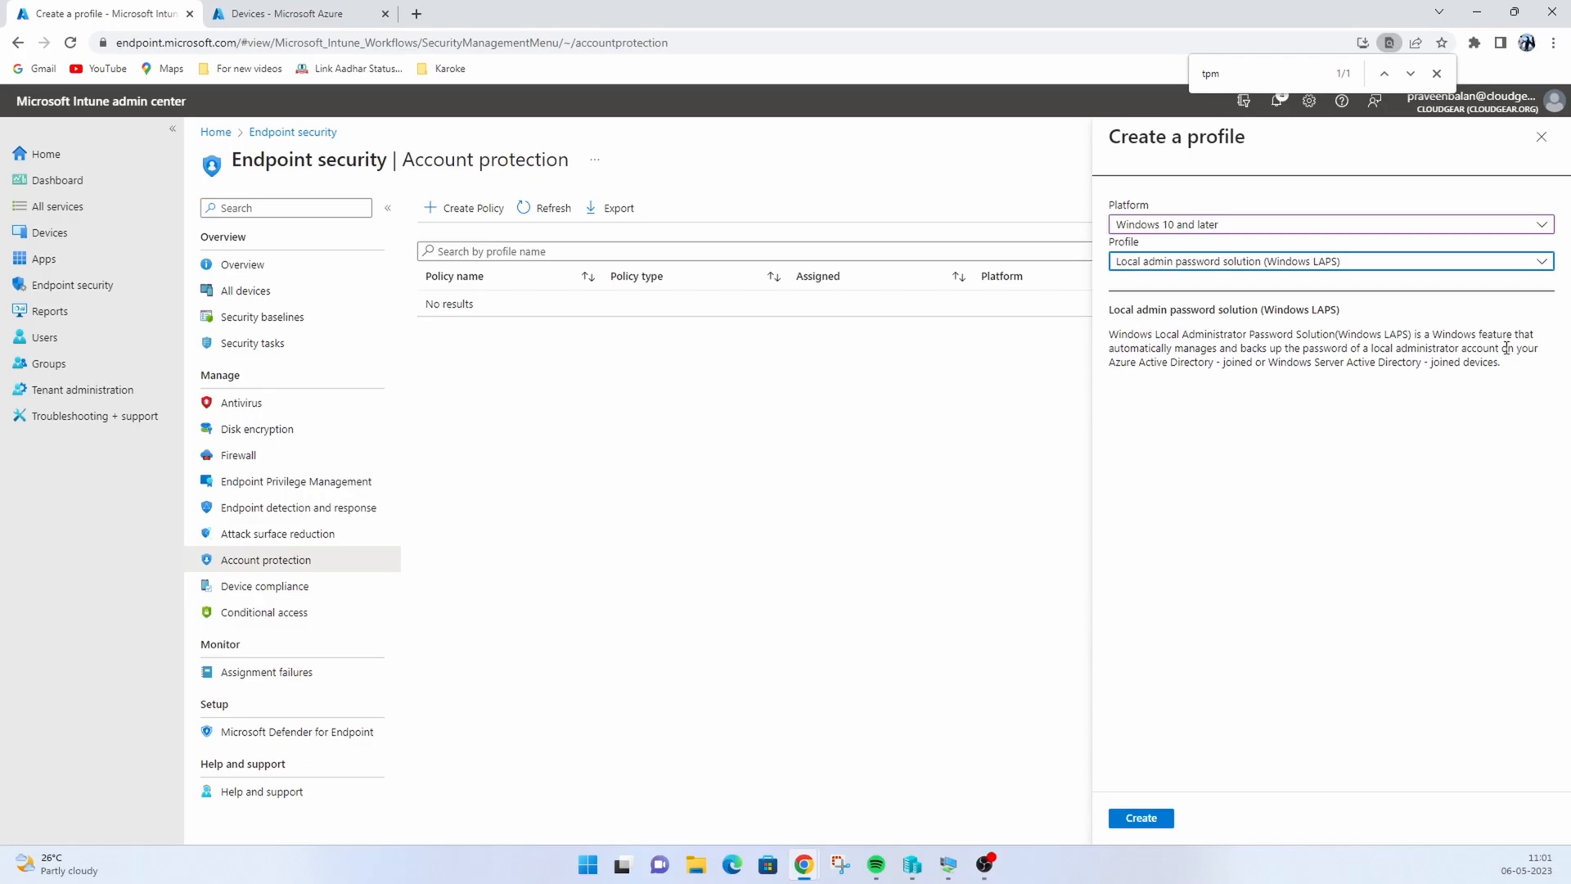
# Create the Windows LAPS profile and name it 'LAPS Defaul' on the Basics tab
pyautogui.click(1139, 818)
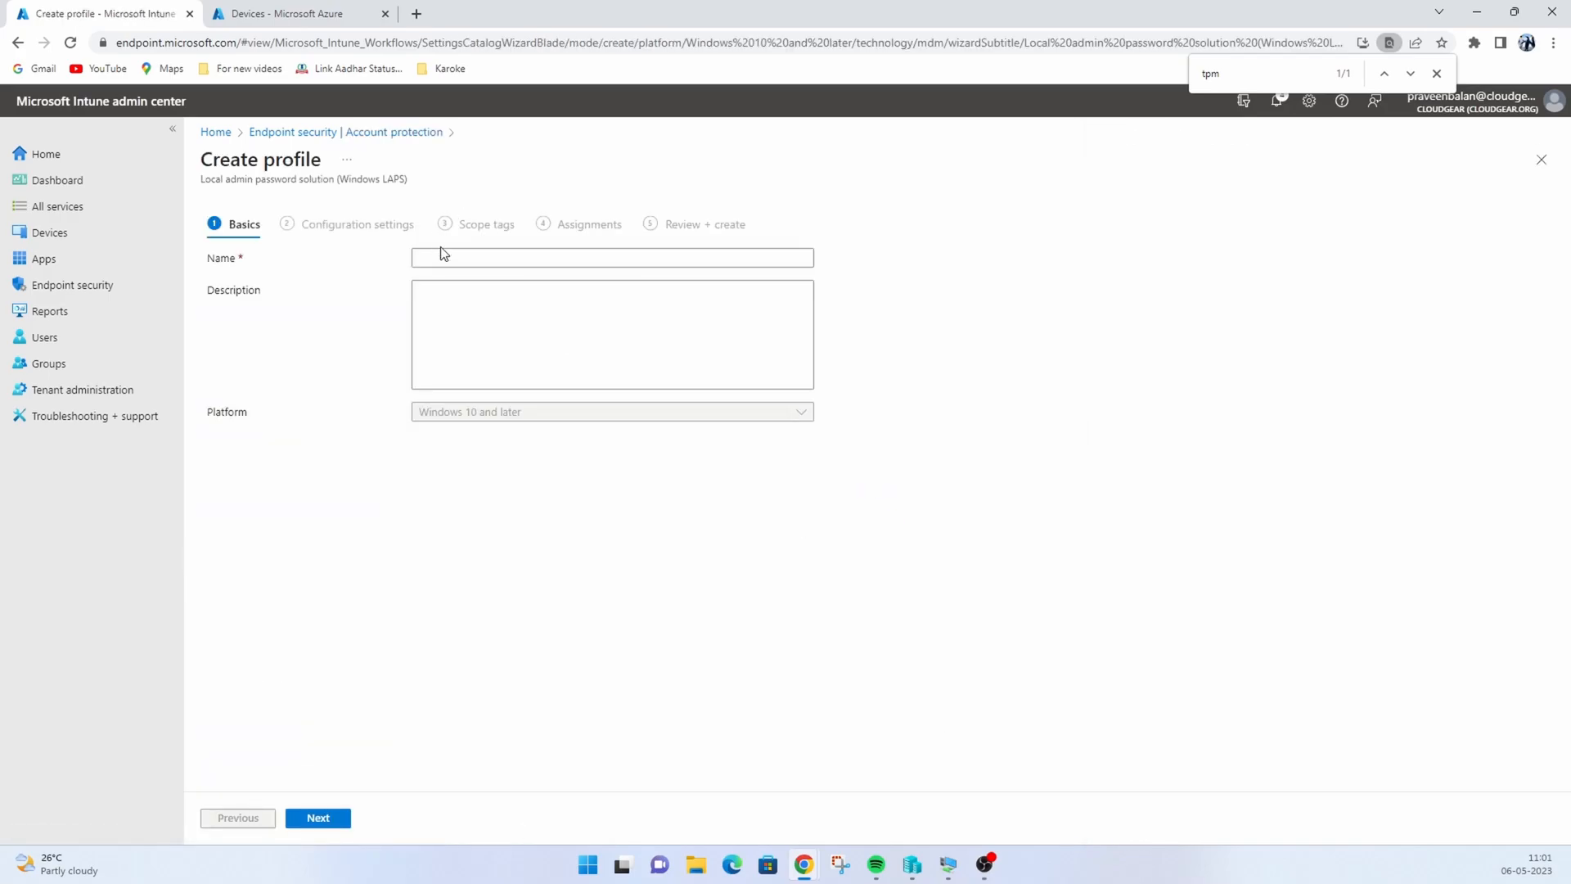
pyautogui.write('LAPS Defaul')
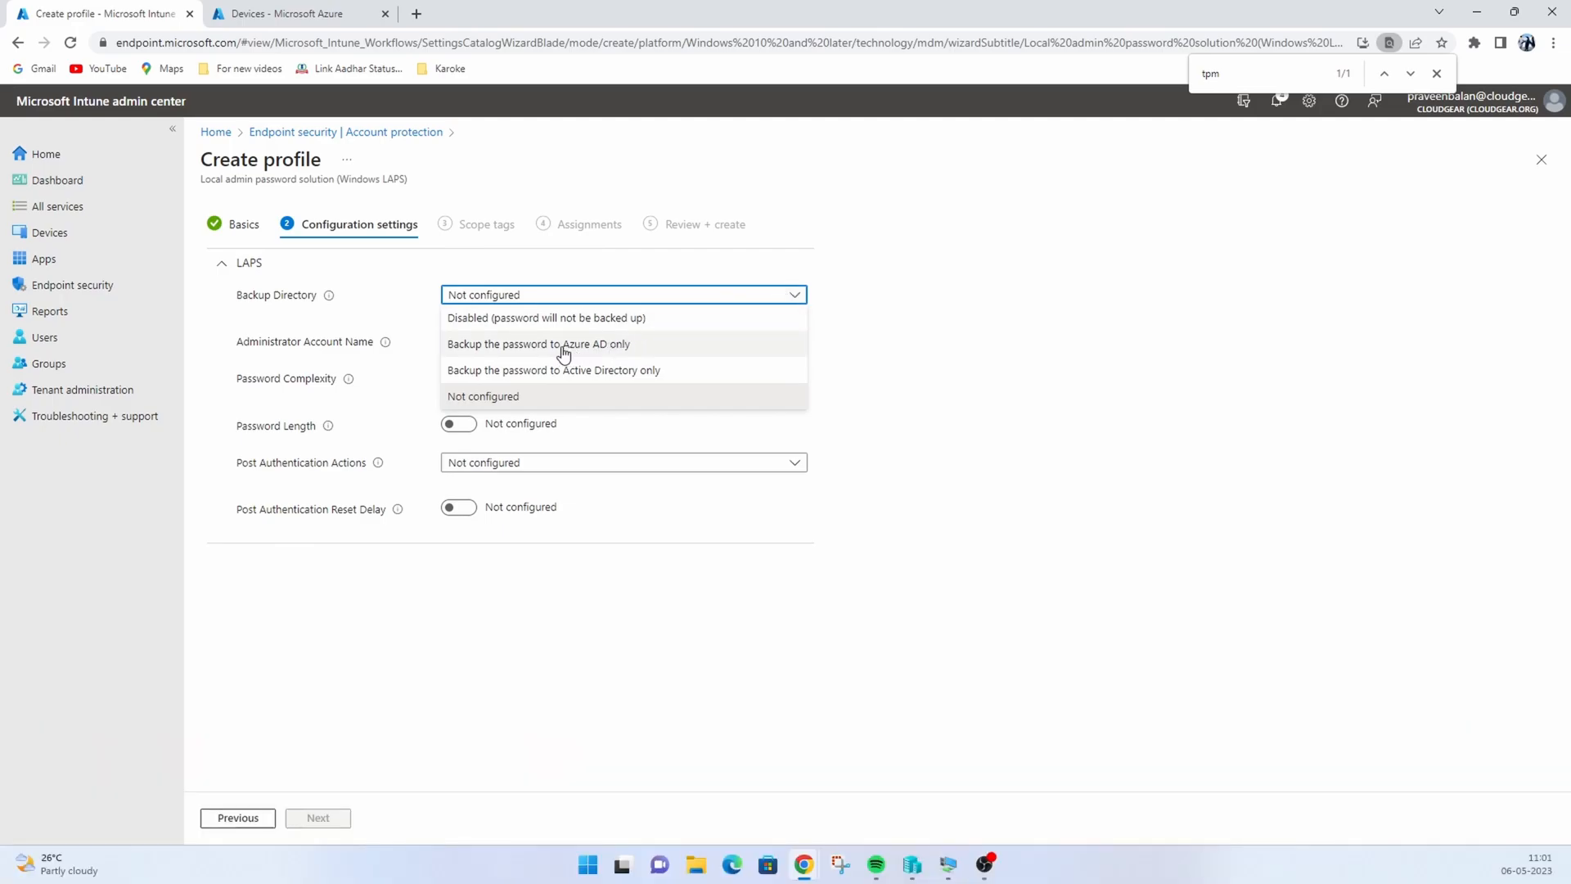
# Back up passwords to Azure AD only with Password Age Days set to 15
pyautogui.click(539, 343)
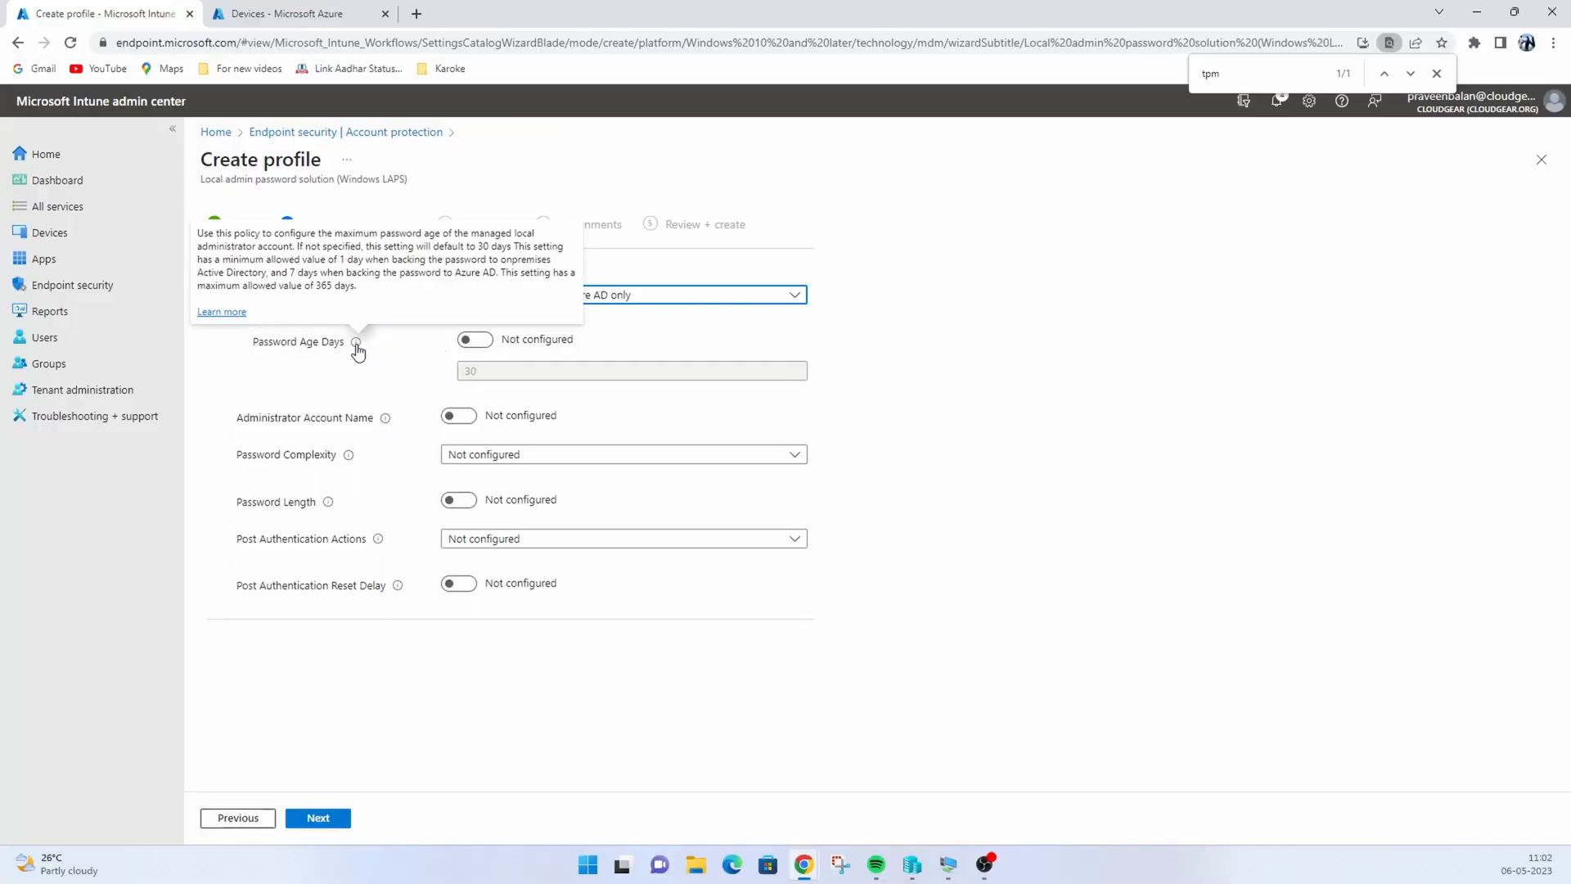
pyautogui.click(474, 339)
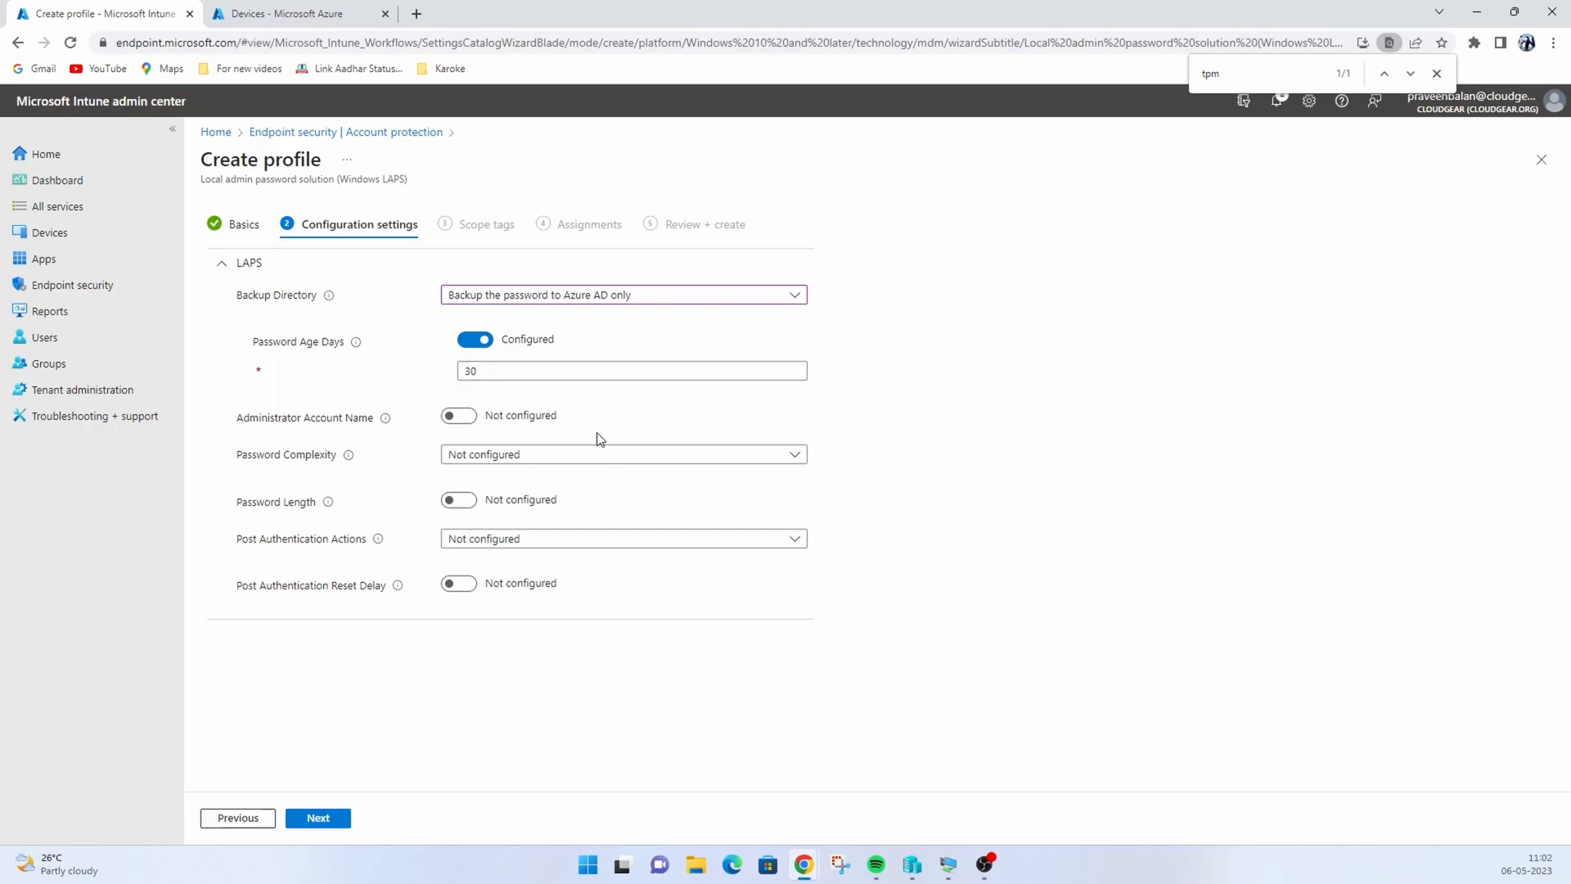
pyautogui.click(632, 370)
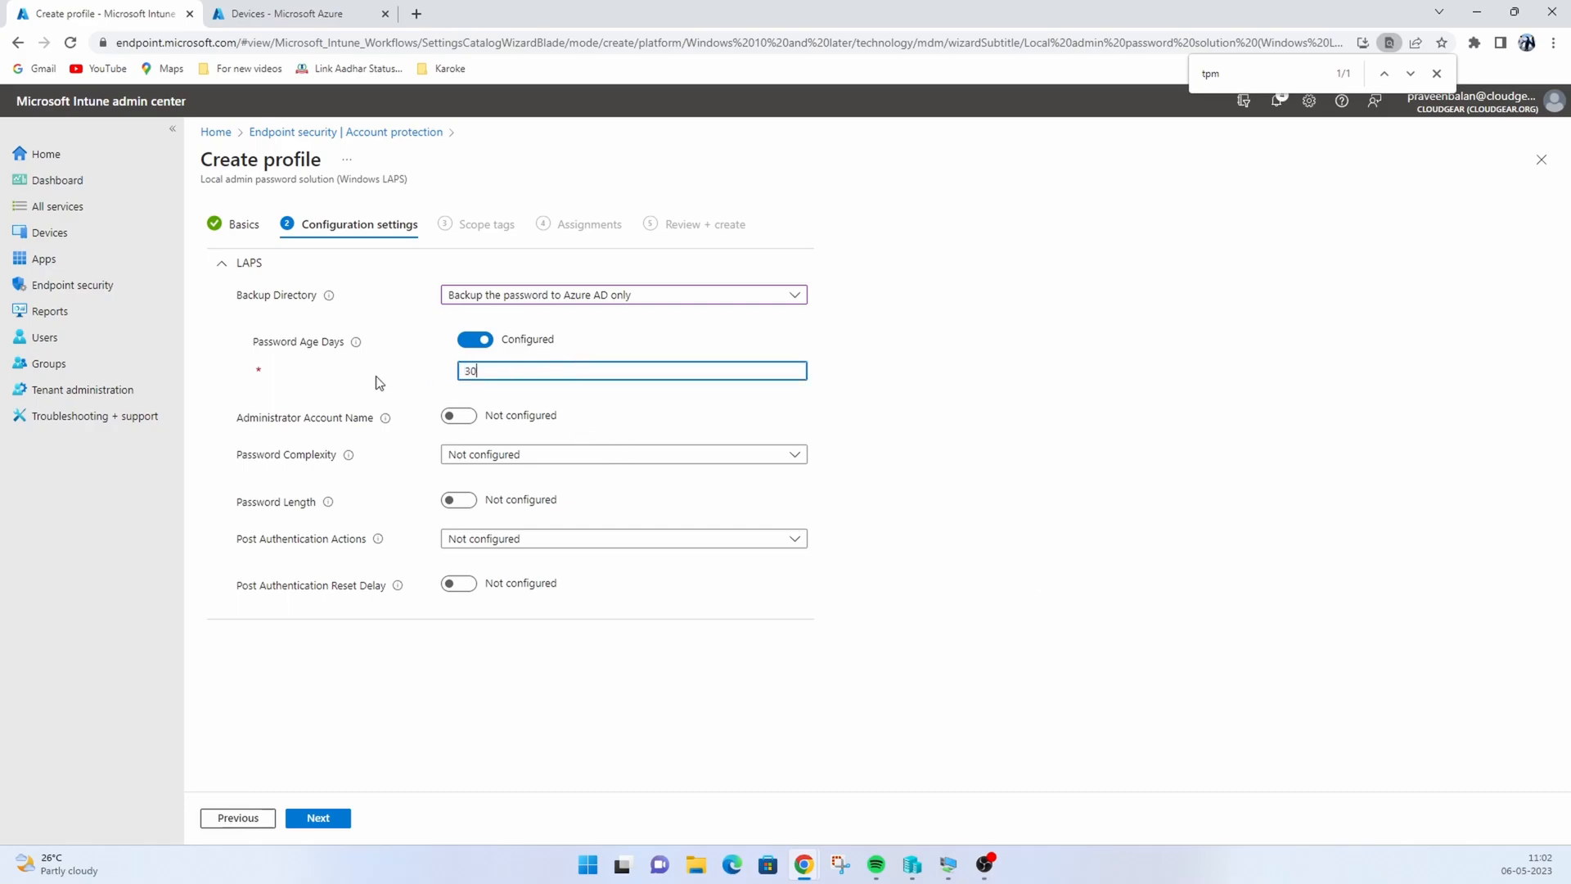
pyautogui.write('15')
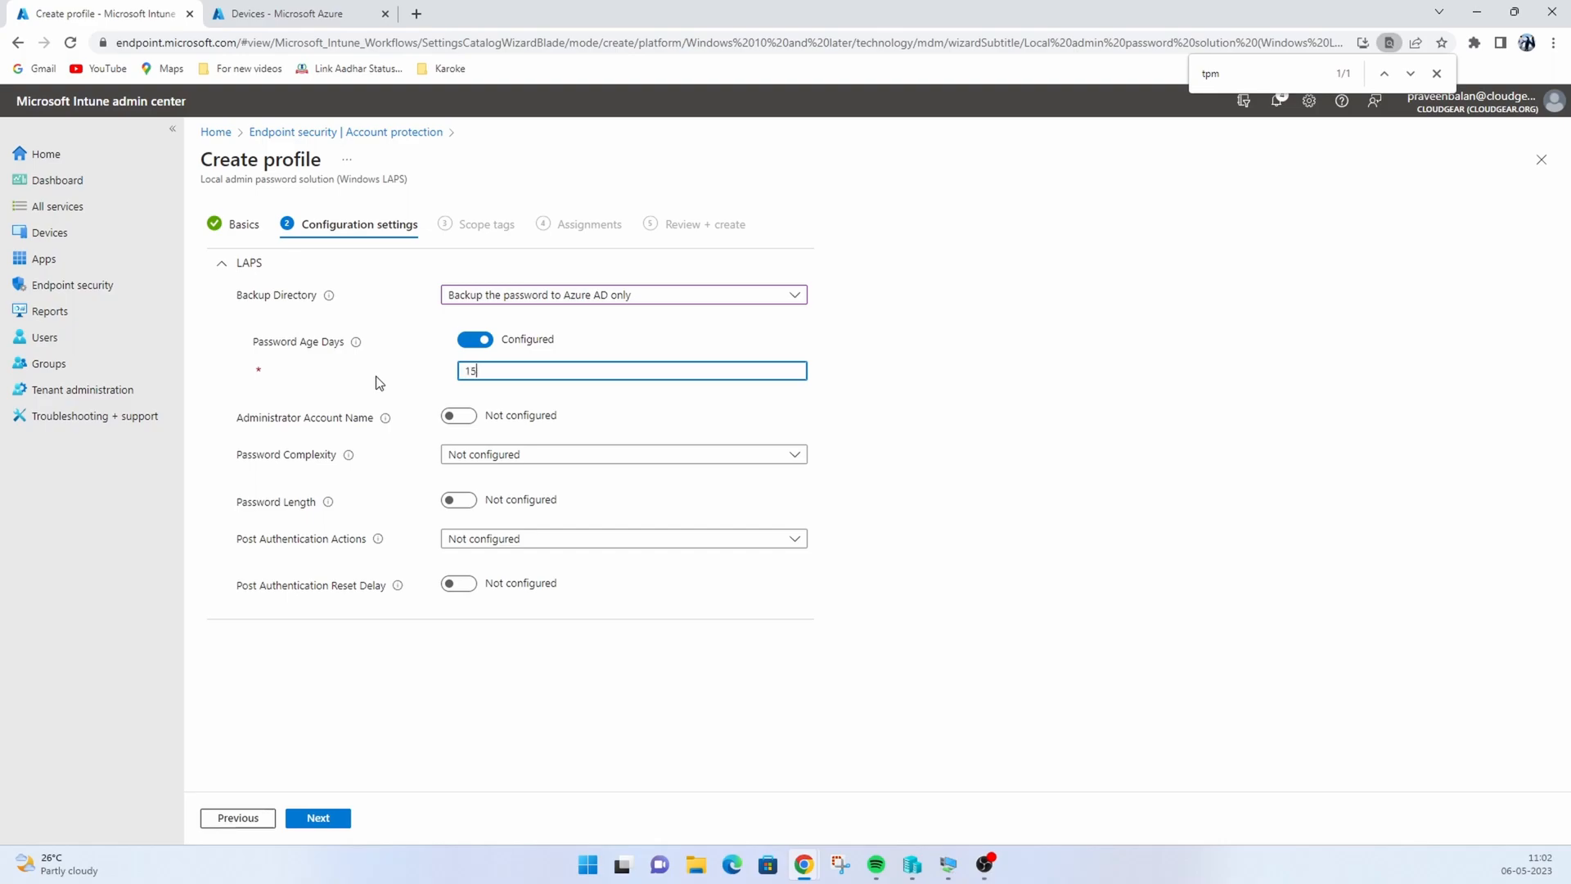
pyautogui.moveTo(416, 442)
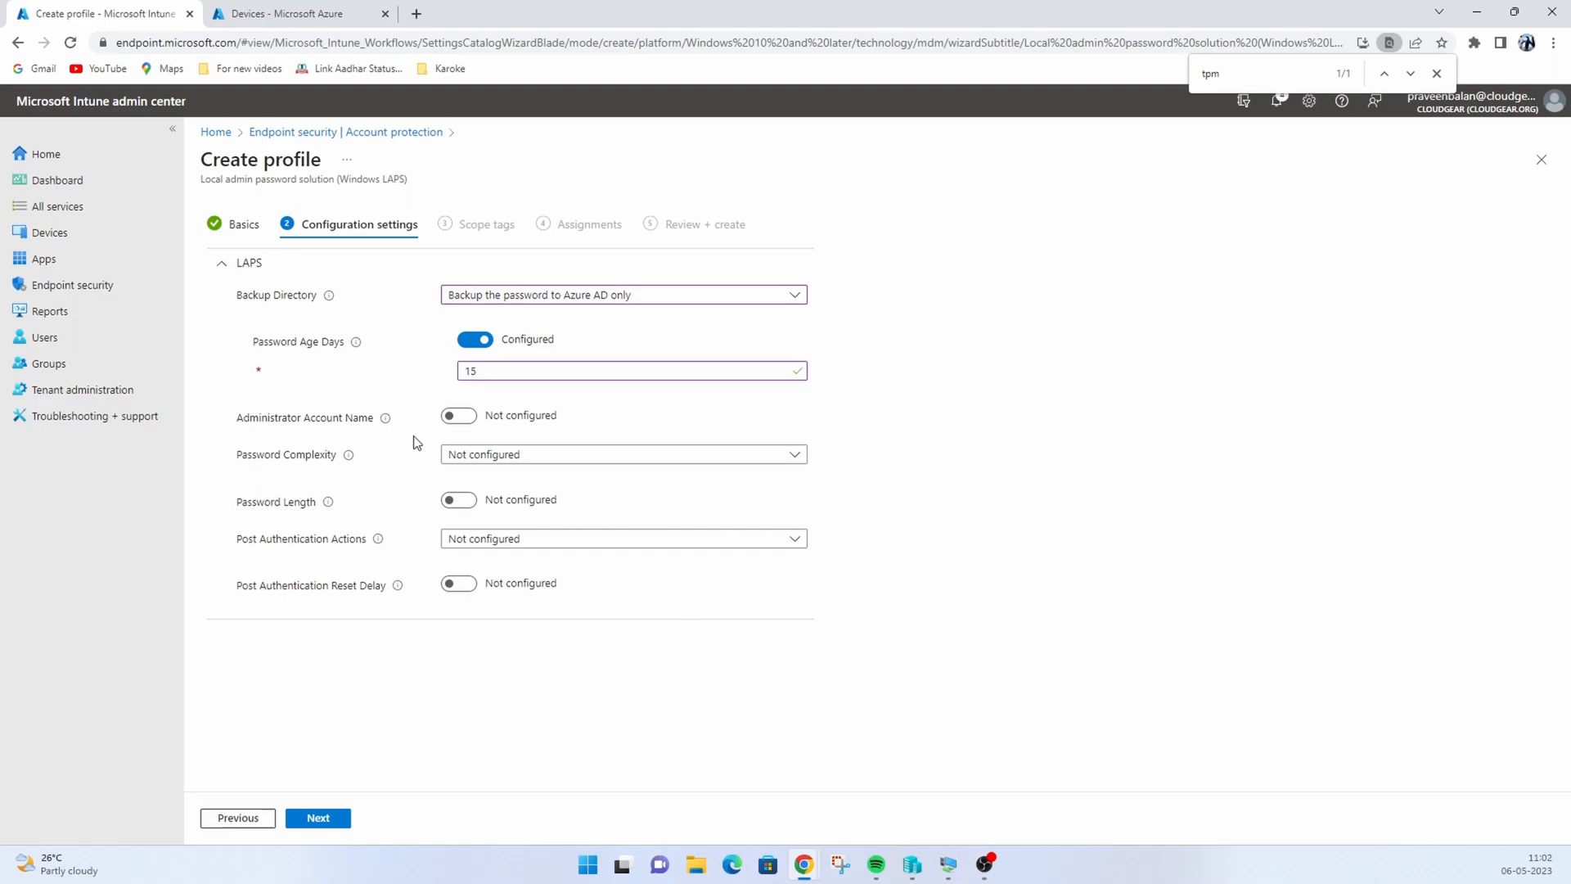
pyautogui.moveTo(384, 422)
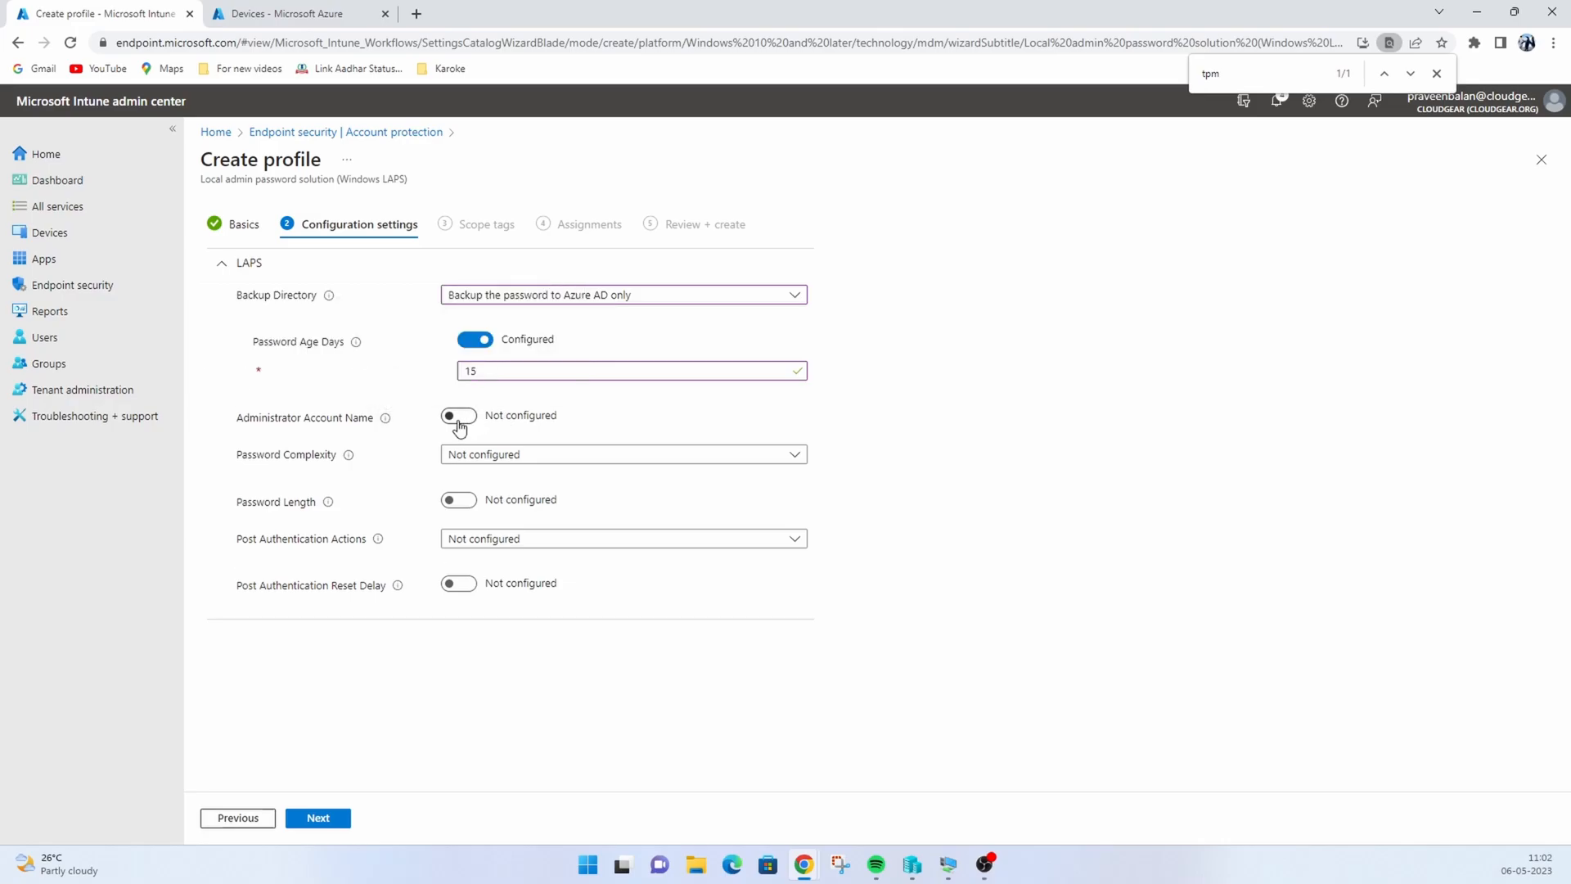
# Configure Administrator Account Name as LAPSAdmin
pyautogui.click(458, 414)
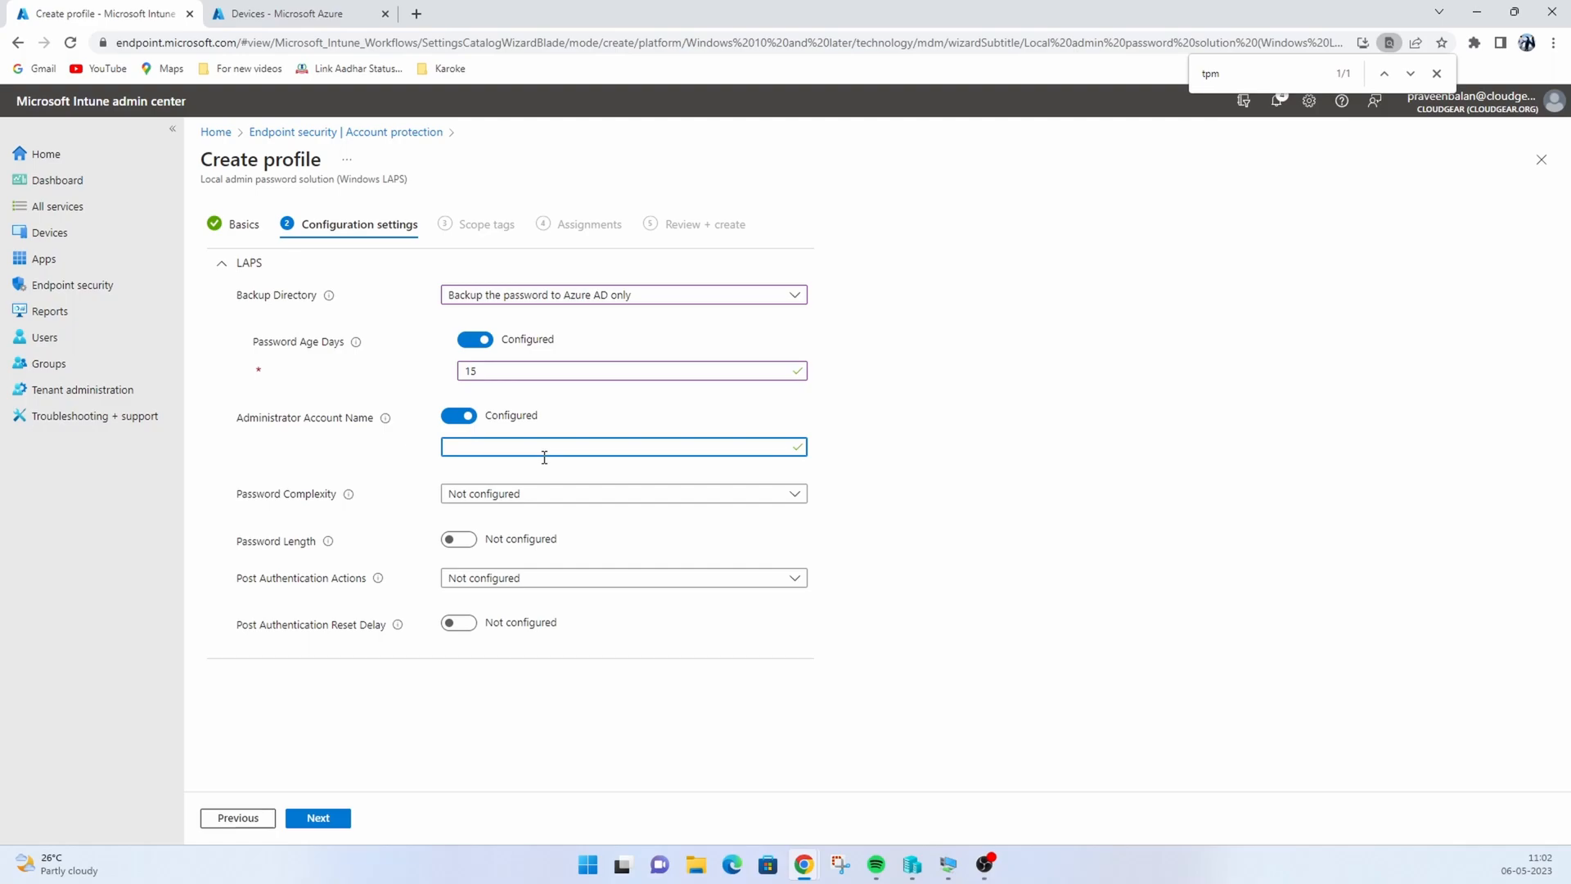
pyautogui.moveTo(376, 369)
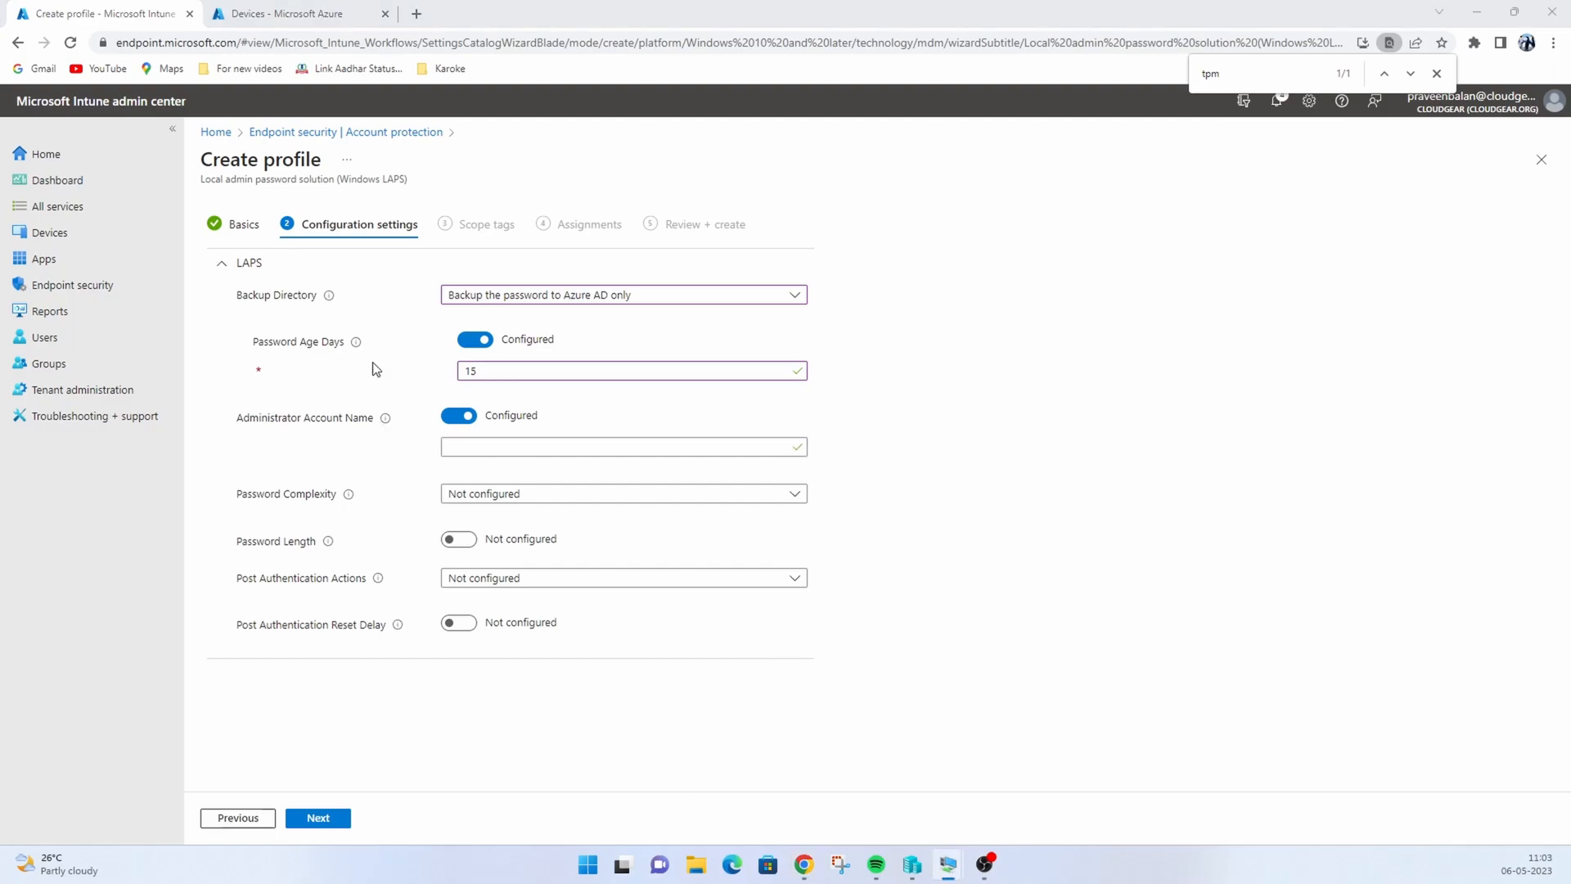
pyautogui.moveTo(501, 435)
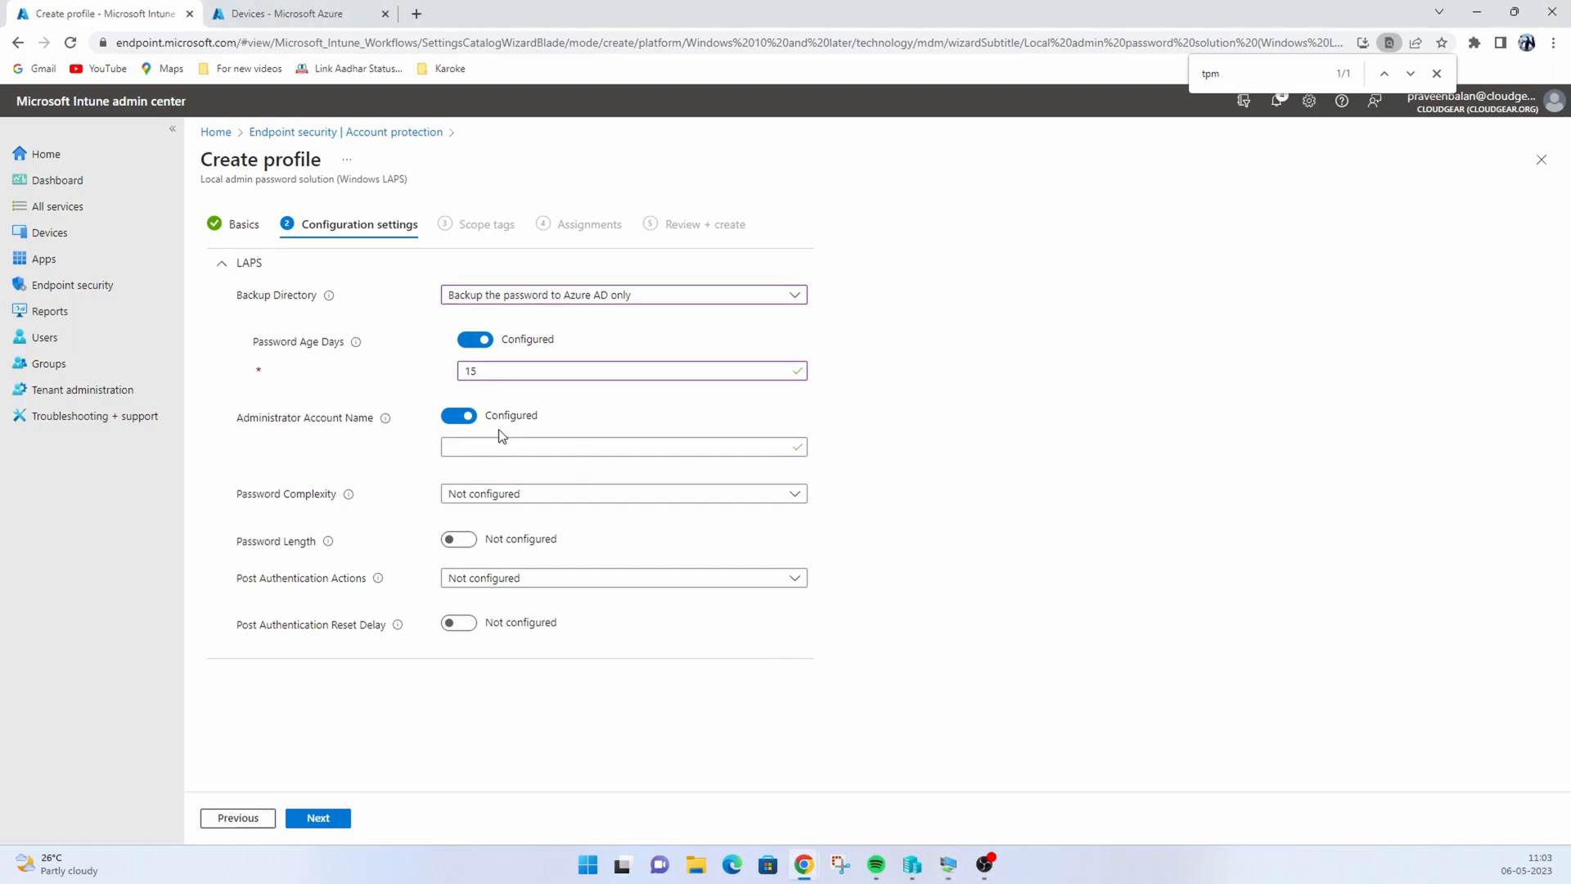
pyautogui.write('LAP')
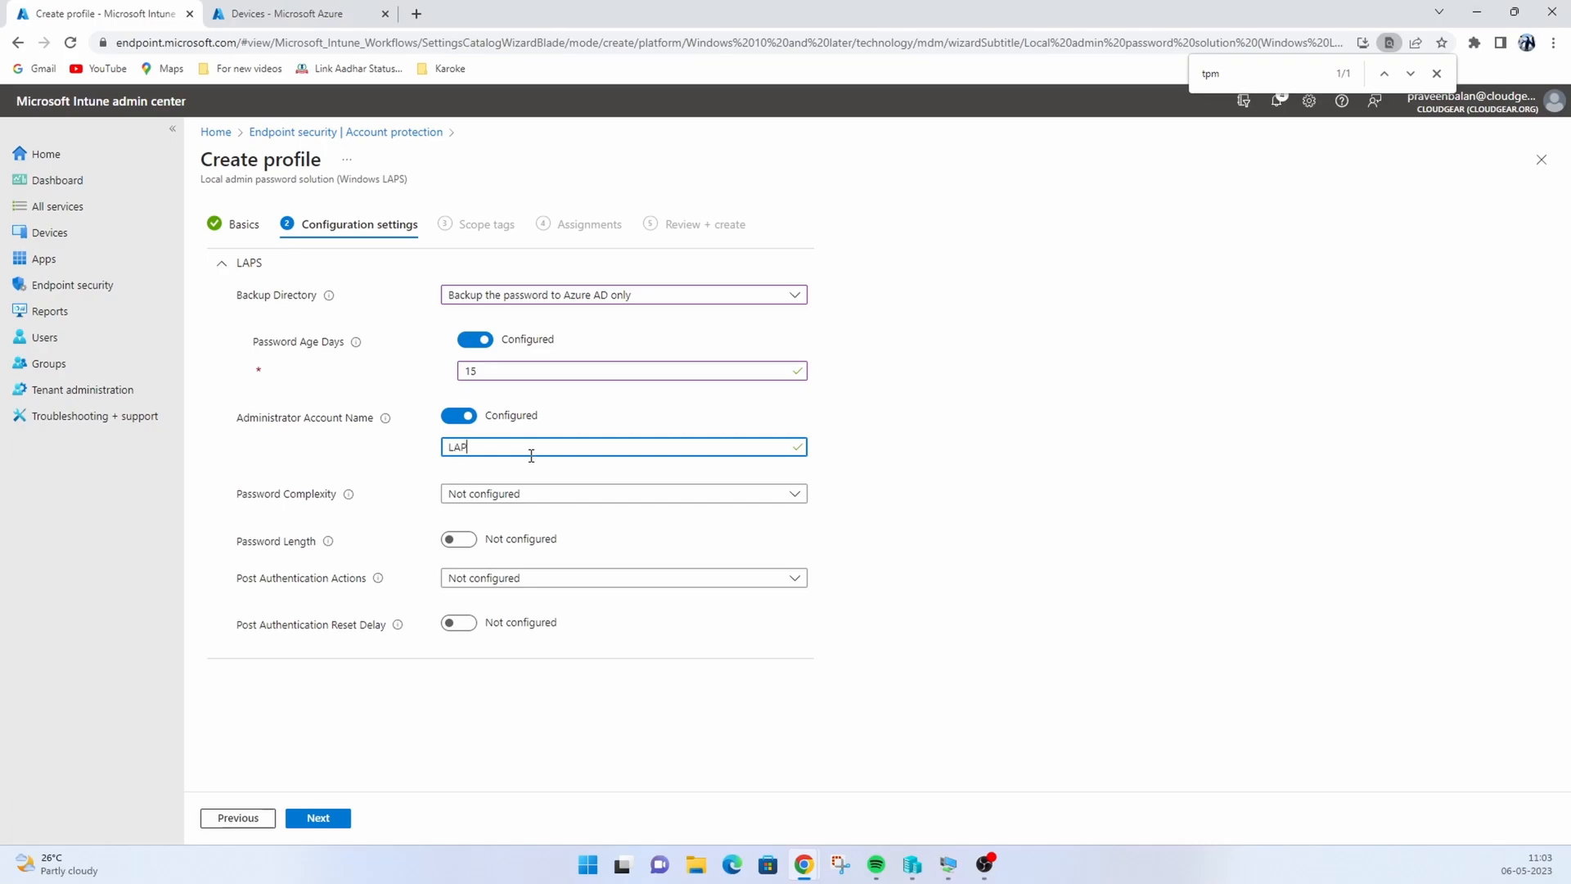
pyautogui.write('SAdmin')
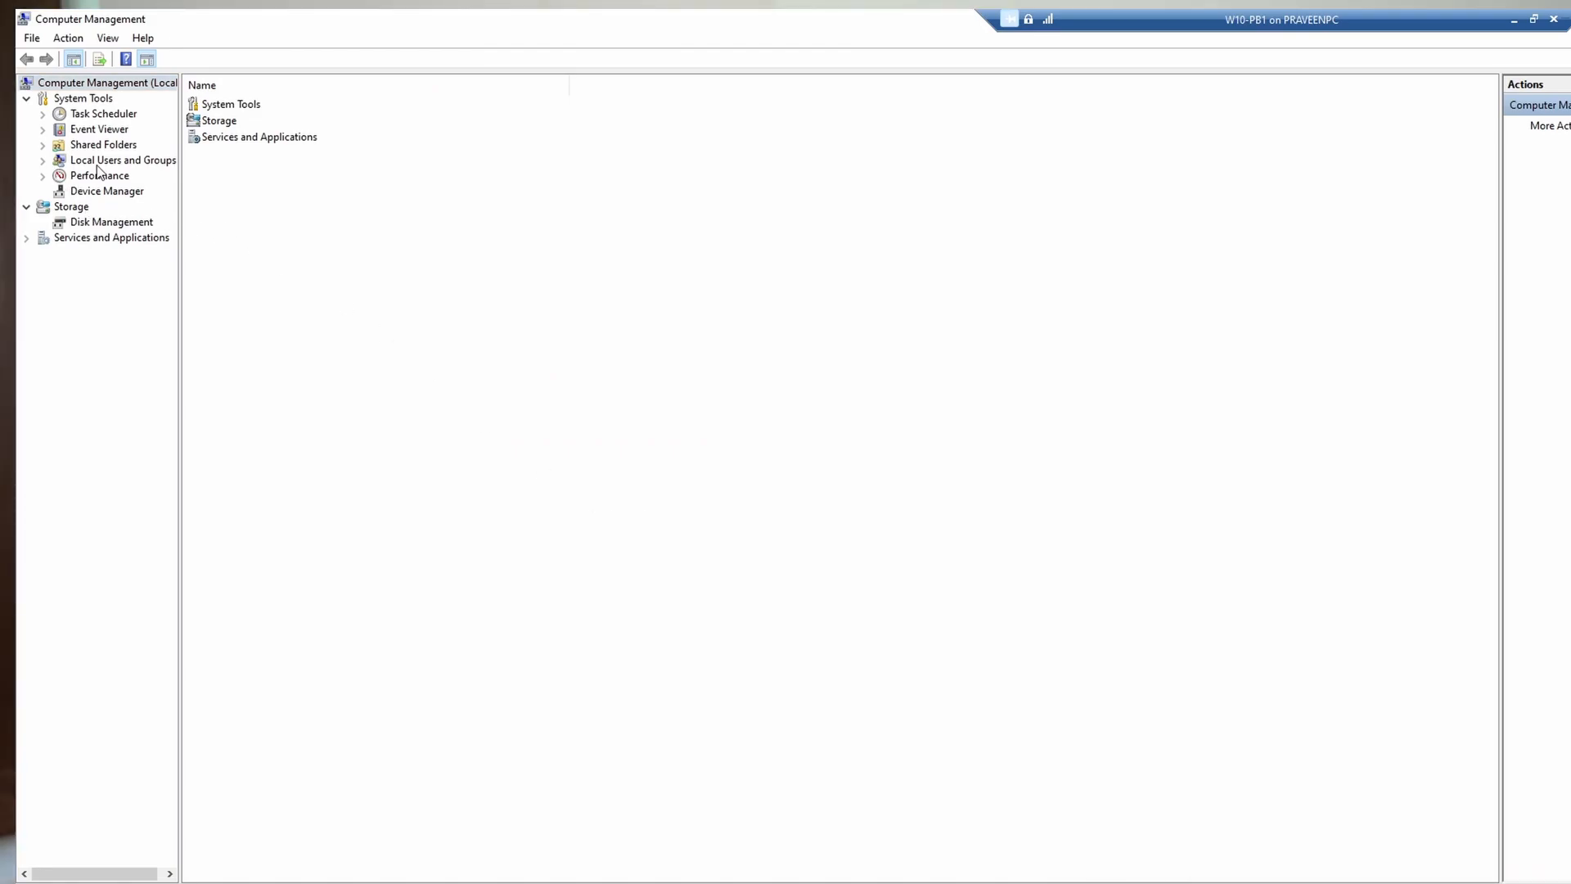
# Begin a new local user LAPSAdmin described as Managed LAPS Admin with a password
pyautogui.rightClick(331, 340)
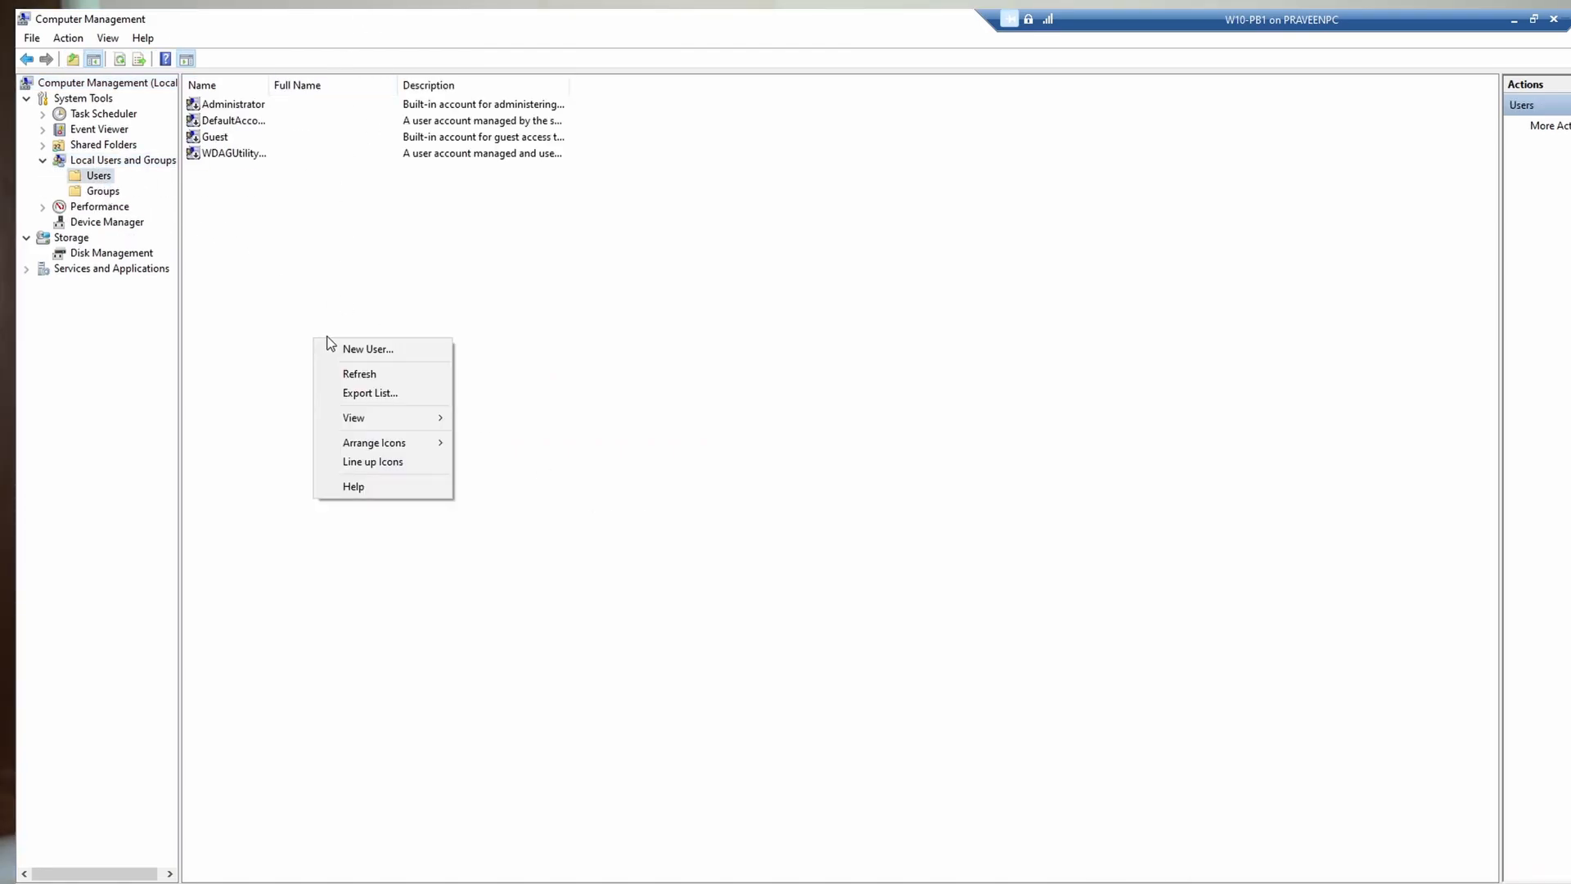
pyautogui.click(367, 348)
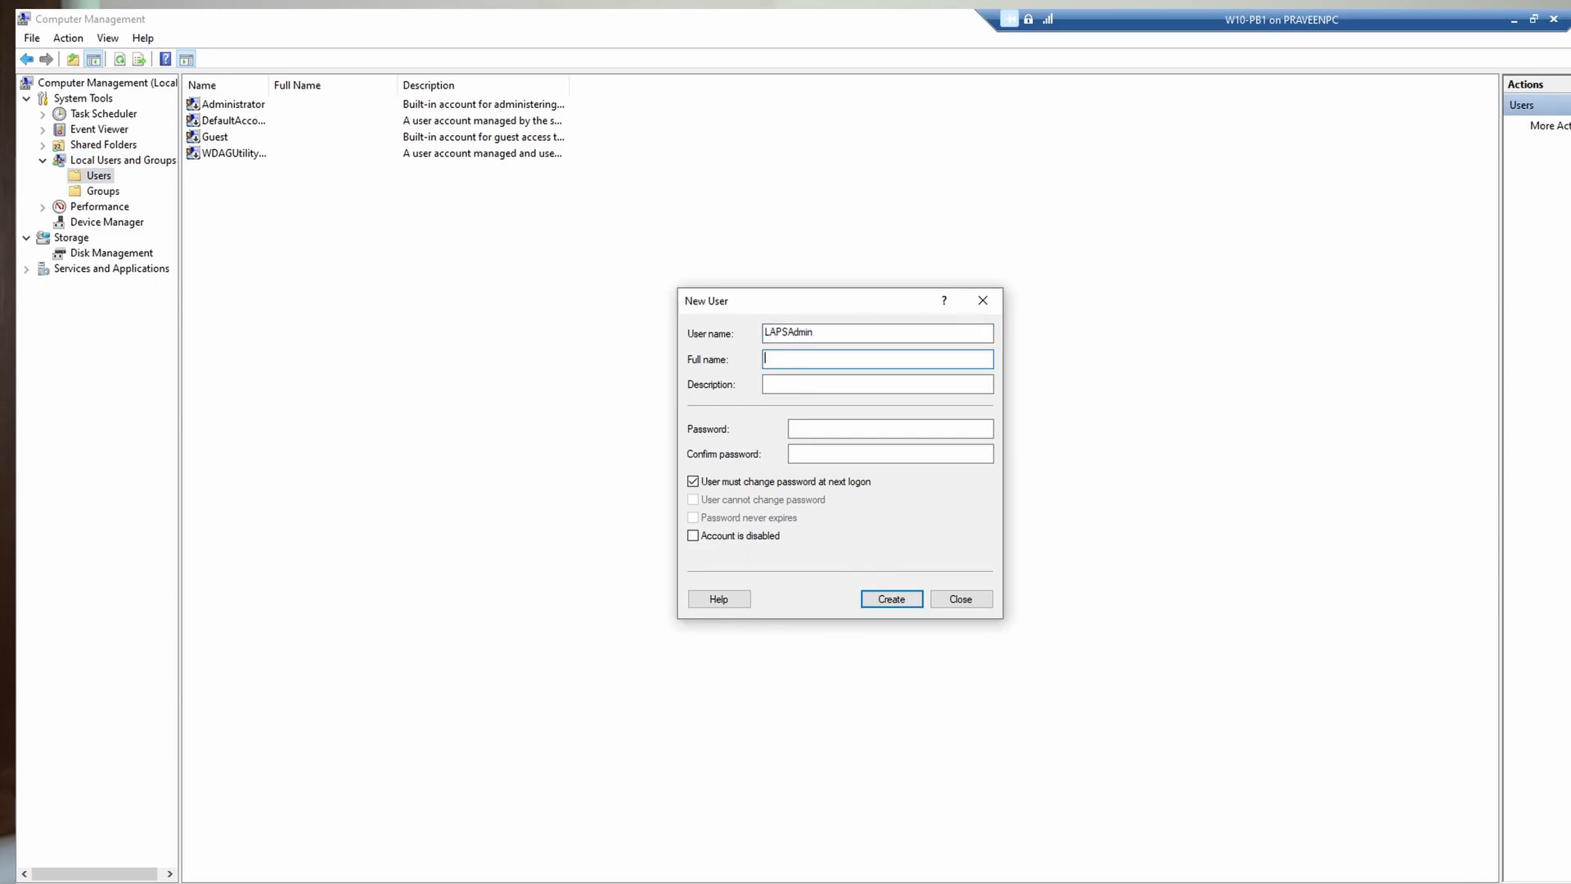
pyautogui.write('LAPSAdmin')
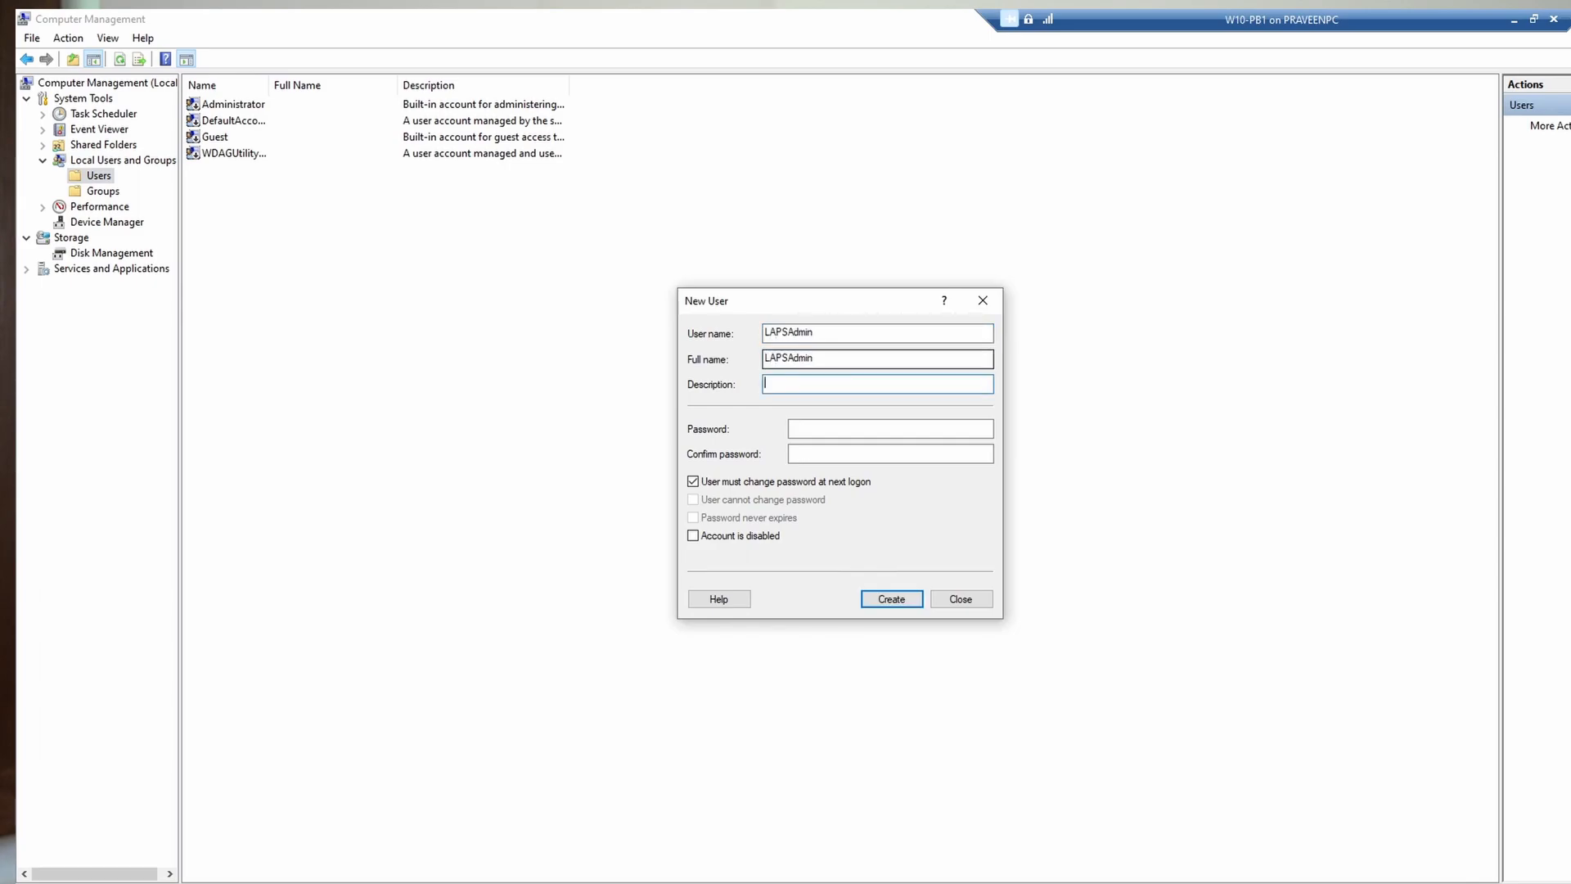
pyautogui.write('Managed LAPS Admin')
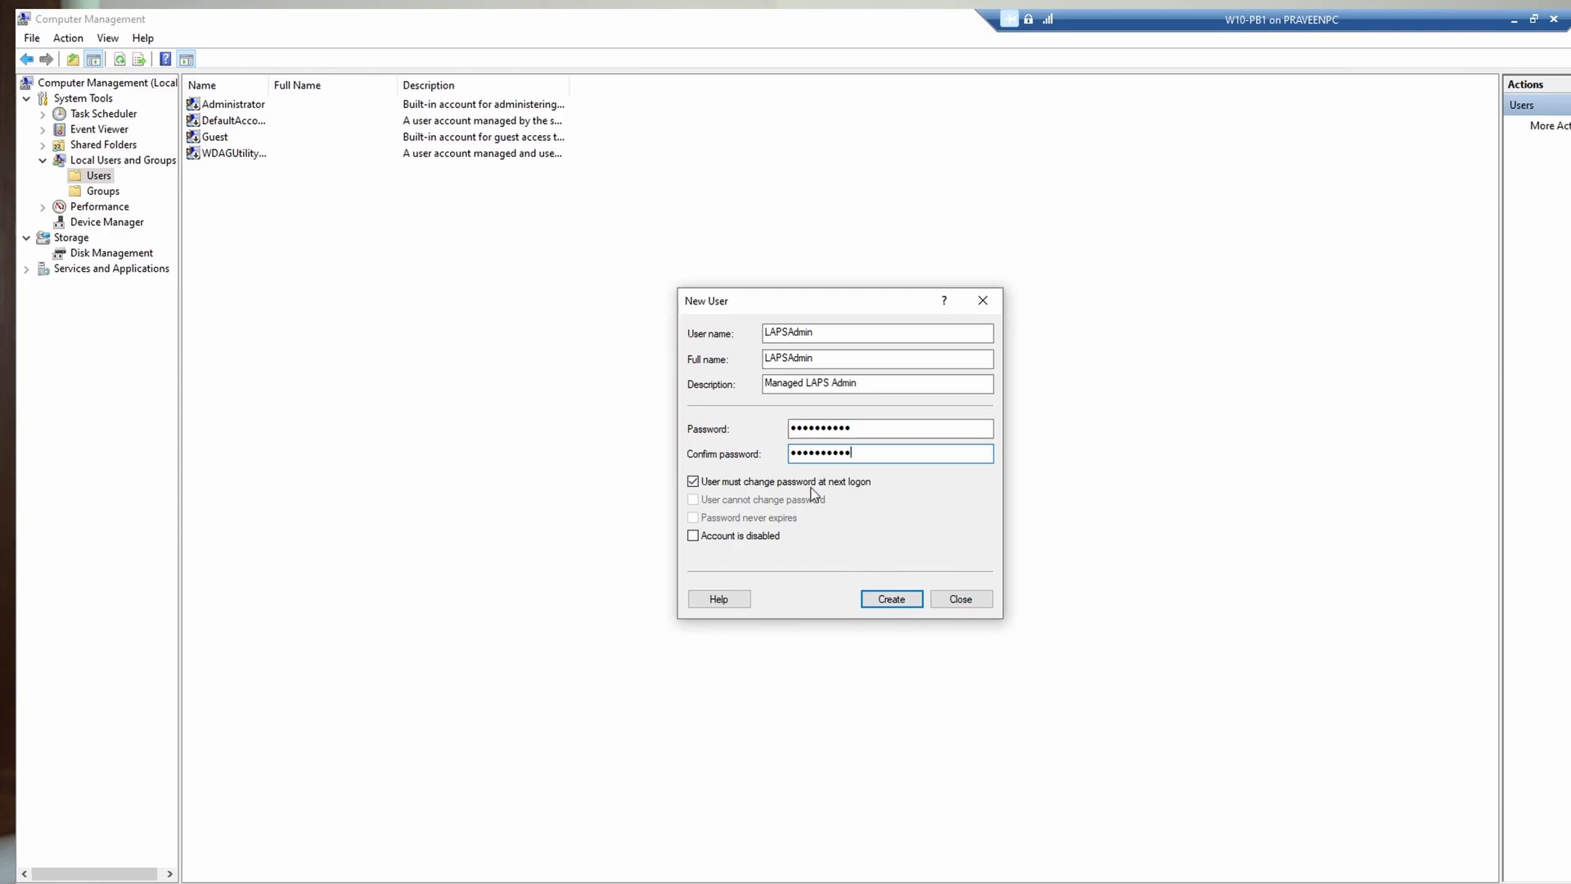
# Create the LAPSAdmin local user and return to the browser
pyautogui.click(890, 599)
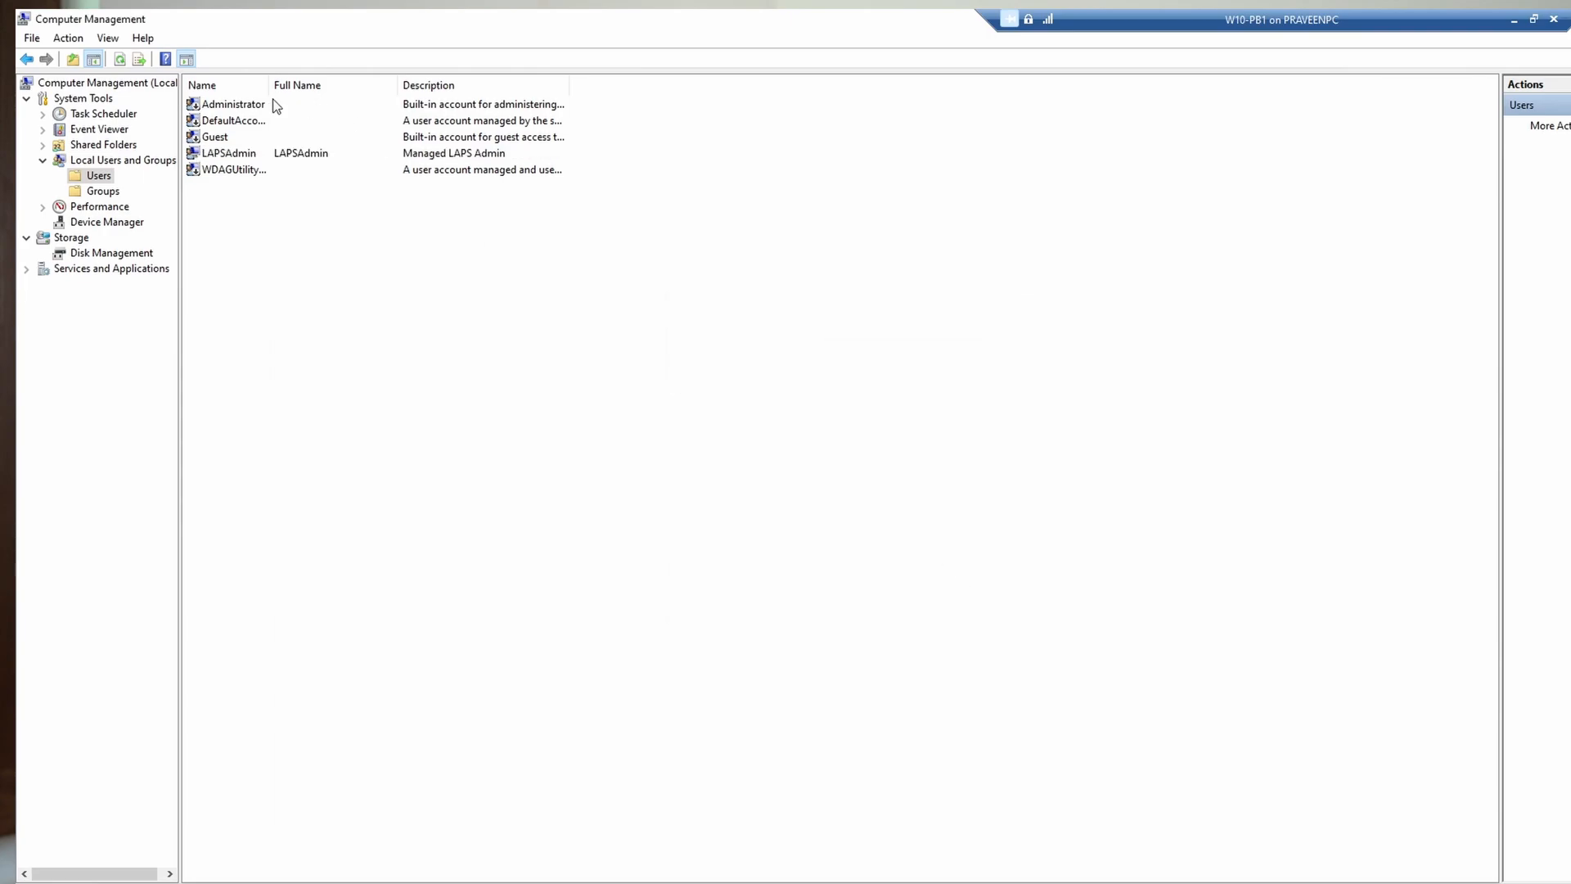
pyautogui.doubleClick(230, 152)
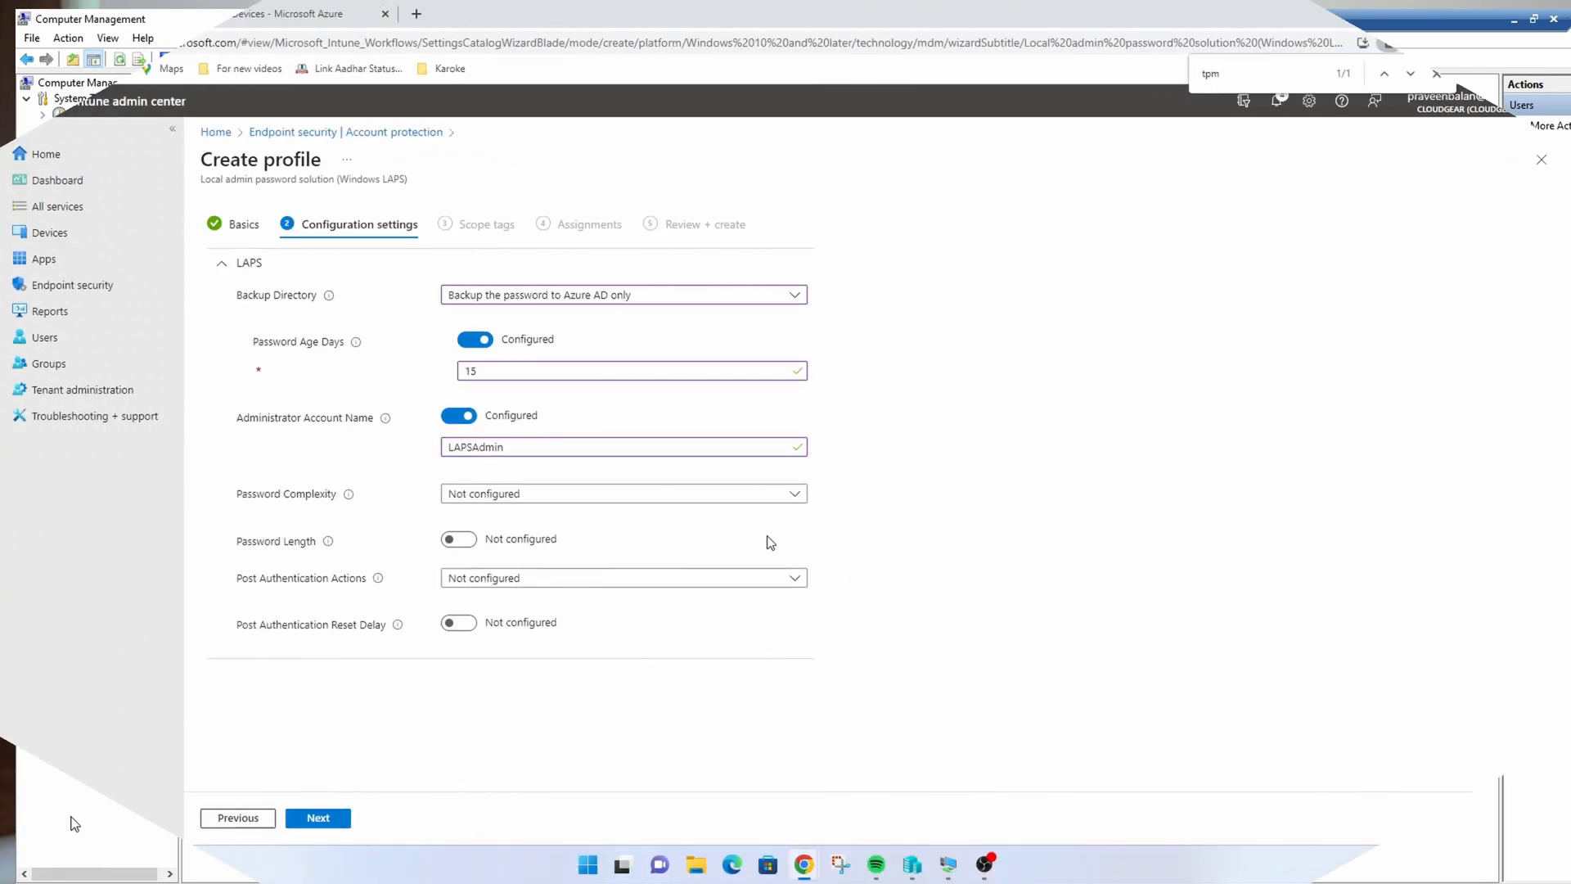
# Require letters, numbers and special characters with Password Length 14 enabled
pyautogui.click(622, 493)
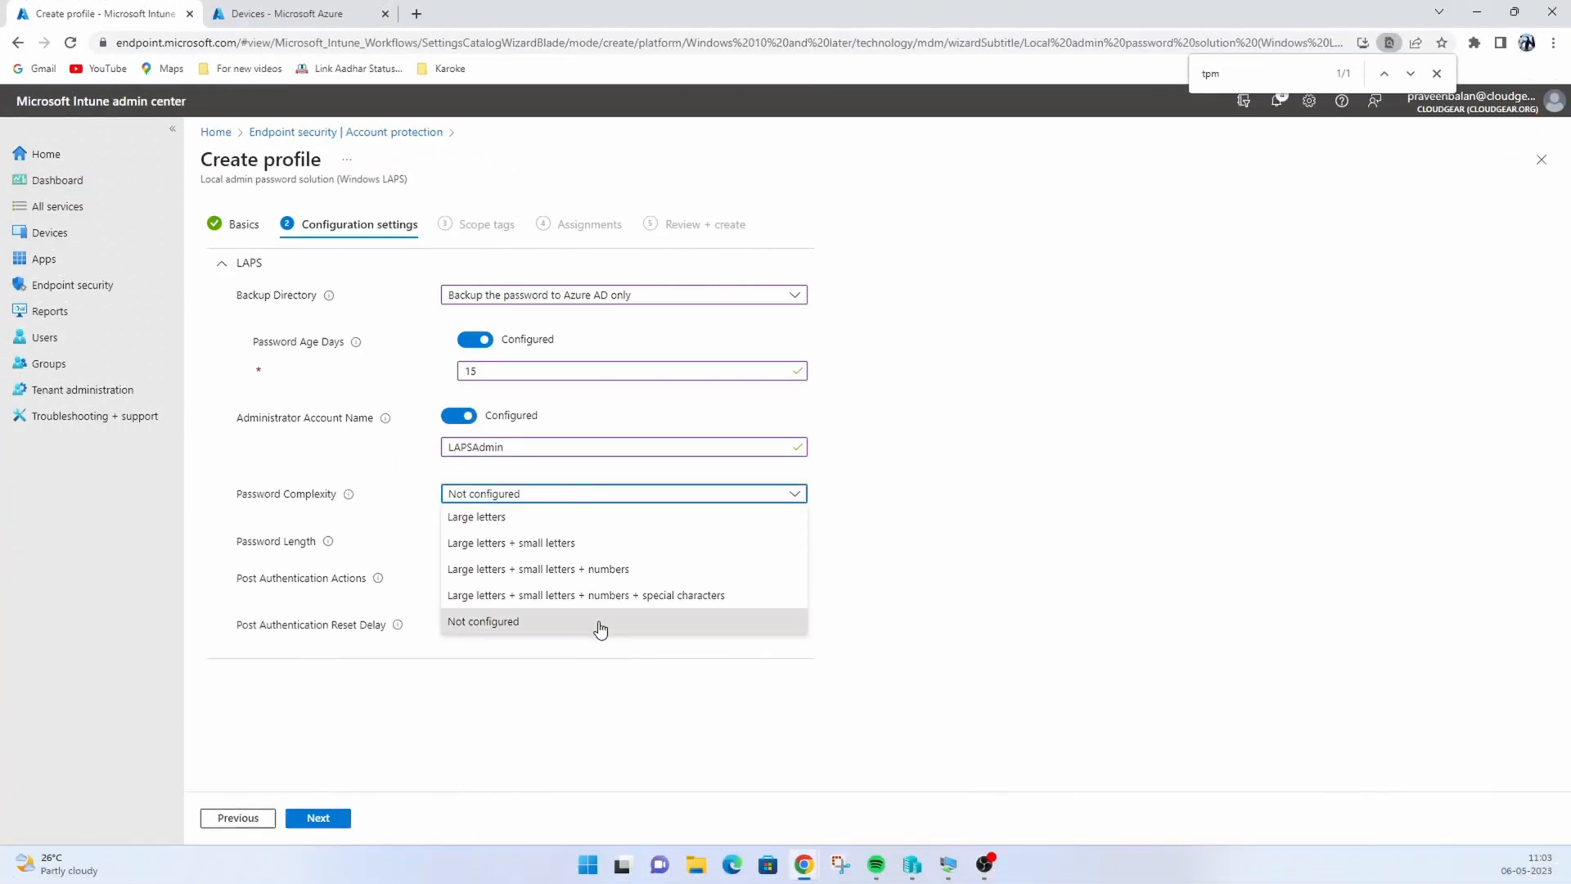
pyautogui.click(586, 594)
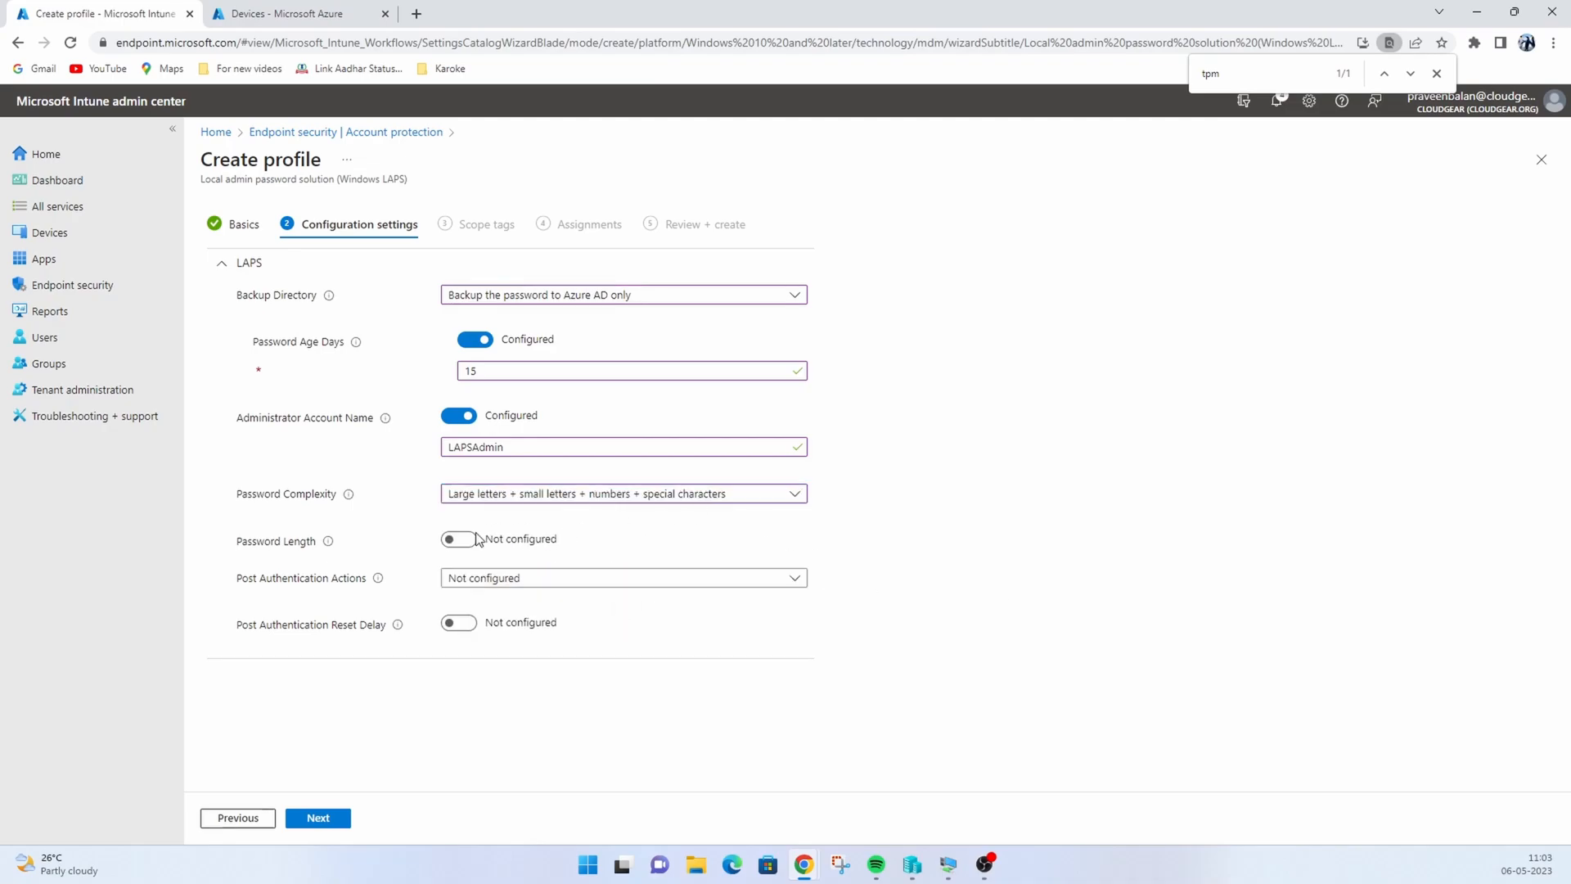
pyautogui.click(458, 538)
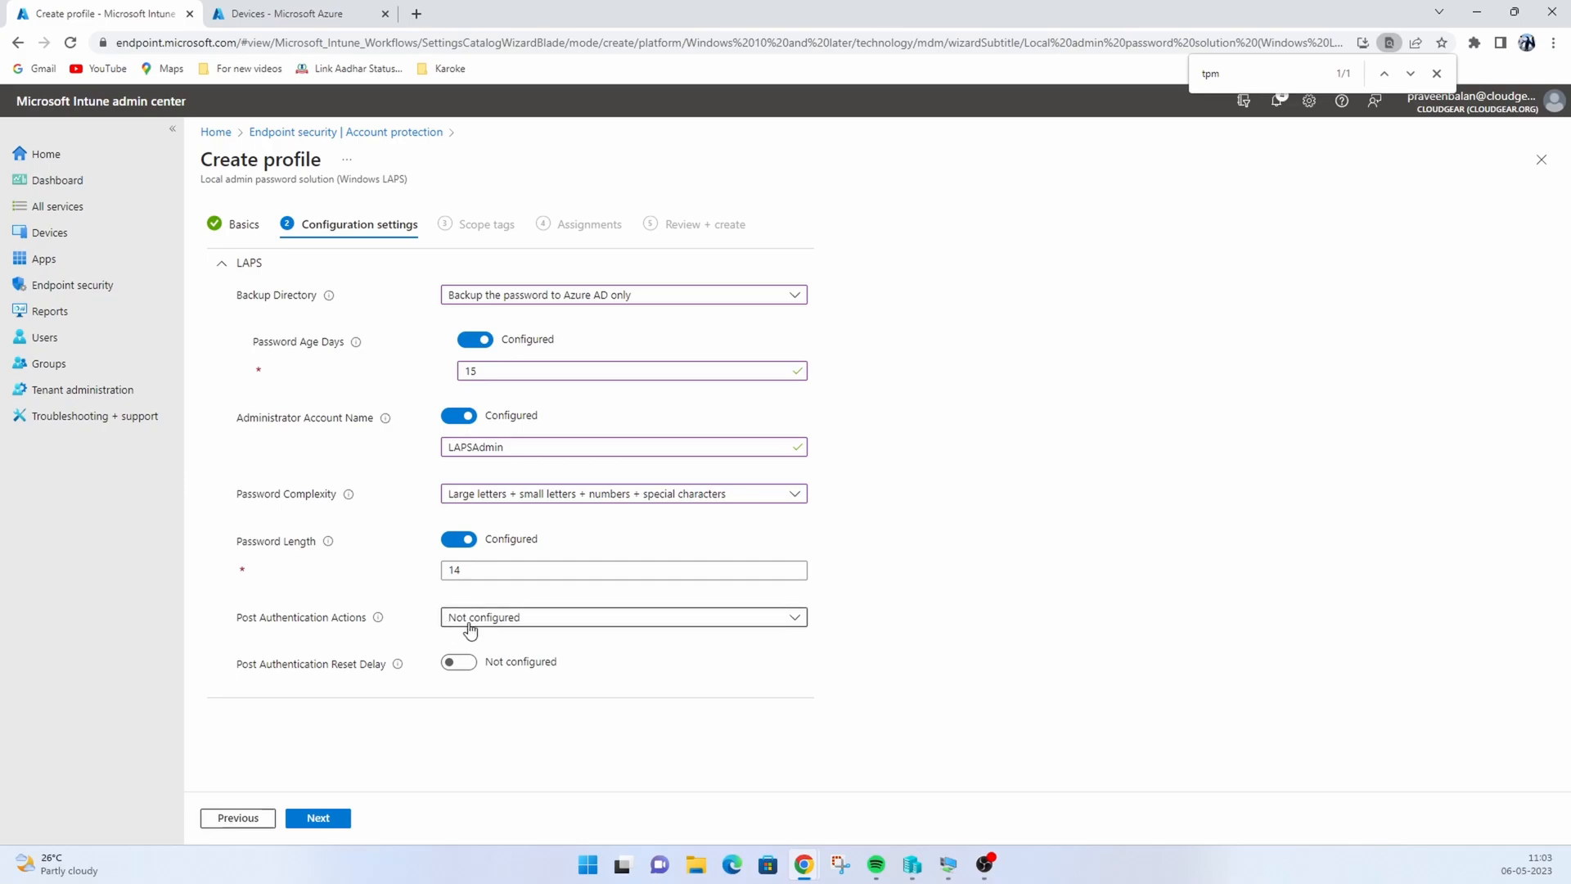
# Set Post Authentication Actions to reset the password with a Reset Delay of 8
pyautogui.click(621, 617)
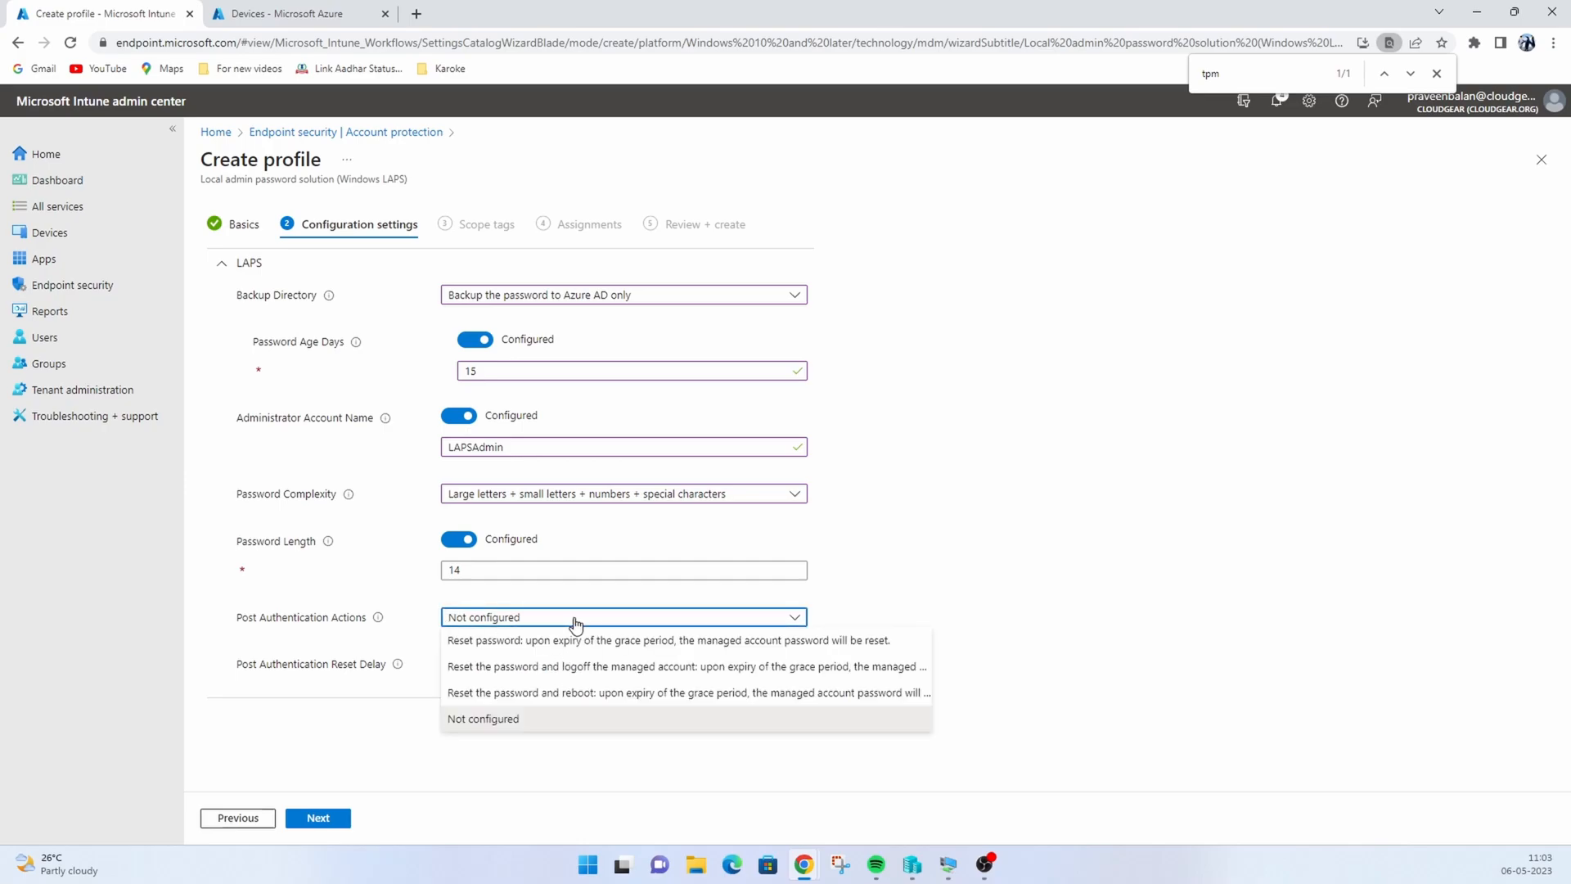
pyautogui.moveTo(579, 651)
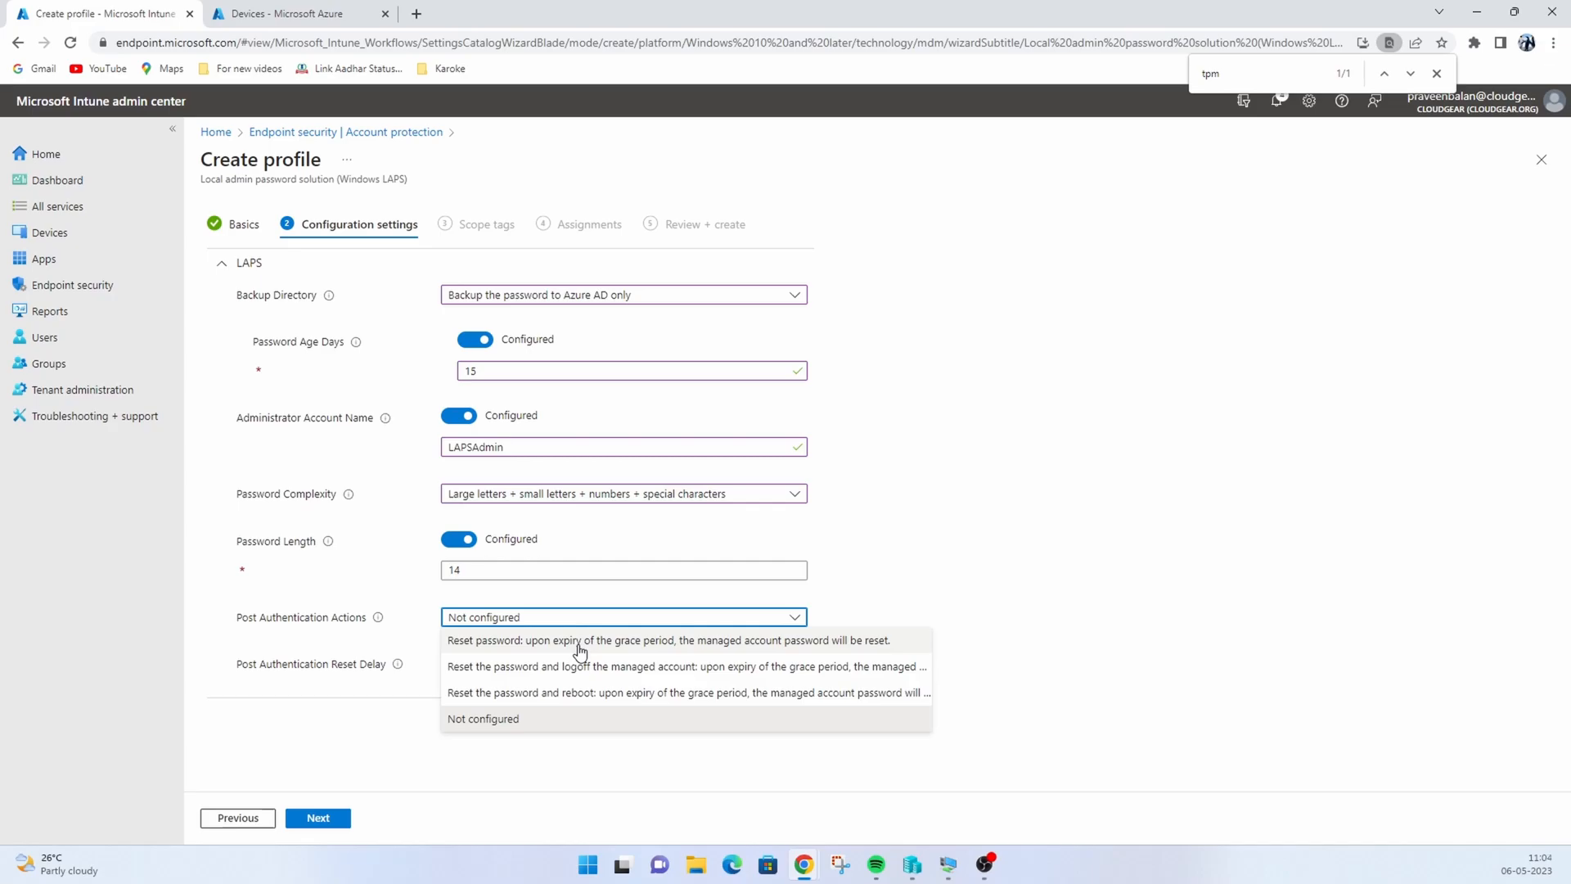
pyautogui.moveTo(332, 622)
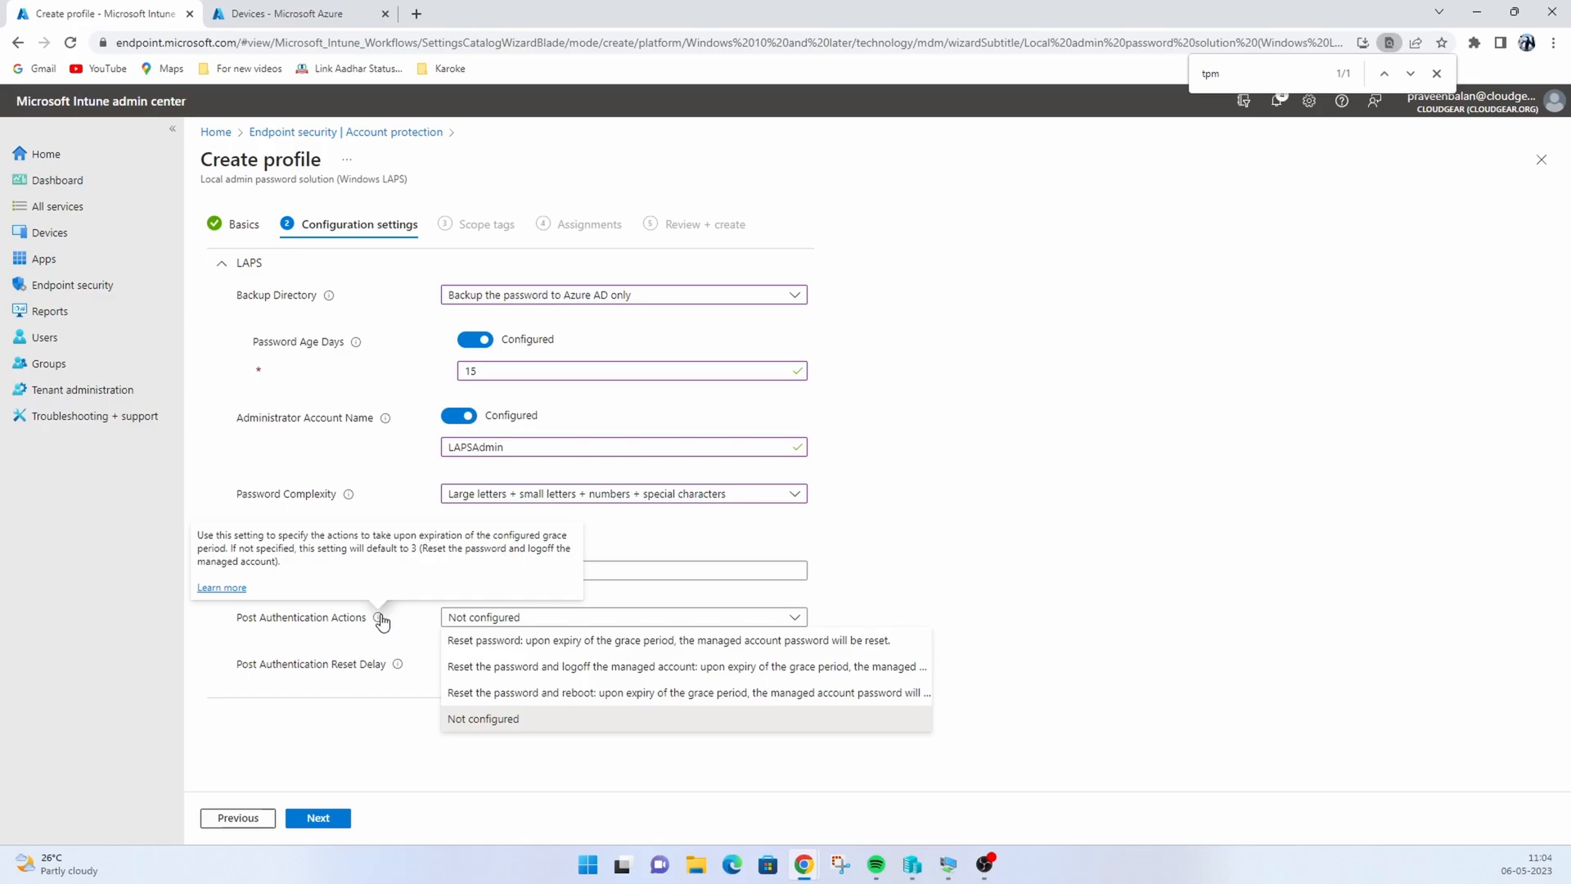
pyautogui.moveTo(633, 646)
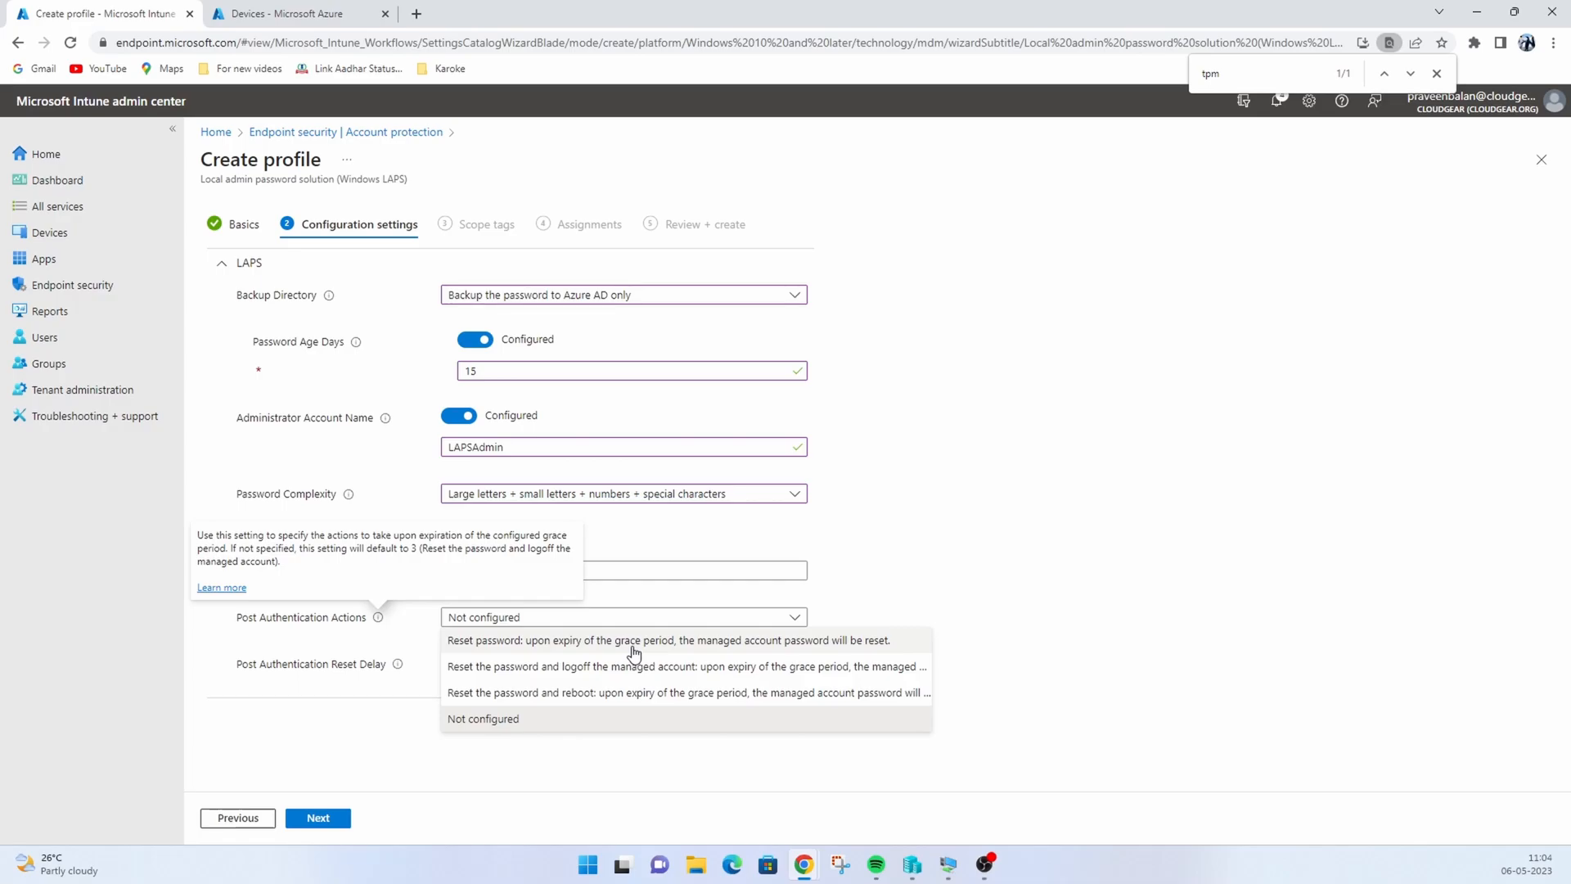
pyautogui.moveTo(640, 666)
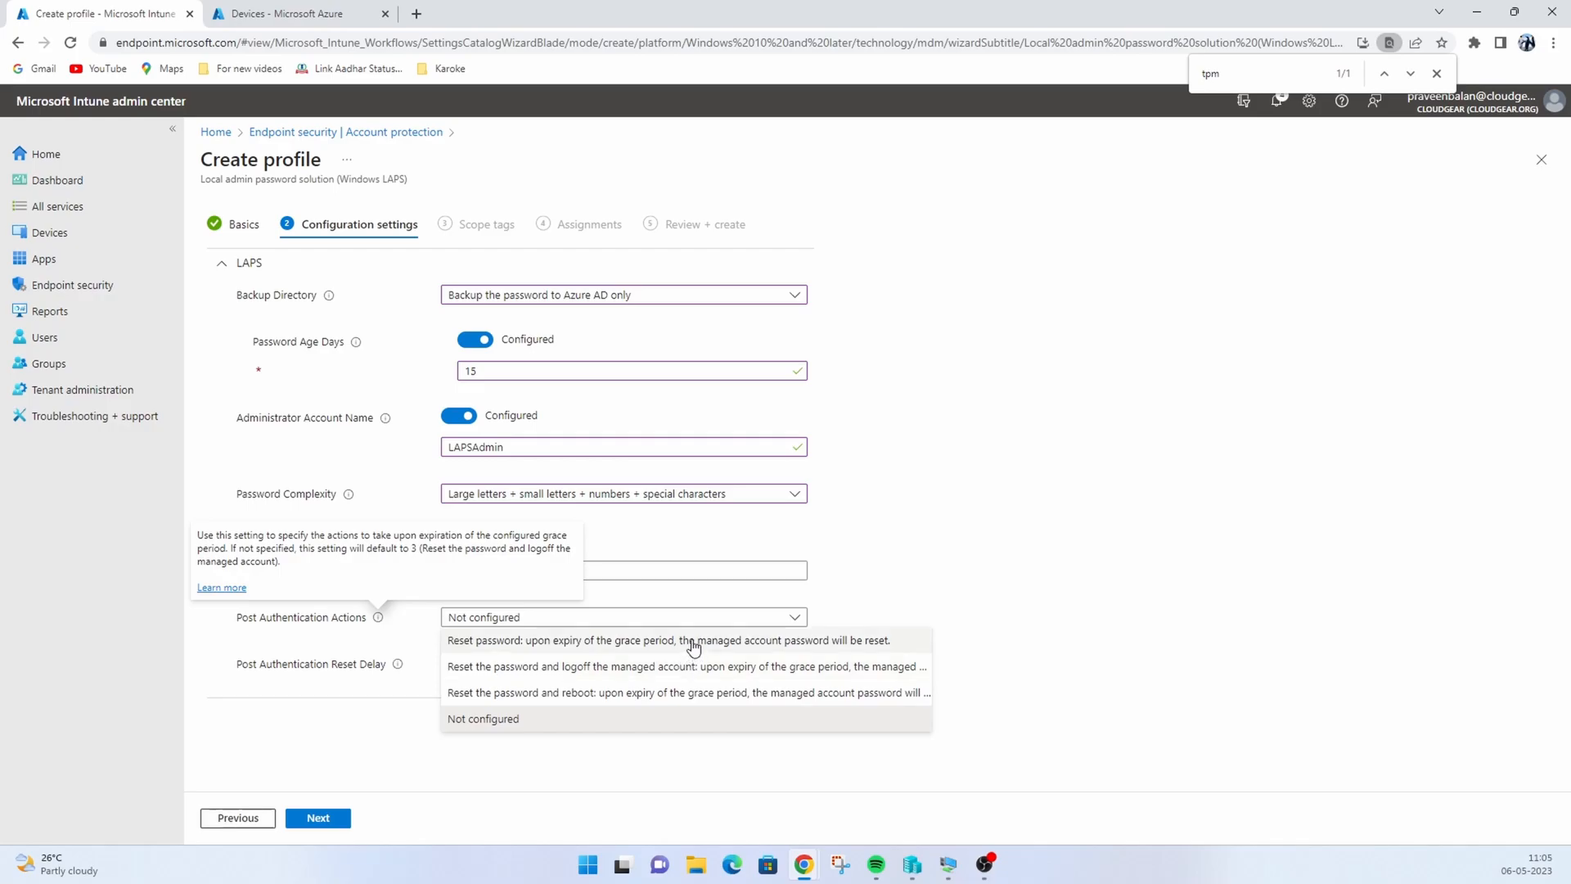
pyautogui.click(666, 640)
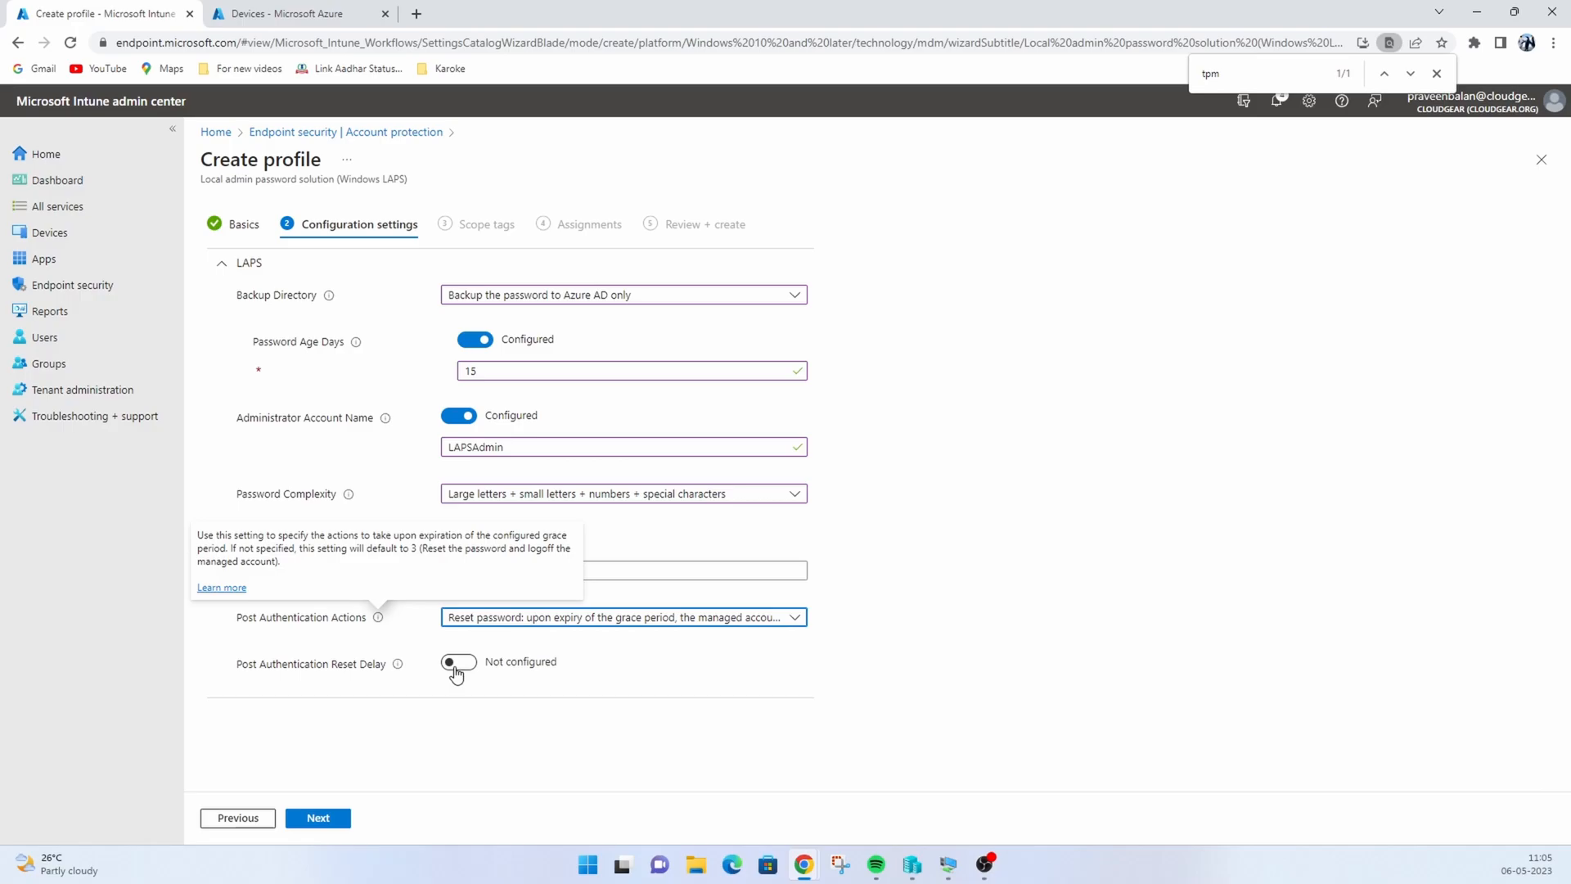
pyautogui.click(459, 661)
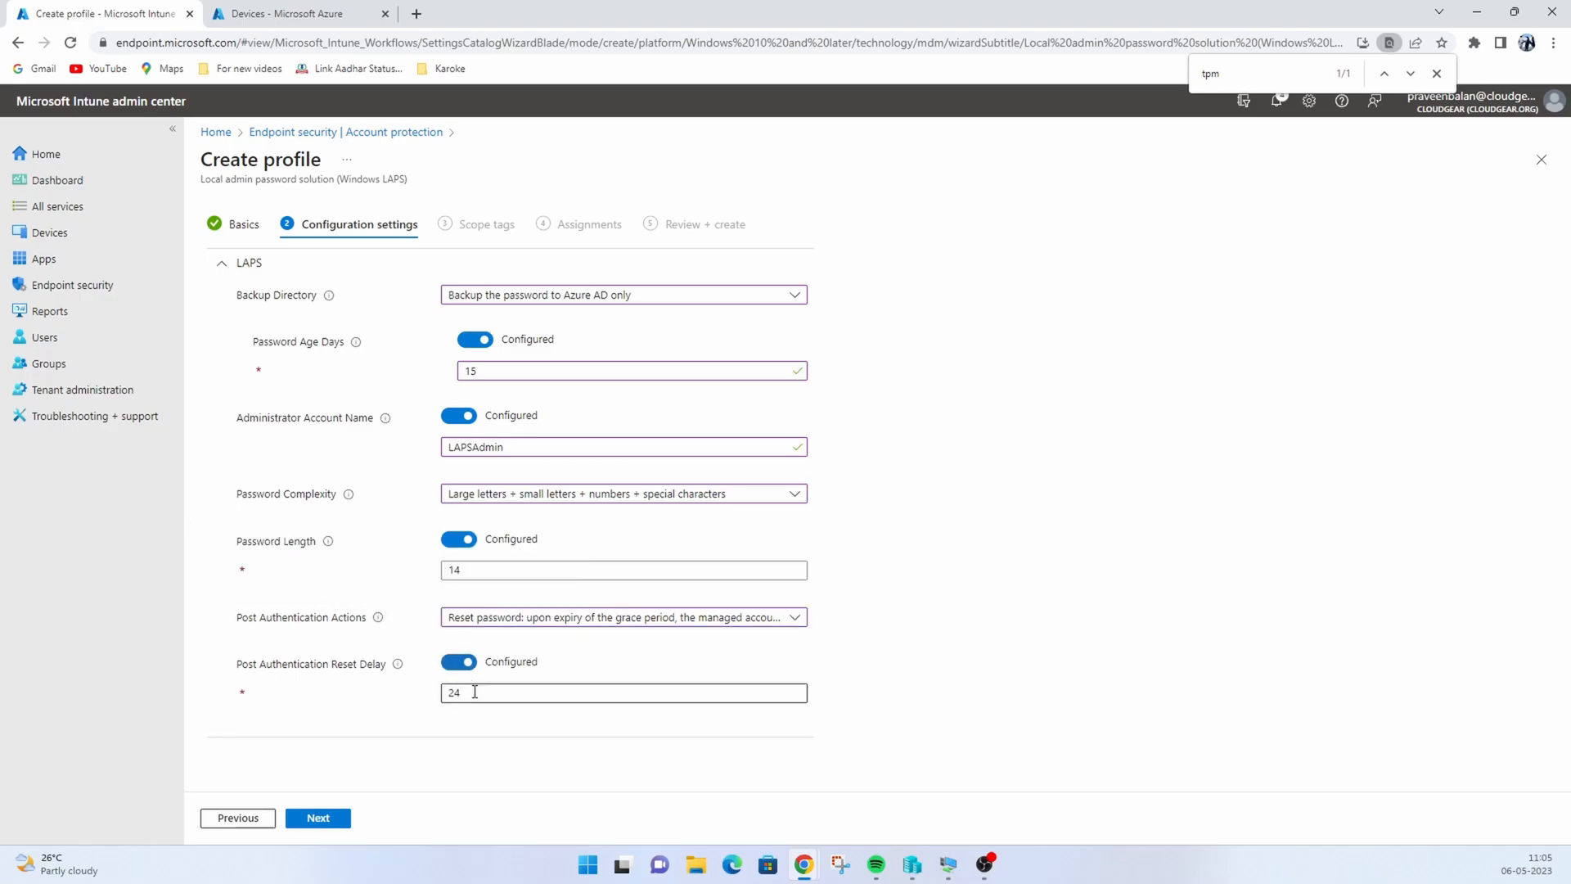
pyautogui.moveTo(481, 685)
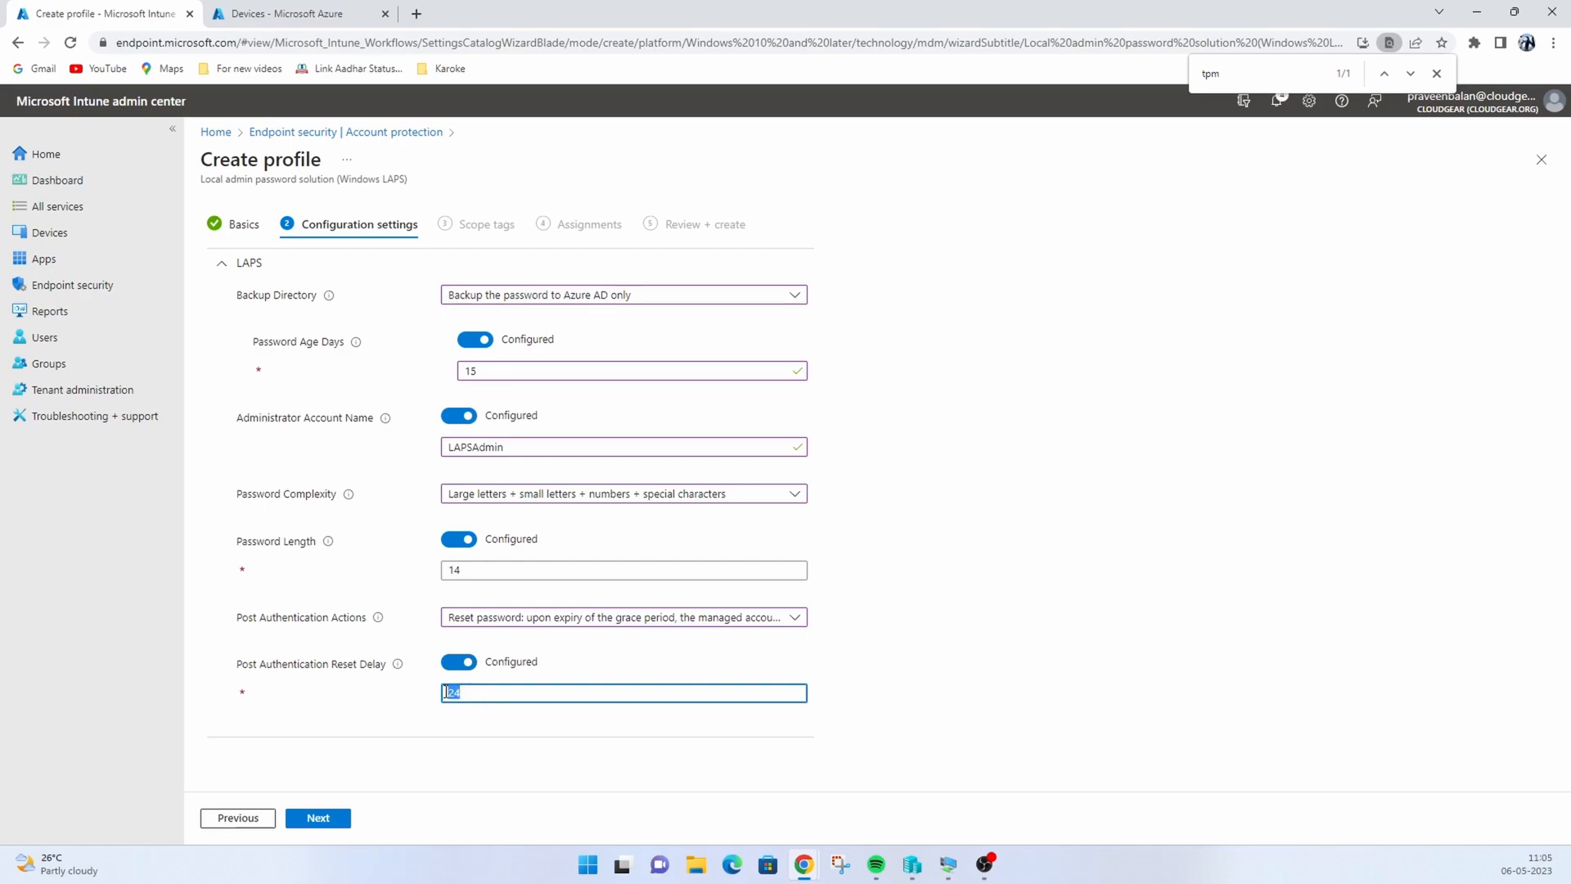
pyautogui.write('8')
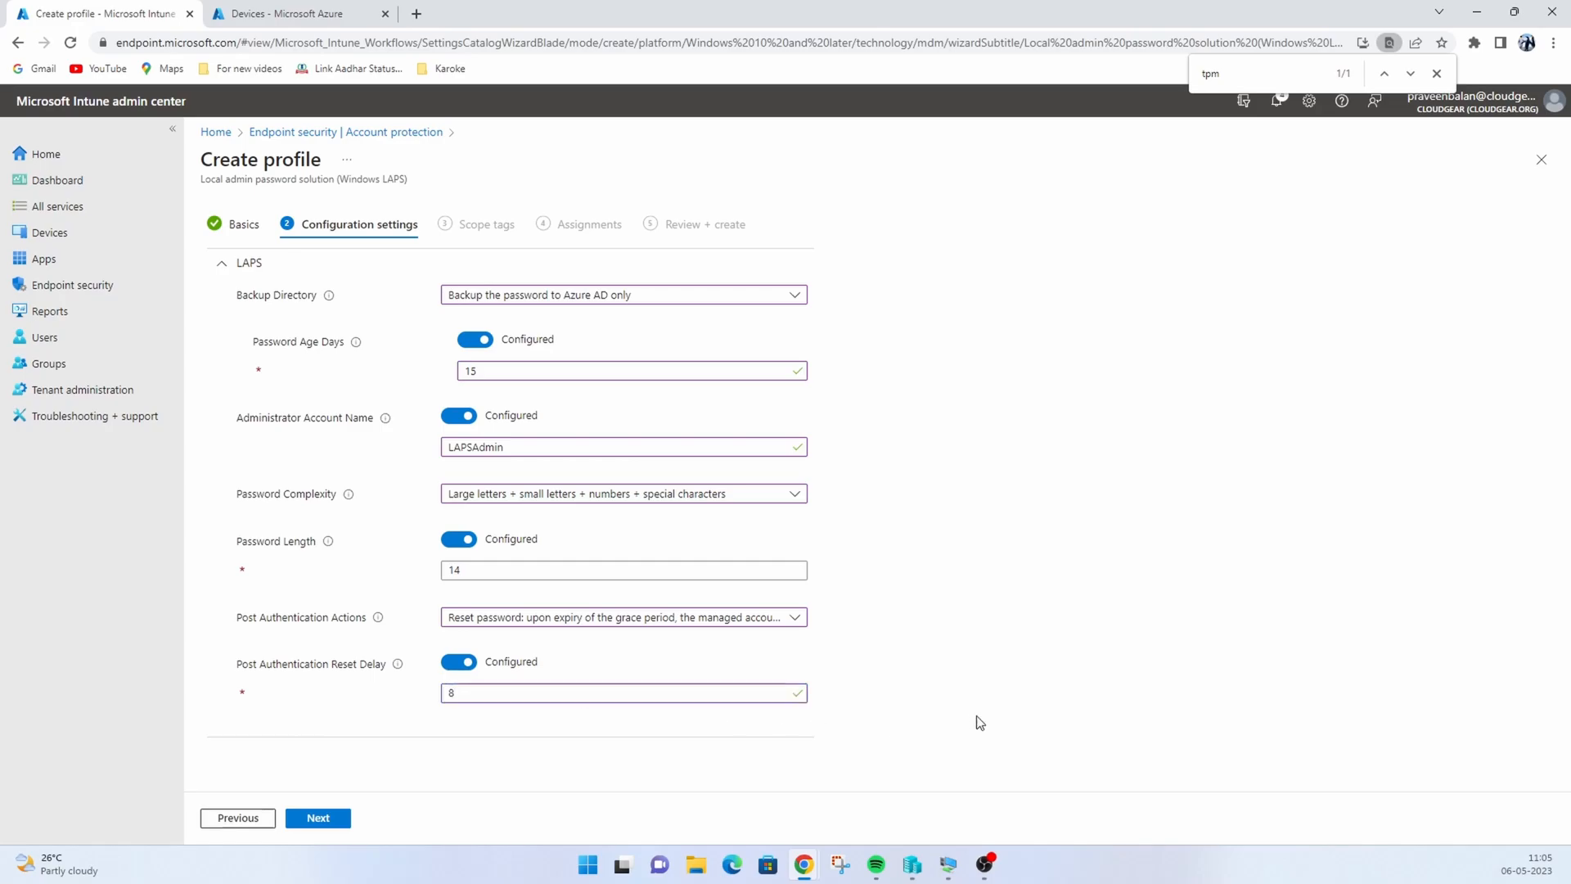
pyautogui.moveTo(391, 794)
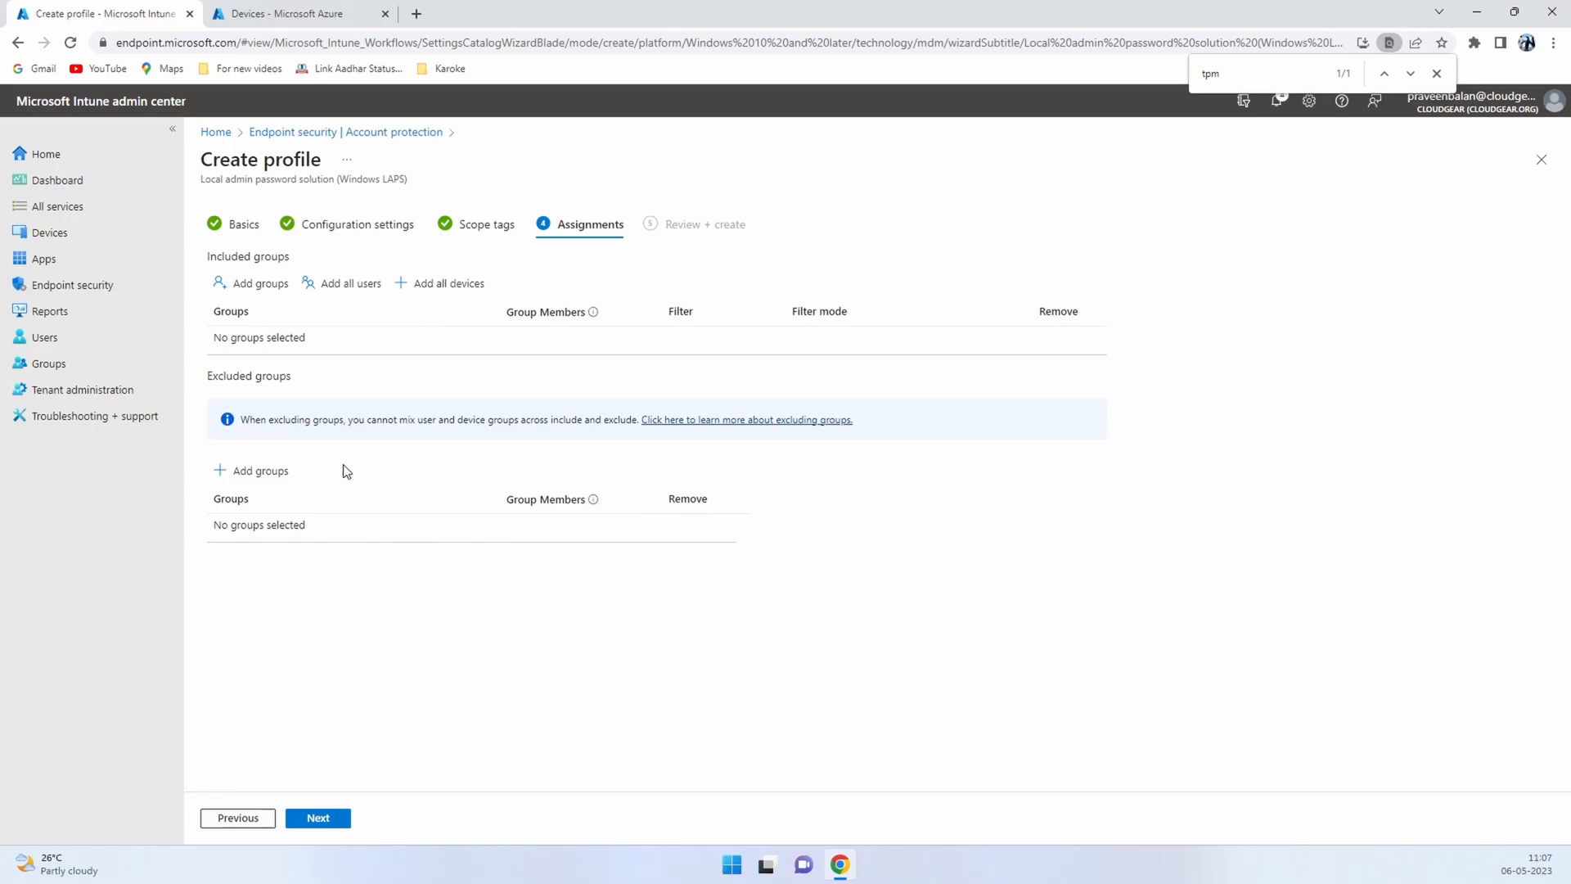
# Assign the profile to LAPS Deployment Demo Device Group and complete the policy
pyautogui.click(258, 283)
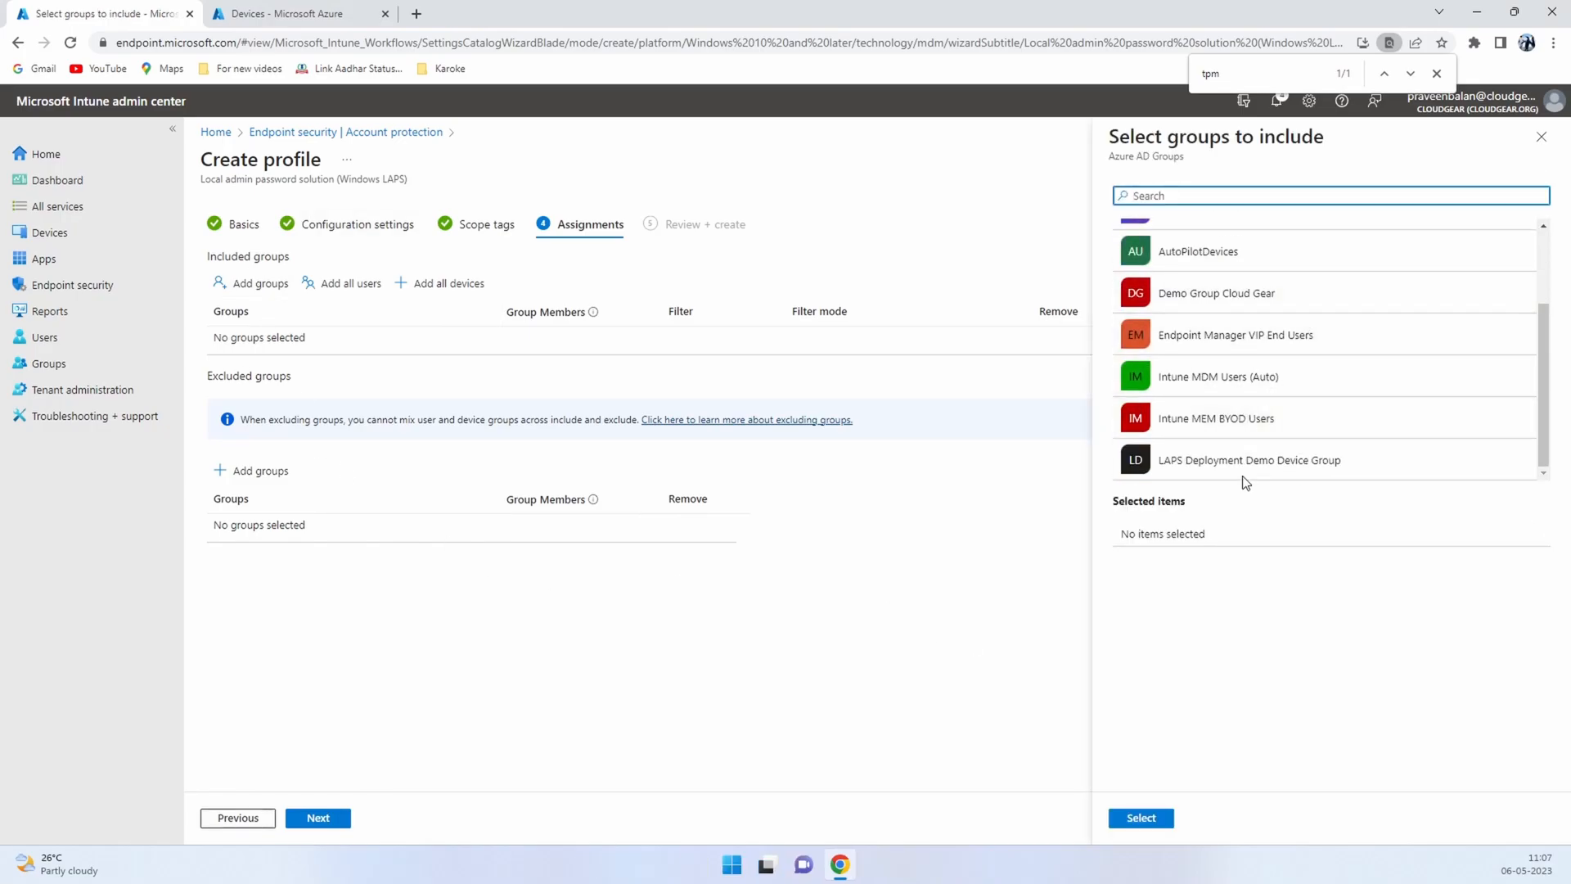
pyautogui.click(1140, 818)
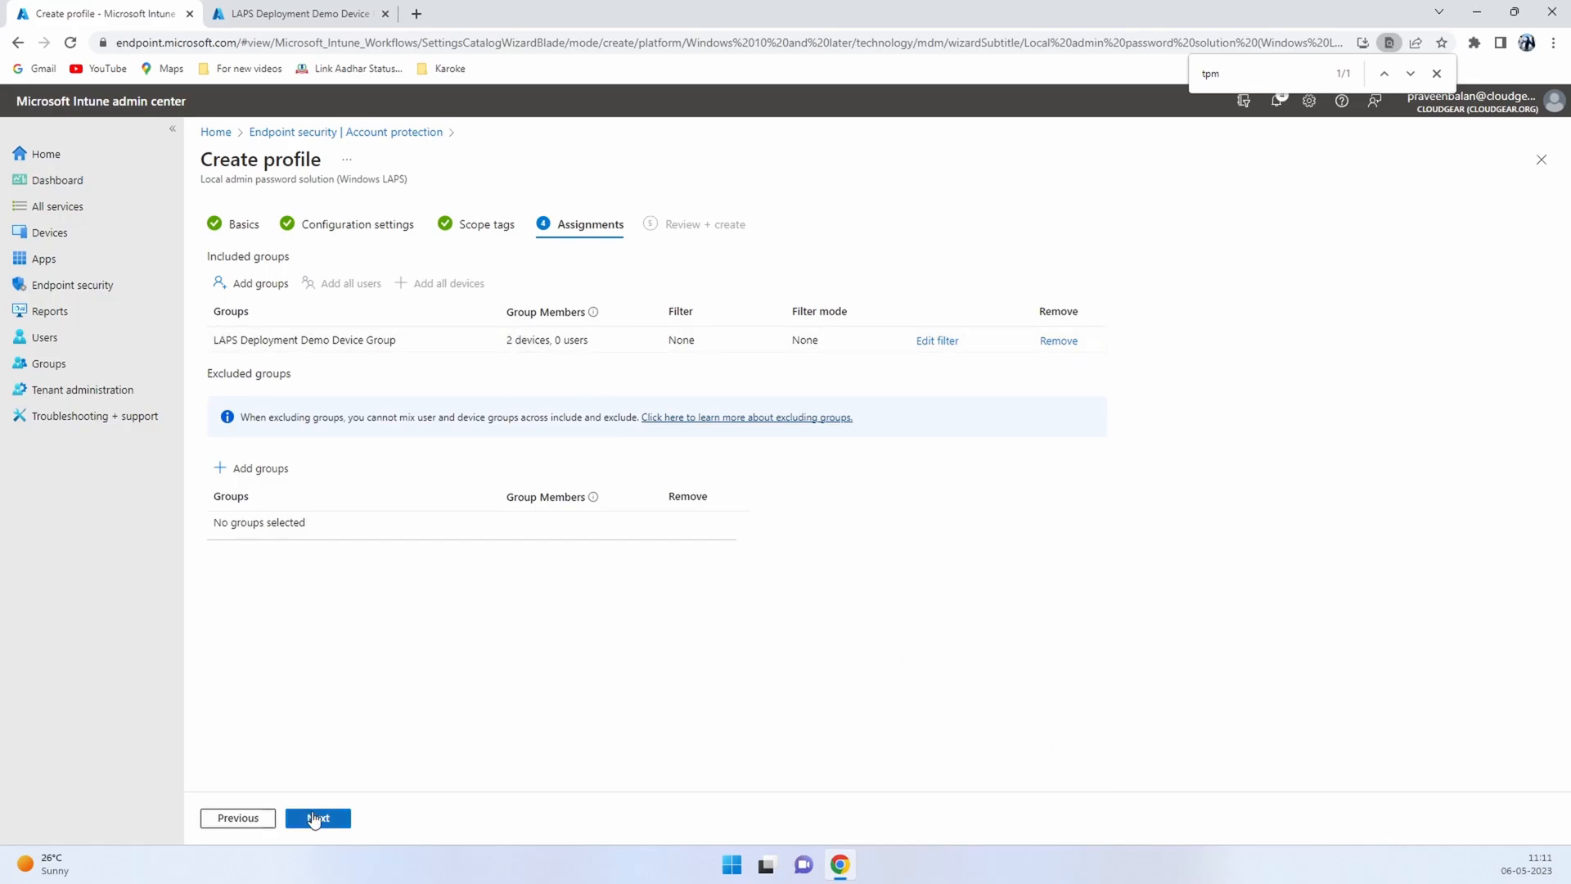
pyautogui.click(318, 818)
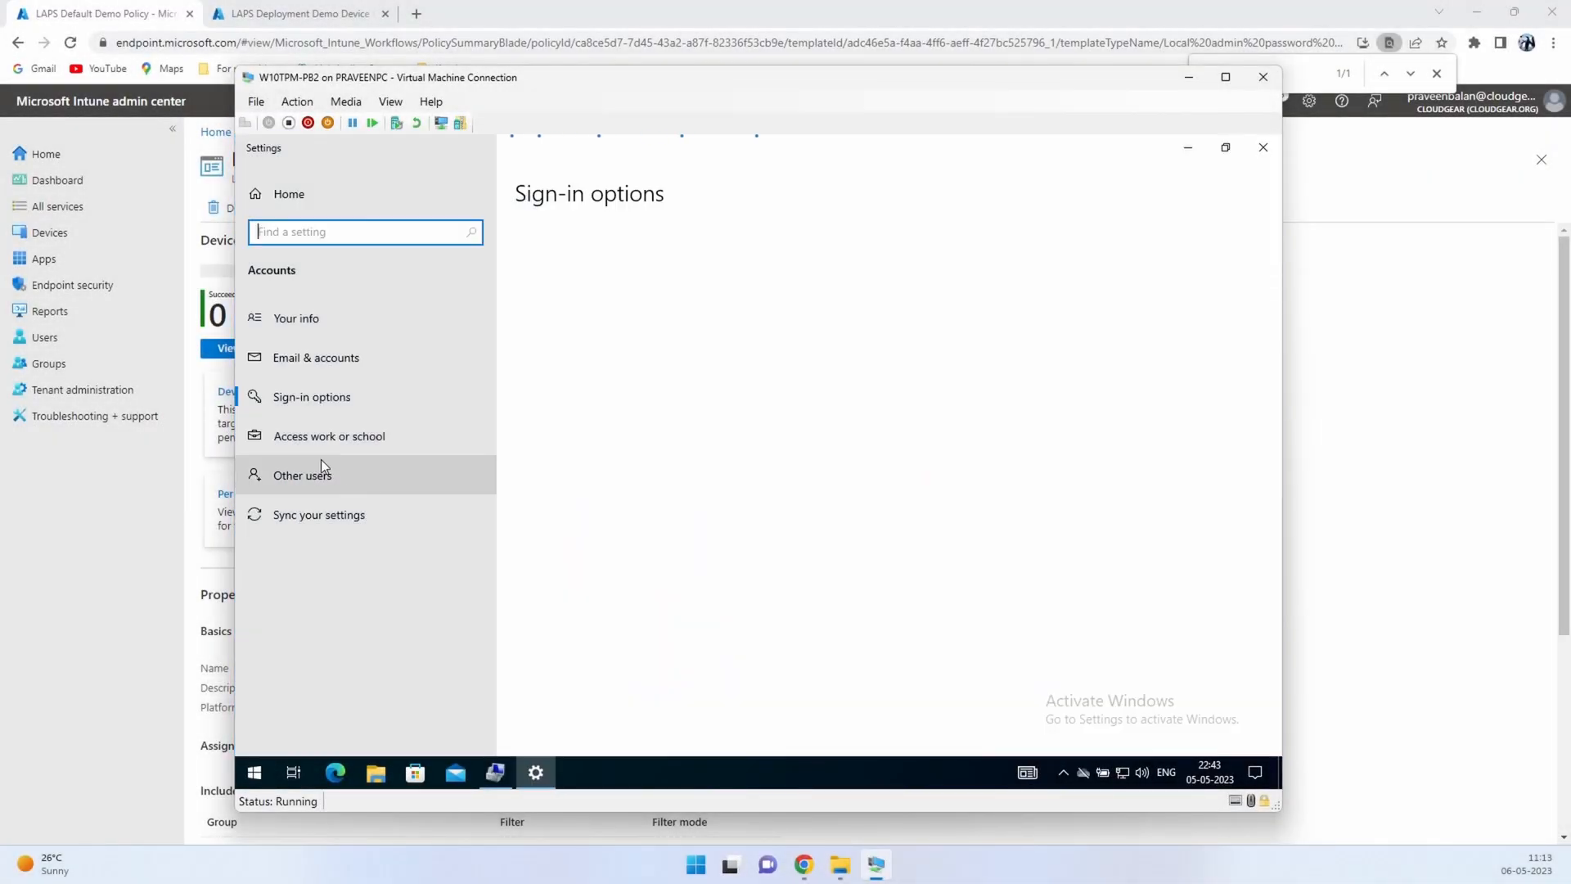
# Sync the device with CloudGear management from its work account details
pyautogui.click(329, 435)
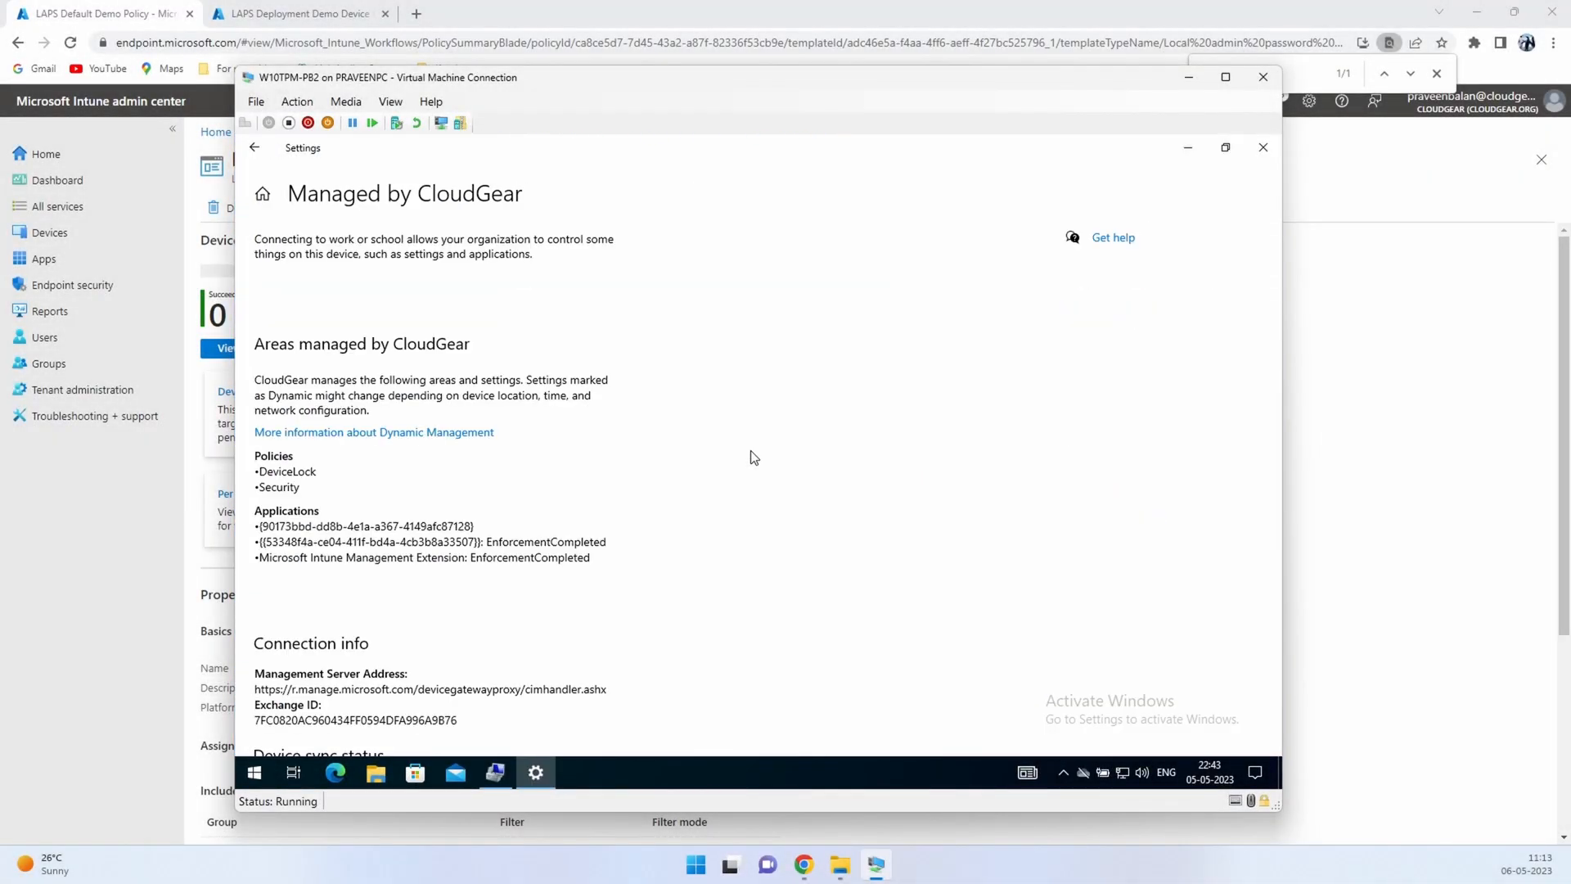
pyautogui.scroll(-3)
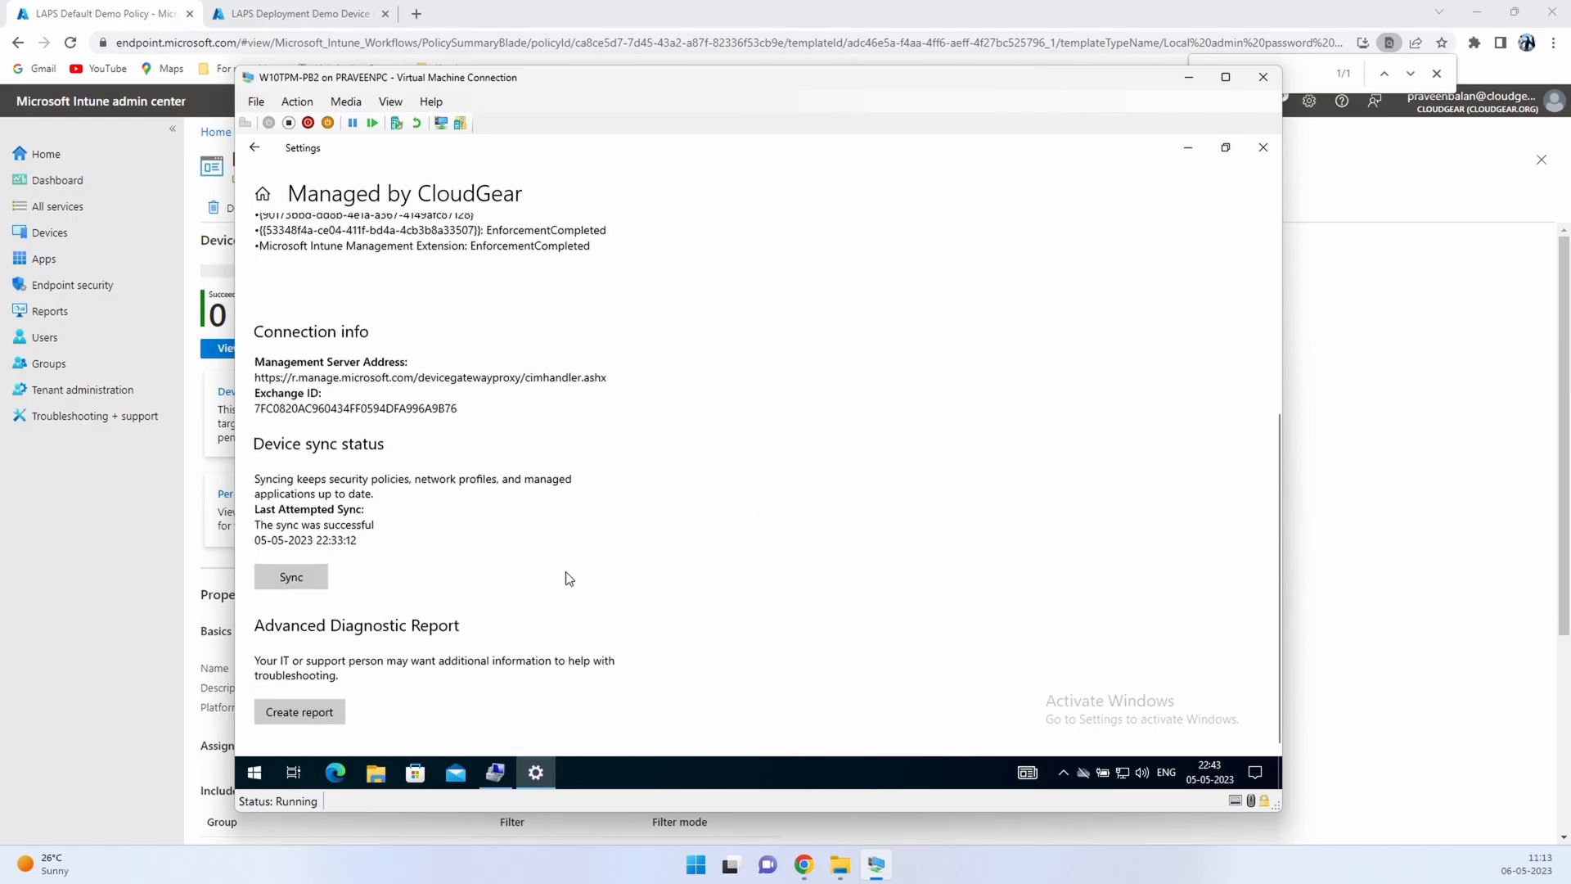
pyautogui.click(291, 576)
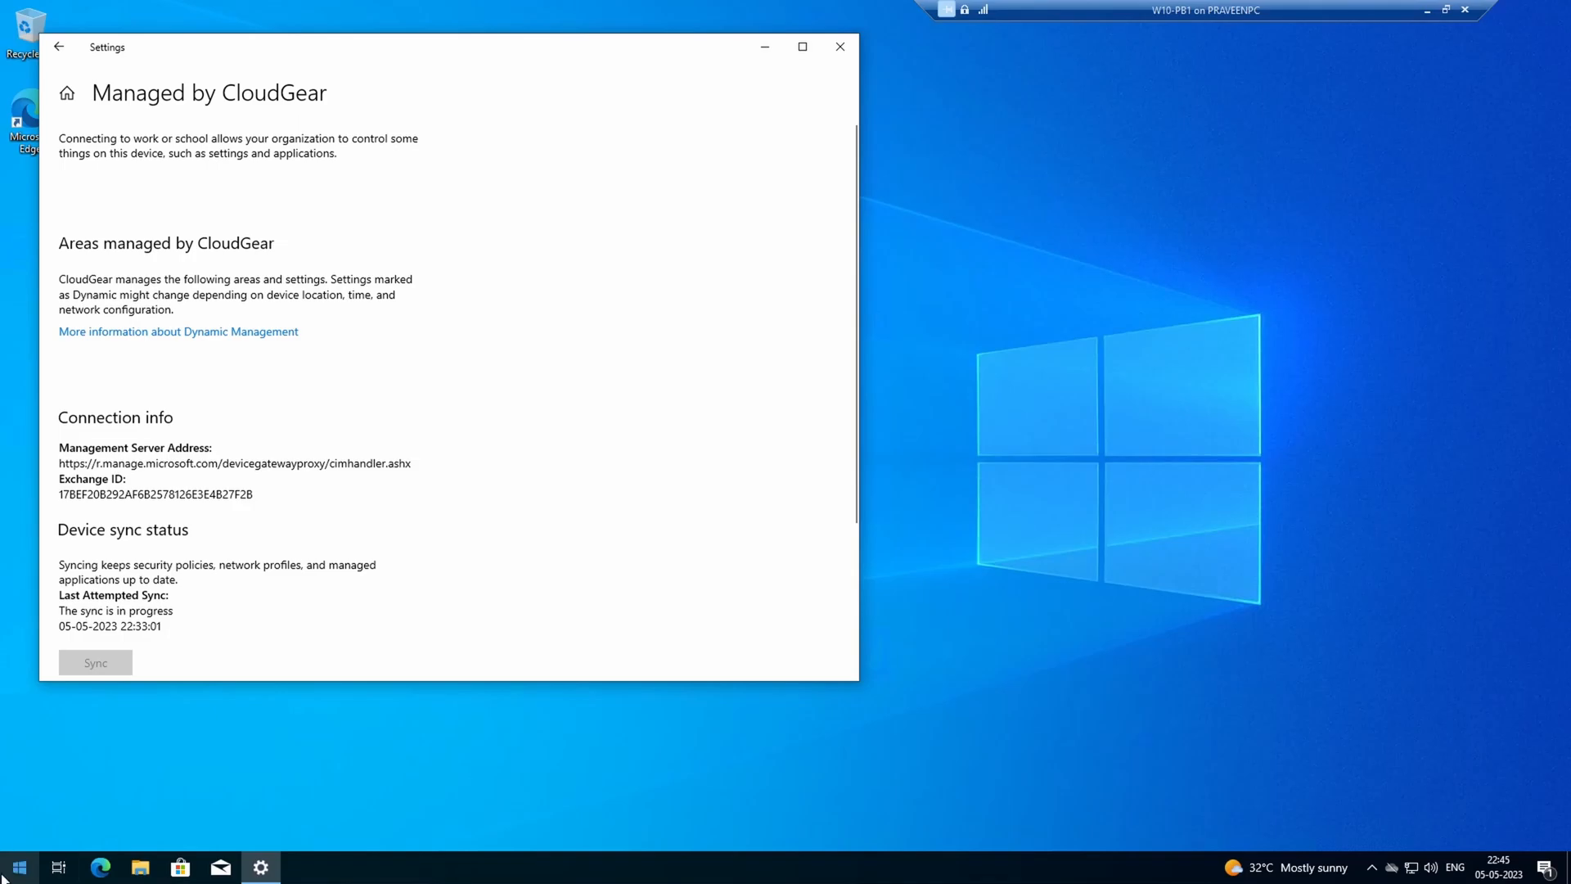
# Launch Event Viewer from the Start button's quick link menu
pyautogui.rightClick(16, 867)
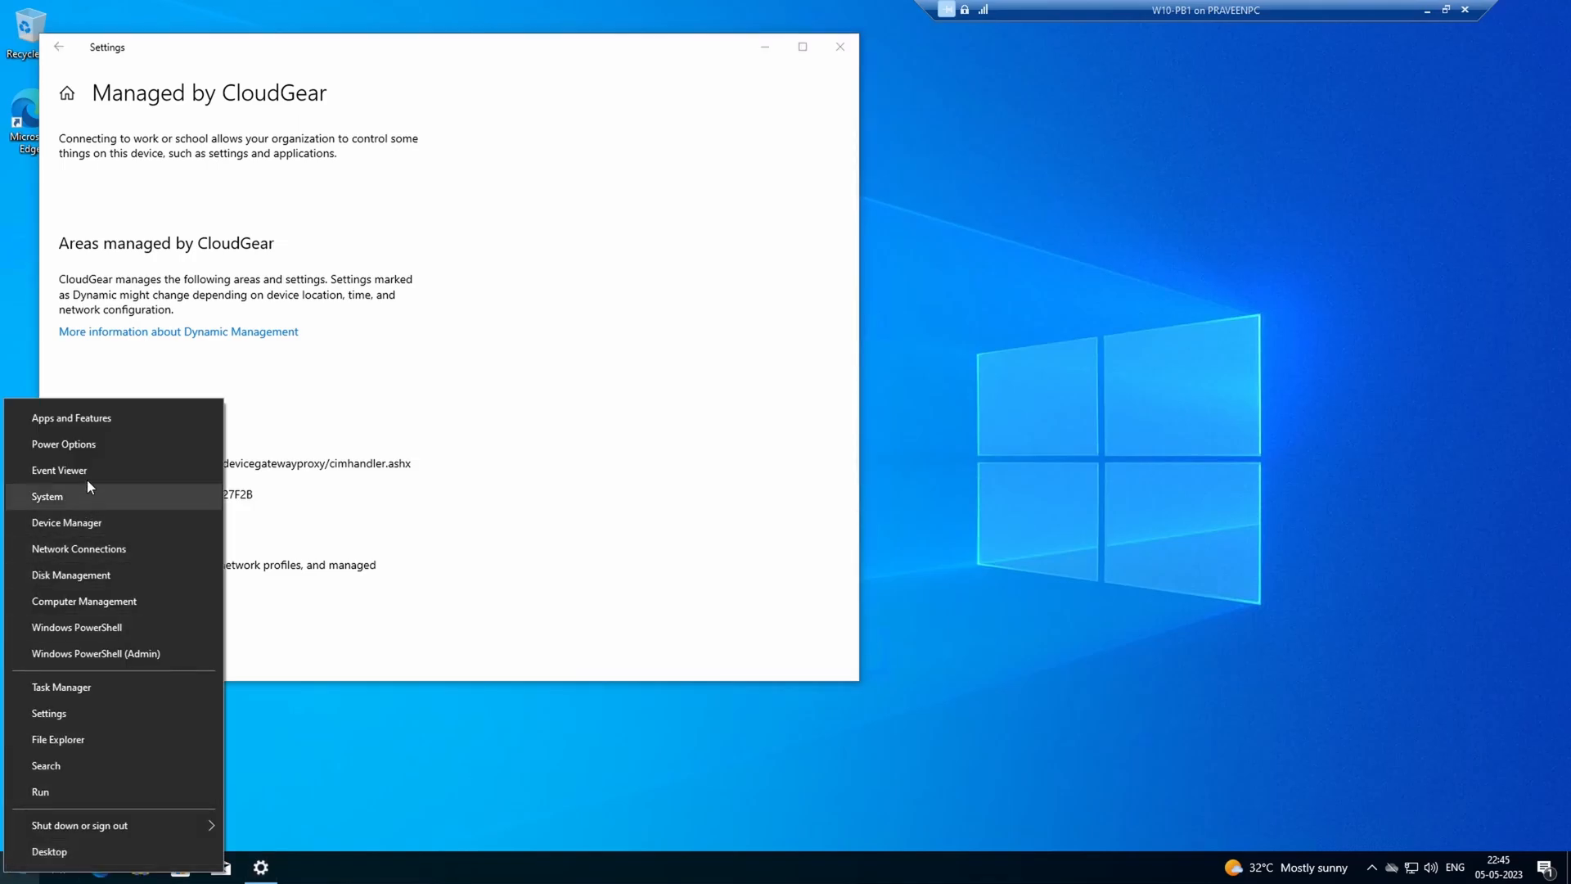
pyautogui.click(58, 469)
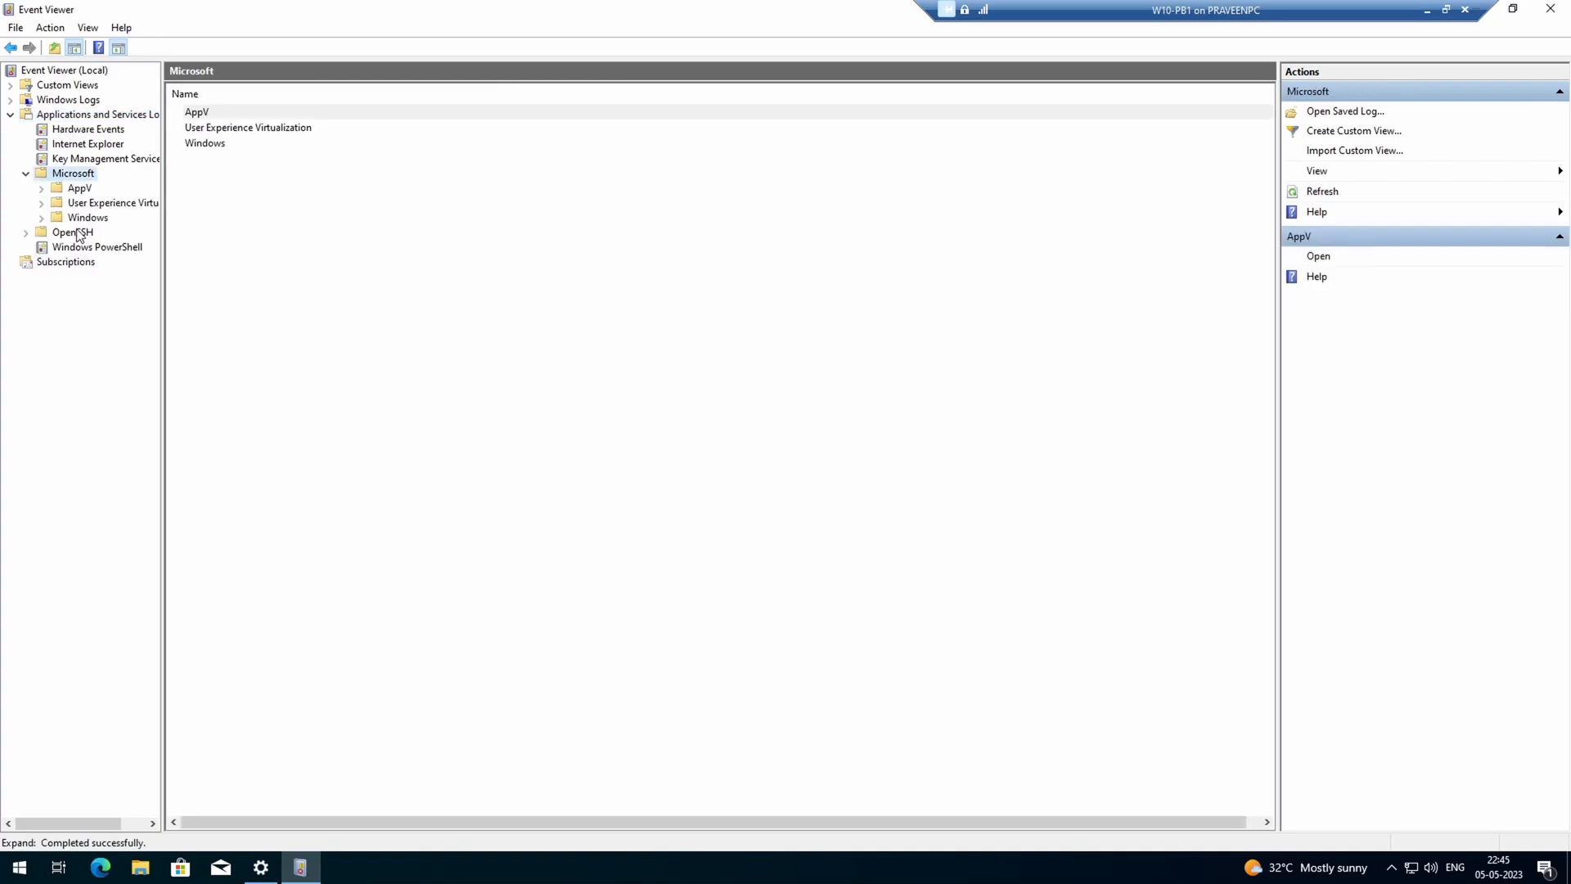
# View the LAPS Operational log and inspect event 10004 'LAPS policy processing succeeded'
pyautogui.click(55, 218)
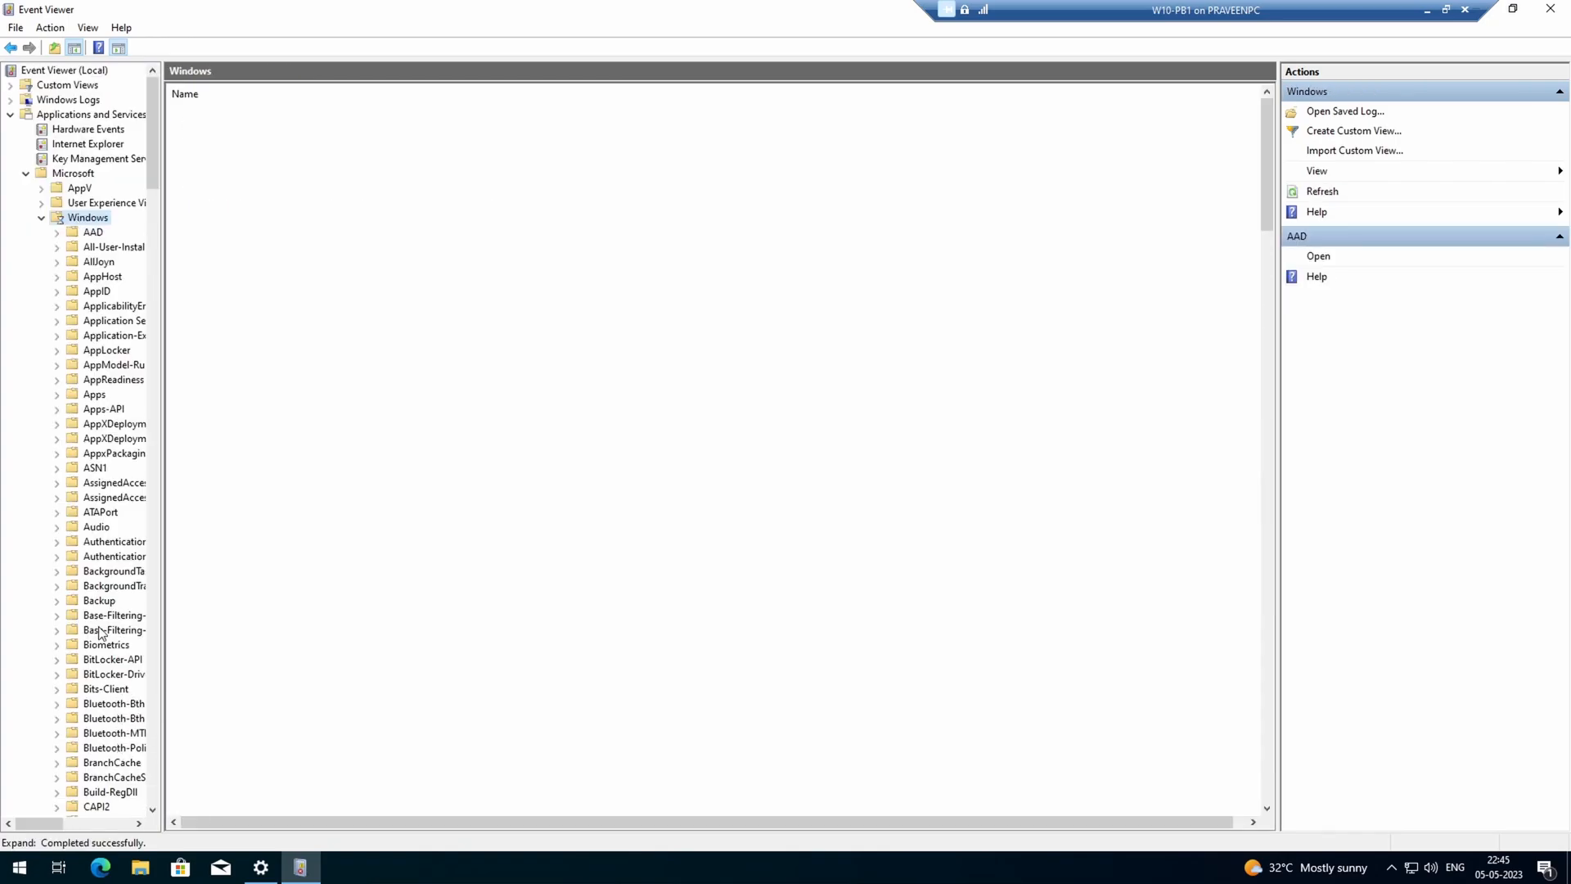
pyautogui.click(108, 628)
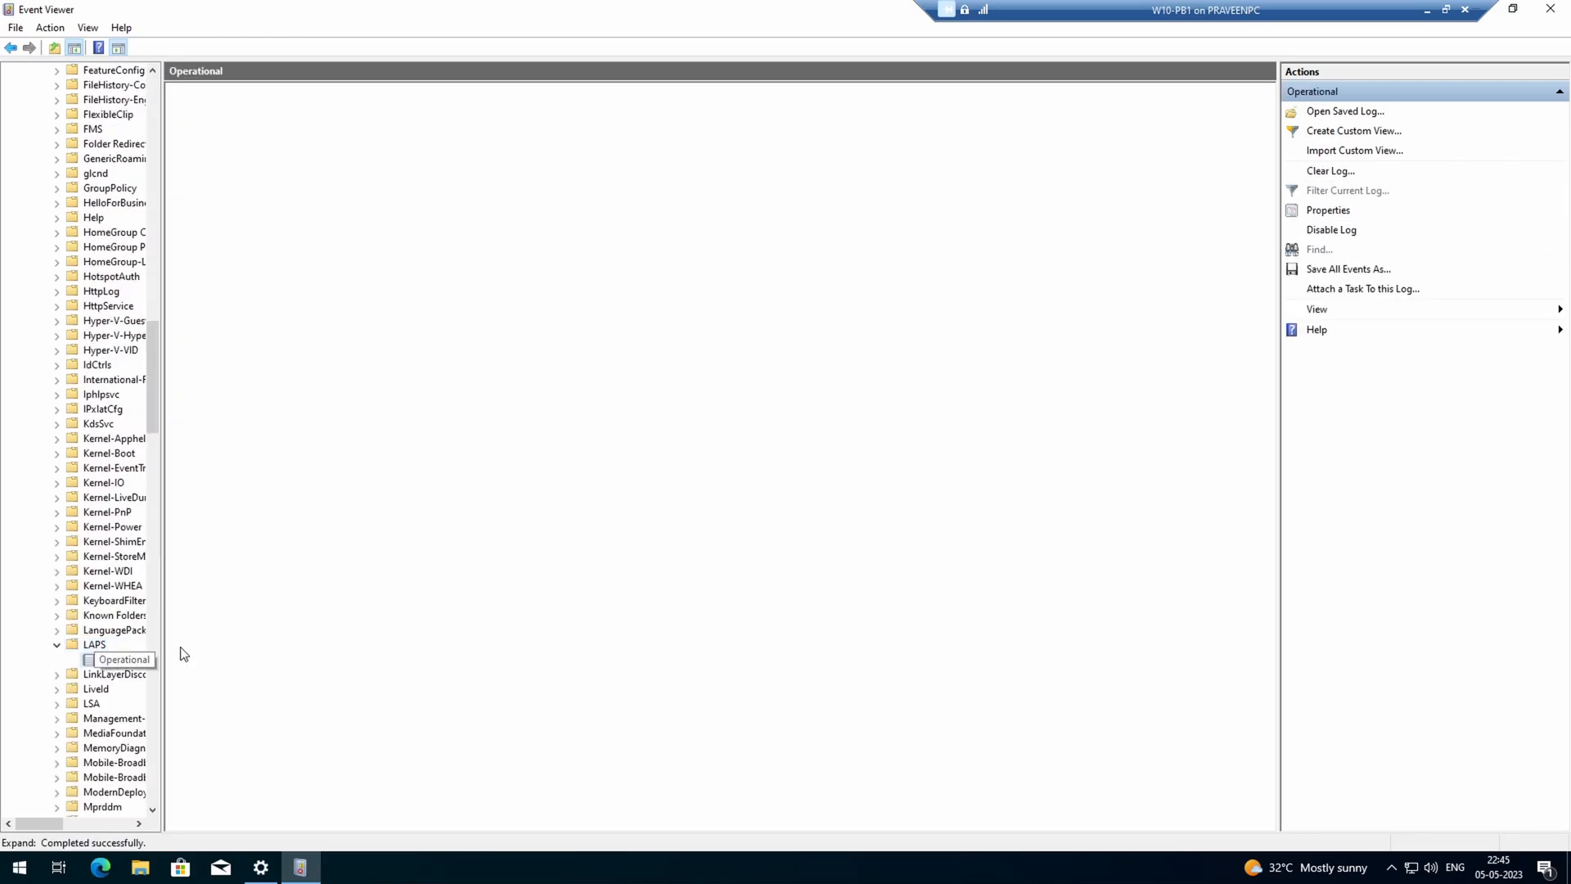
pyautogui.click(123, 660)
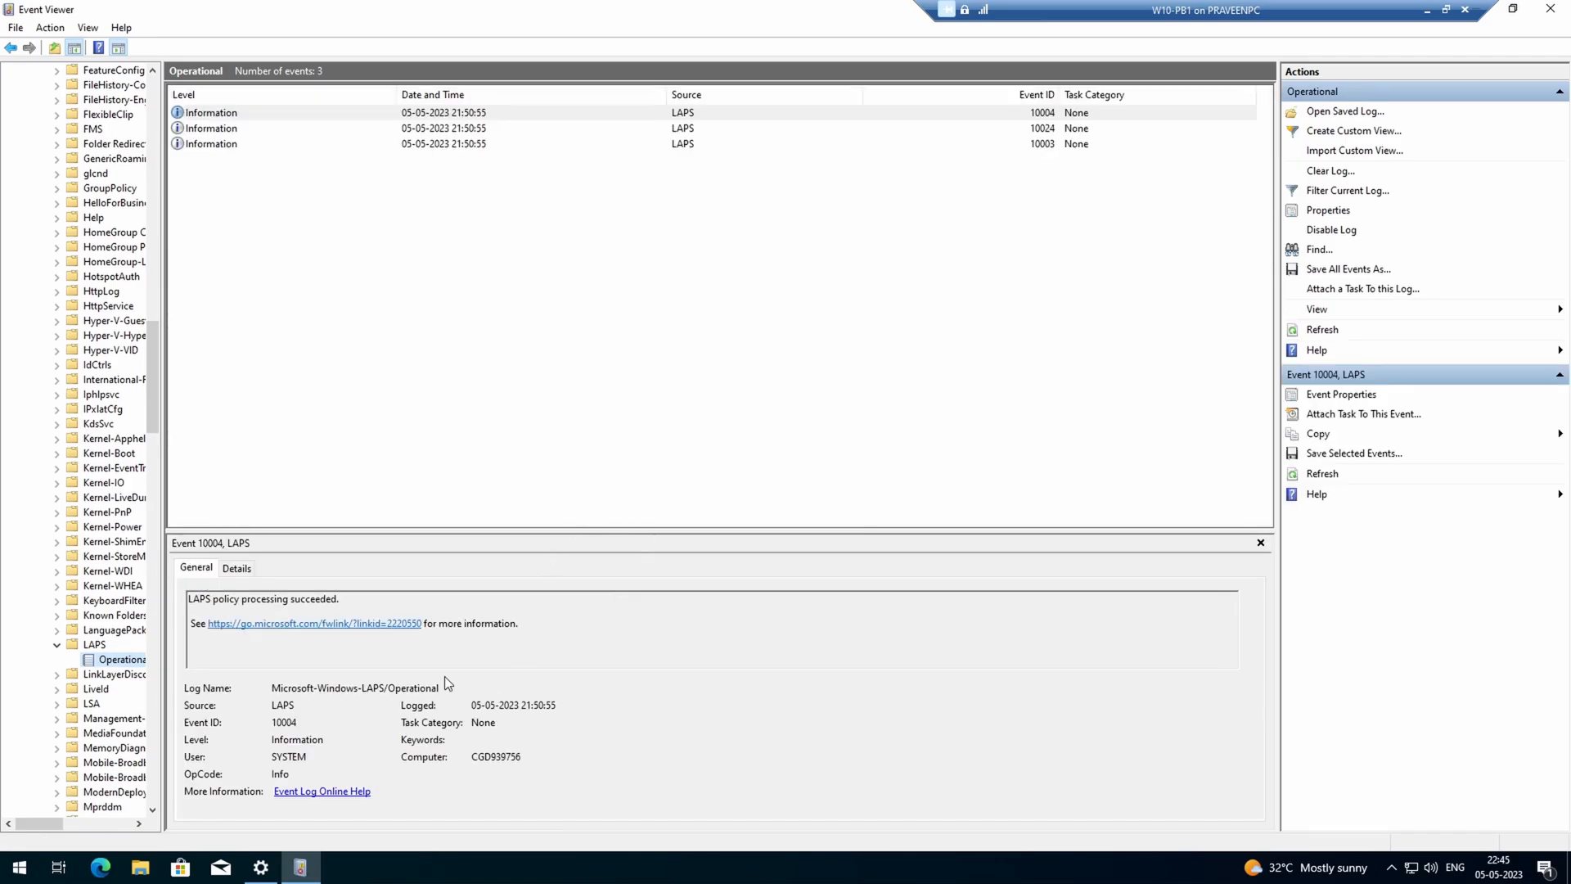
pyautogui.doubleClick(292, 599)
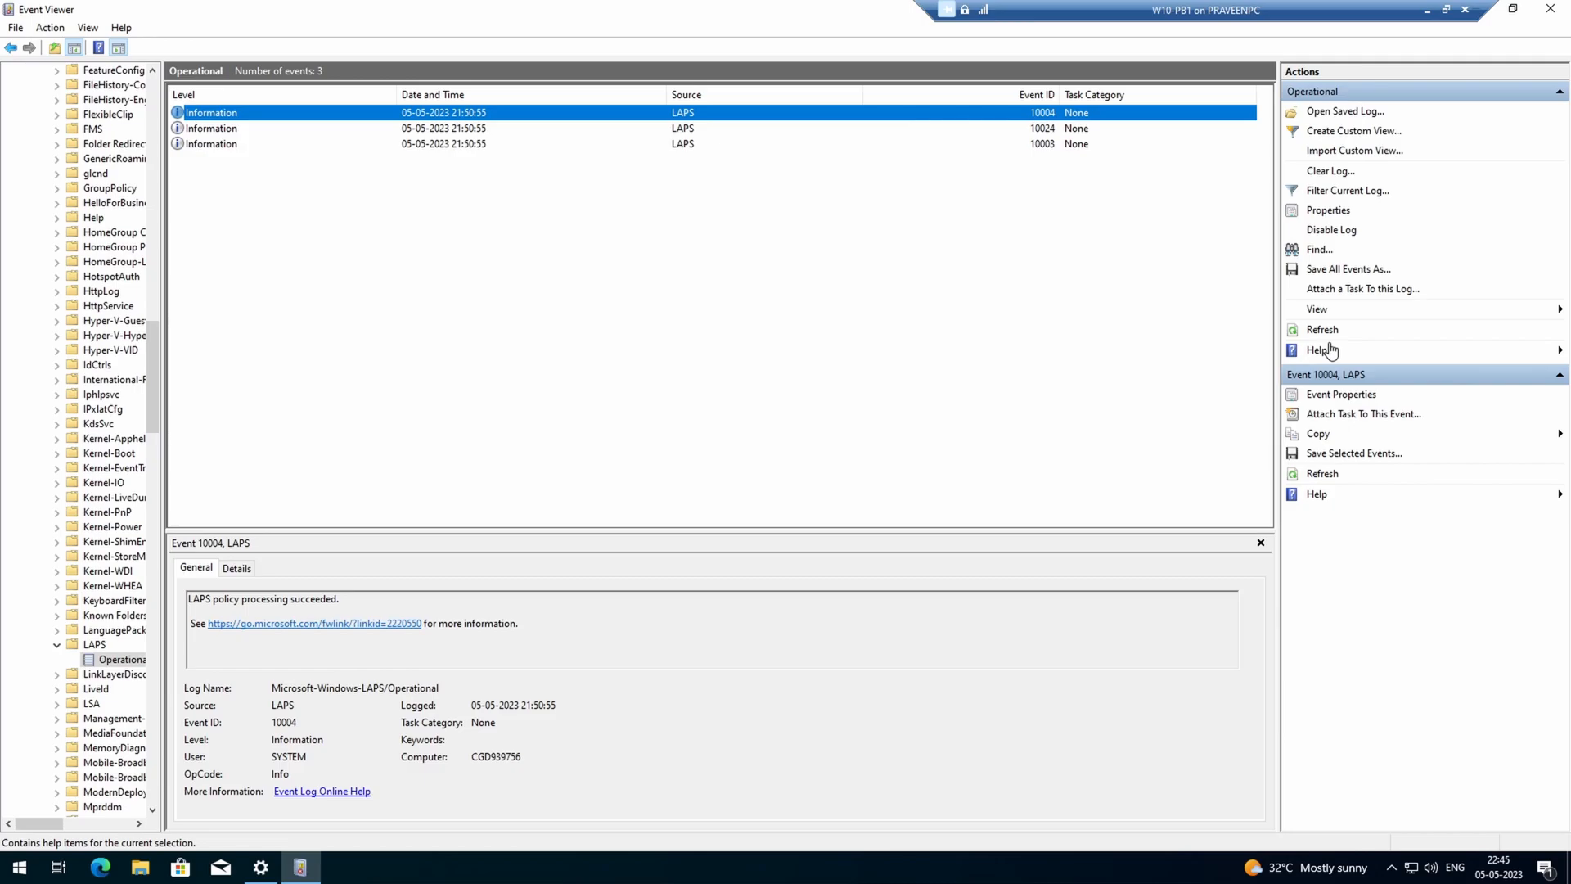
pyautogui.moveTo(1322, 329)
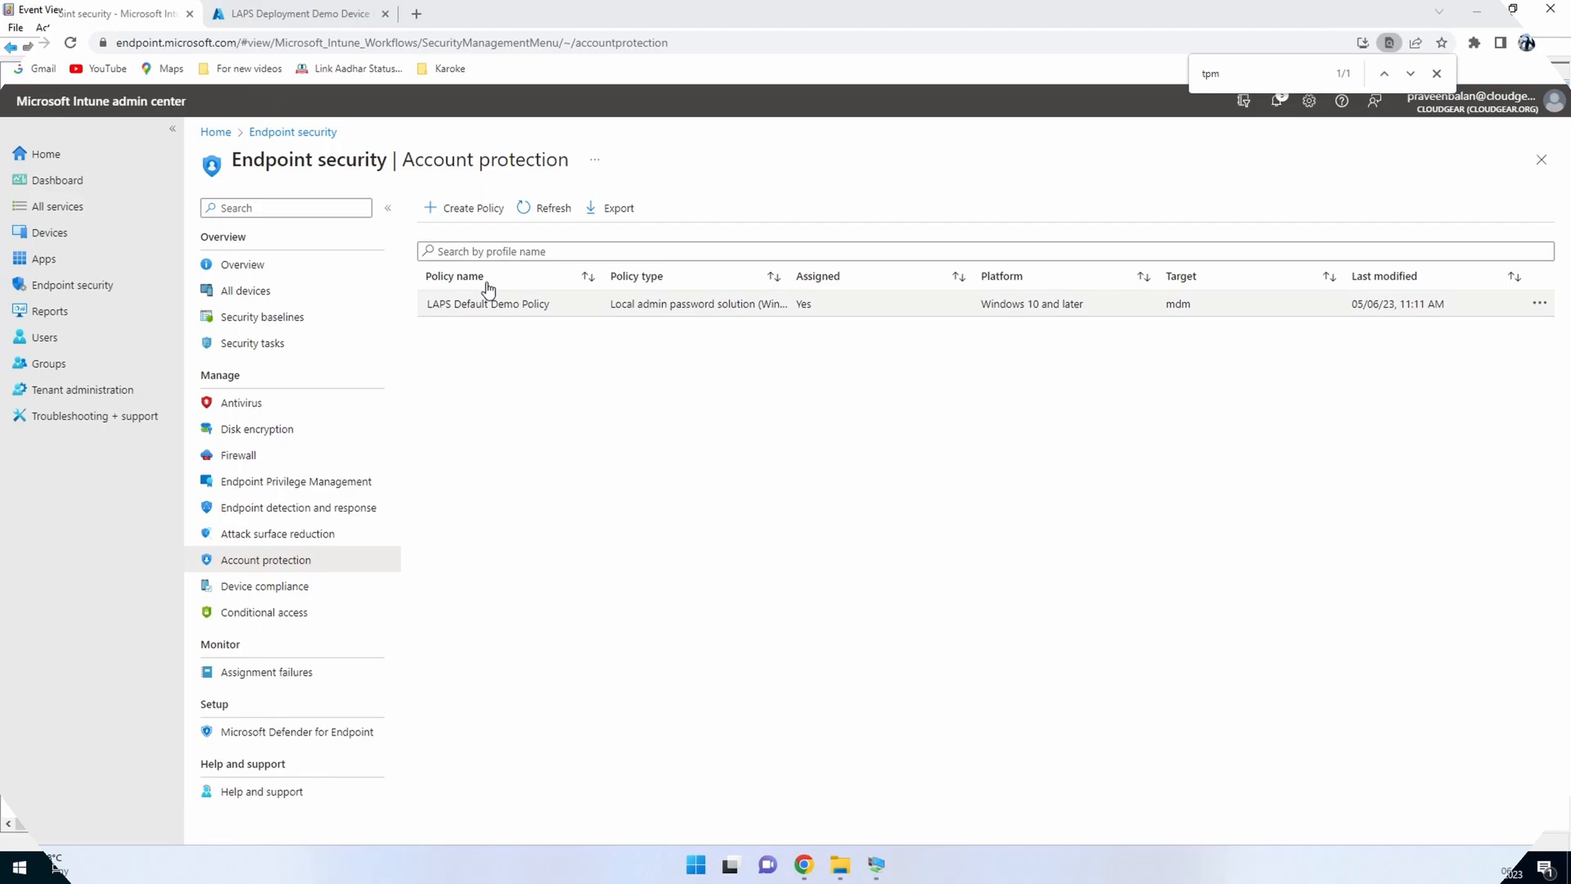
# View the LAPS Default Demo Policy report showing both devices succeeded with no errors or conflicts
pyautogui.click(551, 208)
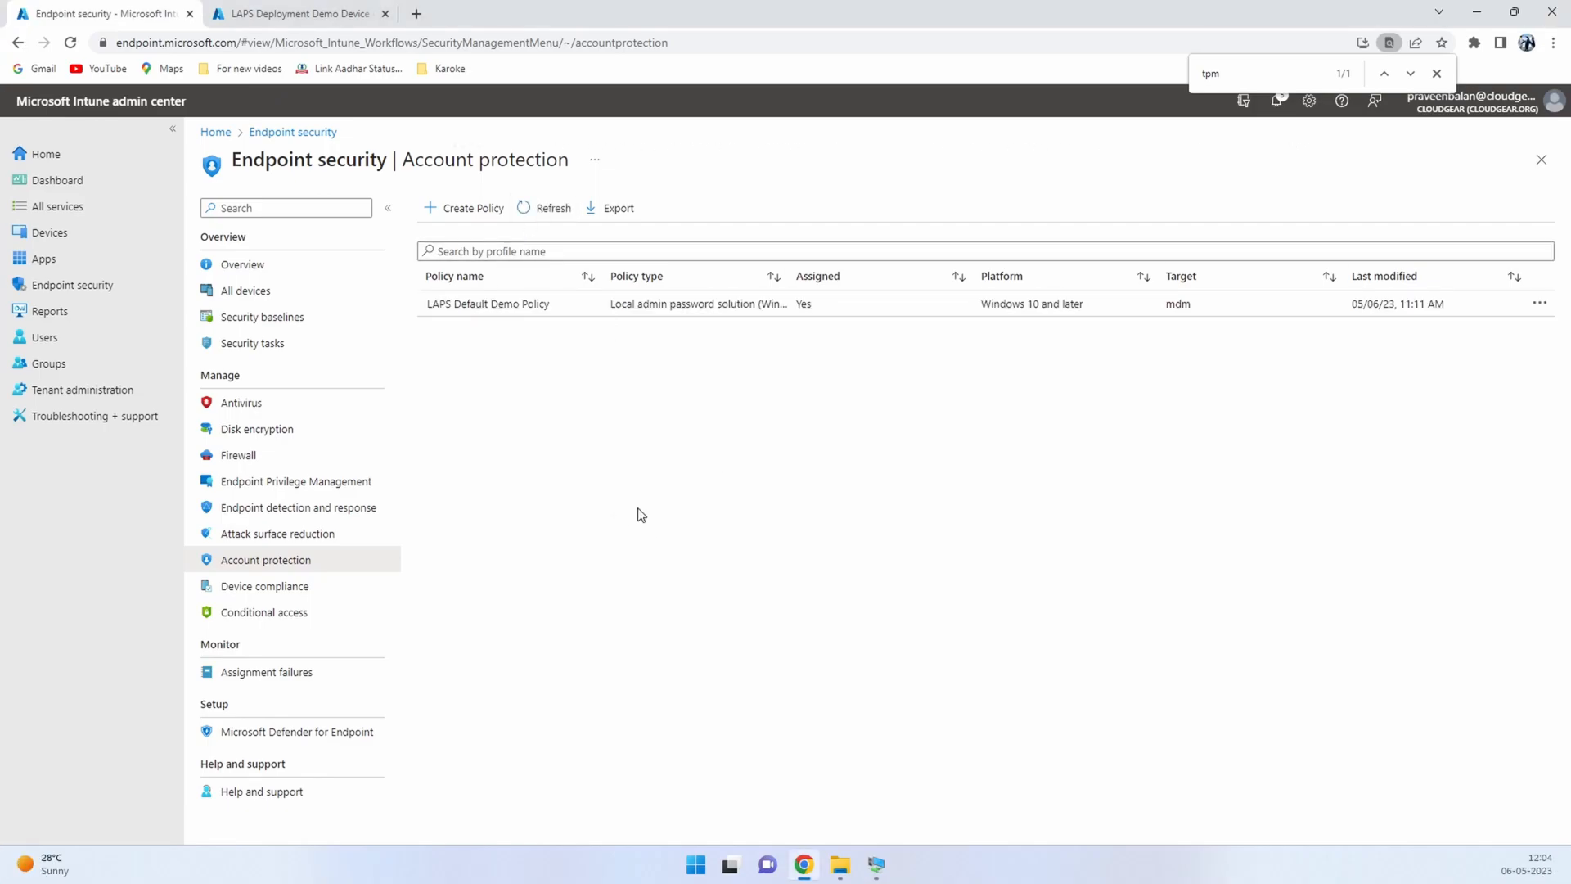
pyautogui.click(488, 304)
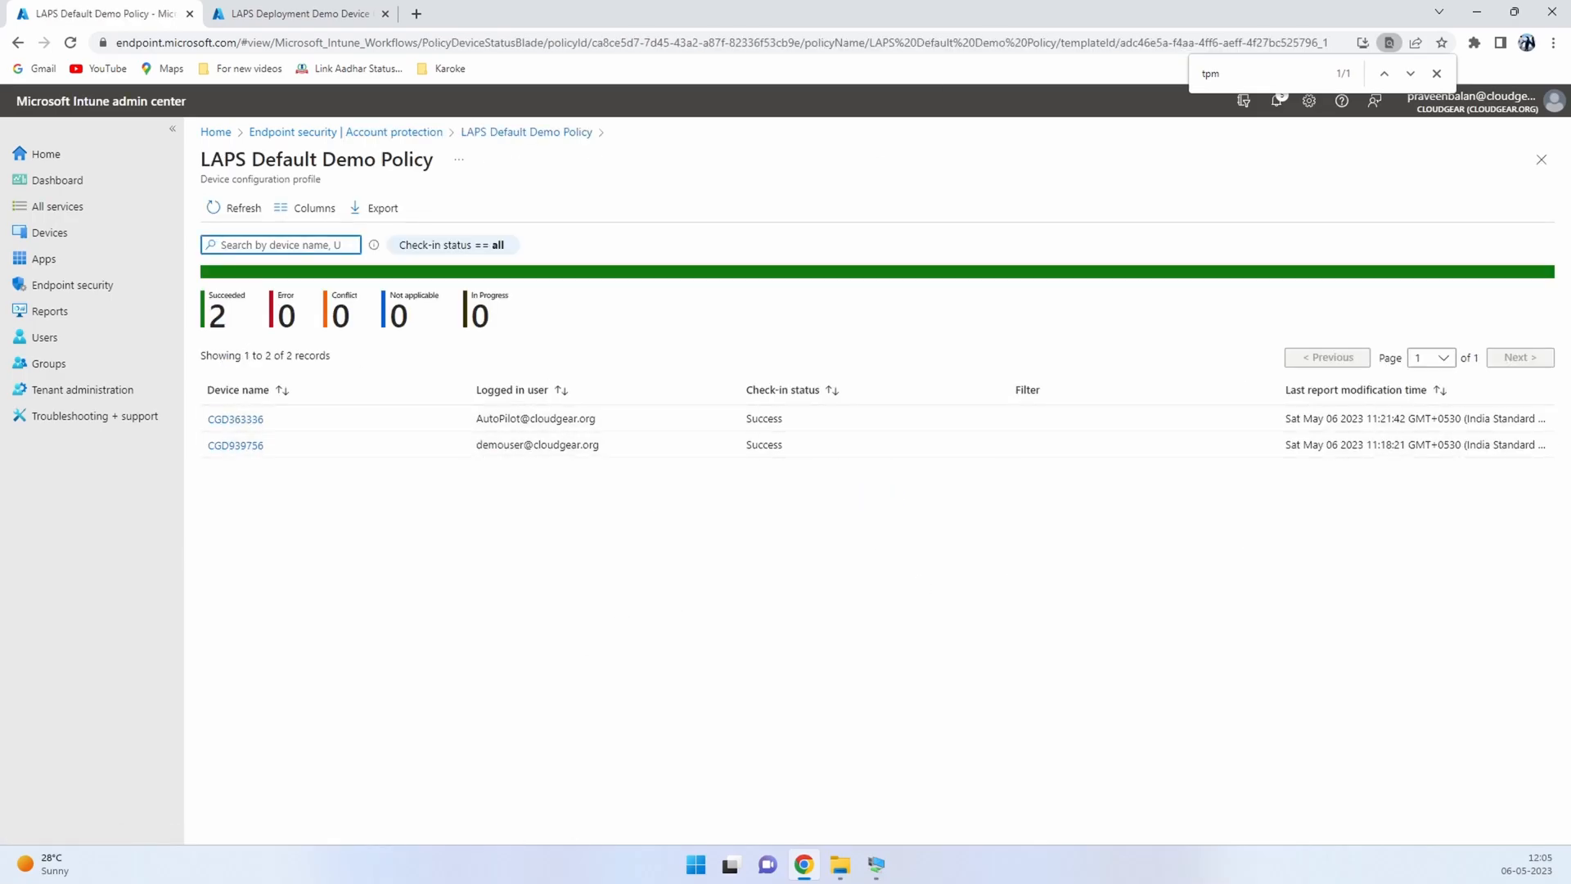
pyautogui.click(236, 445)
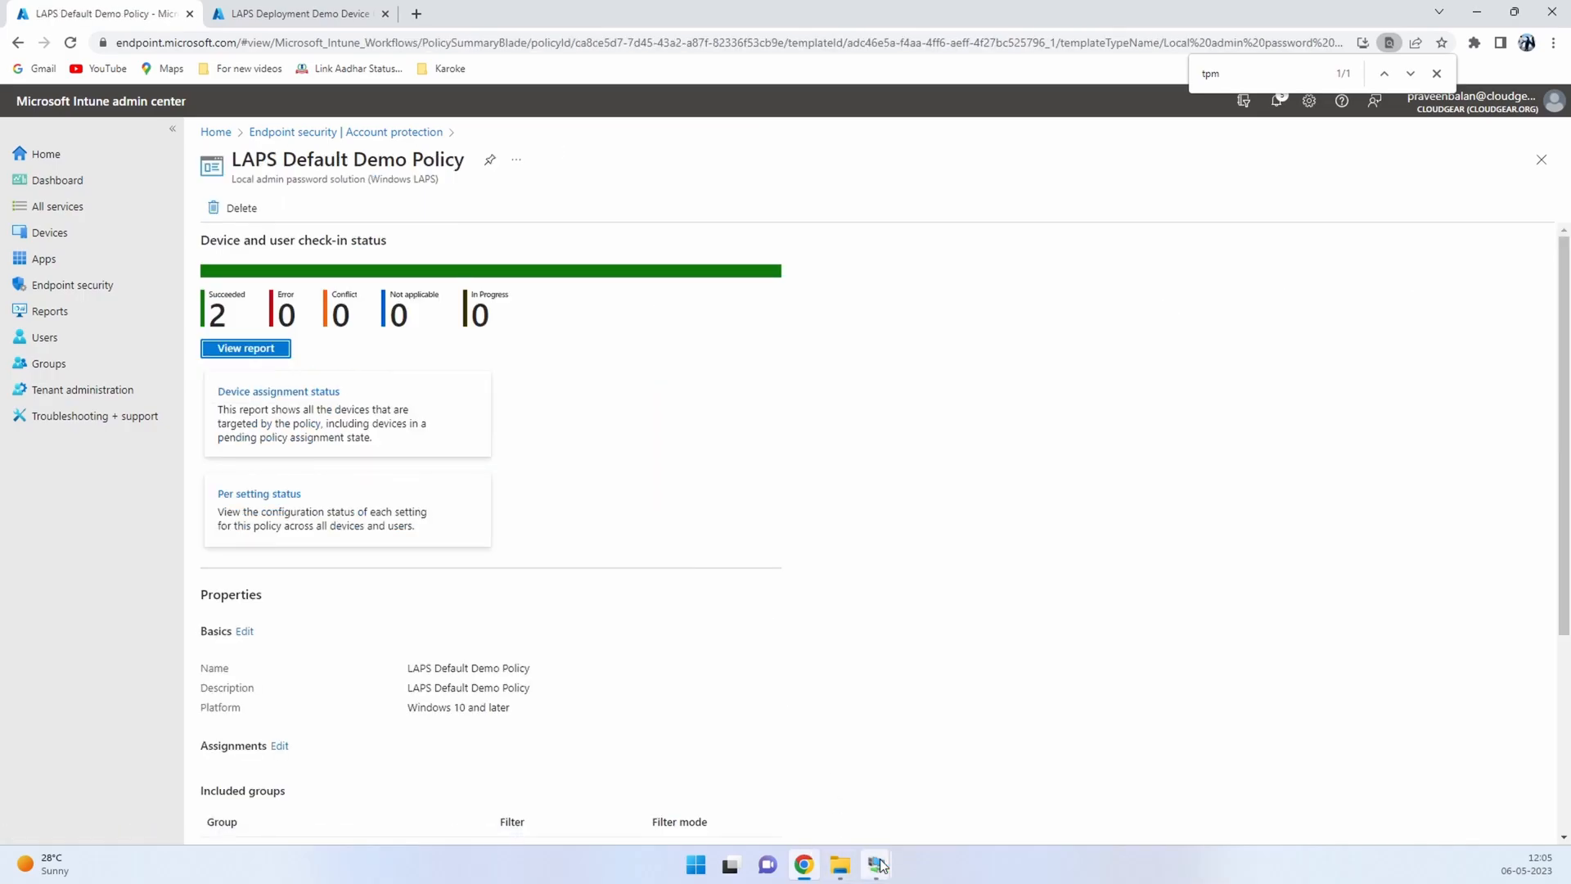
# Switch to the test device's VM and sign back in with the user's password
pyautogui.click(875, 864)
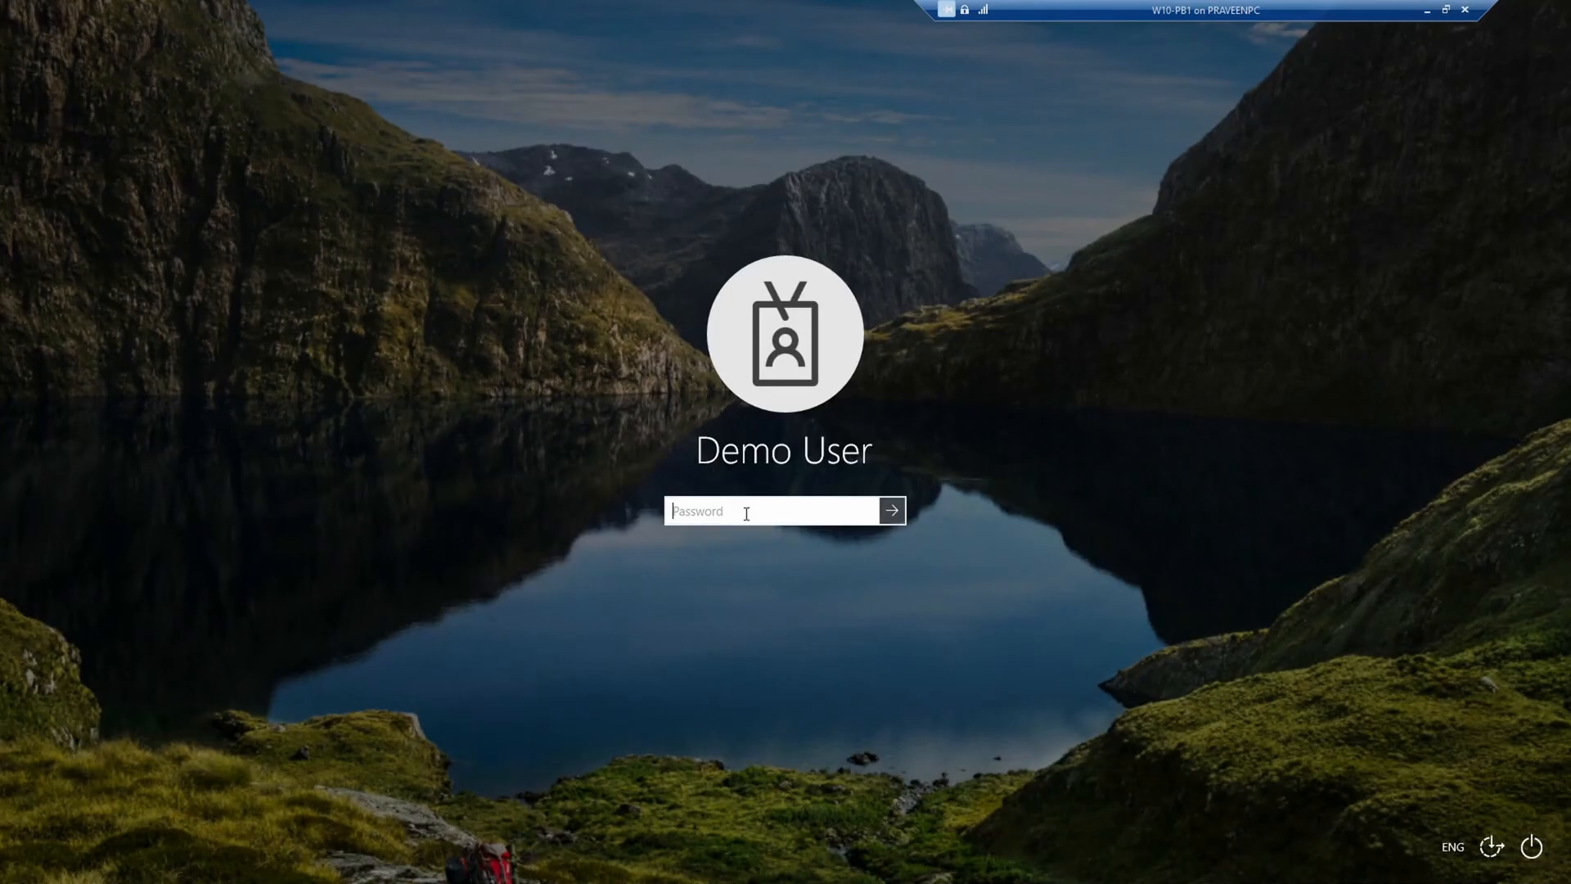
pyautogui.write('password')
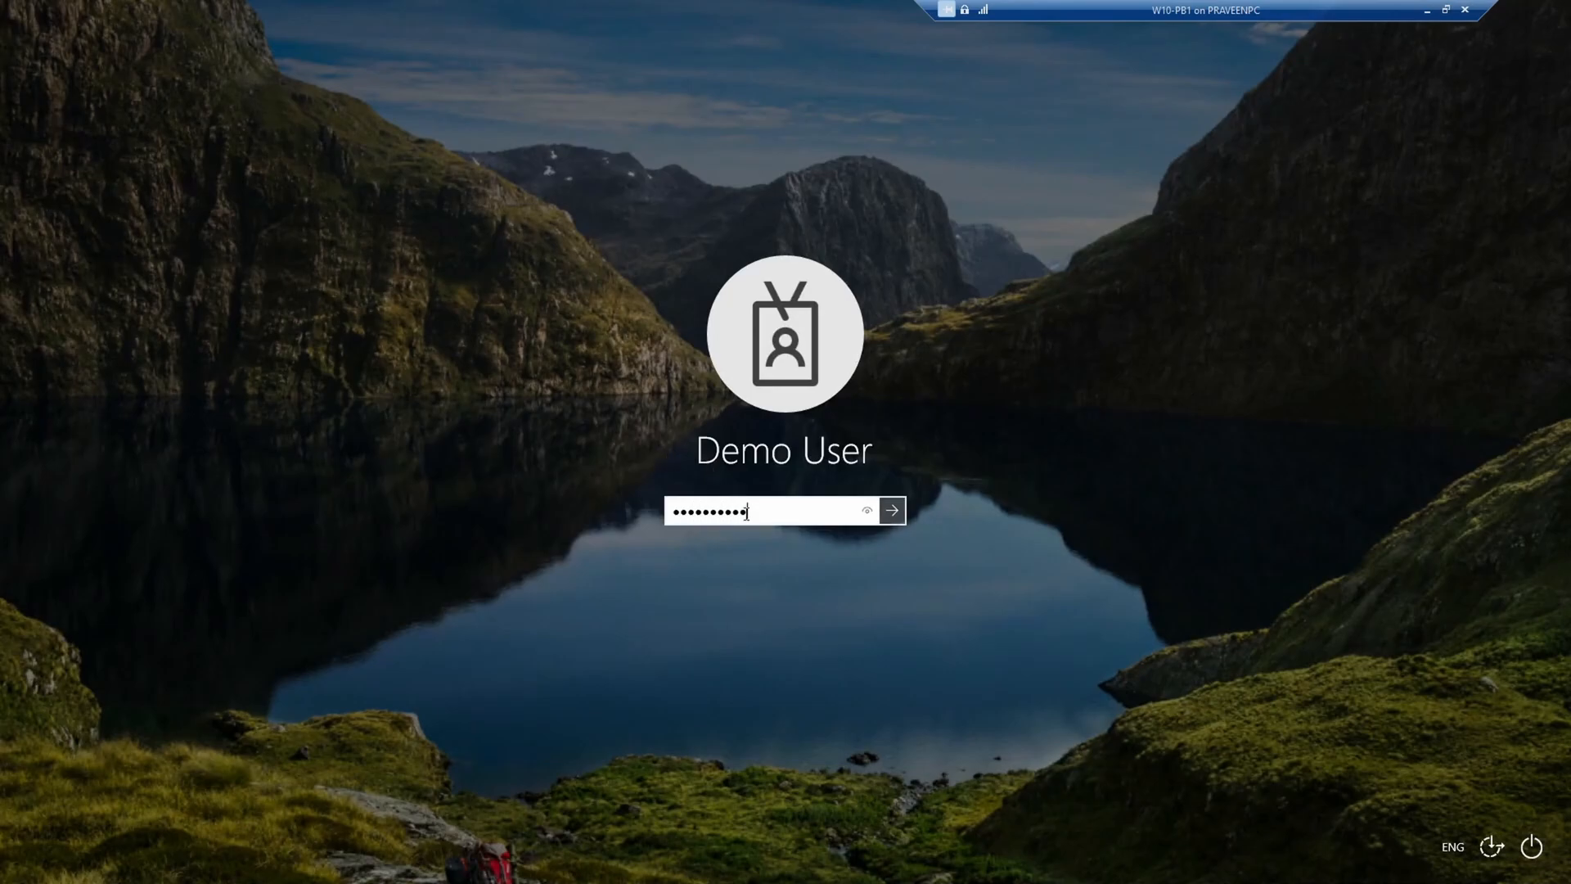
pyautogui.click(891, 510)
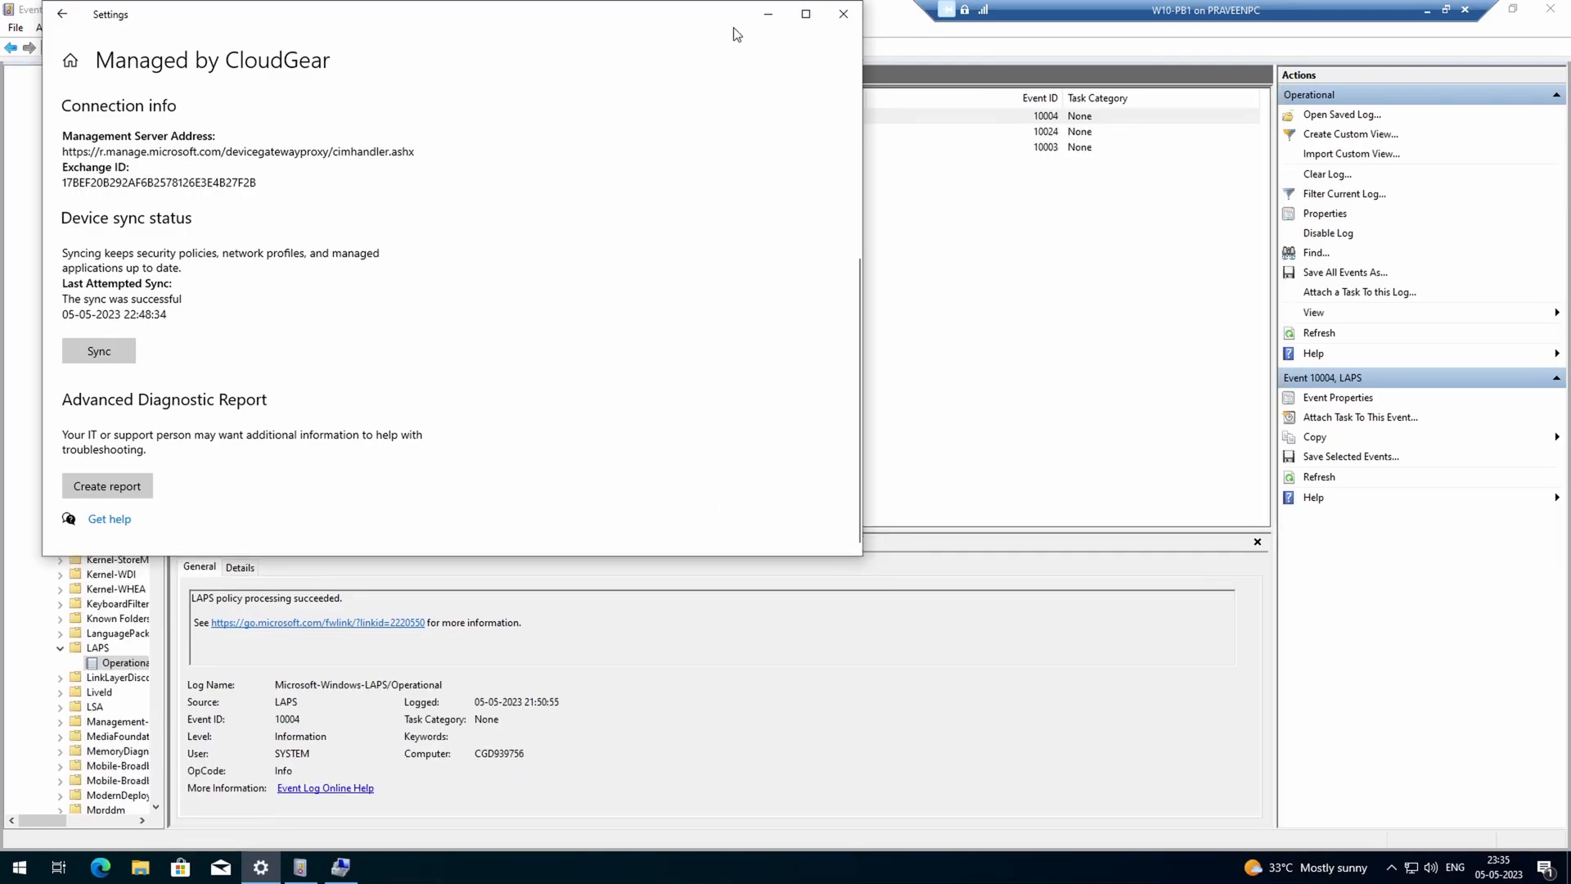
# Read the new LAPS Operational events confirming the policy applied and LAPSAdmin's password was updated
pyautogui.click(841, 15)
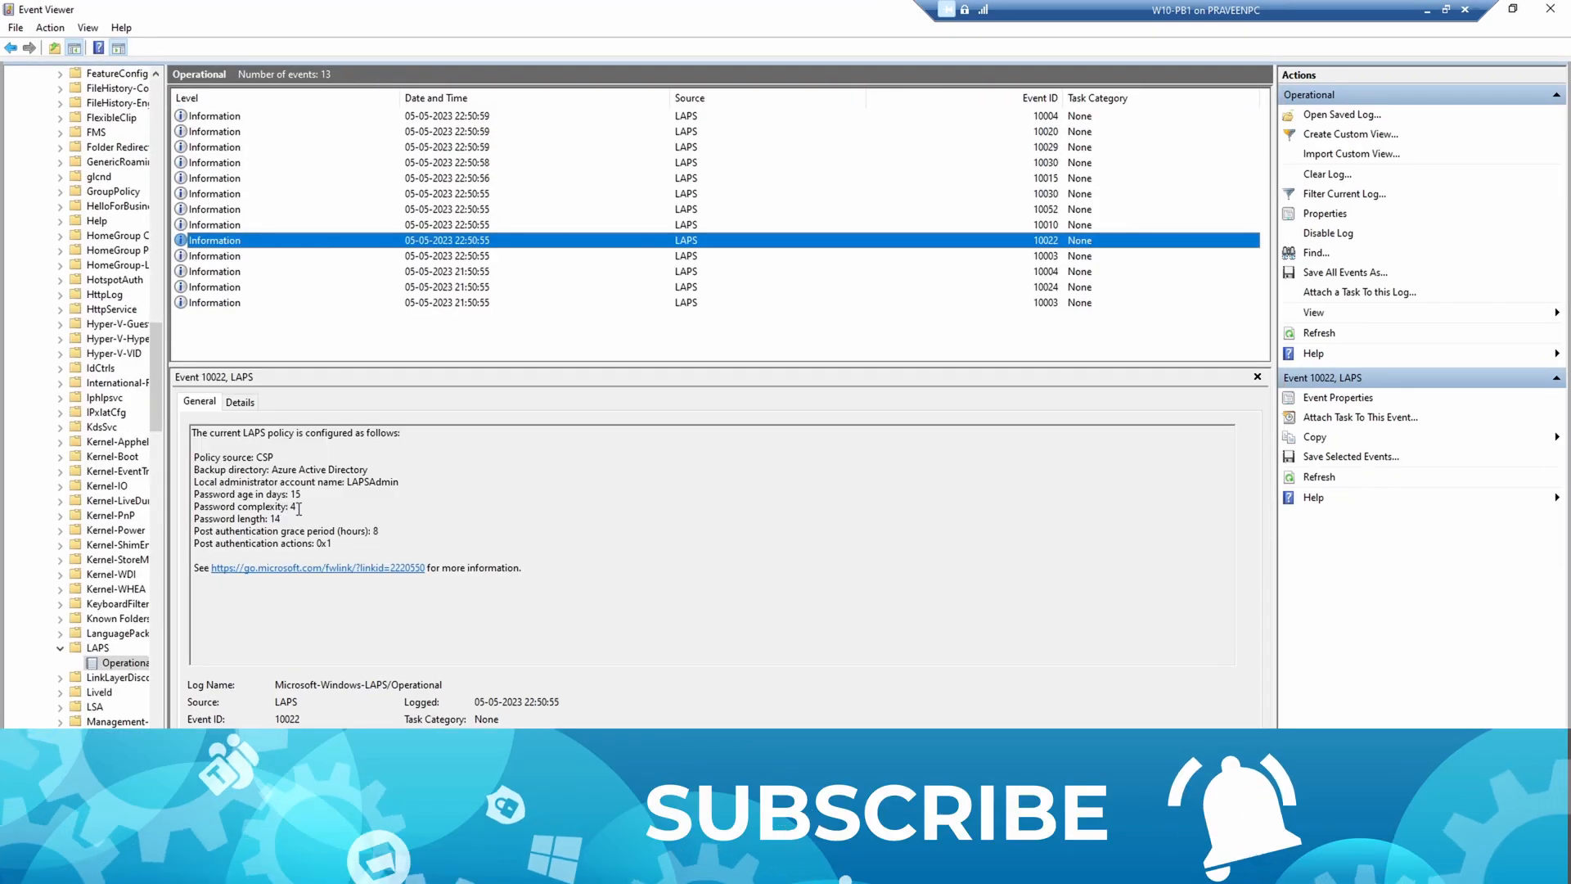
pyautogui.doubleClick(262, 505)
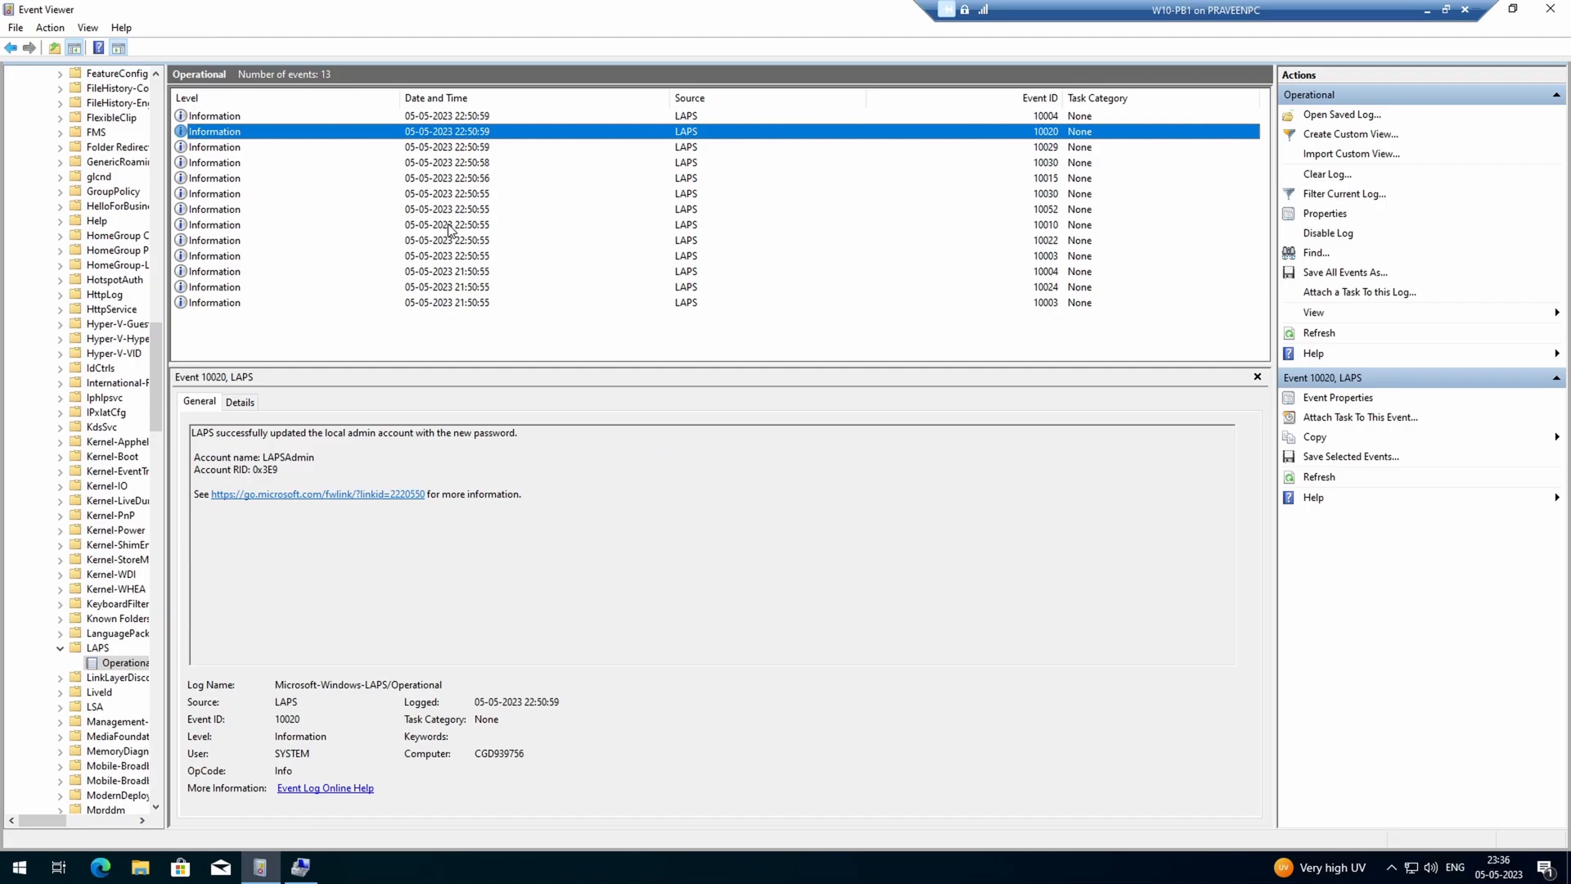
pyautogui.click(805, 864)
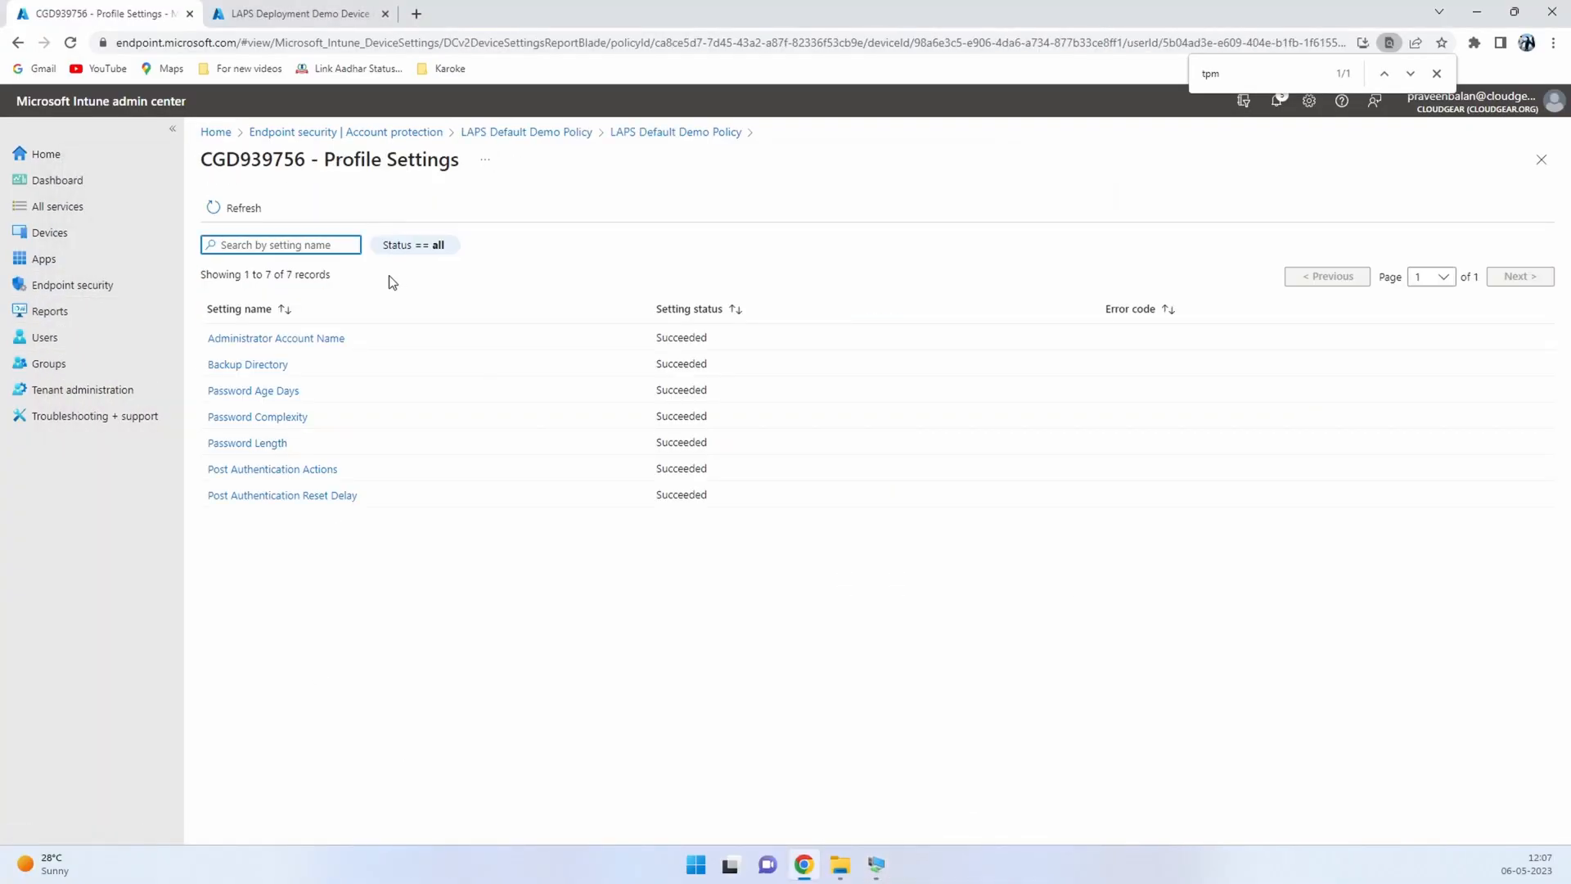
# Show CGD939756's local admin password page: rotated 5/6/2023, next rotation 5/21/2023
pyautogui.click(48, 231)
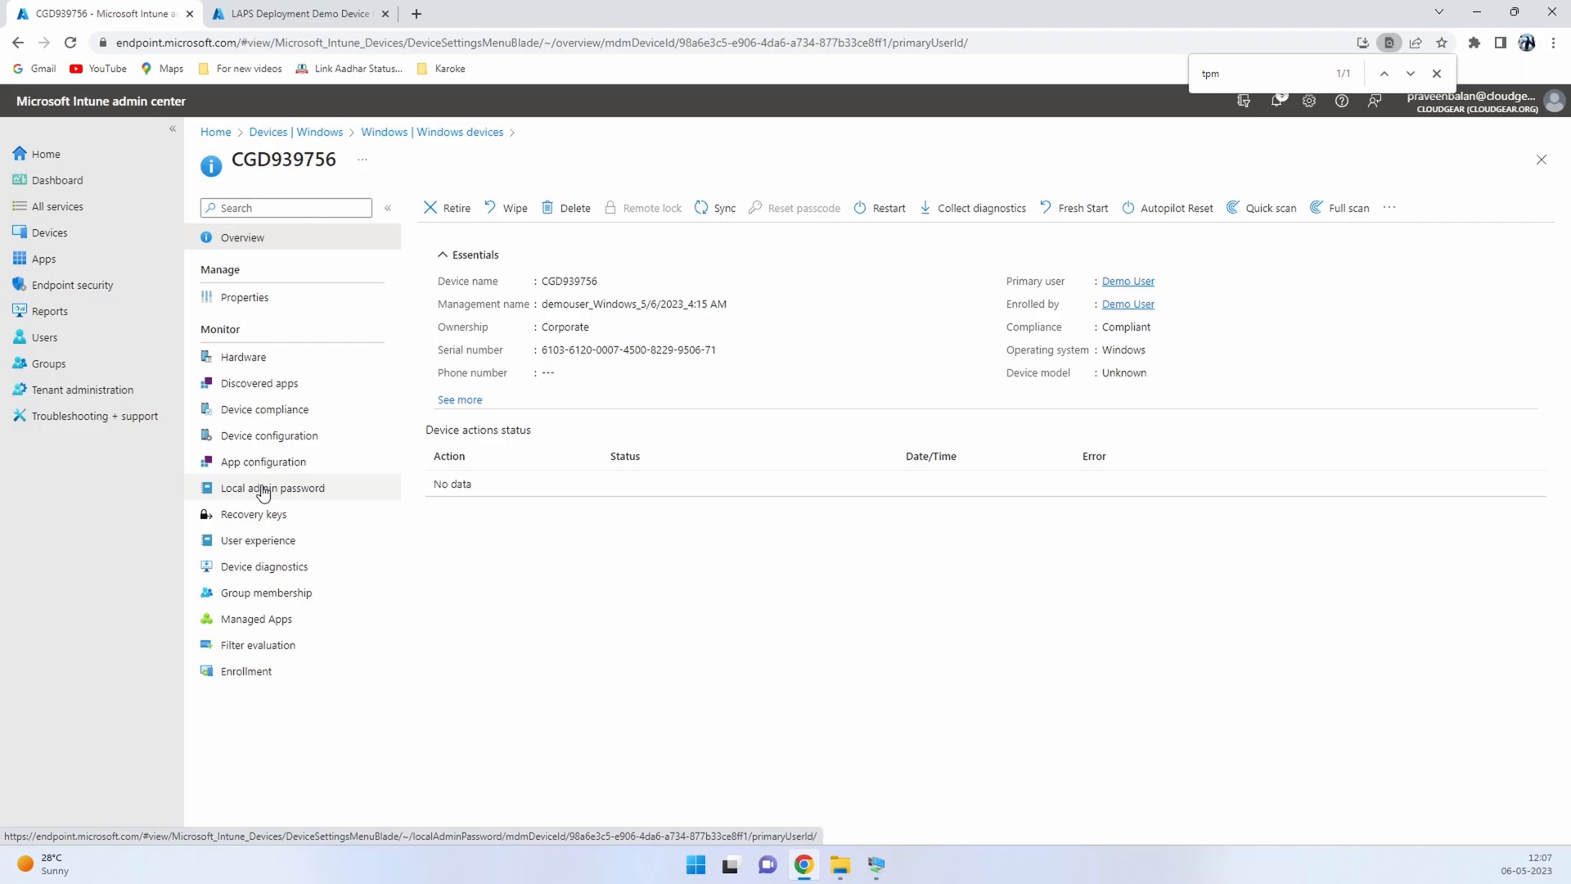
pyautogui.click(272, 488)
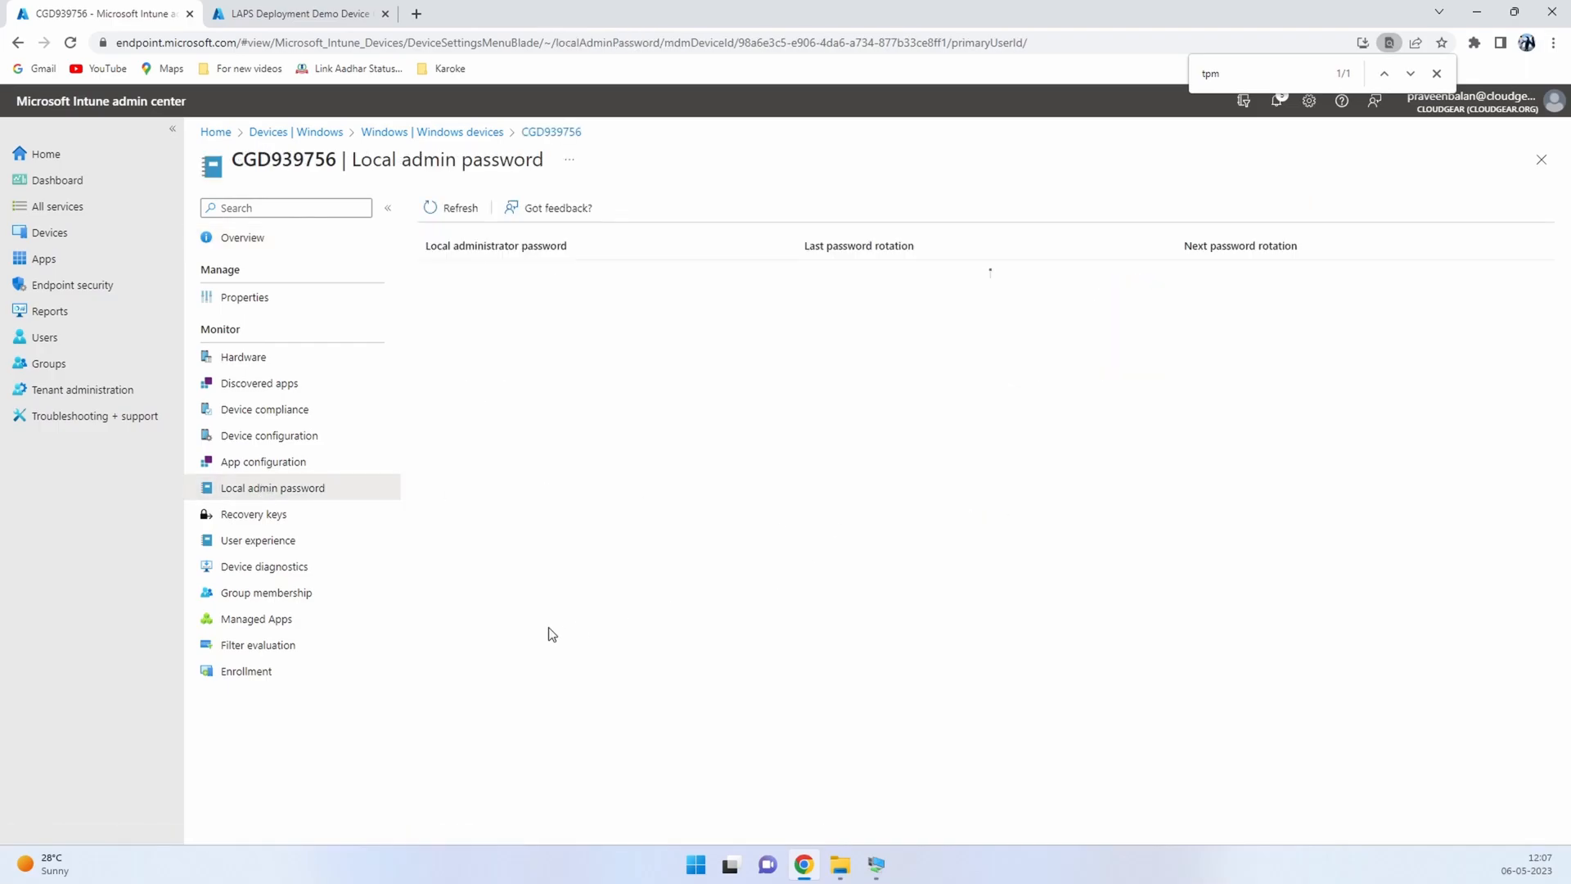
pyautogui.click(452, 208)
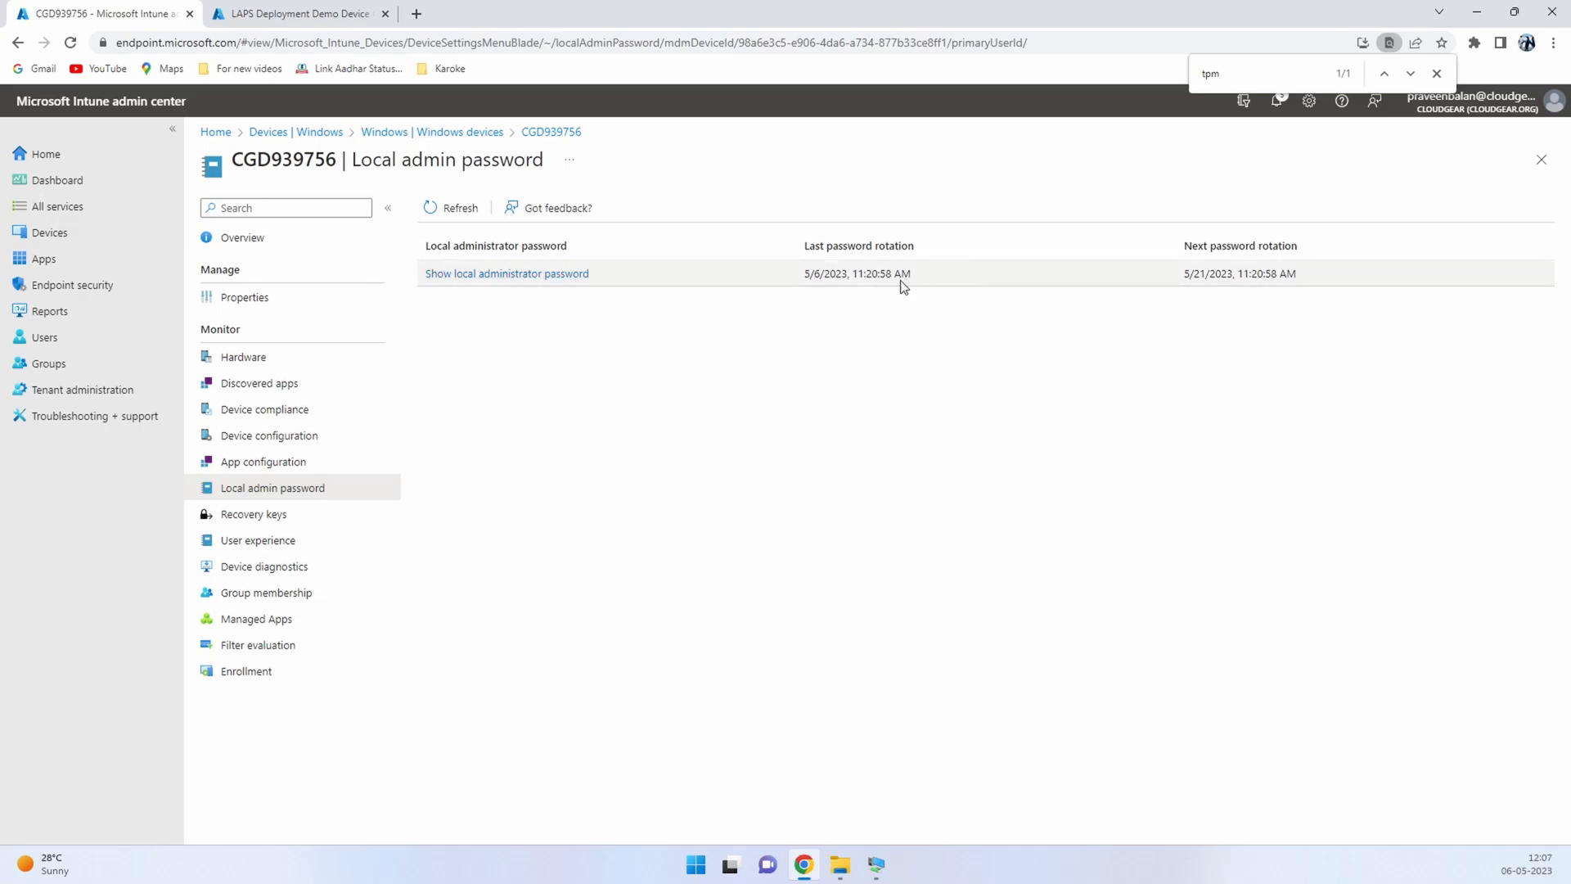
pyautogui.doubleClick(855, 273)
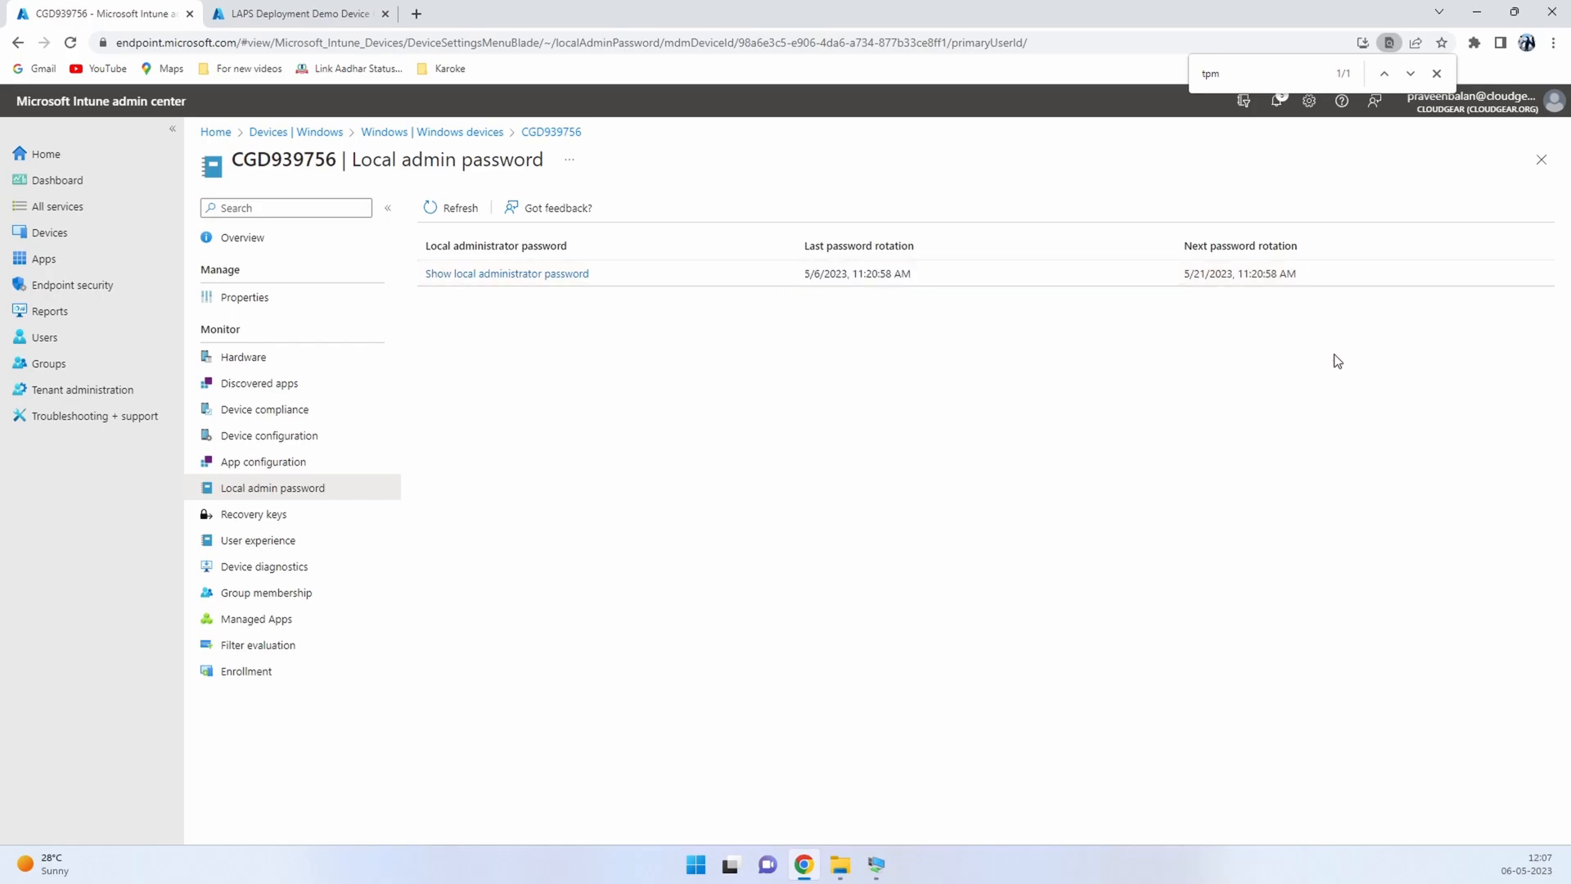
pyautogui.moveTo(1200, 288)
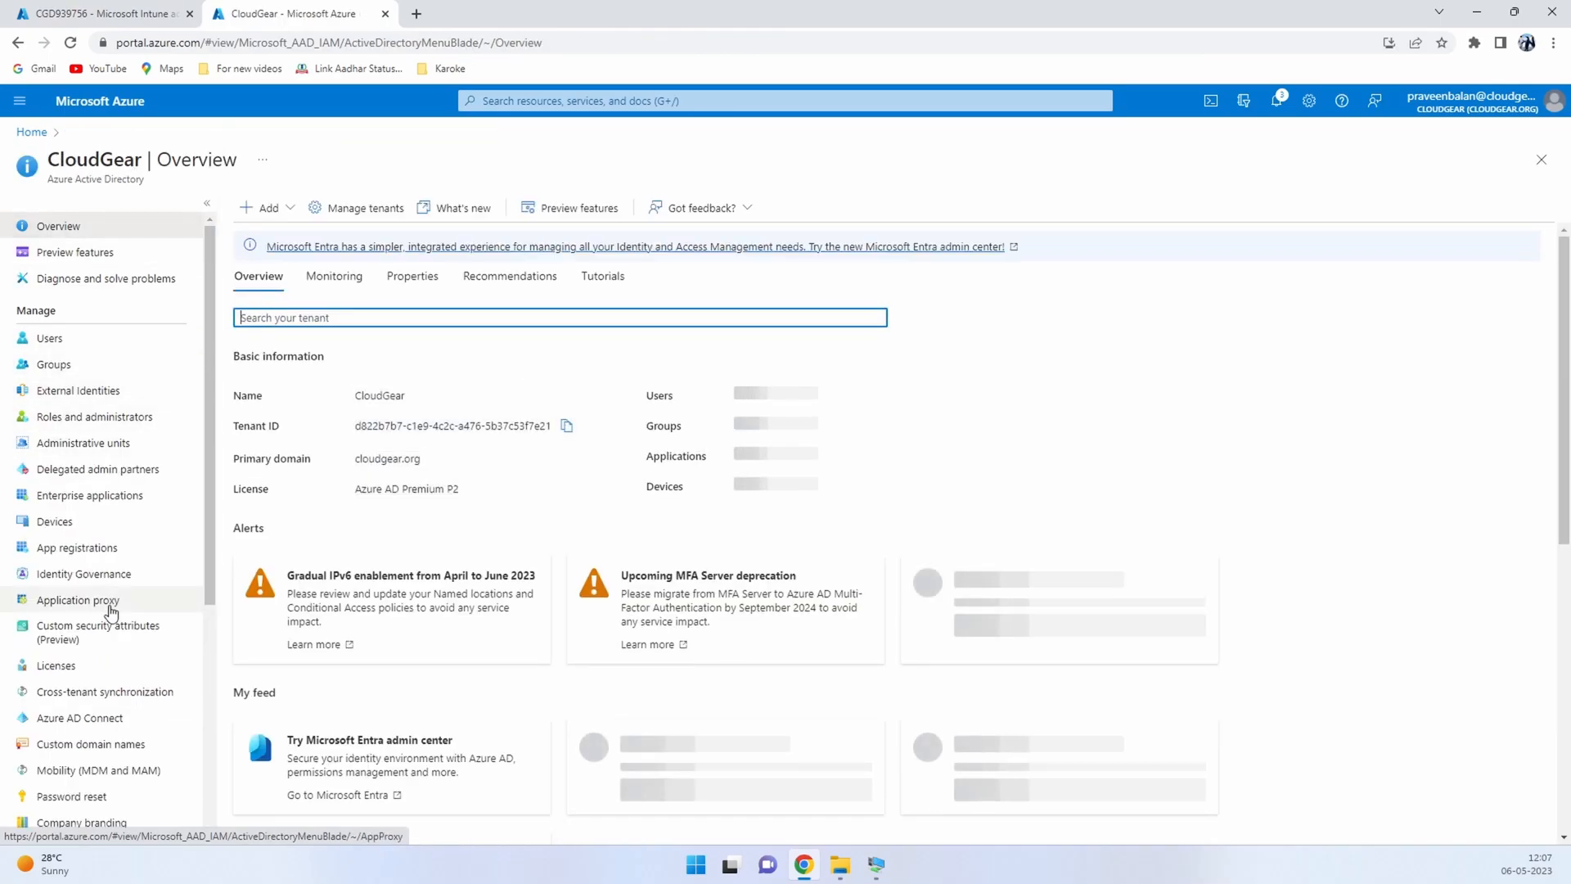
# Find CGD939756 in Azure AD Devices and view its Local administrator password recovery (Preview) page
pyautogui.click(53, 520)
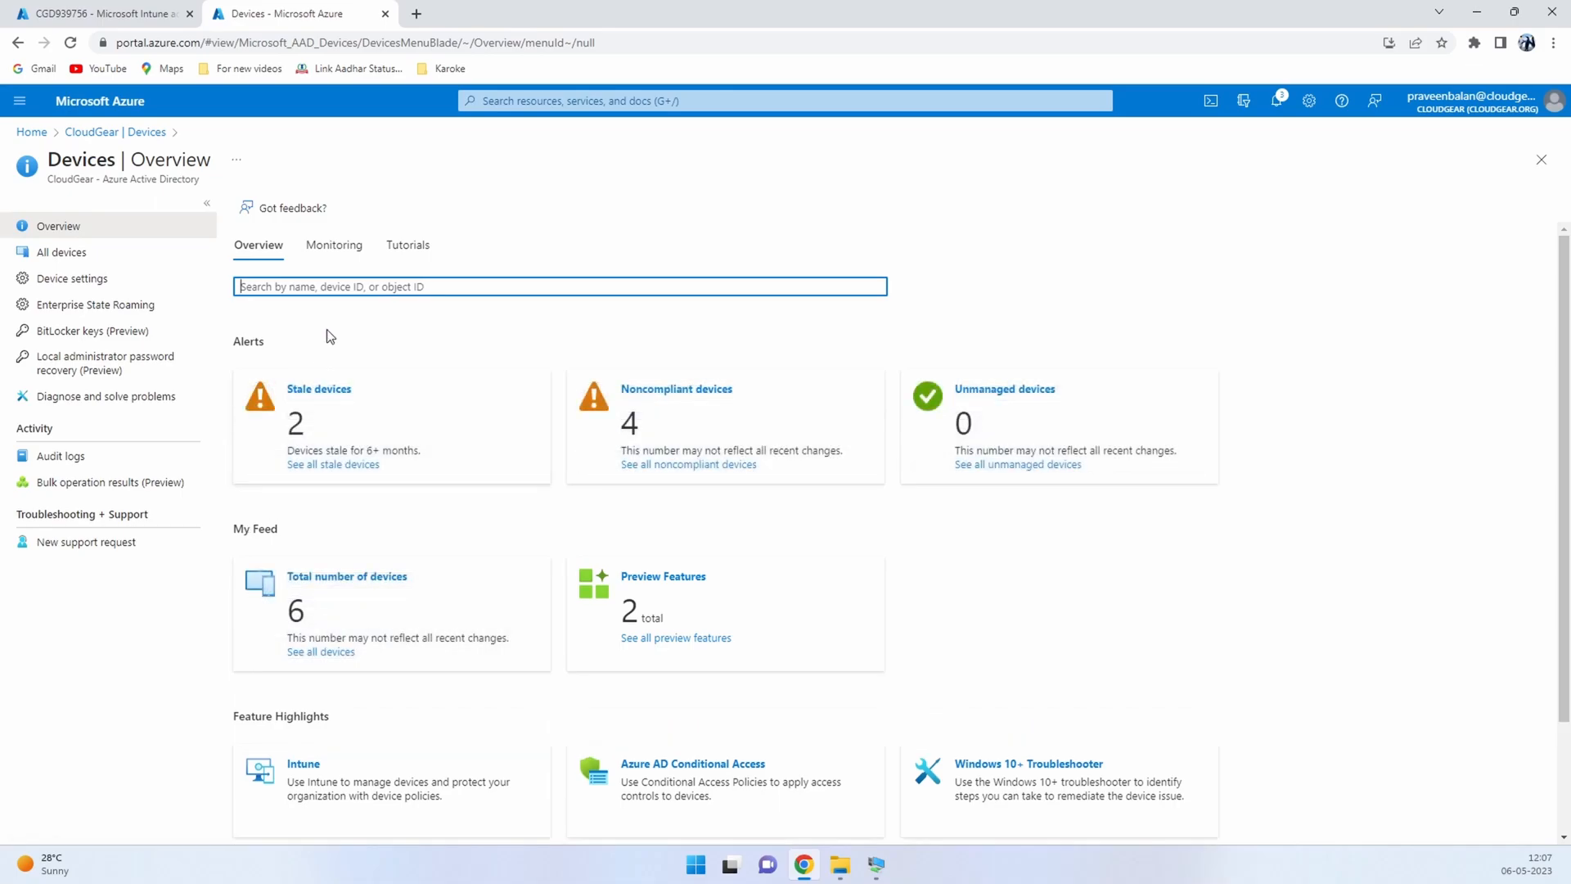
pyautogui.write('cgd')
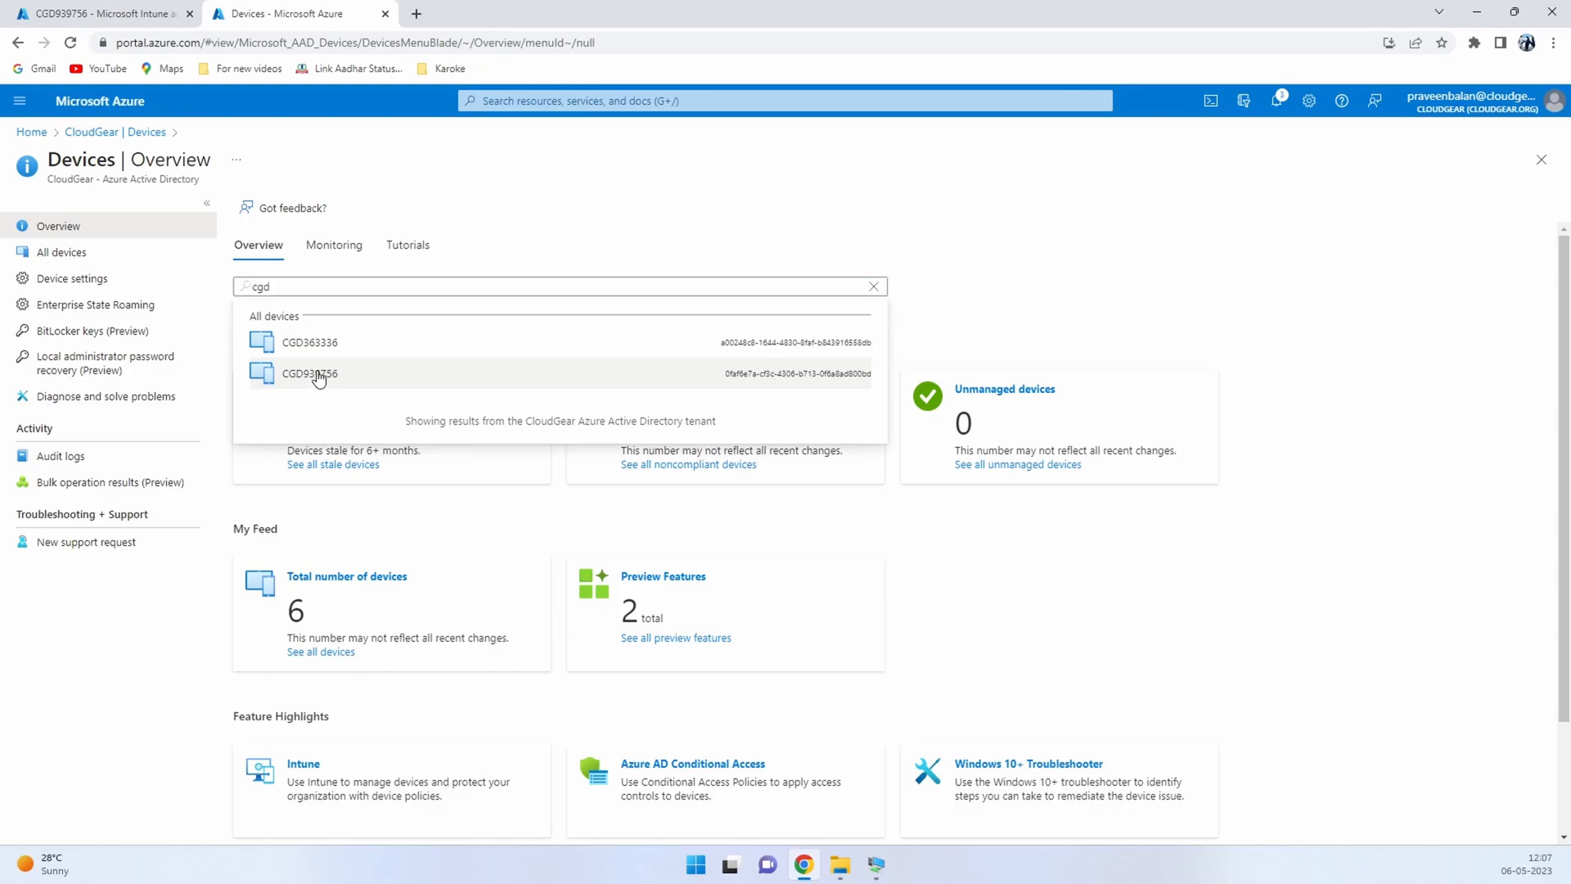
pyautogui.click(309, 373)
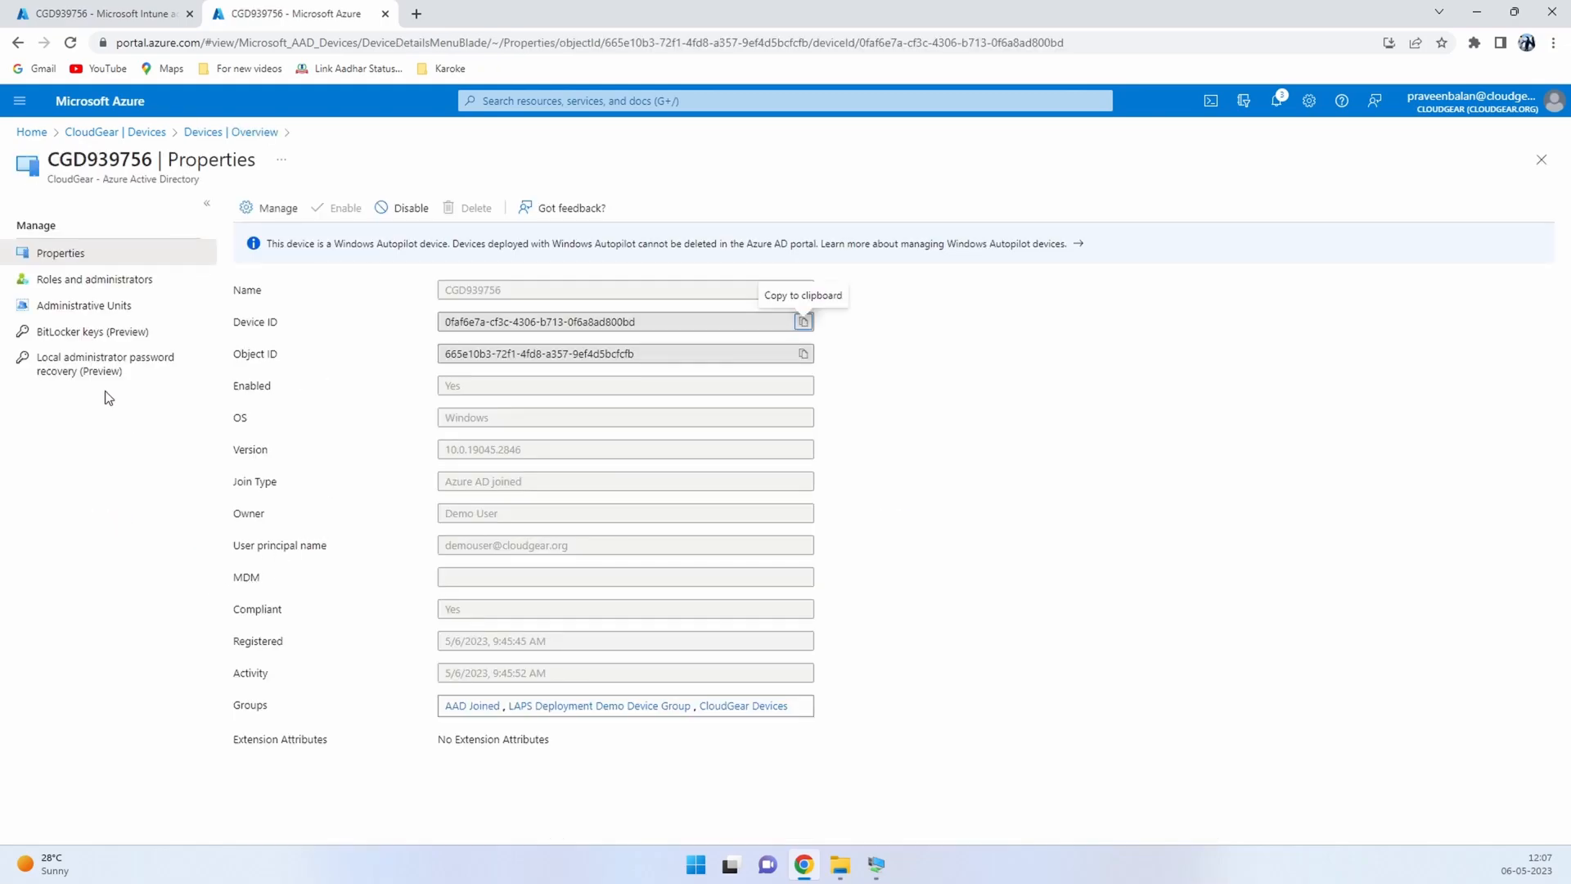
pyautogui.moveTo(105, 364)
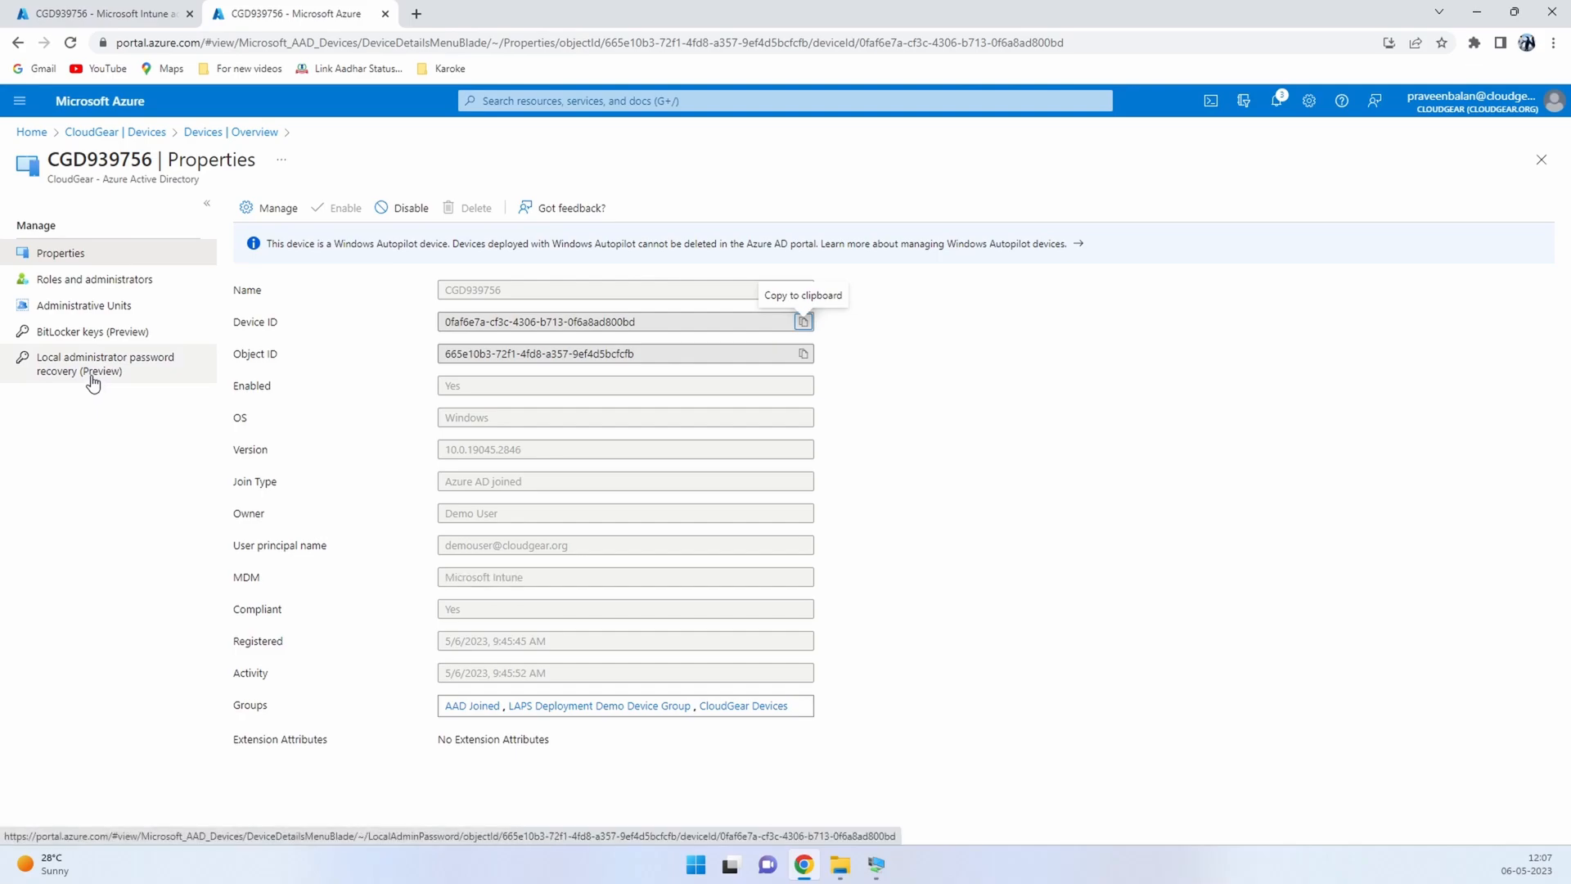
pyautogui.click(105, 363)
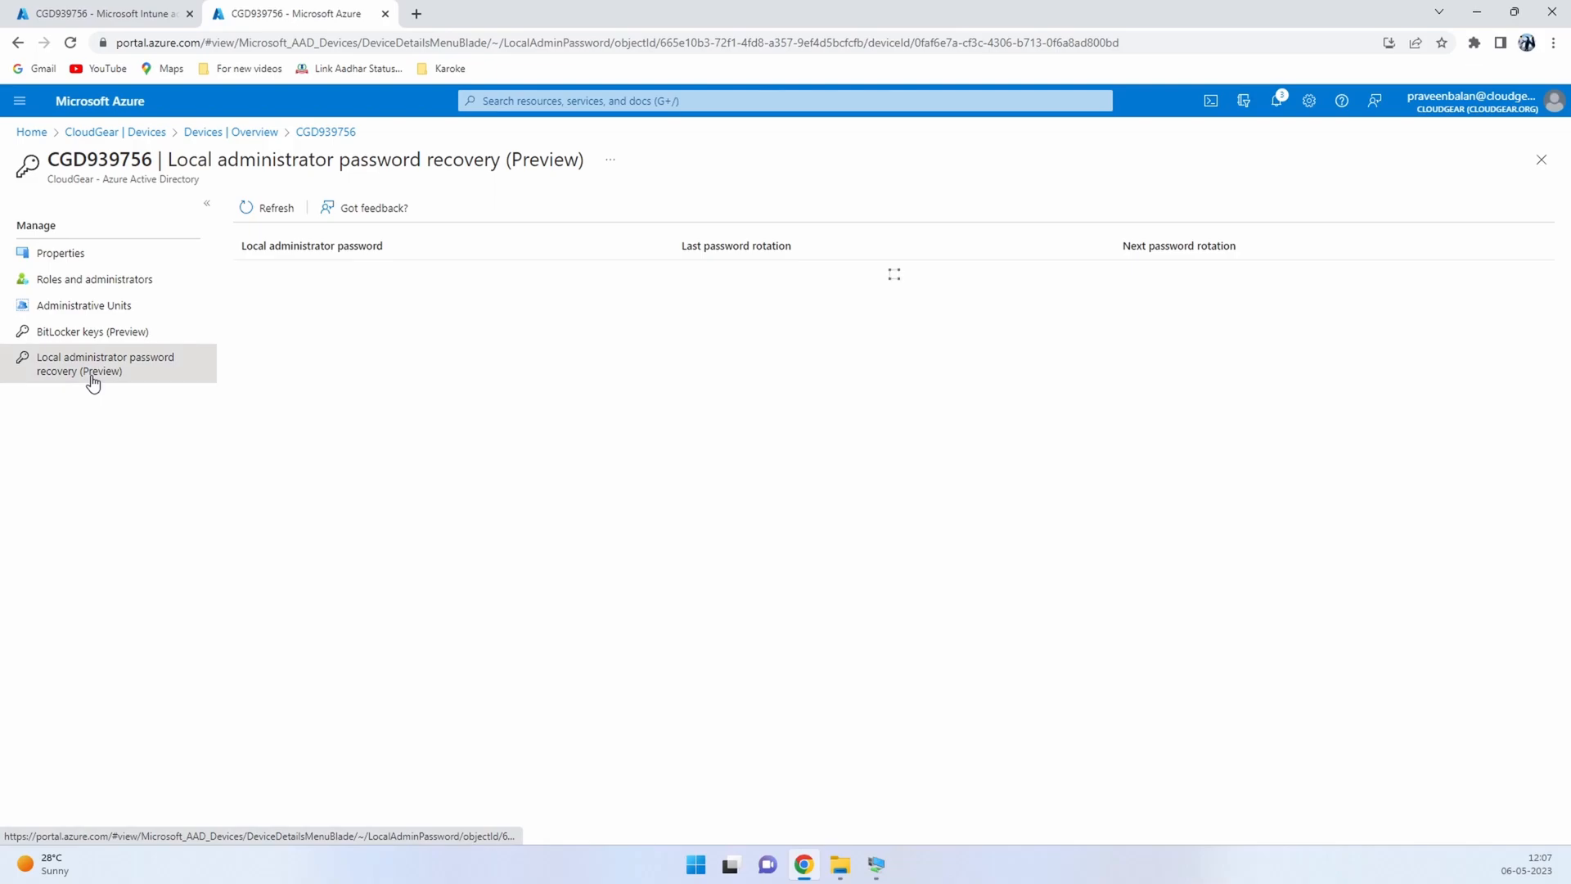
pyautogui.moveTo(236, 349)
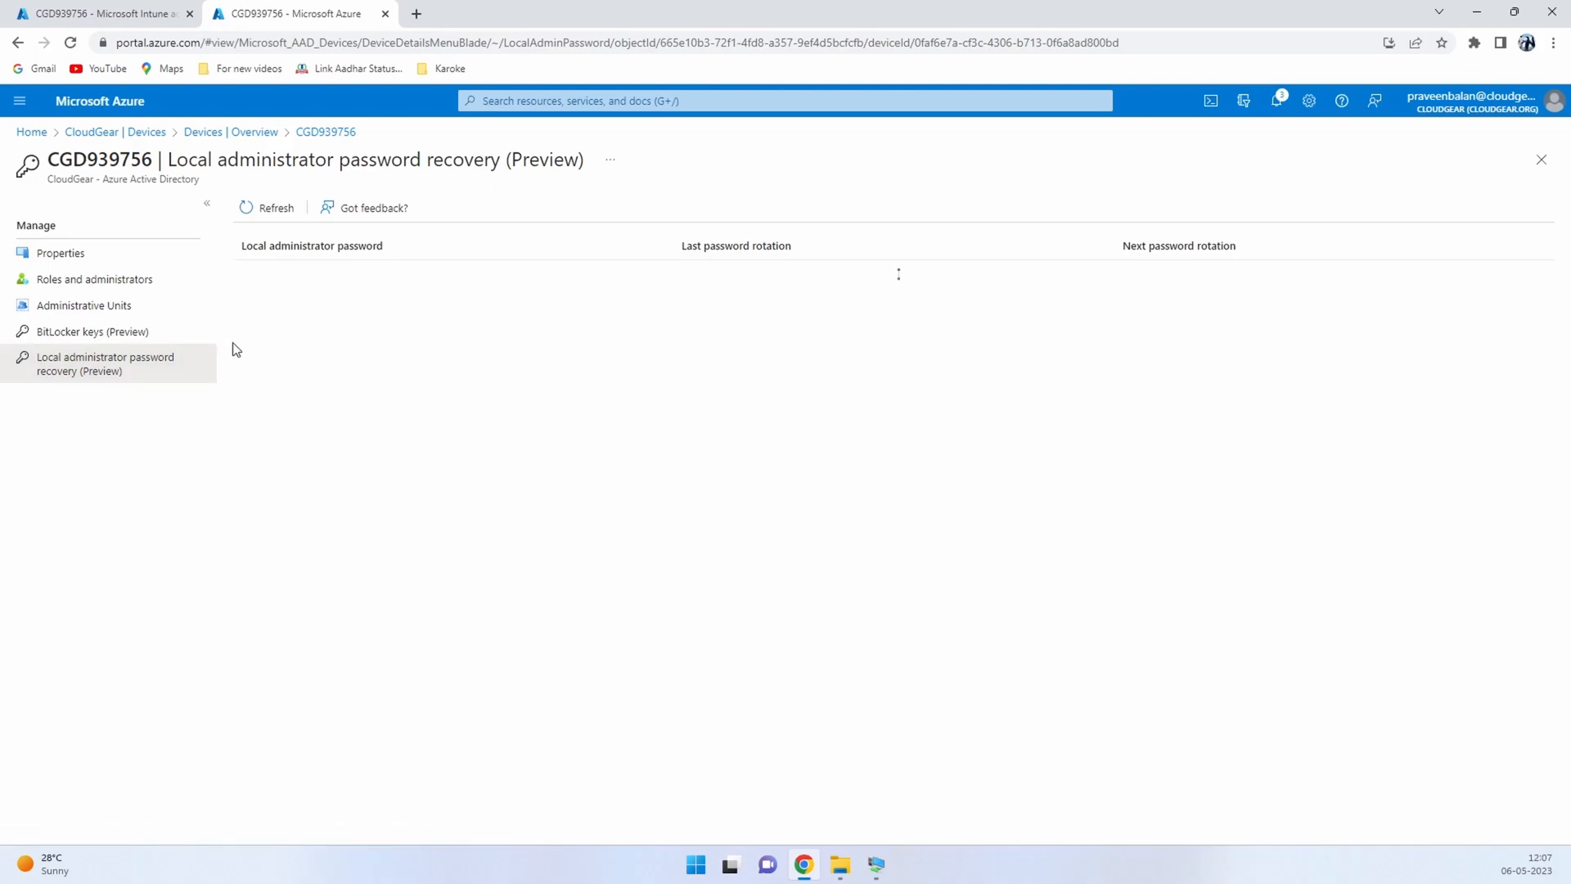
pyautogui.click(275, 207)
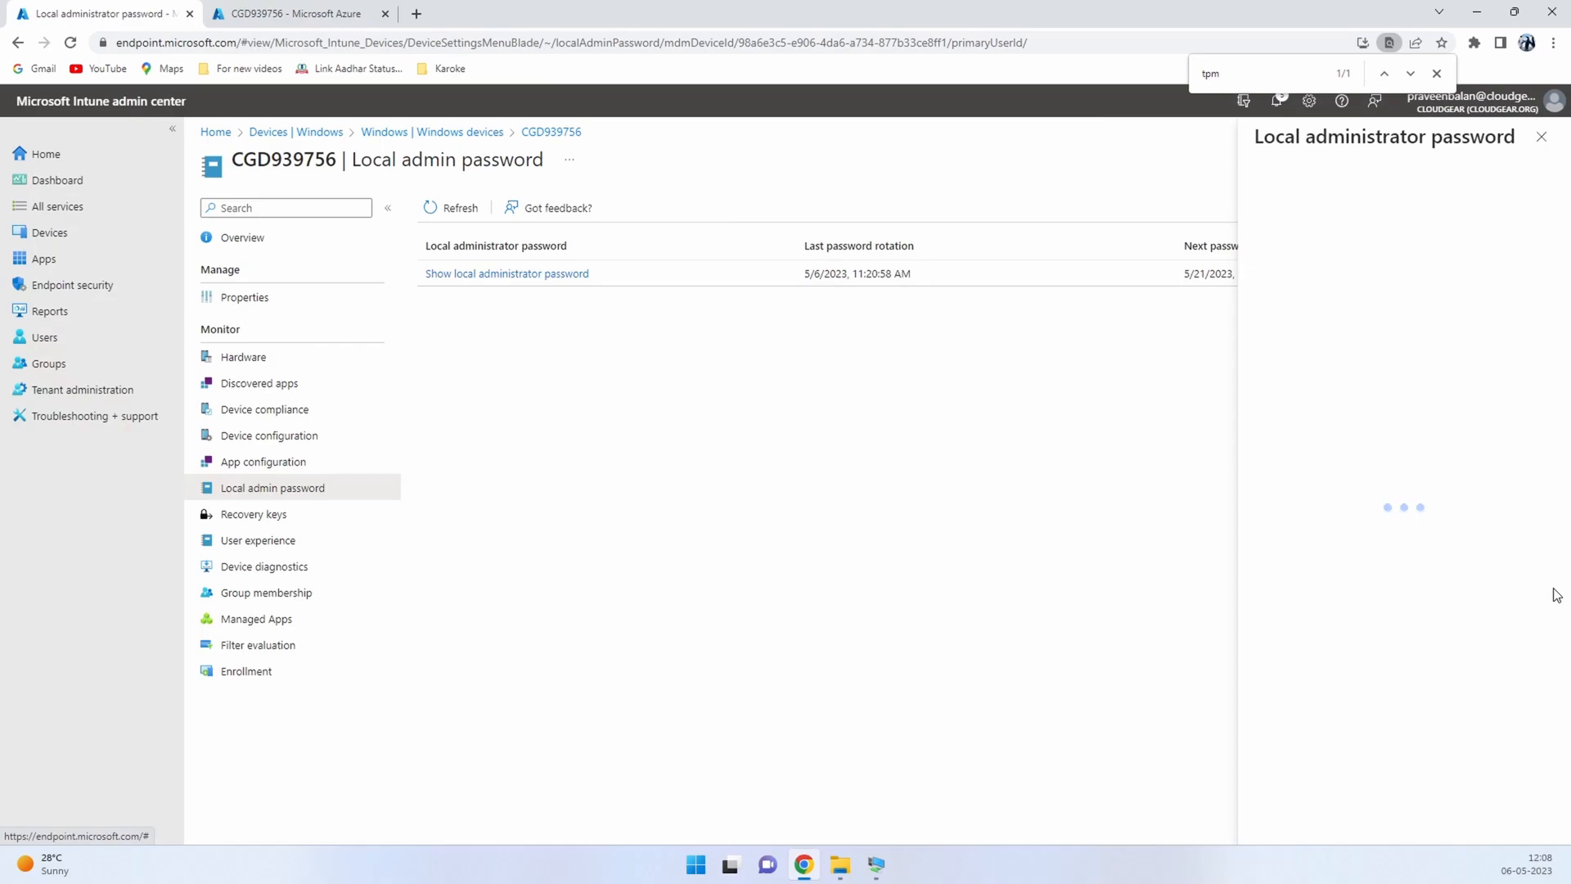
# Reveal LAPSAdmin's local administrator password for CGD939756 in Intune and copy it
pyautogui.click(507, 273)
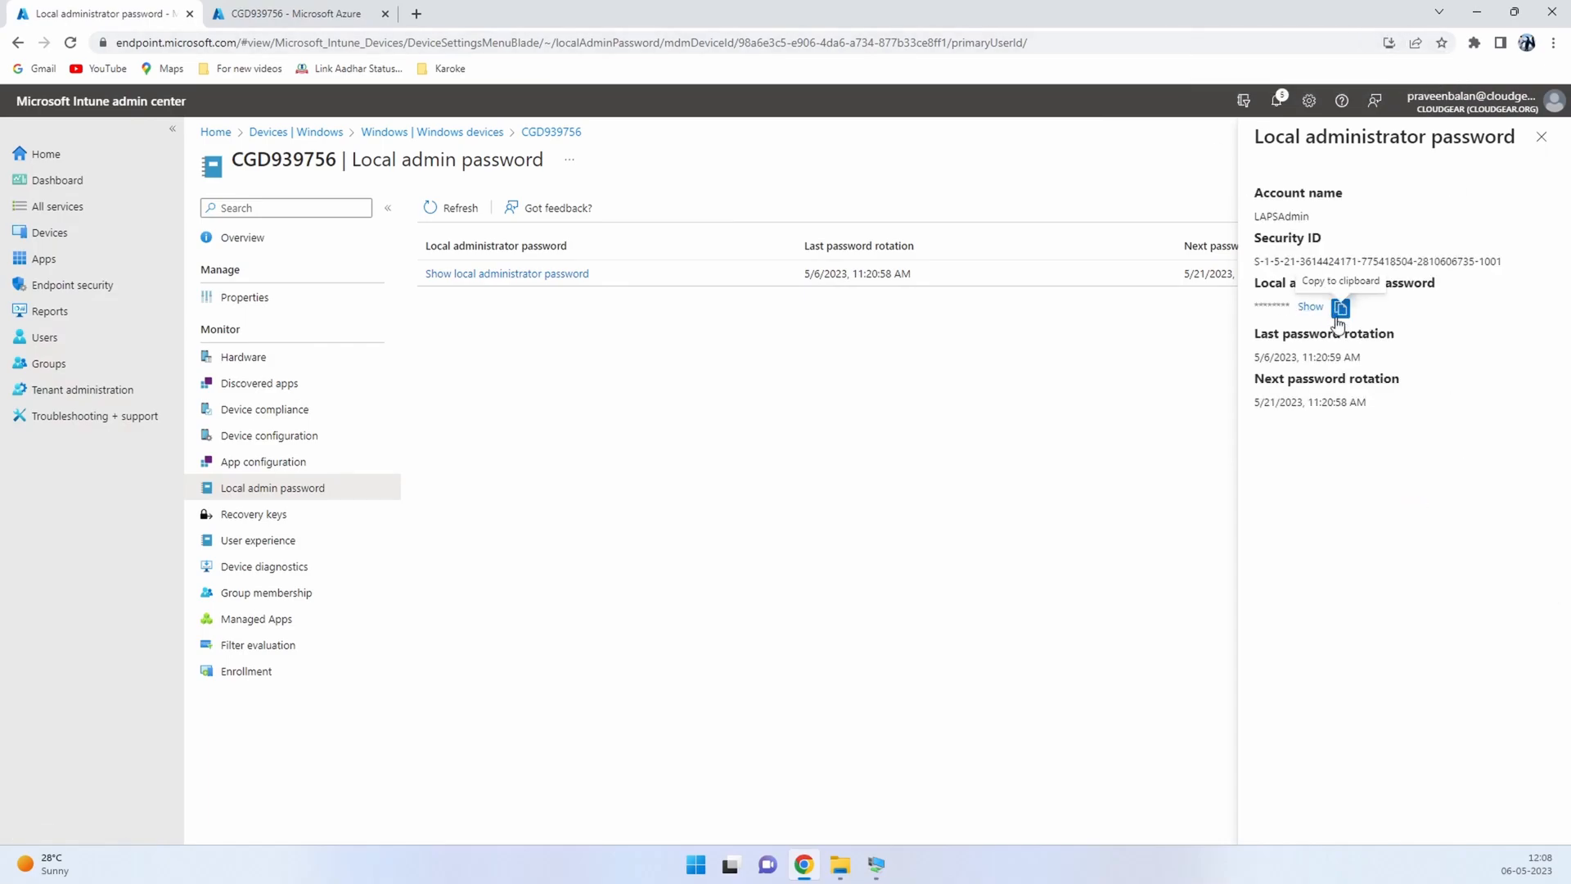
pyautogui.click(1340, 306)
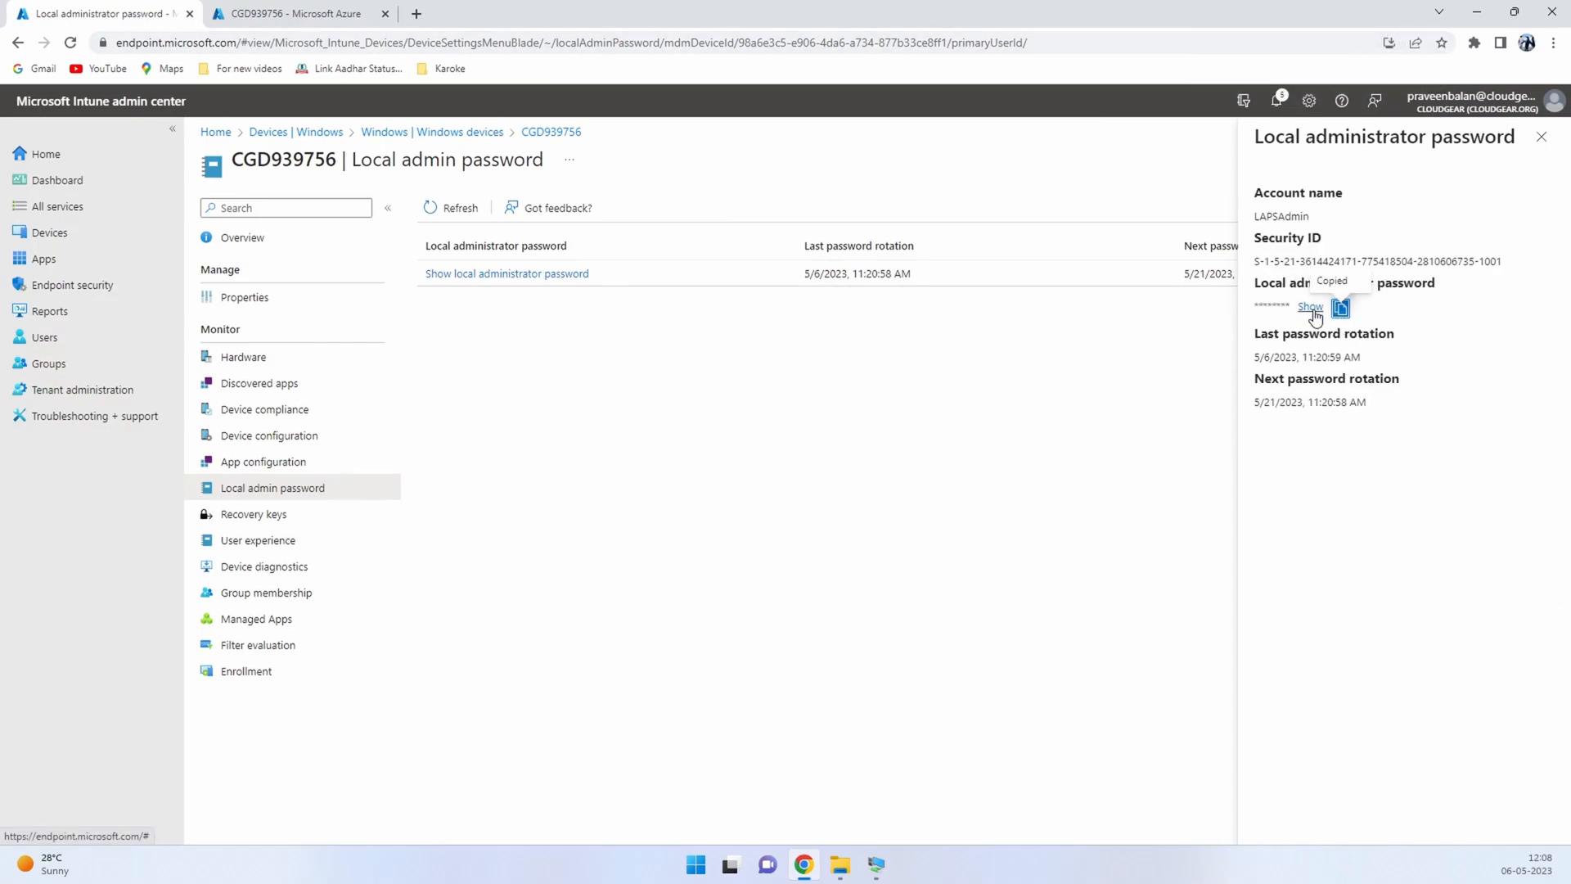
pyautogui.click(1309, 306)
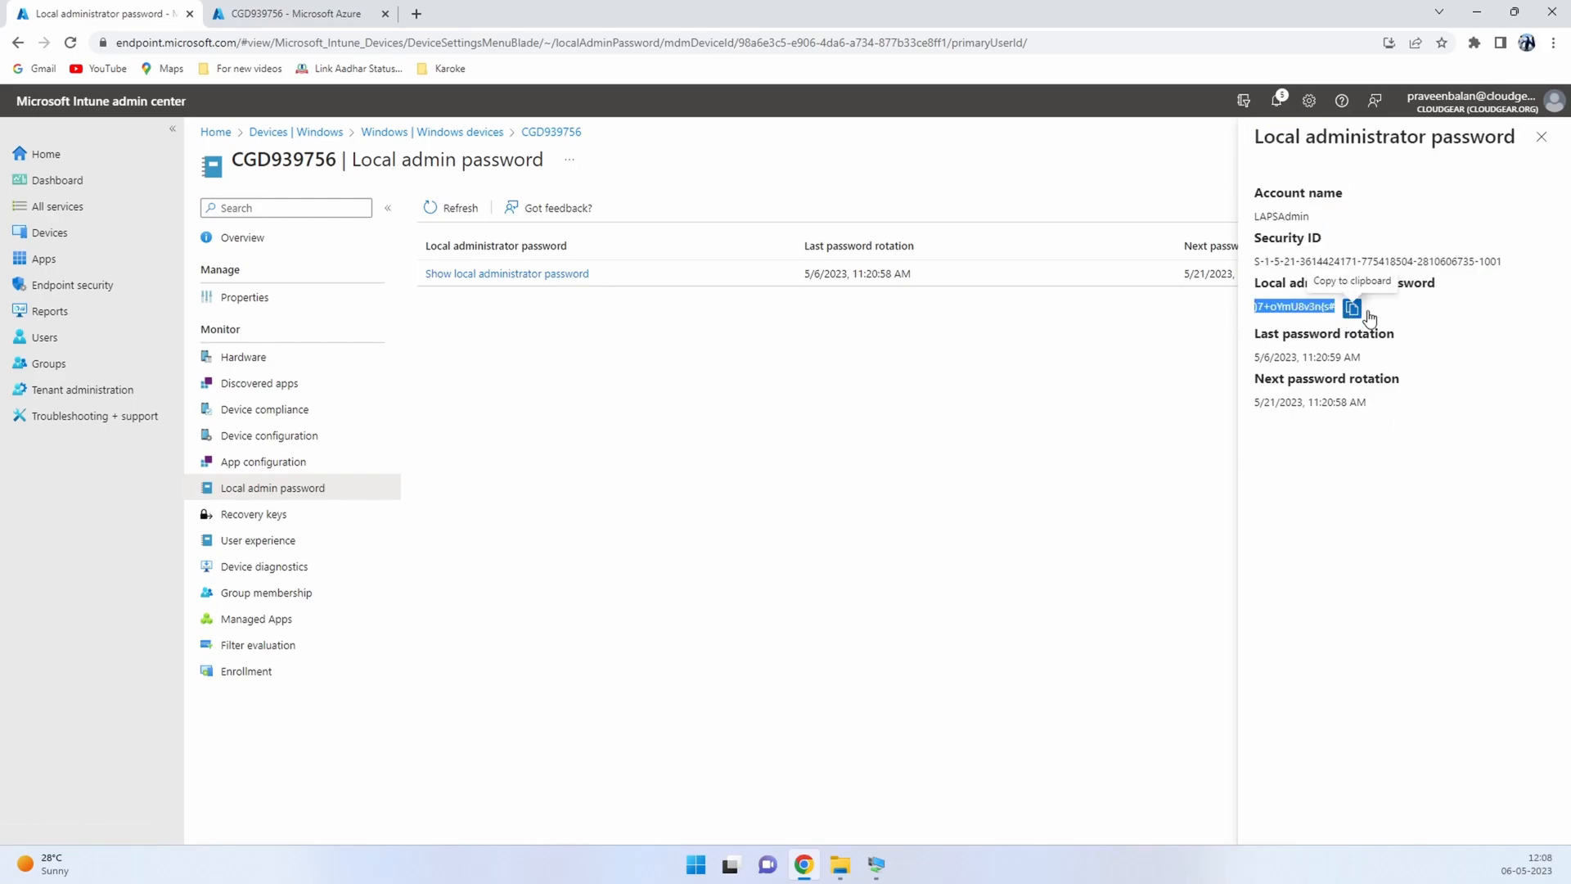
pyautogui.click(1352, 307)
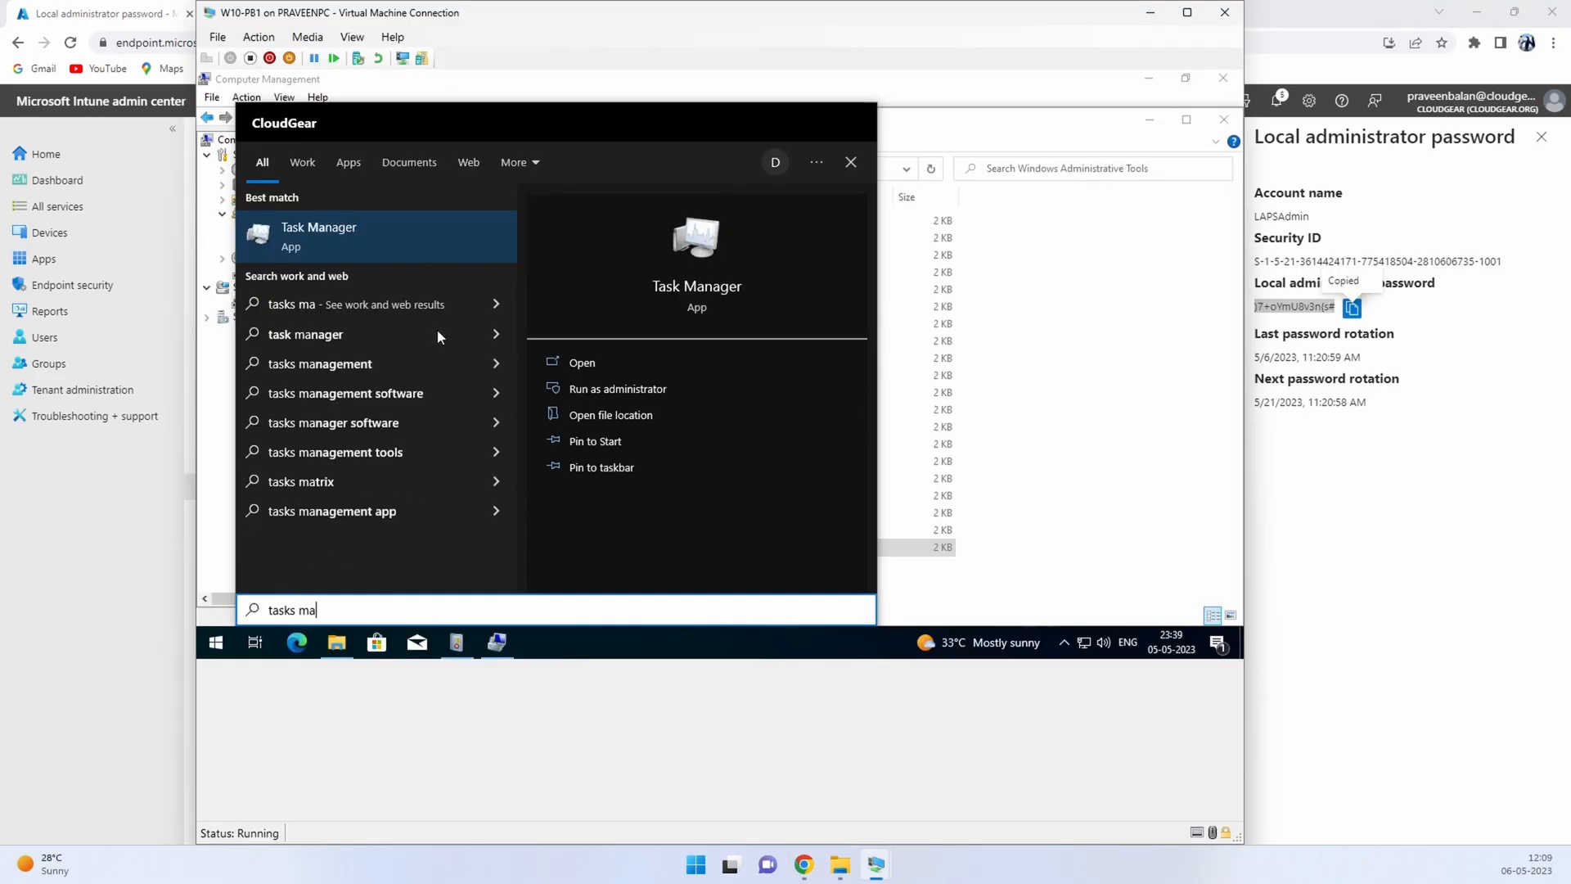
# Run Task Manager as .\LAPSAdmin on the VM using the retrieved password
pyautogui.click(610, 414)
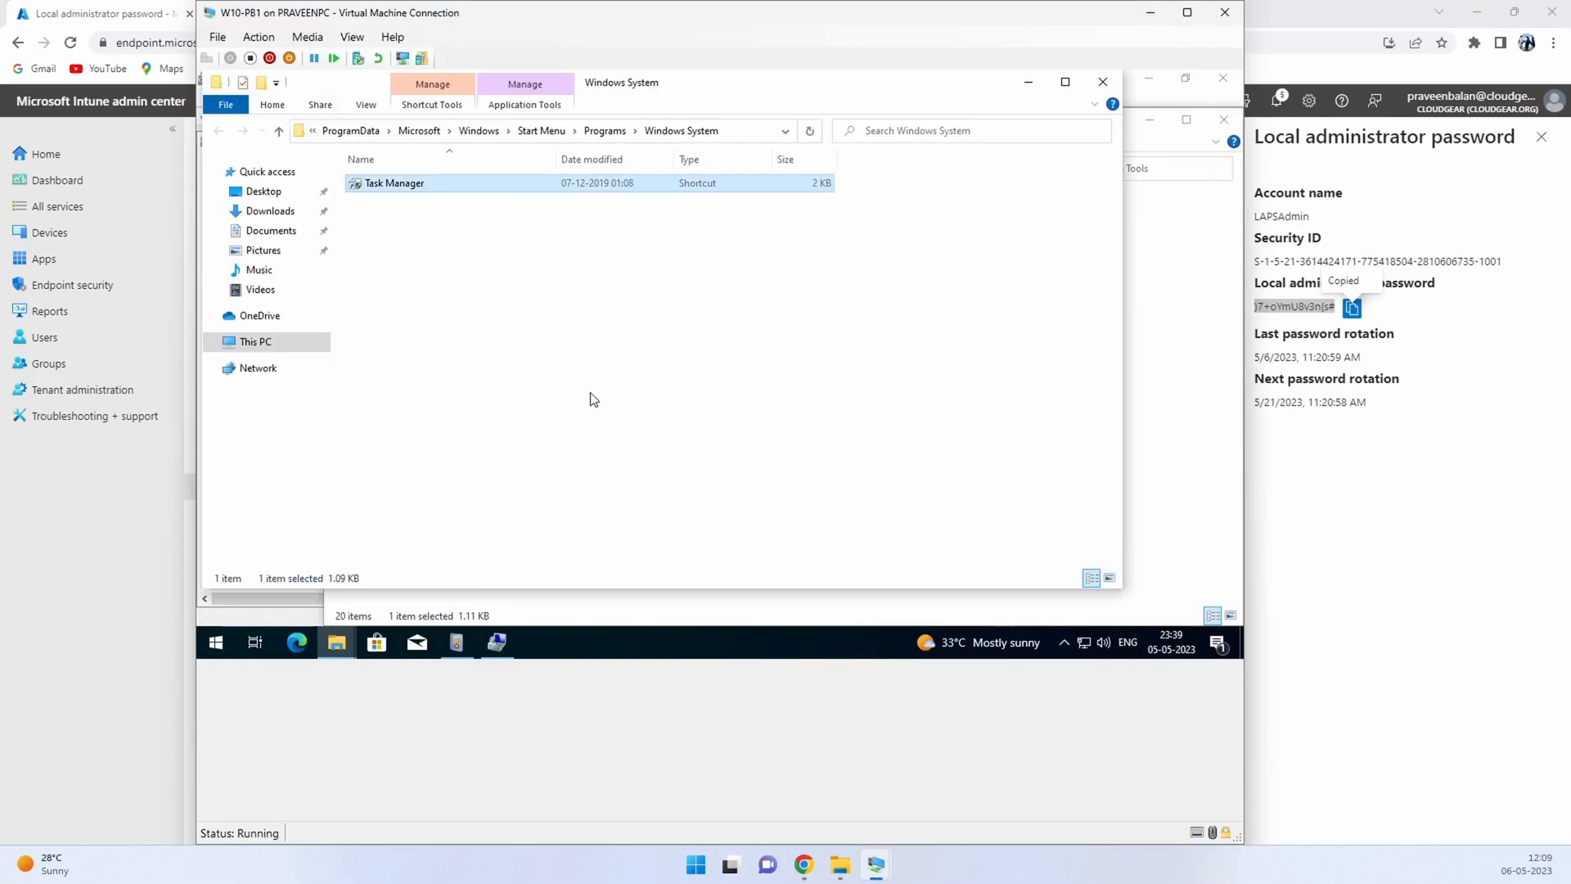
pyautogui.rightClick(395, 181)
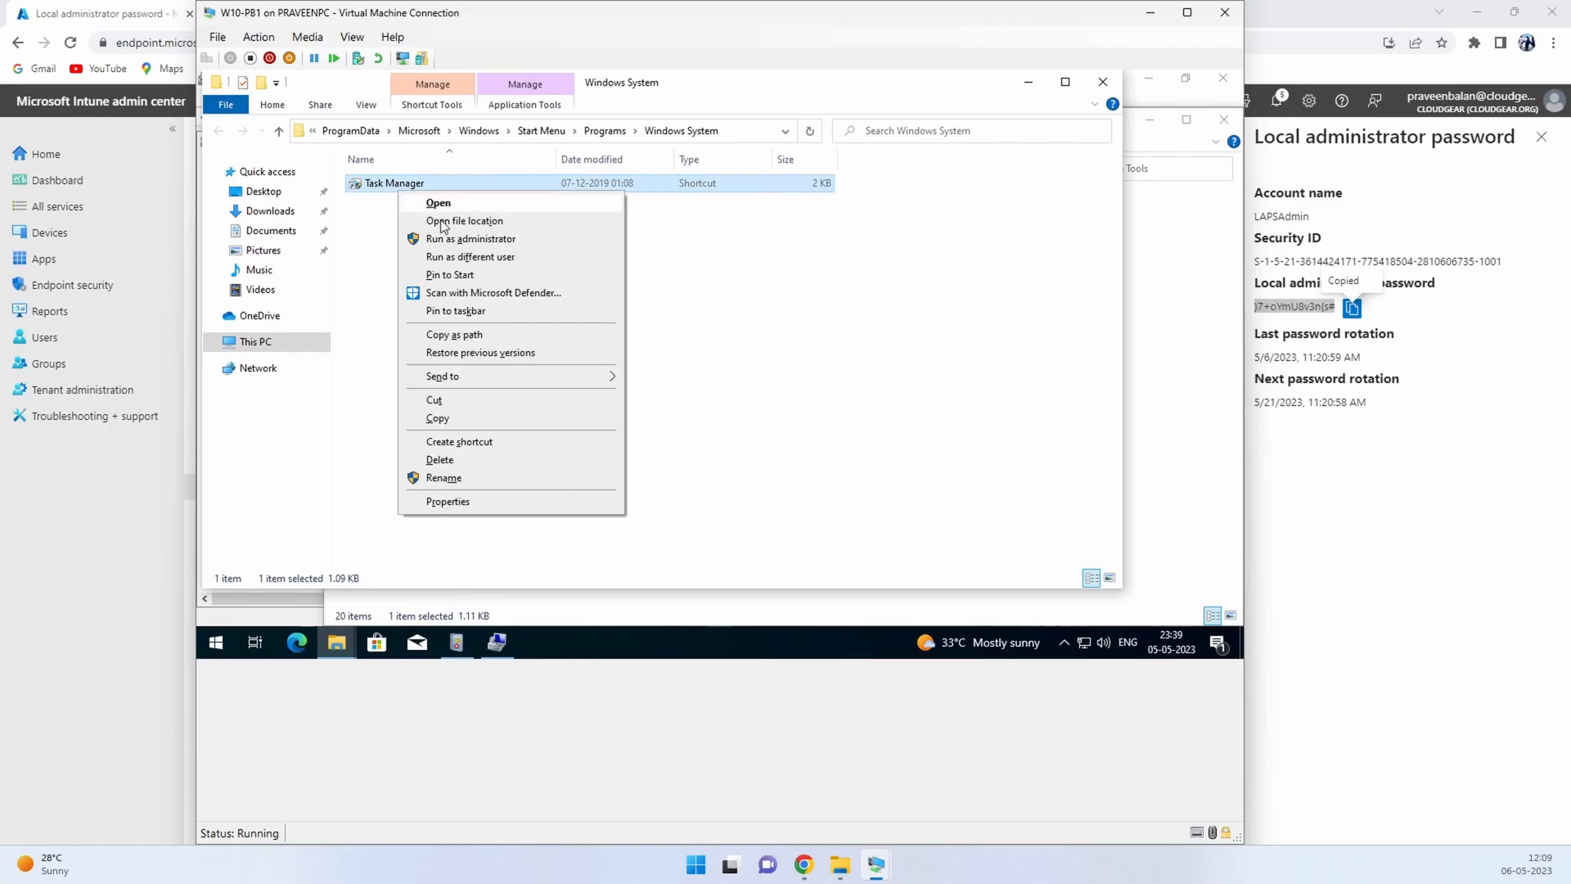
pyautogui.click(470, 257)
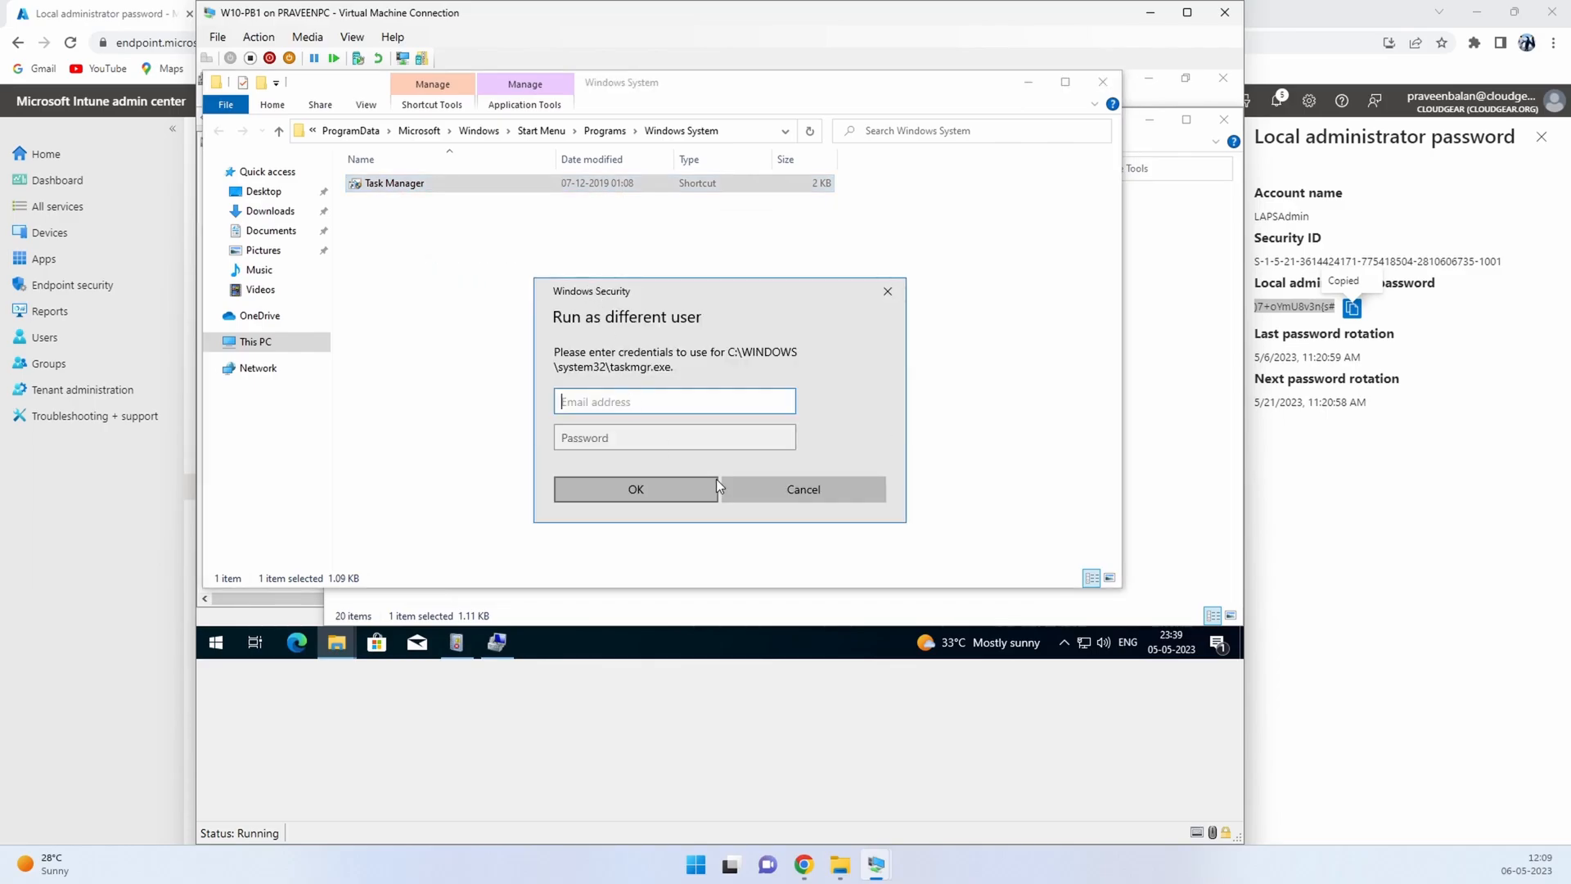
pyautogui.write('.\\LAPSAdmin')
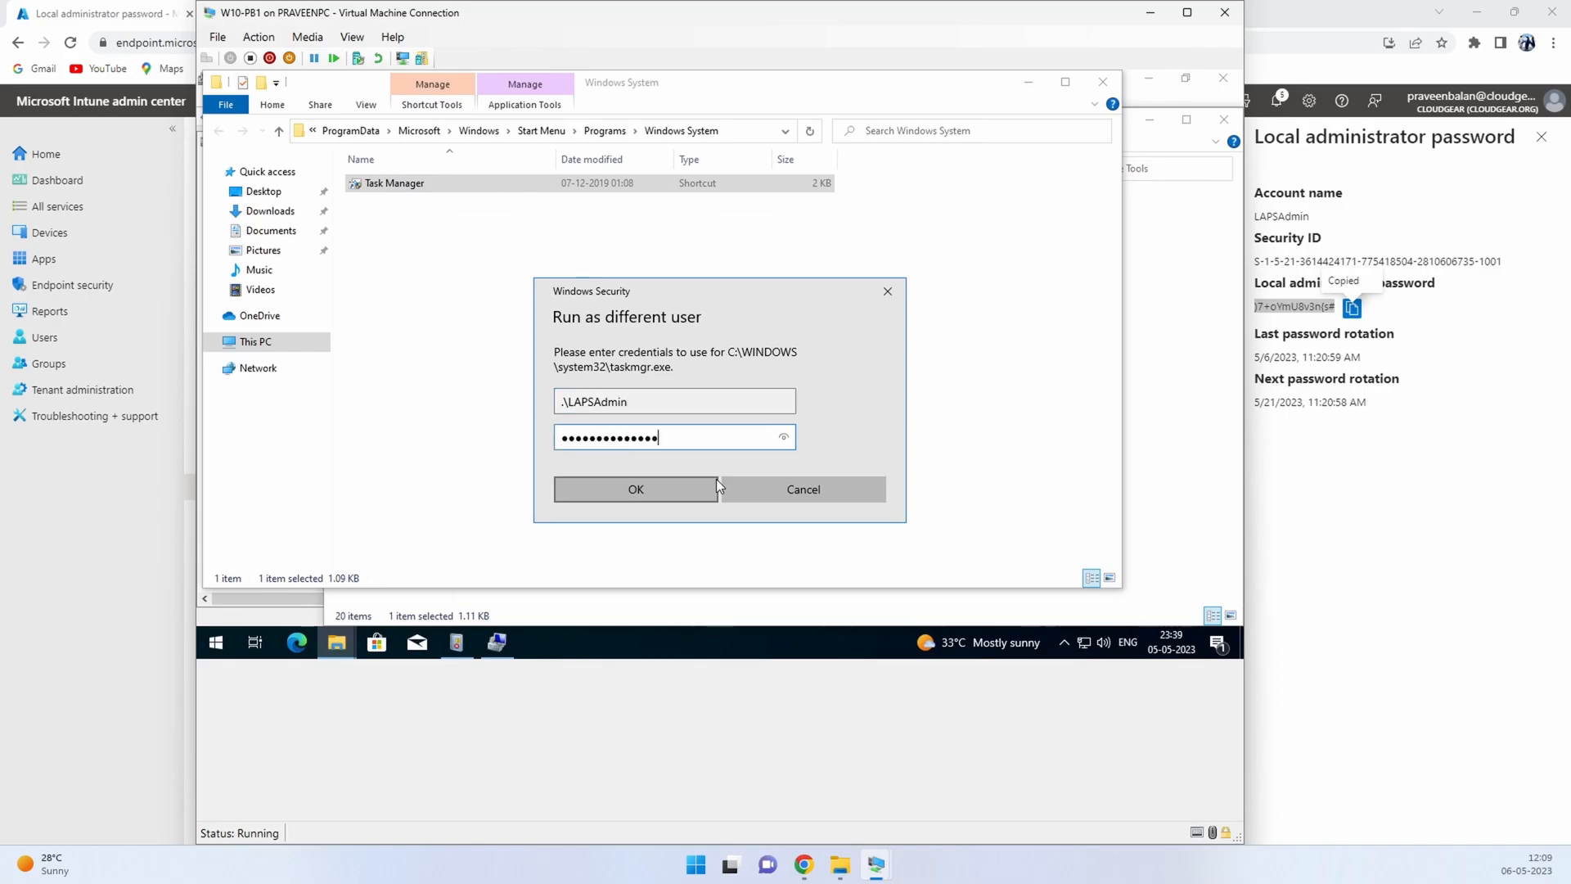
pyautogui.click(784, 437)
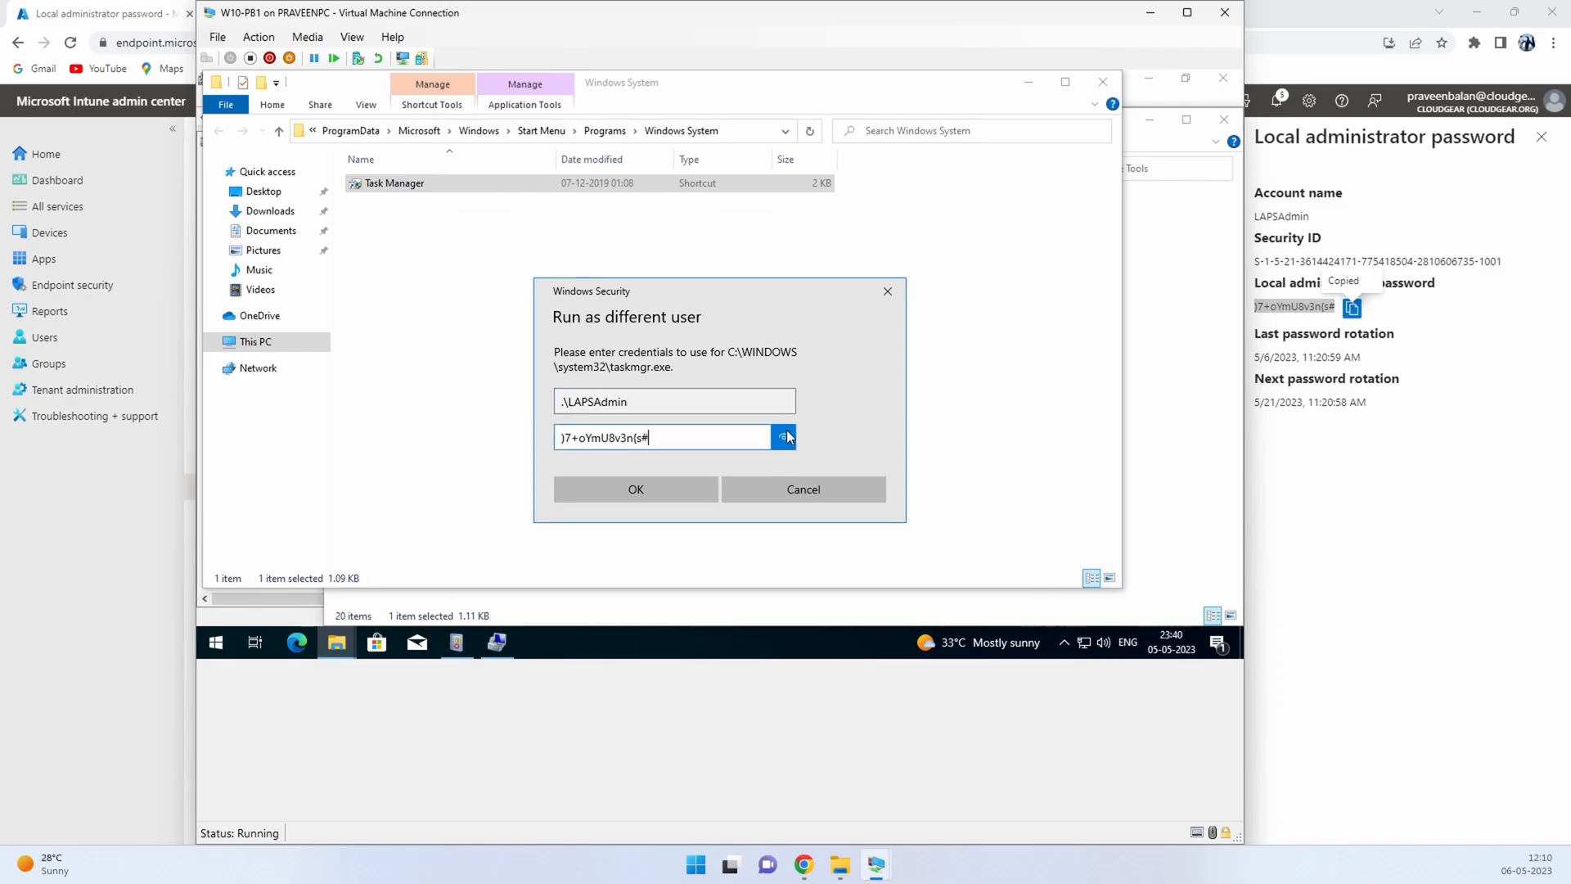
pyautogui.click(635, 490)
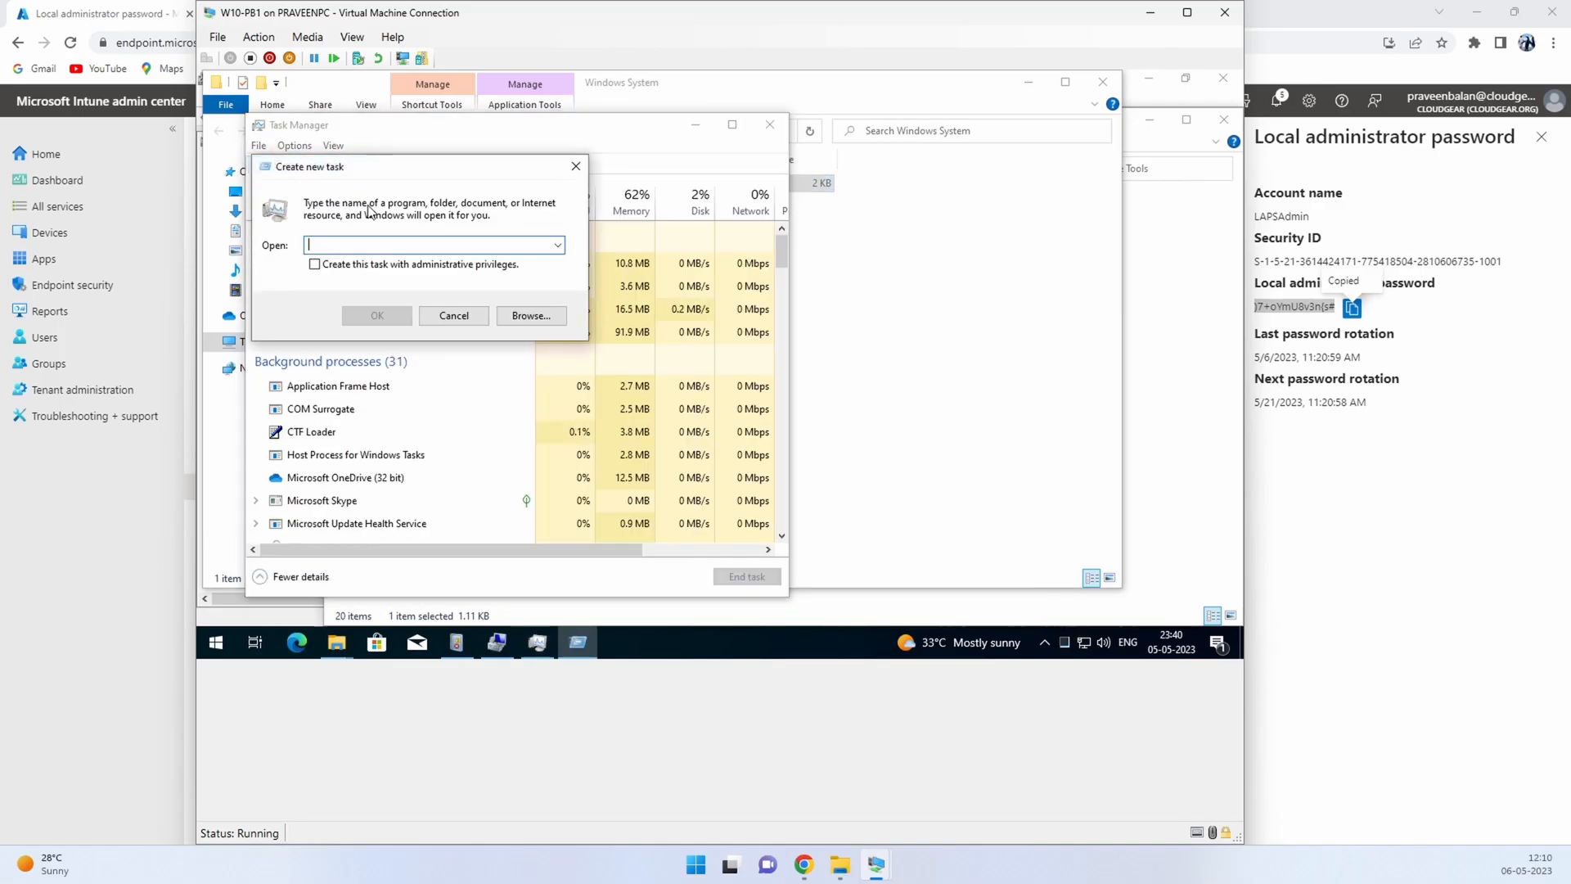
# Start an administrator command prompt via Task Manager's Run new task
pyautogui.click(376, 315)
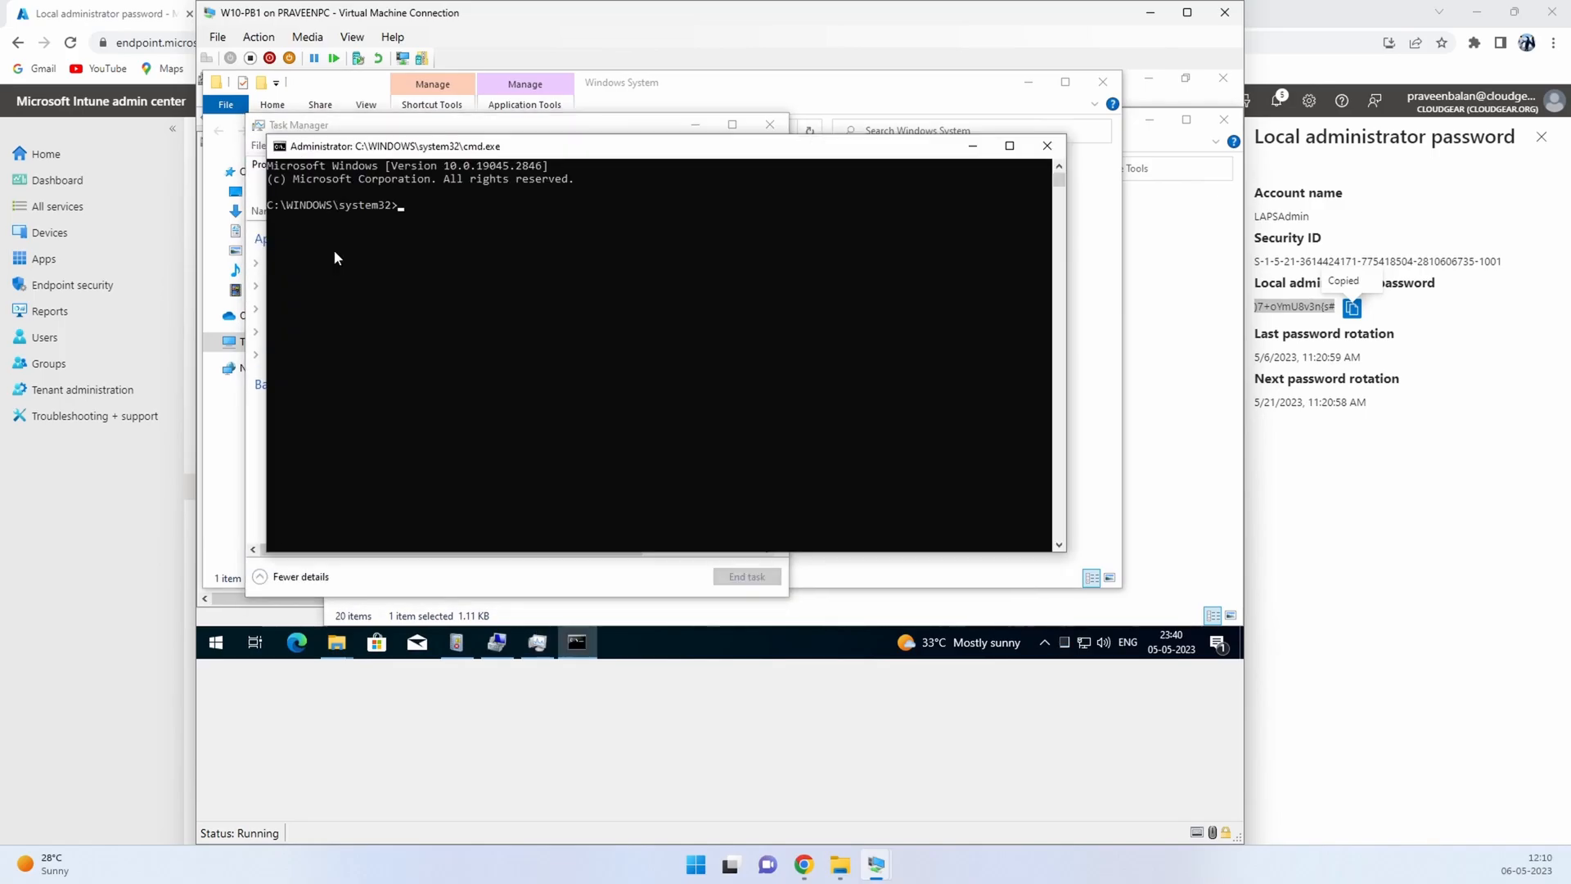
pyautogui.moveTo(1189, 537)
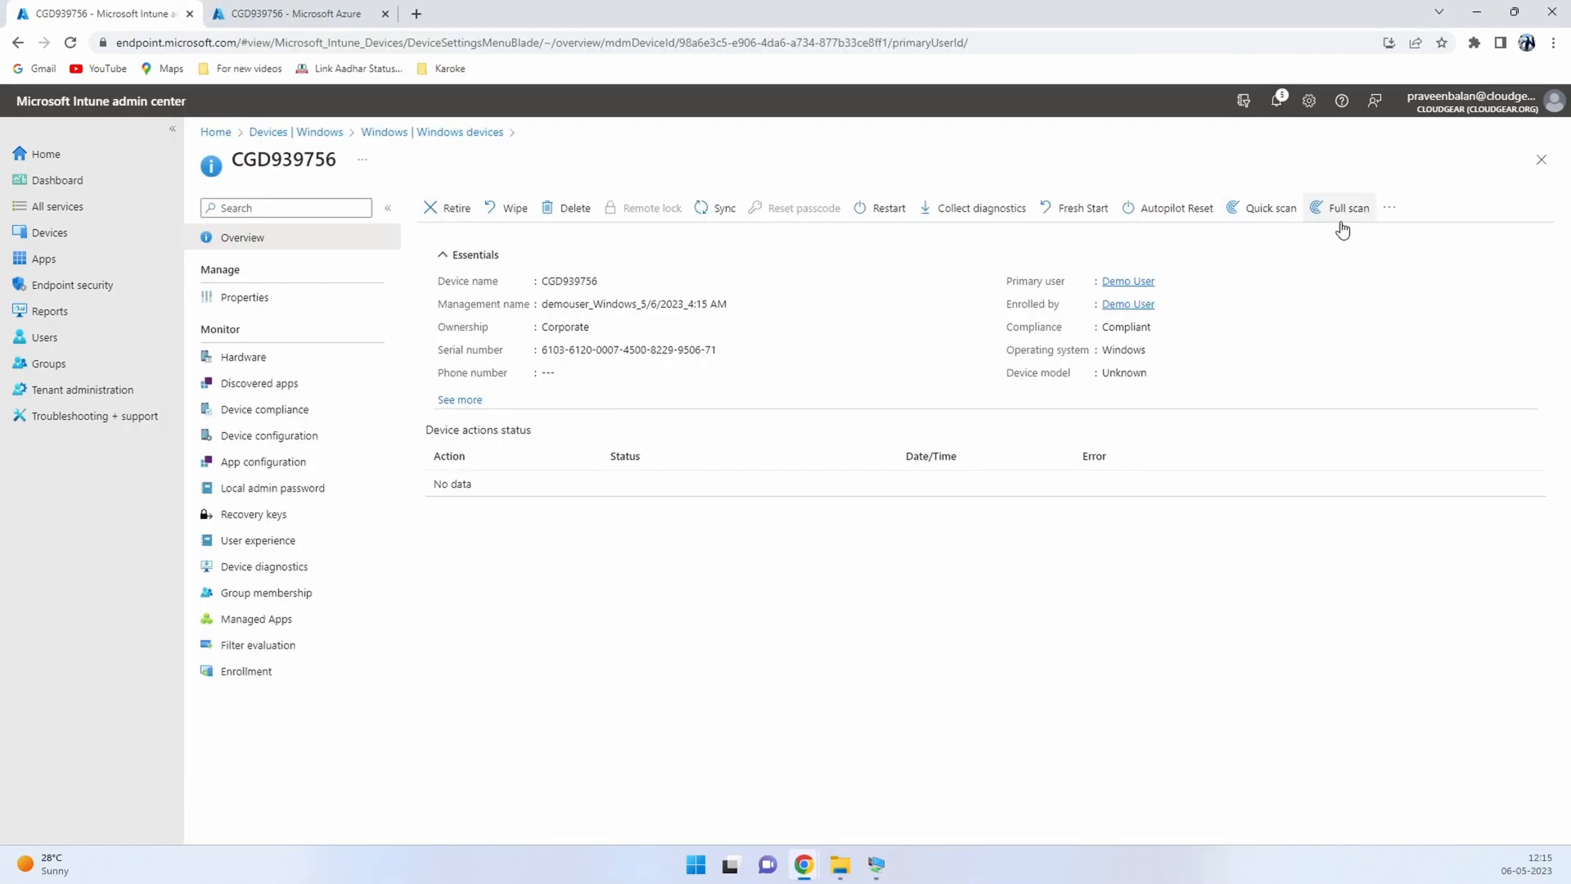
# Request a local admin password rotation for CGD939756 from the device's ... menu and confirm it
pyautogui.click(1389, 208)
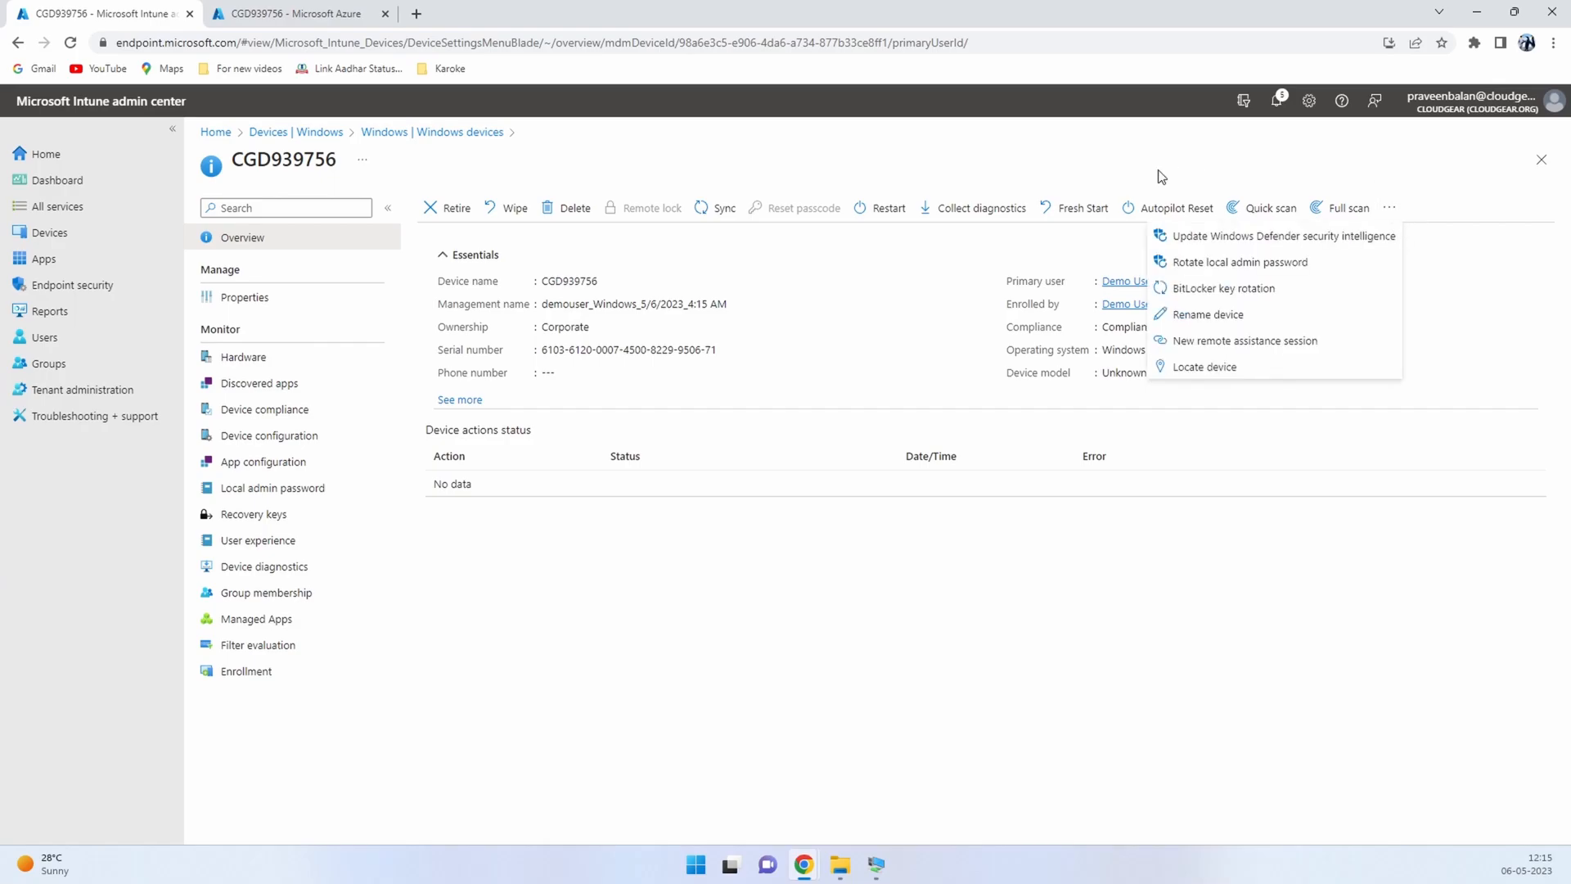
pyautogui.moveTo(1270, 262)
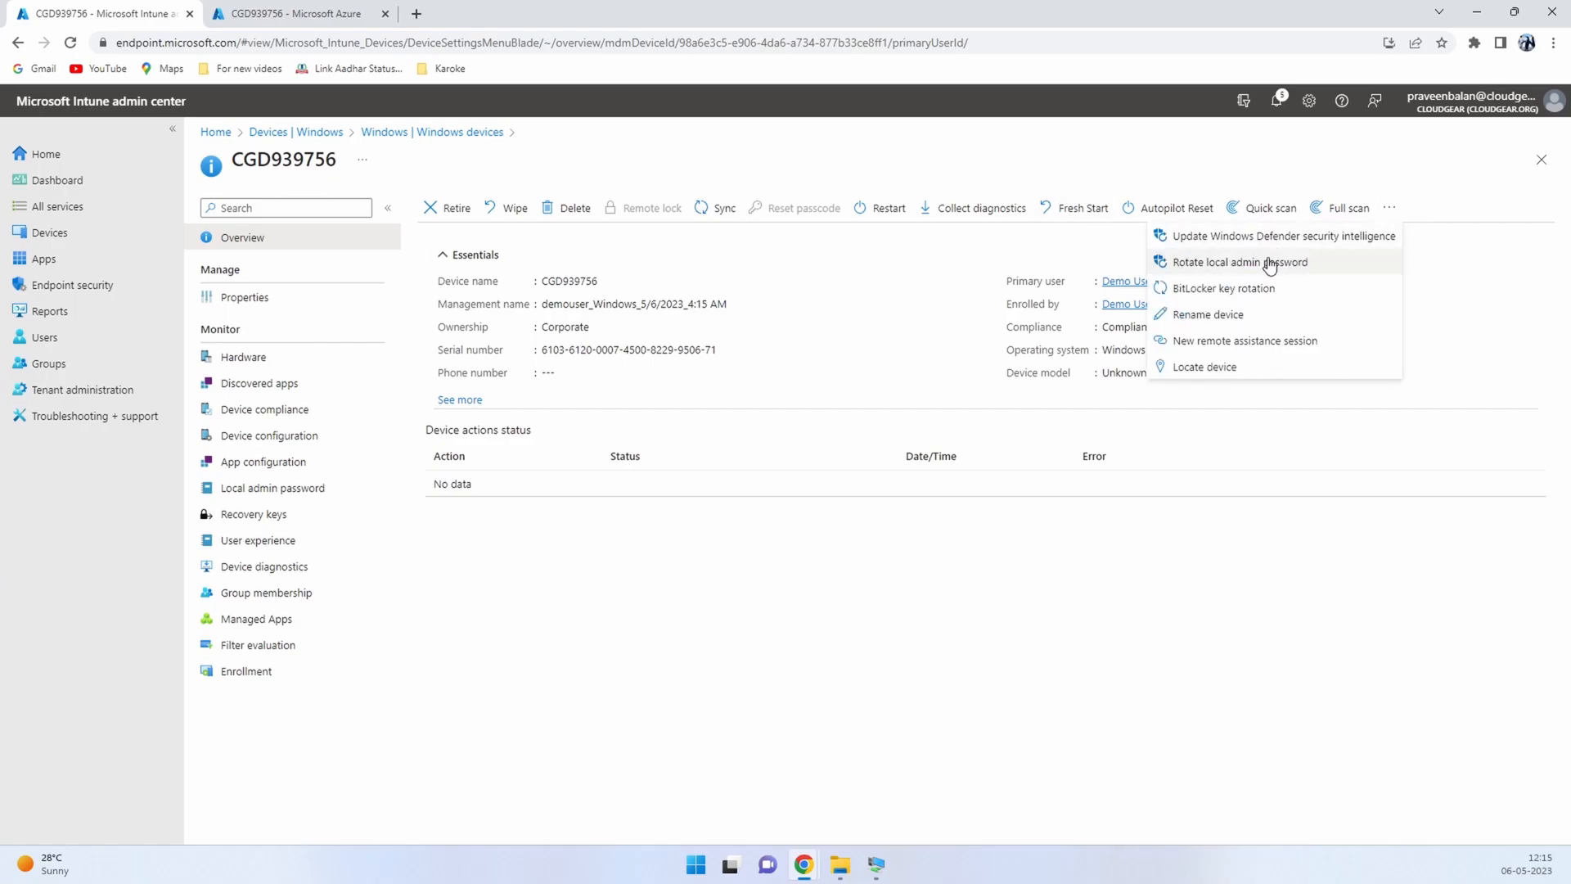
pyautogui.moveTo(1255, 266)
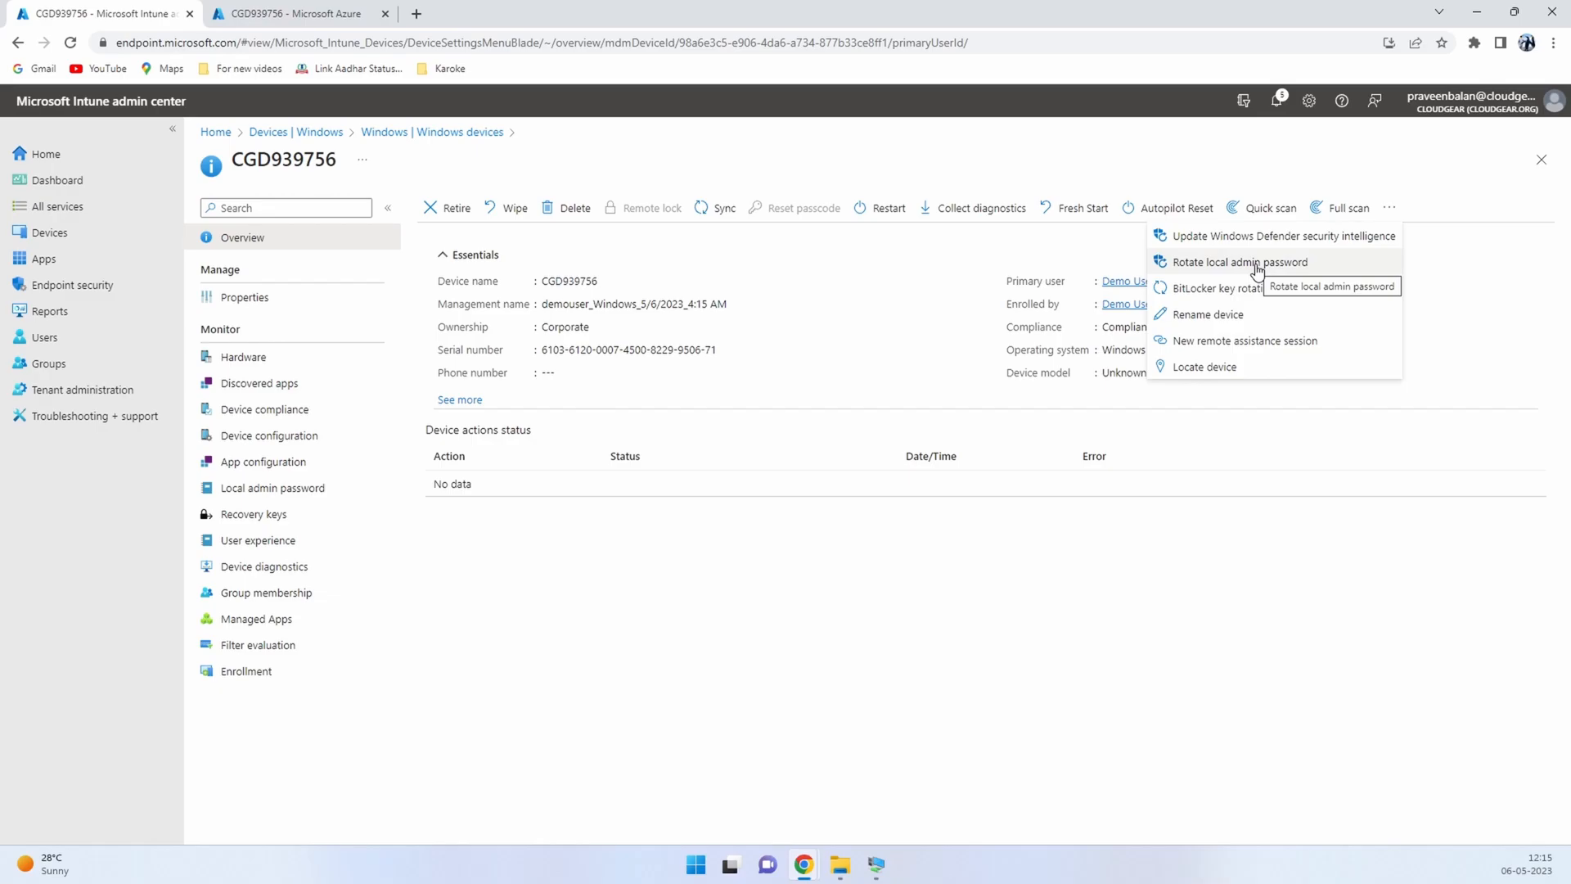
pyautogui.click(1241, 262)
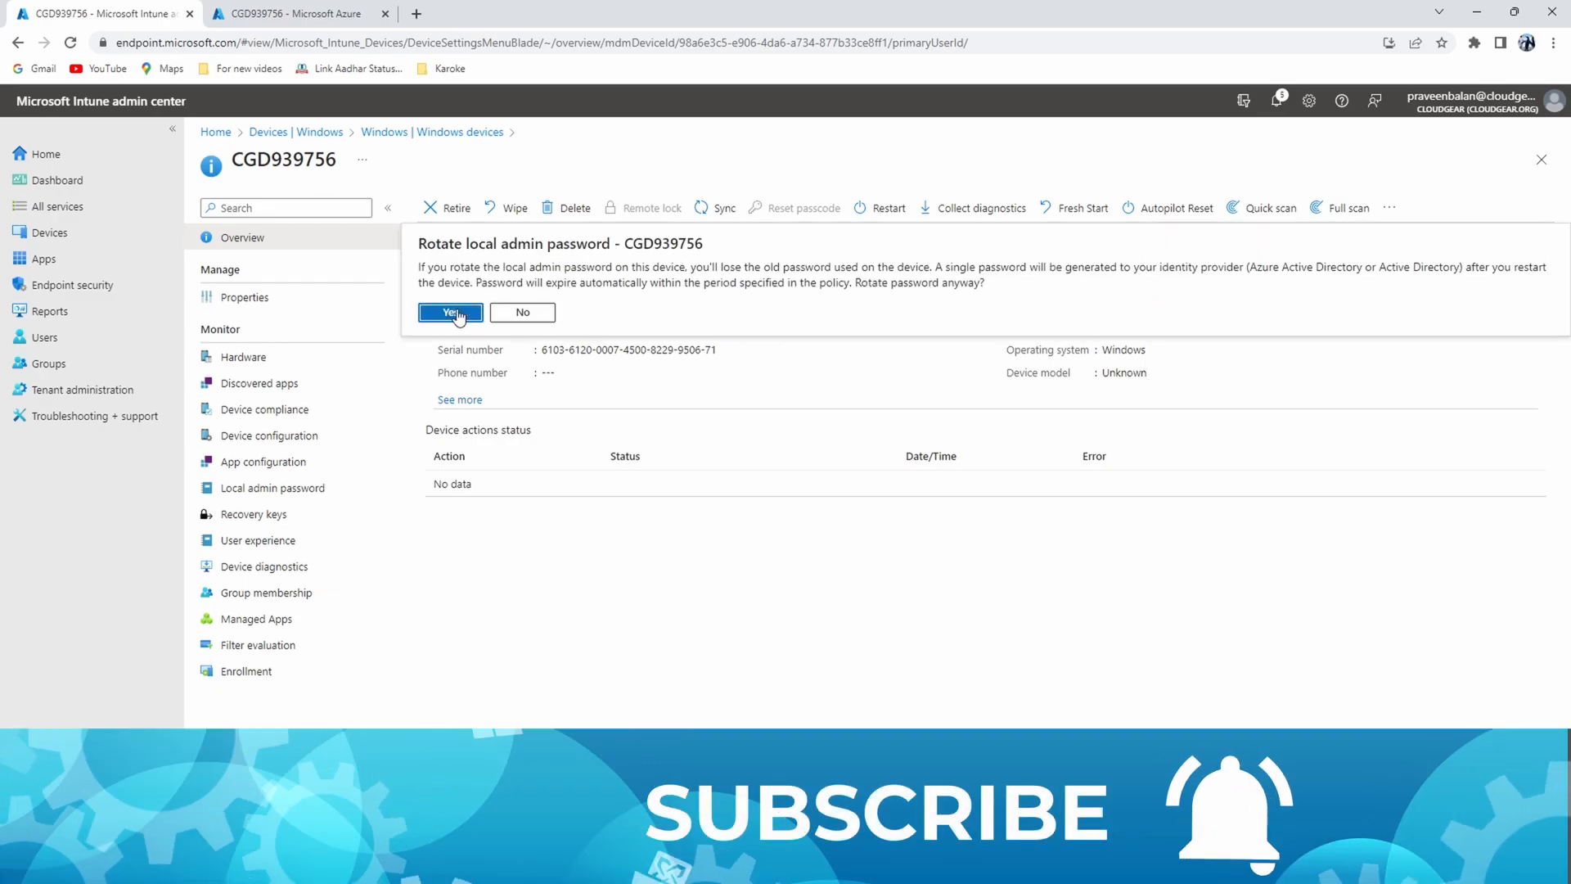
pyautogui.click(450, 312)
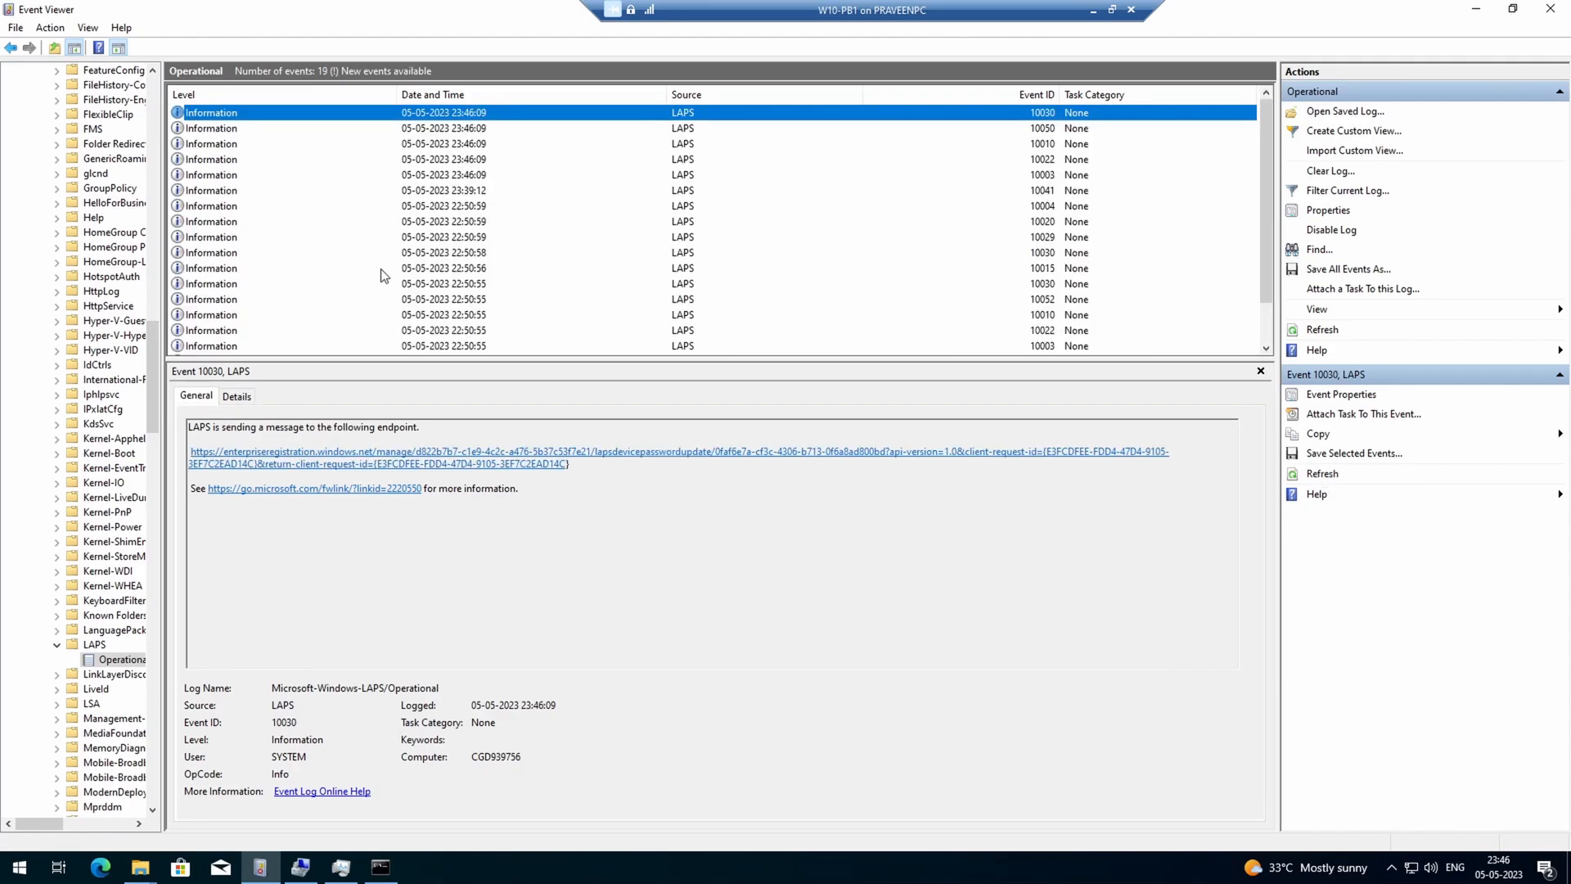
# Read LAPS event 10041 confirming LAPSAdmin's successful authentication with a scheduled post-authentication reset
pyautogui.click(443, 252)
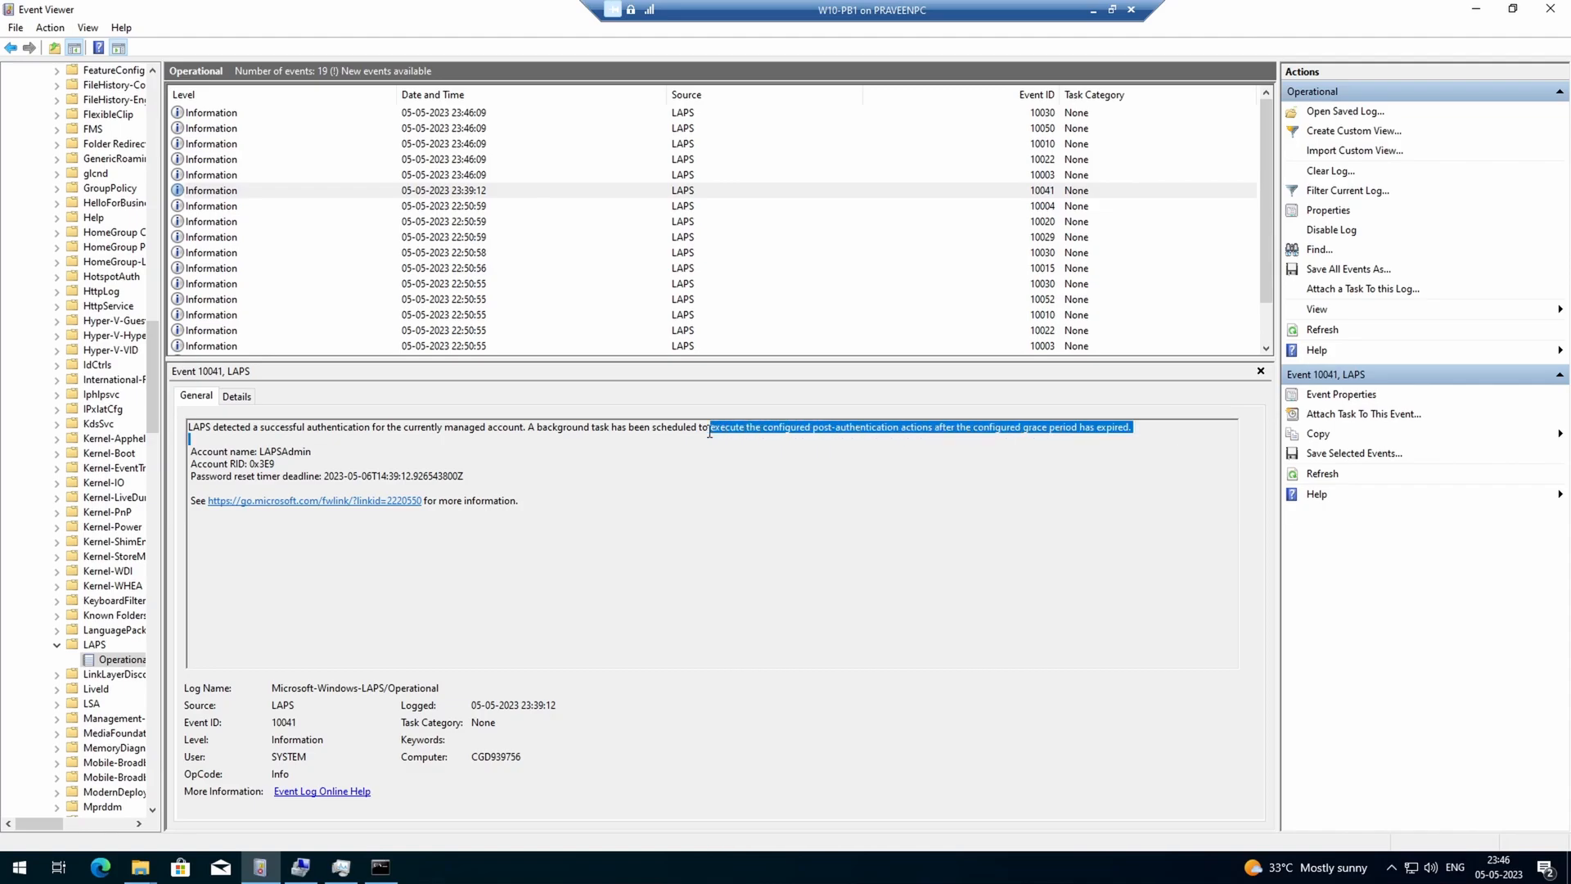
pyautogui.click(376, 278)
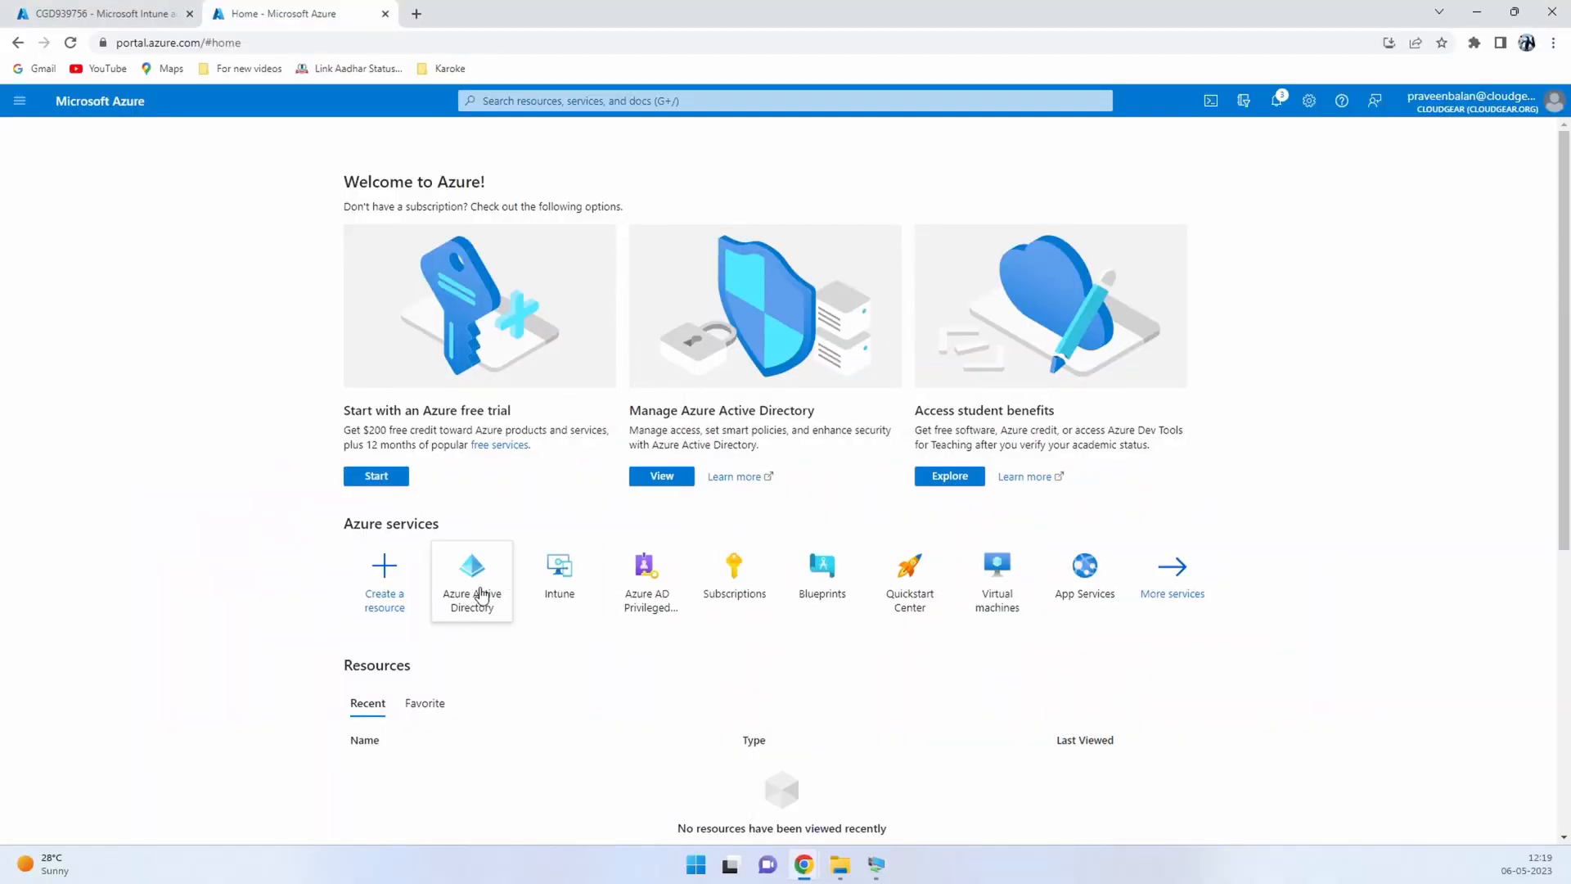
# Filter Azure AD device audit logs to the last 24 hours and targets starting with CGD939756
pyautogui.click(471, 581)
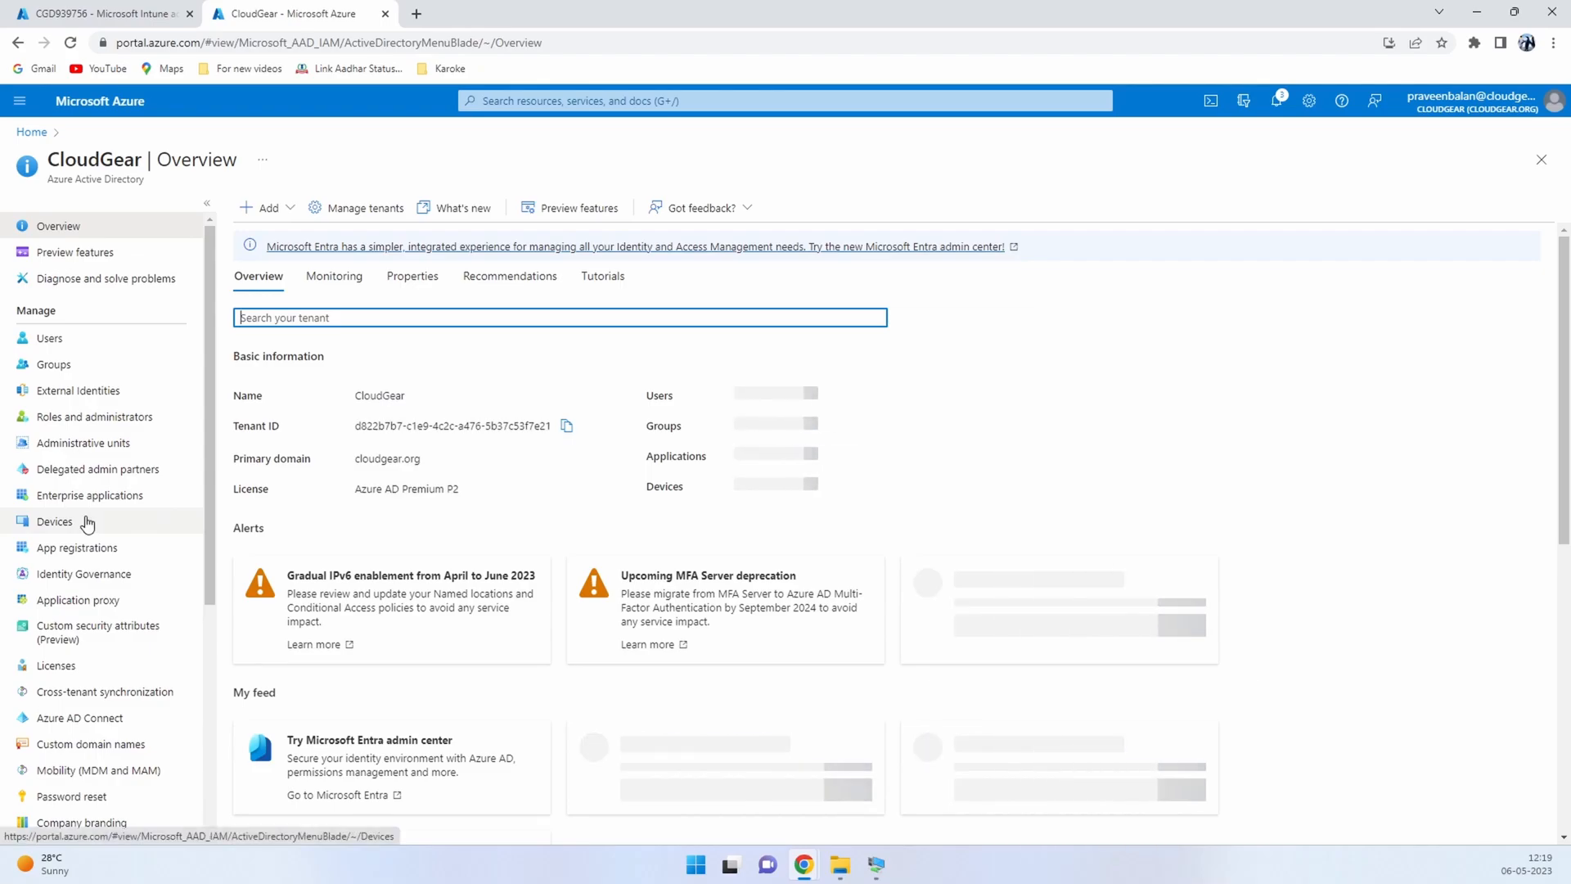
pyautogui.click(54, 522)
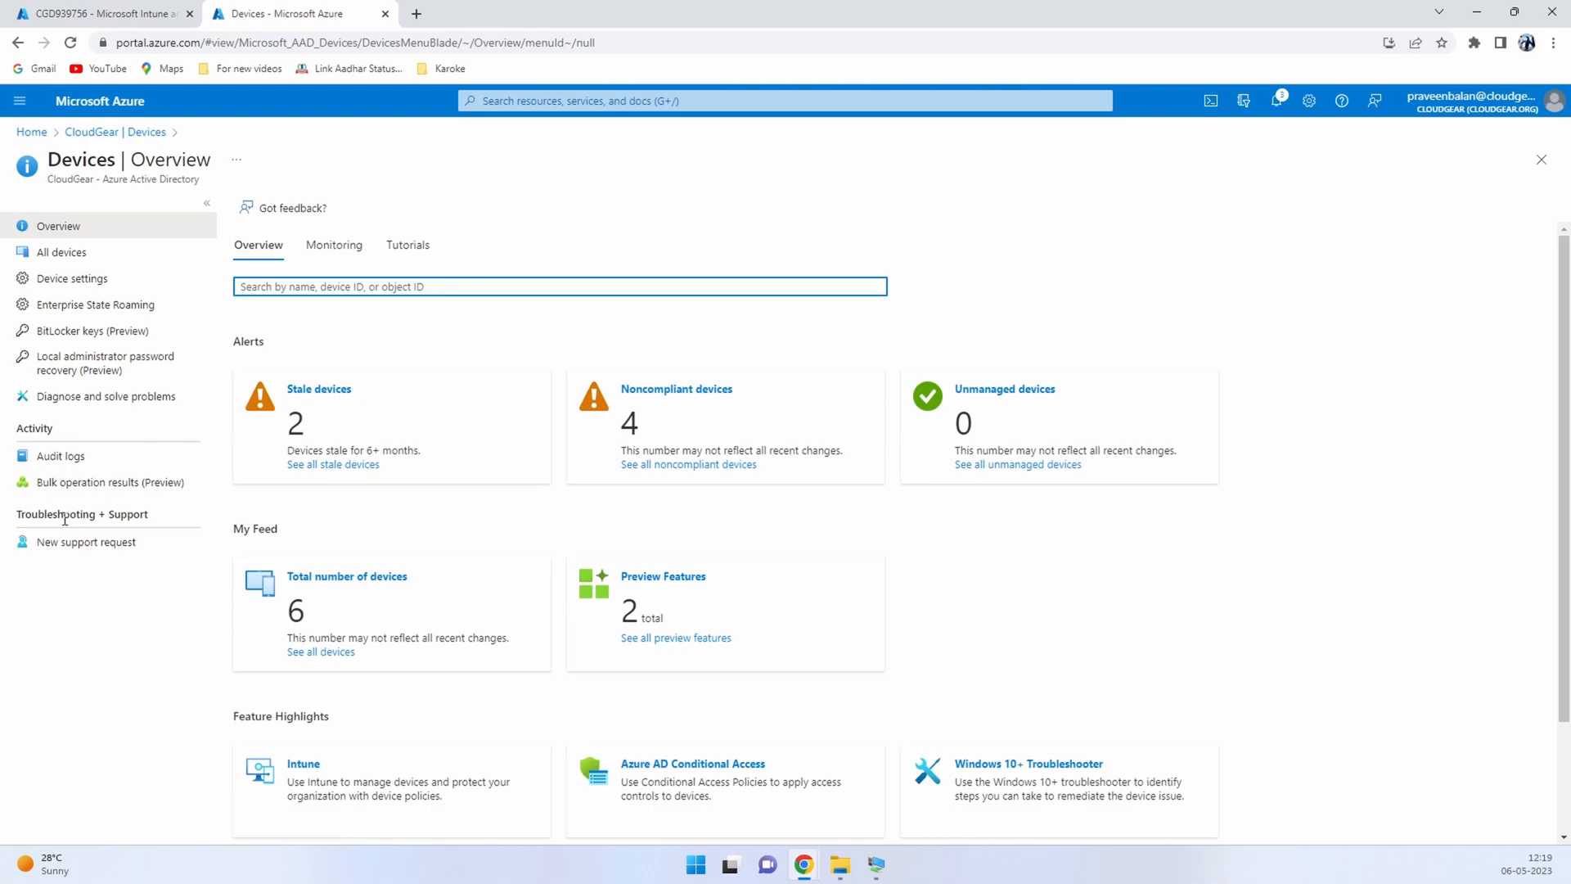
pyautogui.moveTo(60, 457)
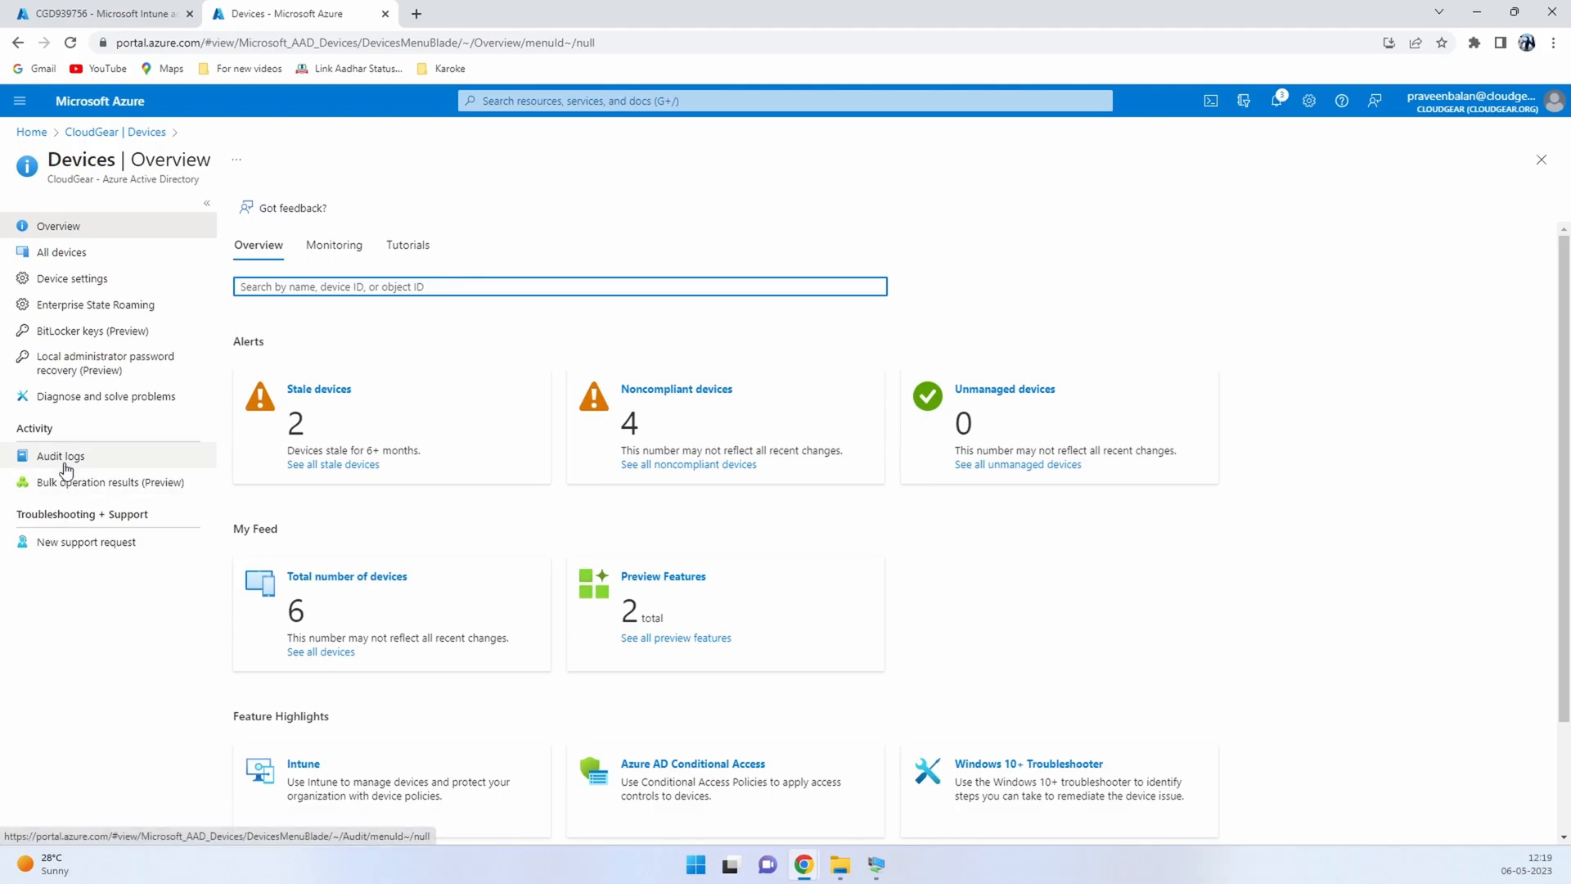
pyautogui.click(61, 456)
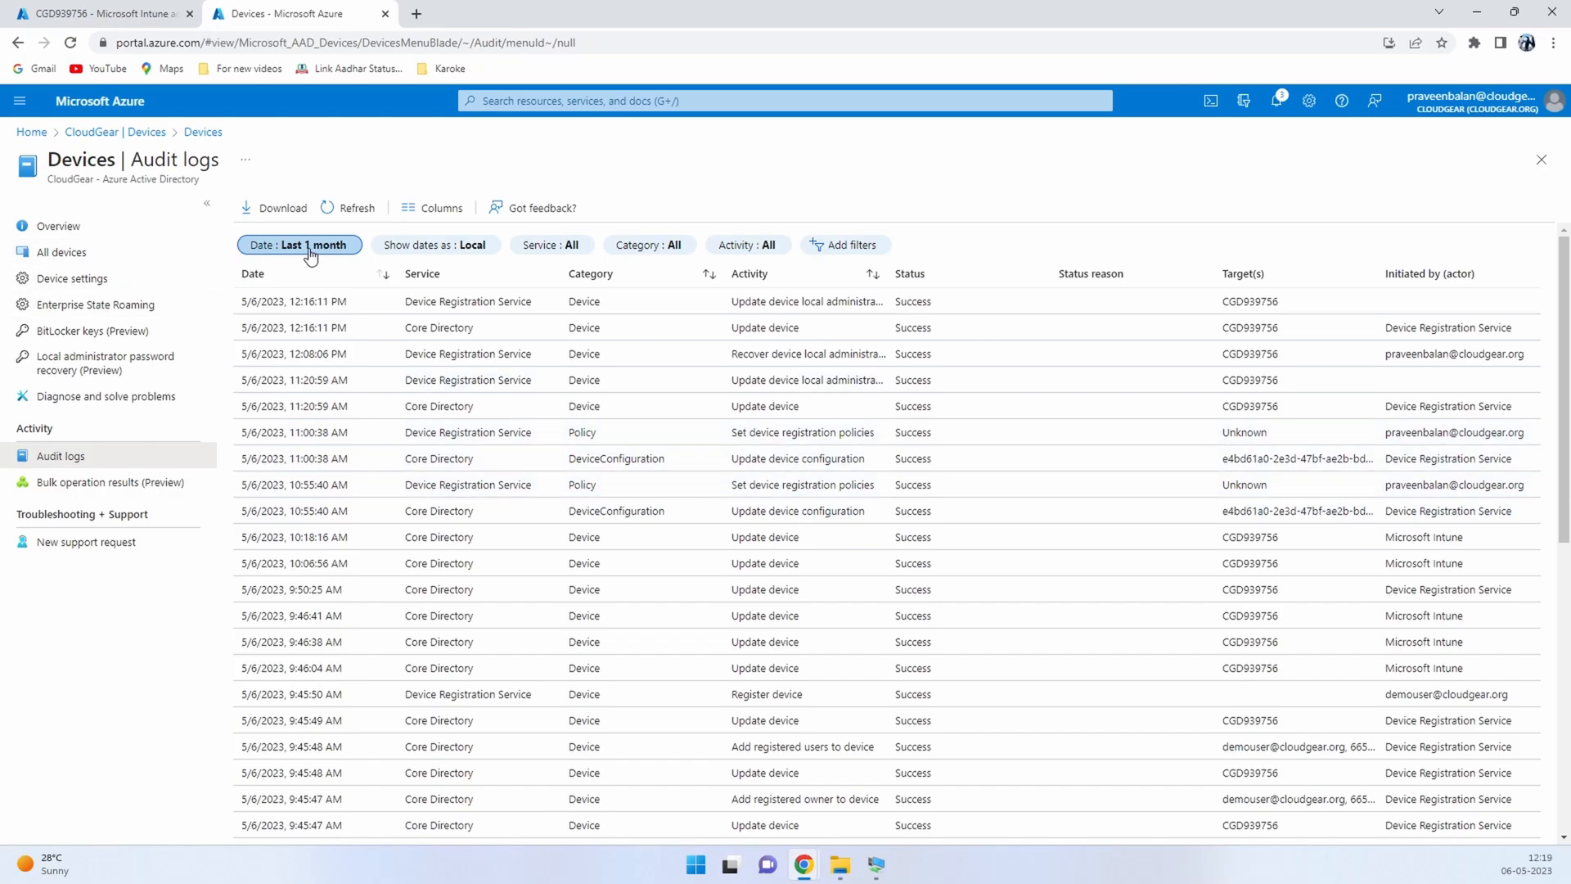
pyautogui.click(298, 244)
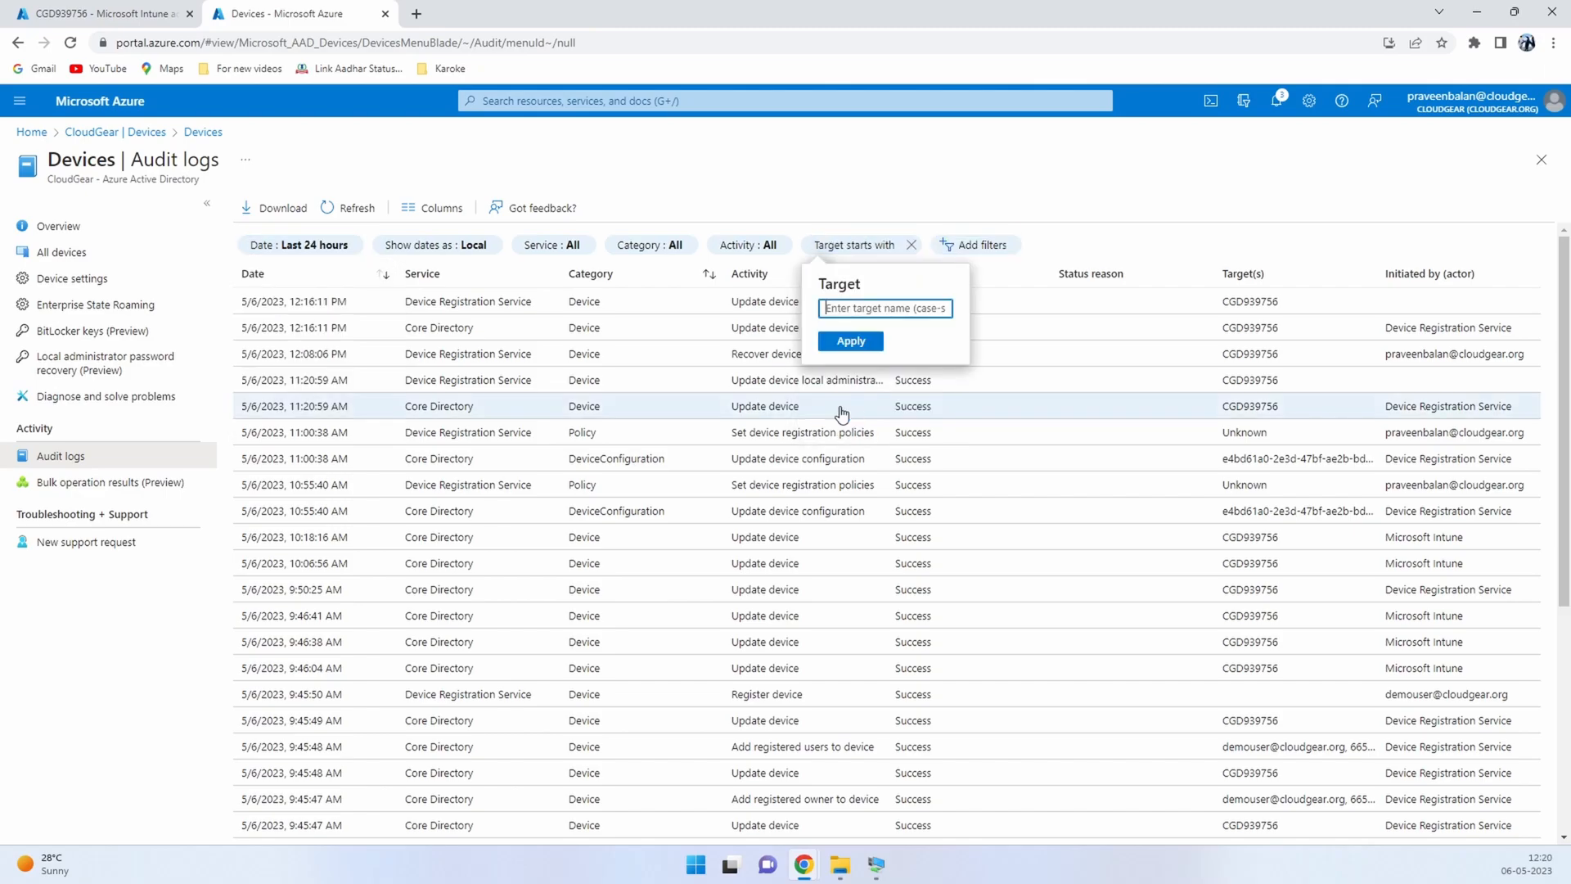
pyautogui.moveTo(841, 360)
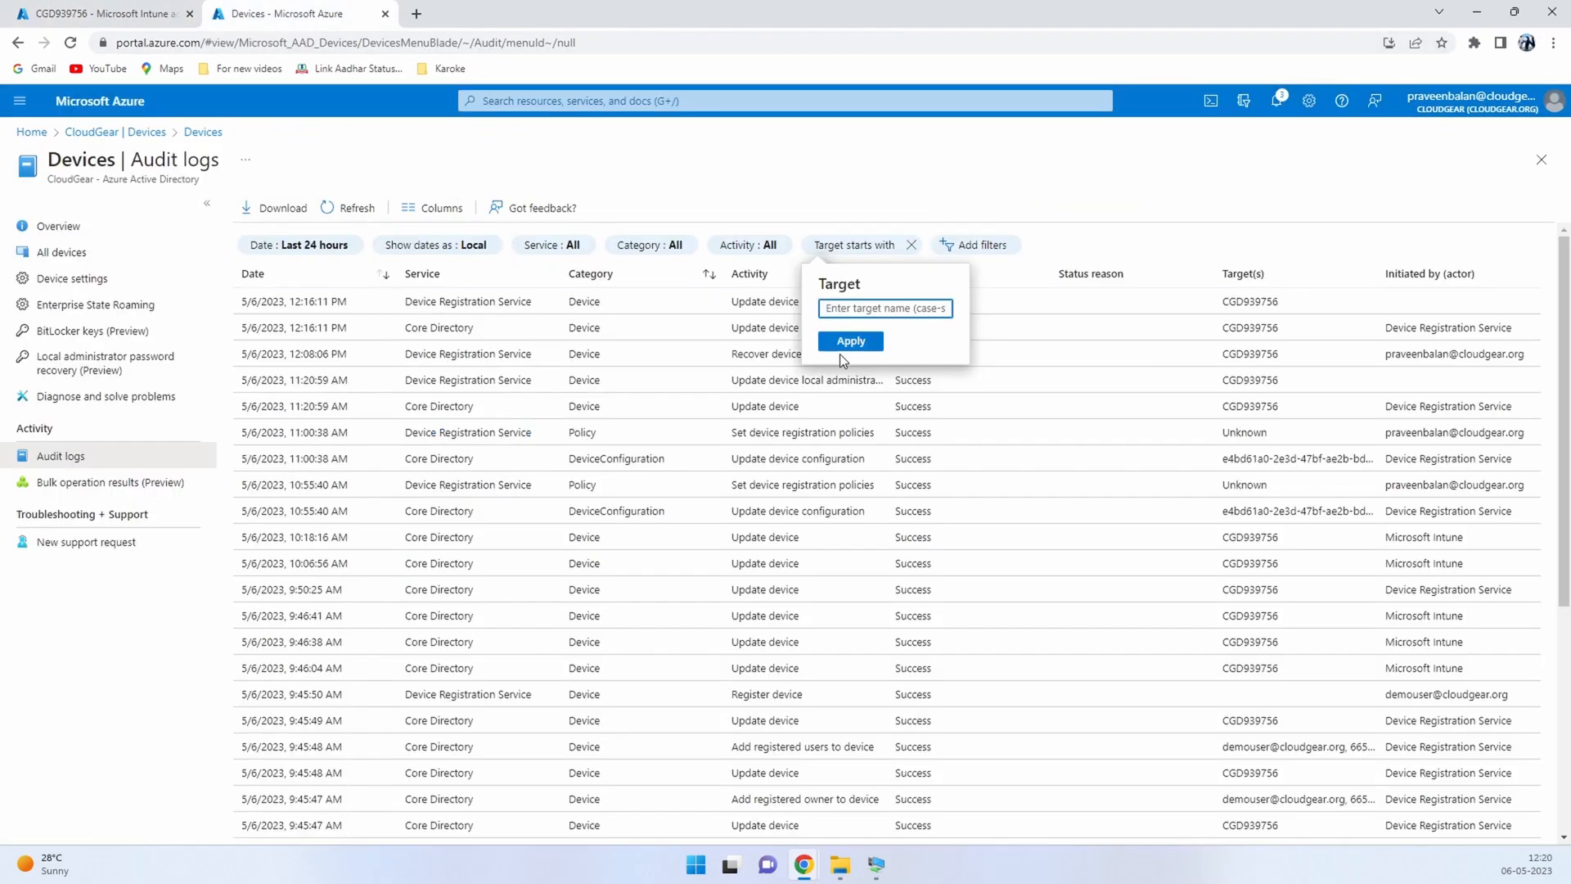
pyautogui.click(850, 342)
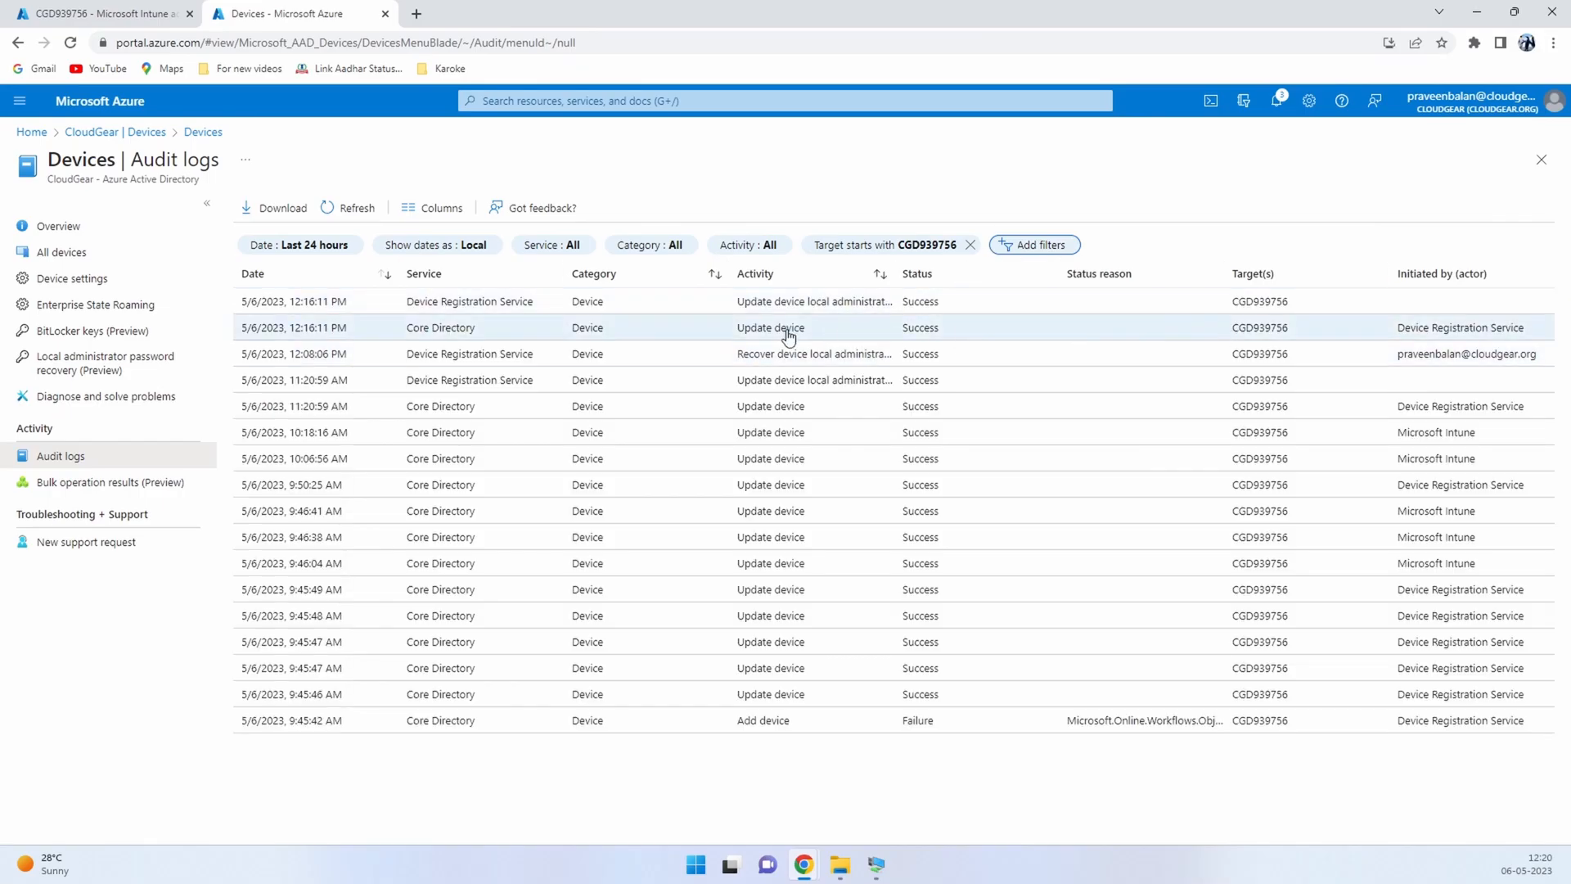
pyautogui.moveTo(1458, 353)
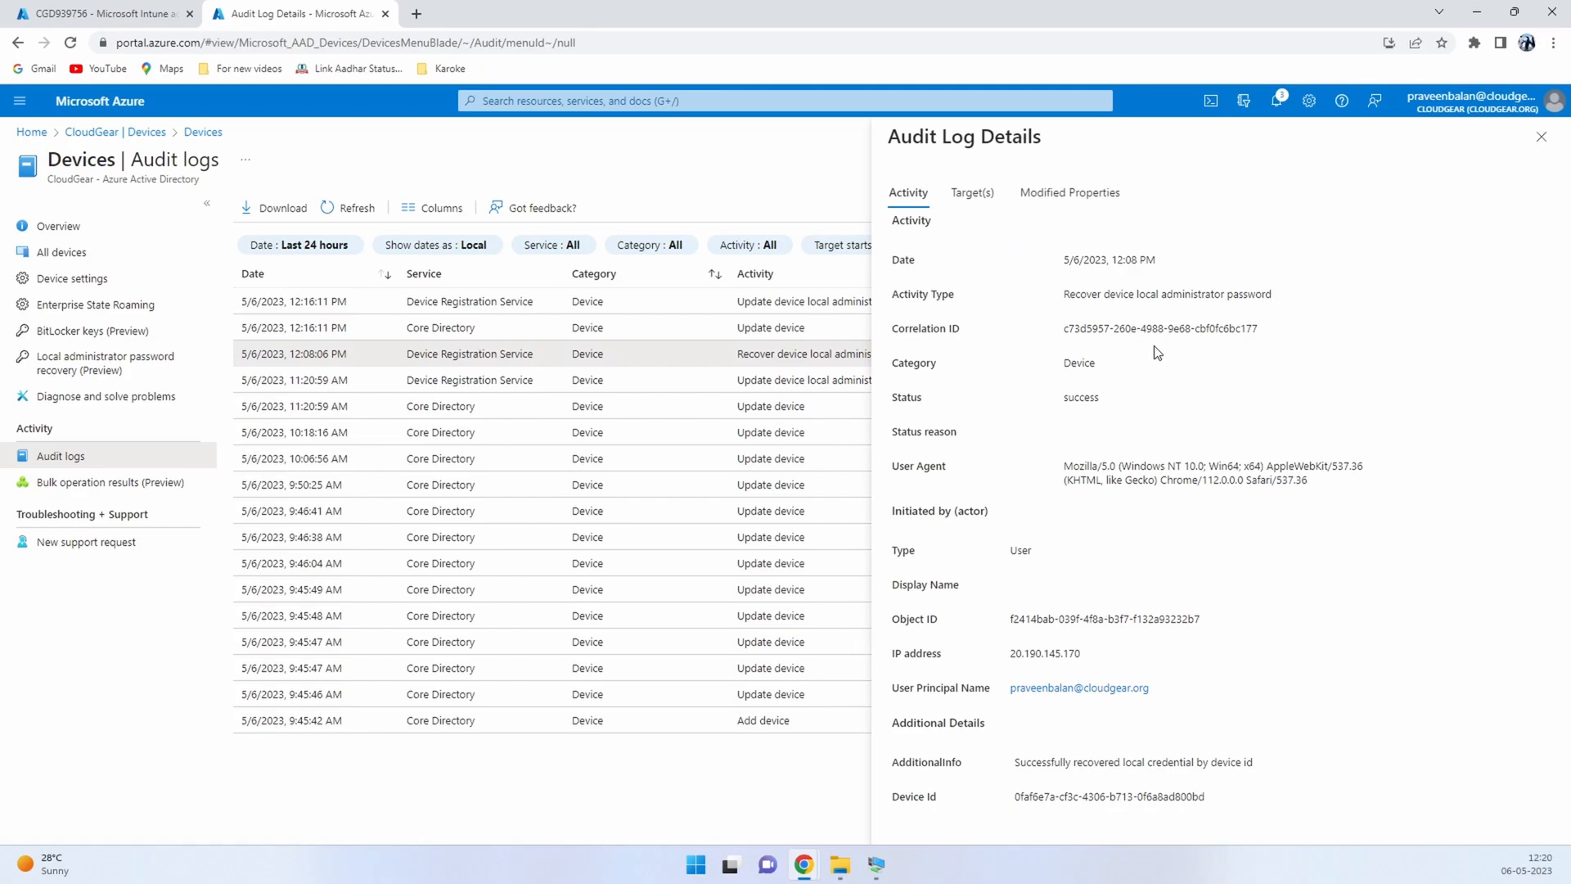
# Review the 'Recover device local administrator password' audit entry's activity, actor, modified properties and target device
pyautogui.doubleClick(1078, 364)
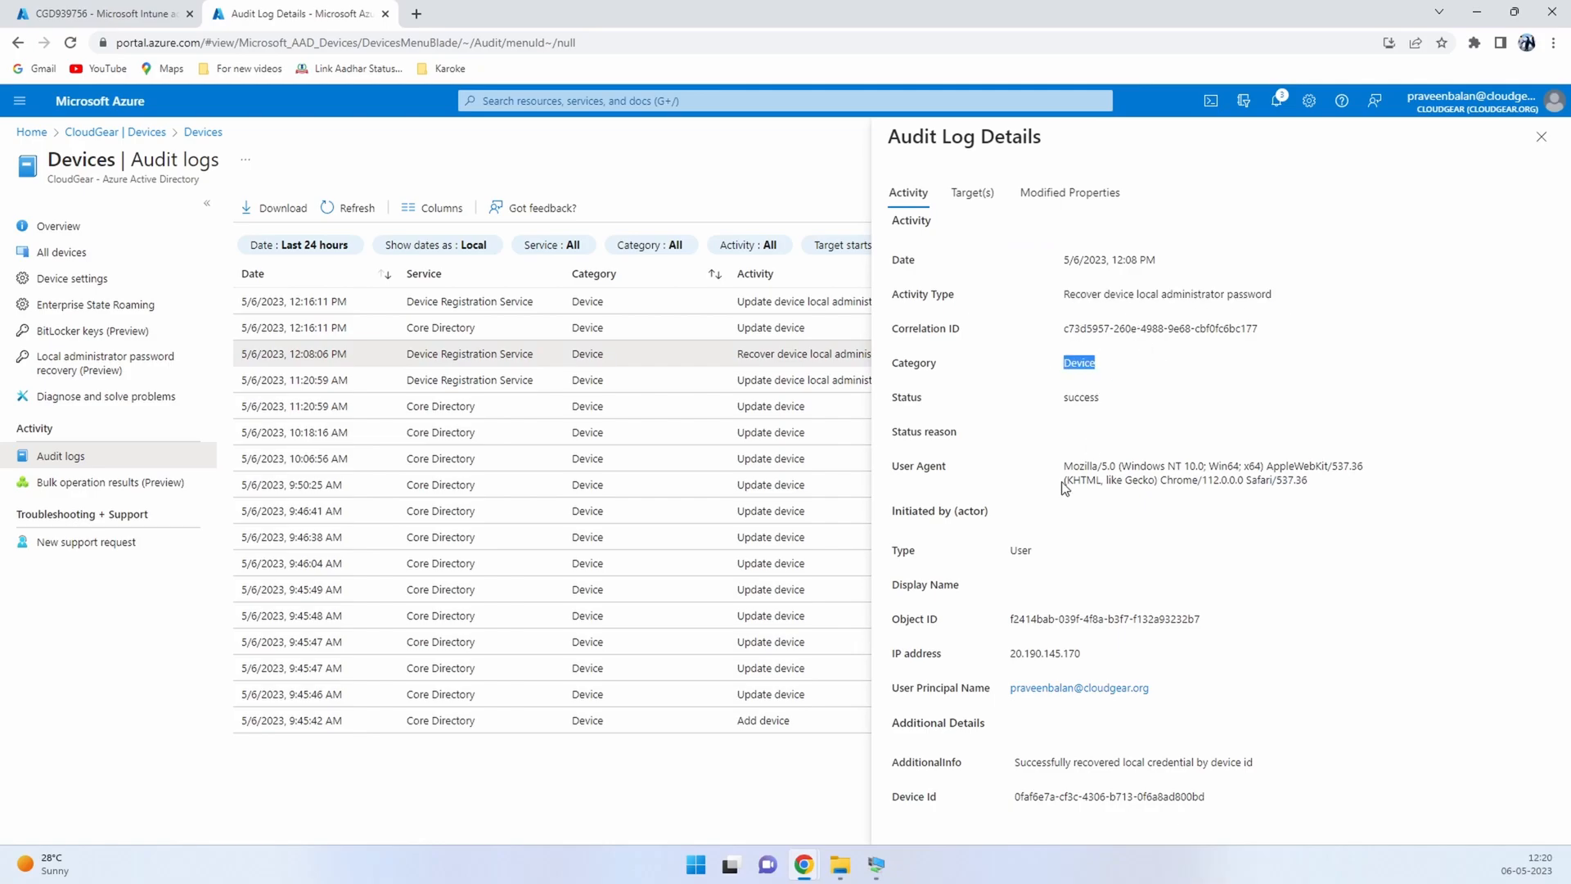
pyautogui.doubleClick(1019, 550)
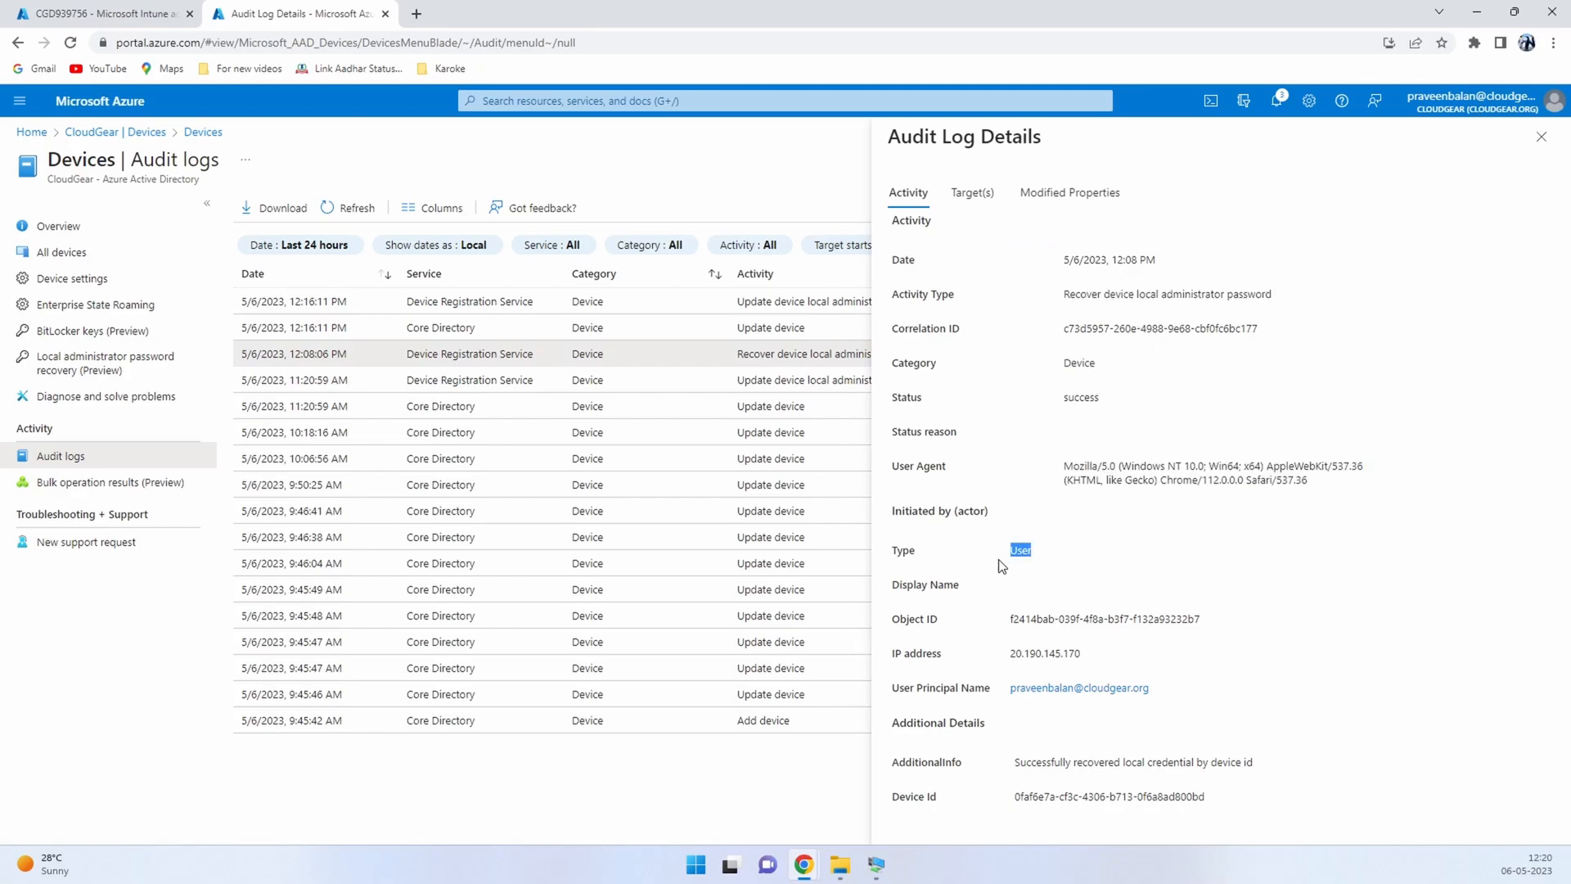
pyautogui.moveTo(1148, 699)
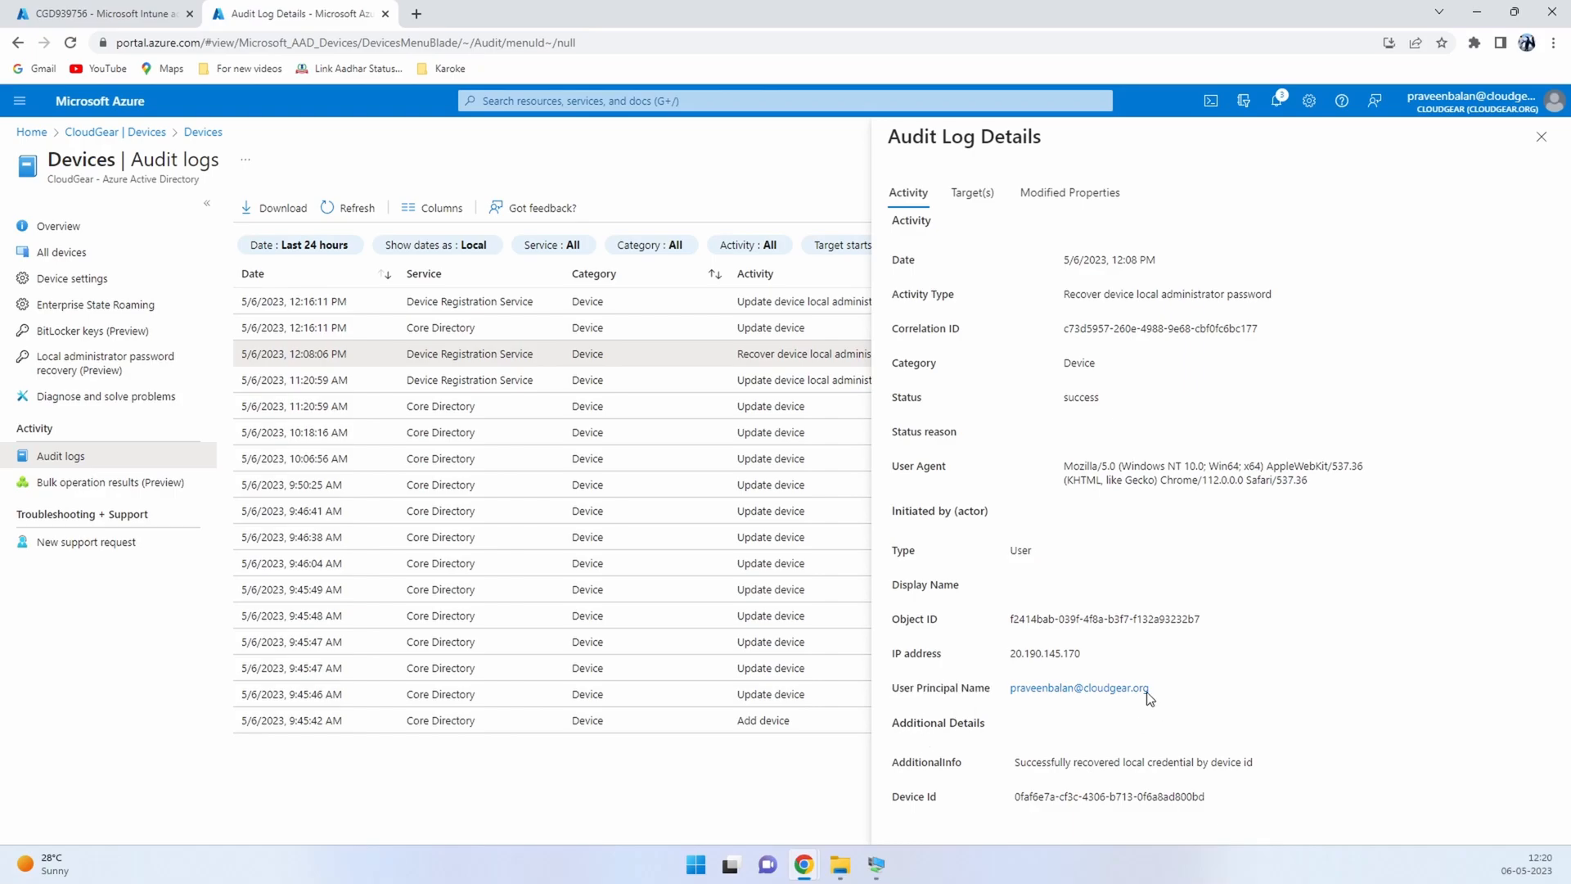
pyautogui.moveTo(1353, 745)
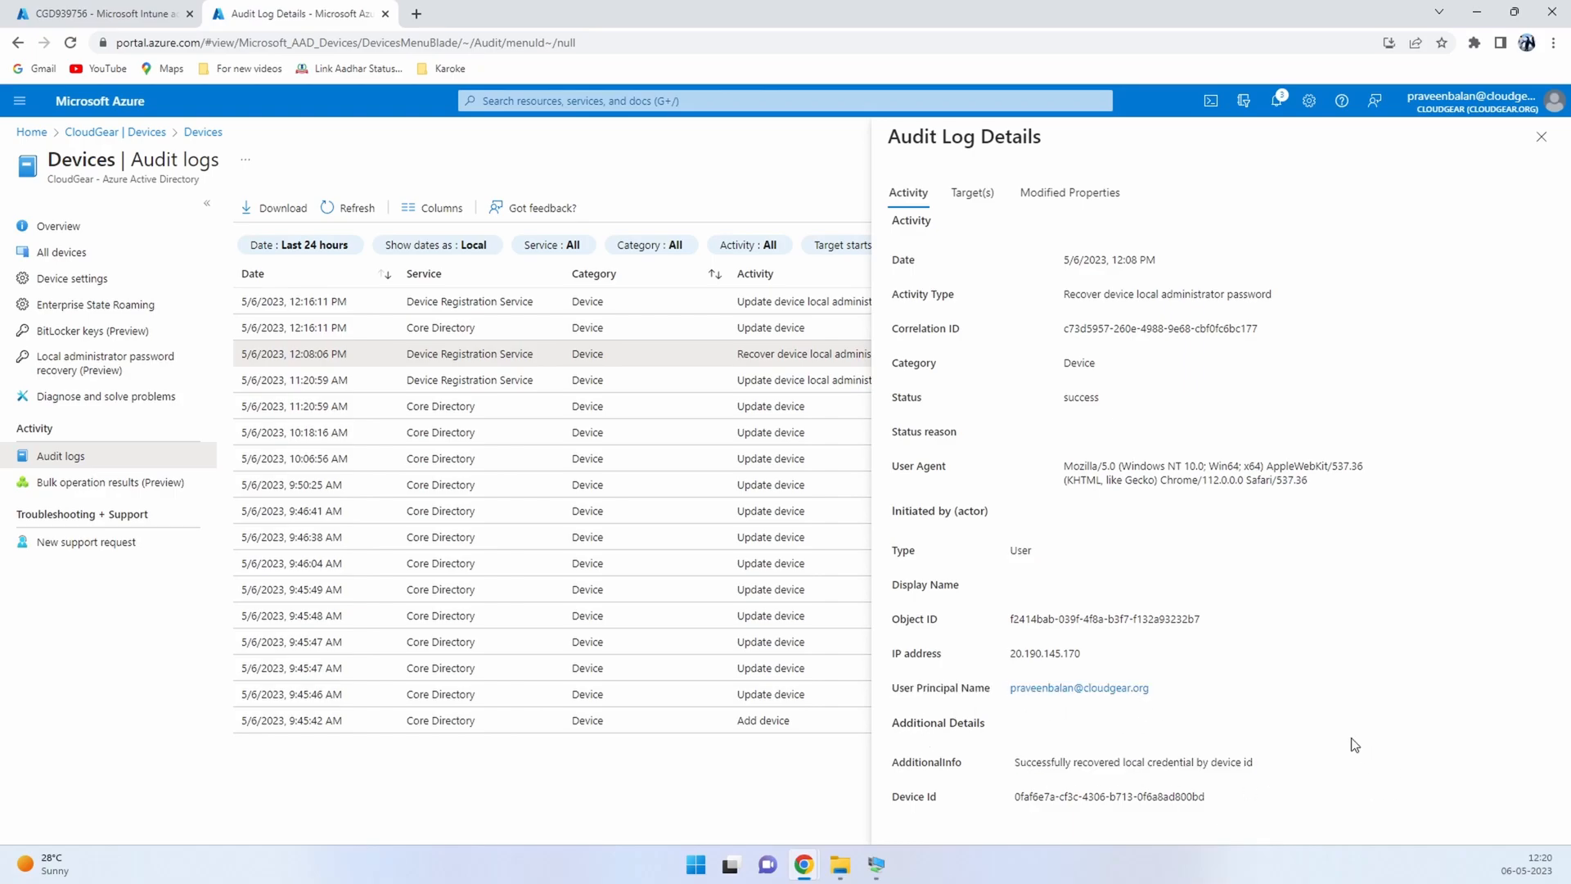
pyautogui.click(1068, 194)
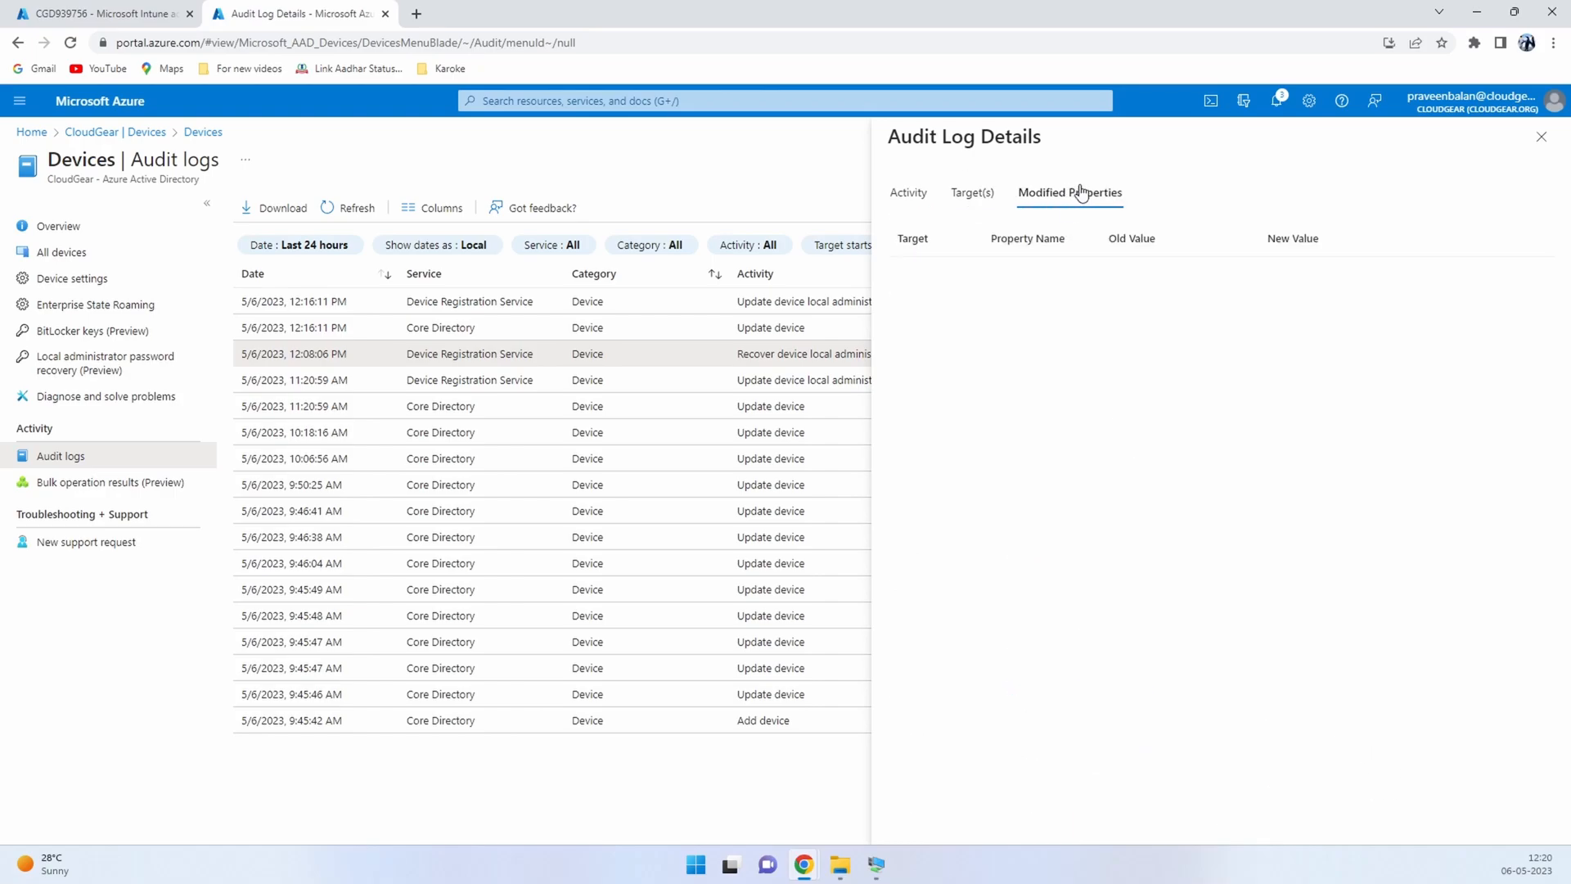
pyautogui.click(970, 193)
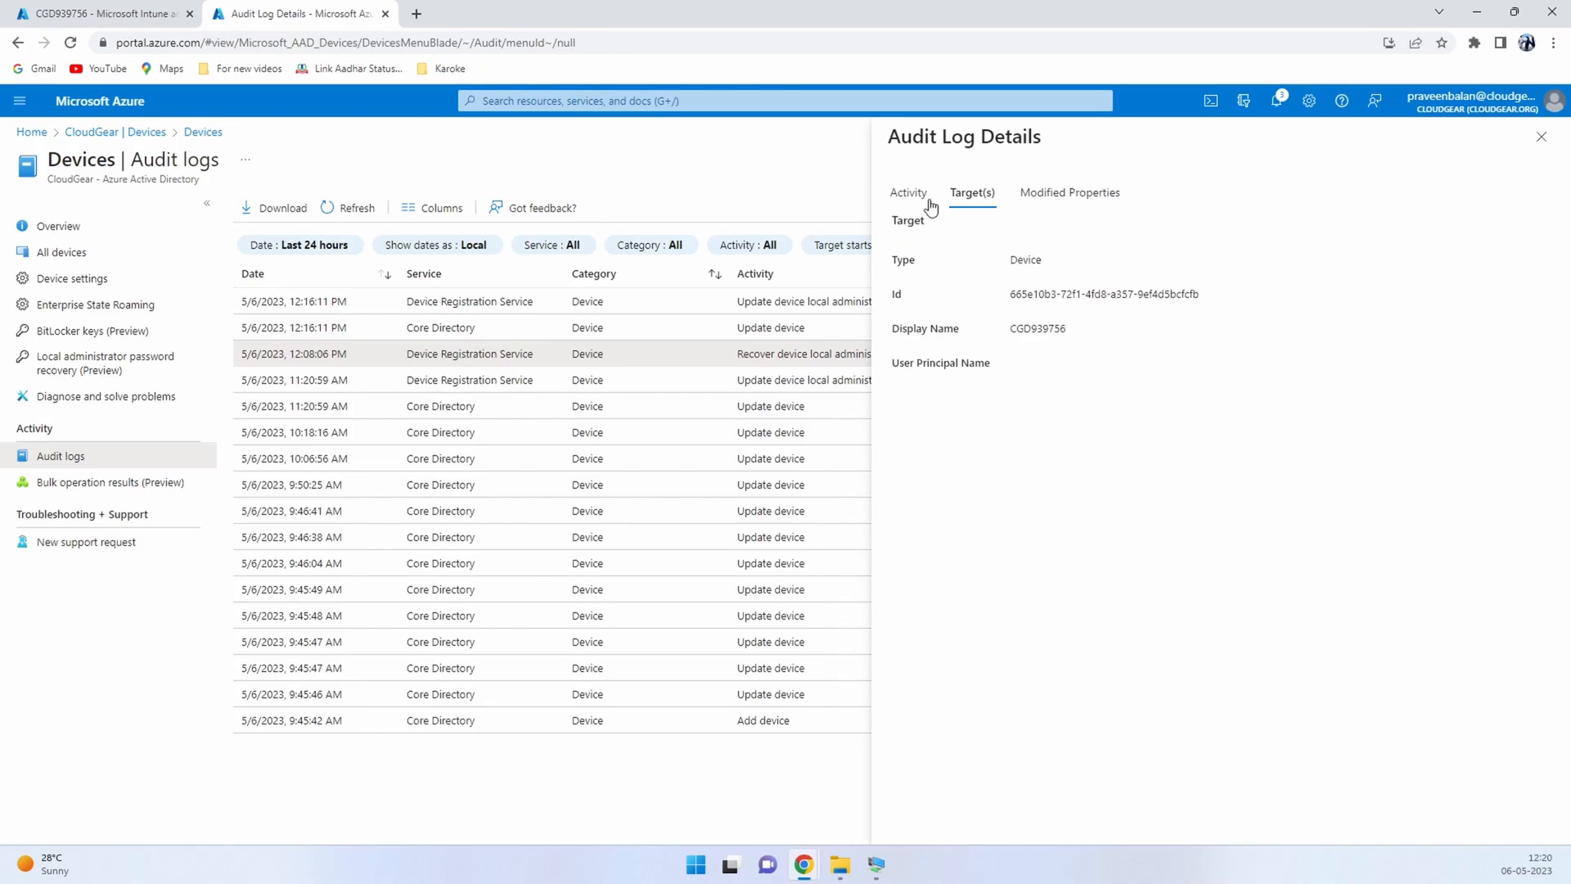